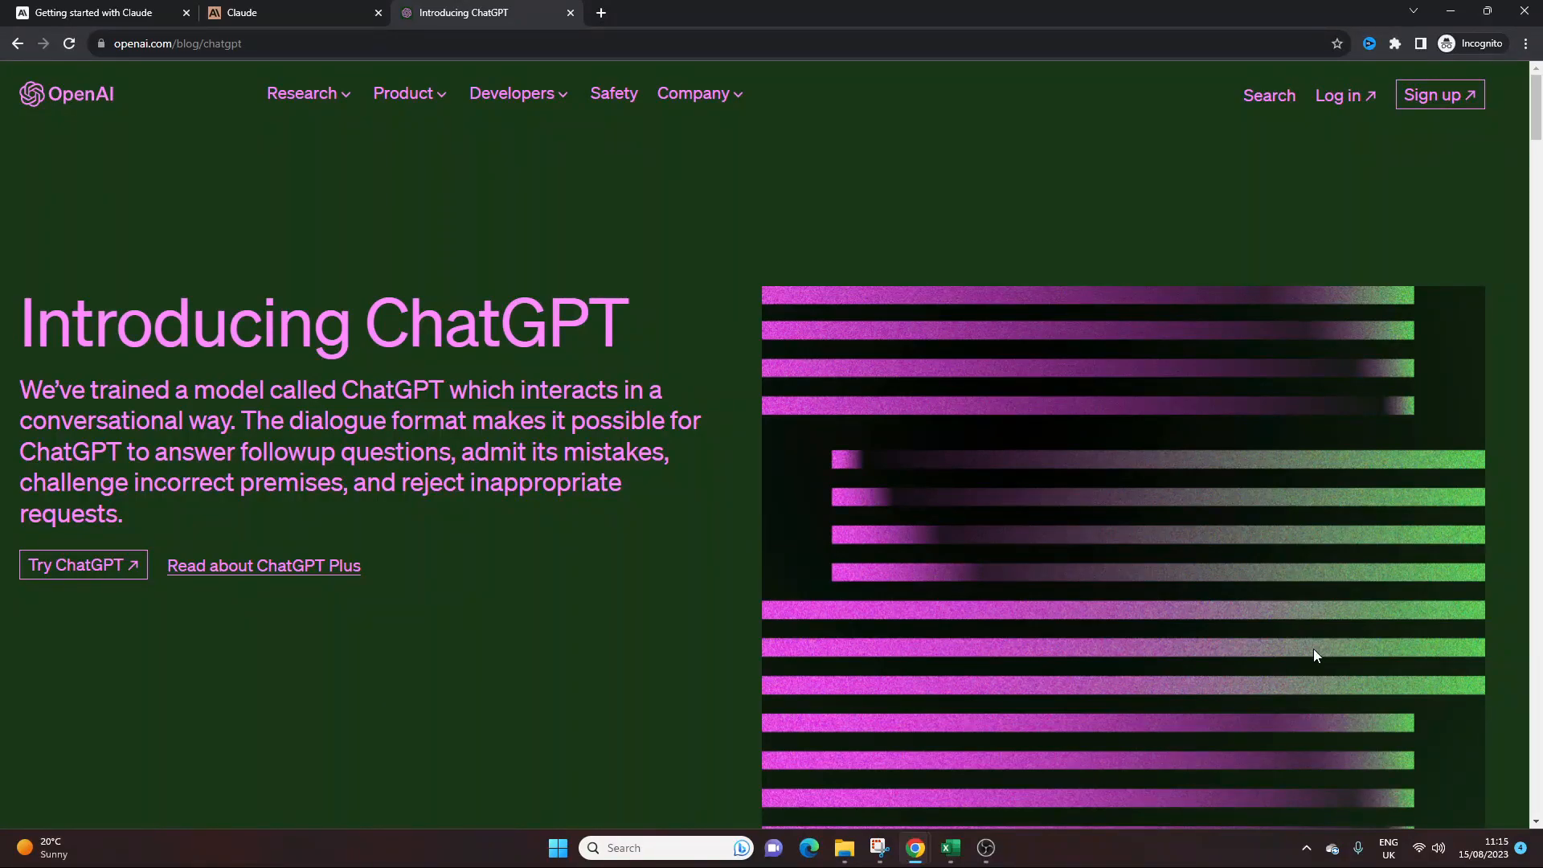
{"action": "mouse_move", "coordinate": [1161, 617]}
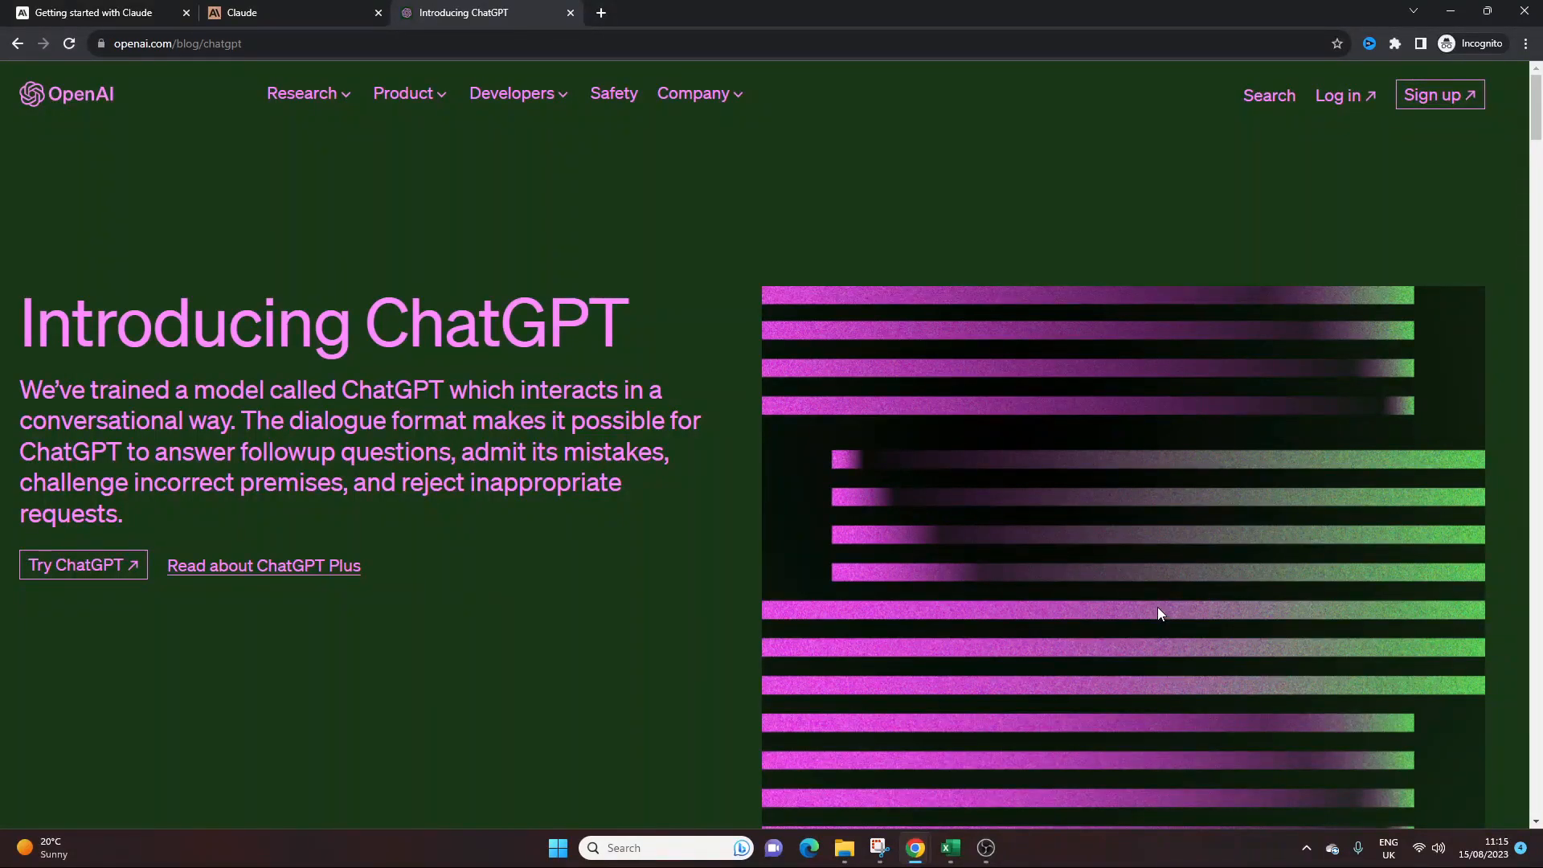
{"action": "mouse_move", "coordinate": [1077, 593]}
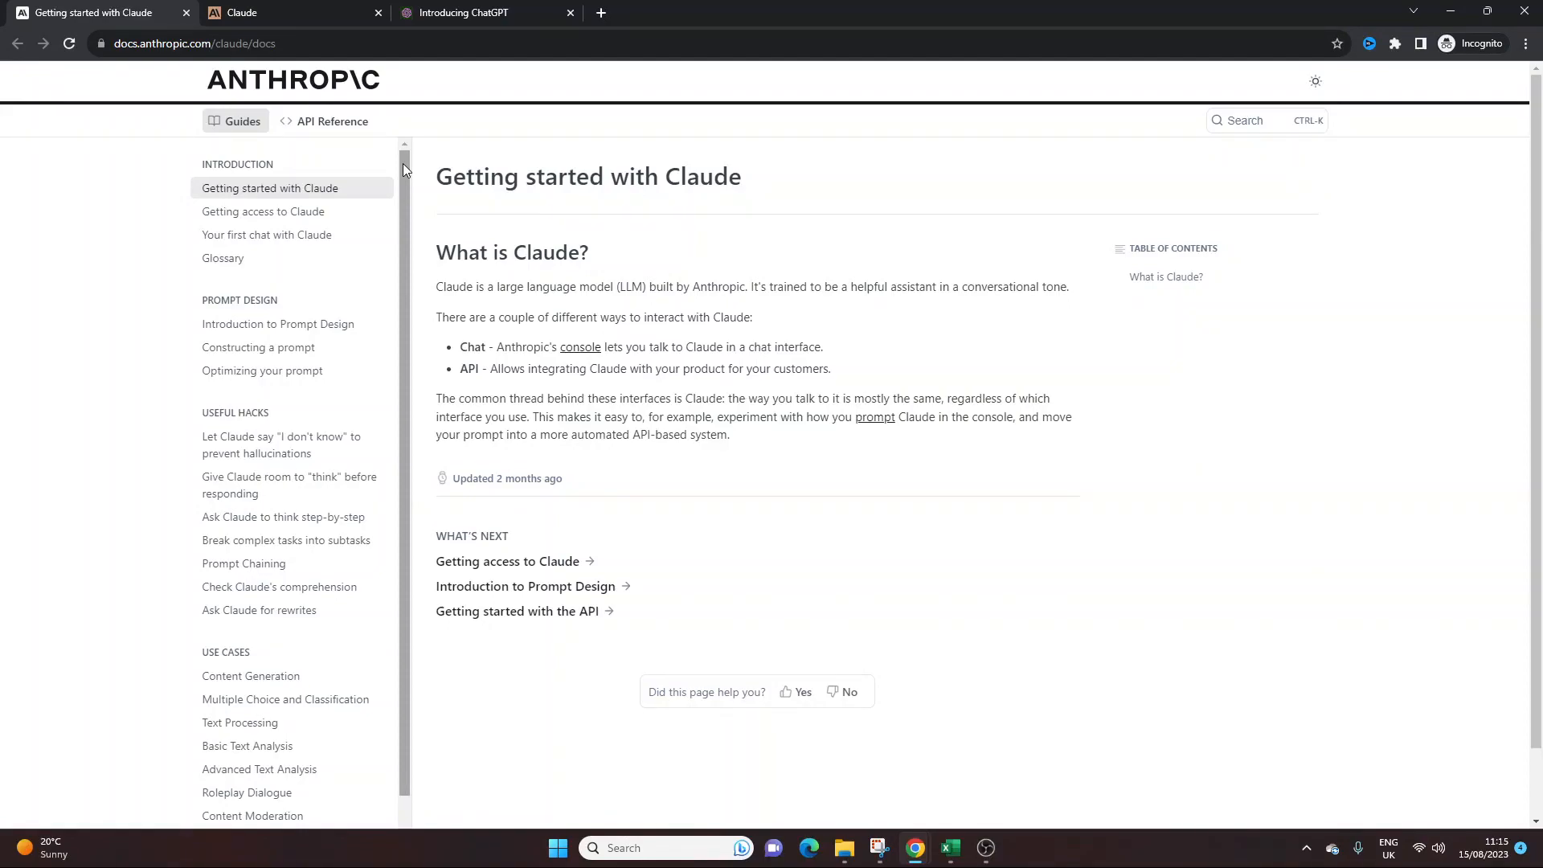
{"action": "mouse_move", "coordinate": [562, 176]}
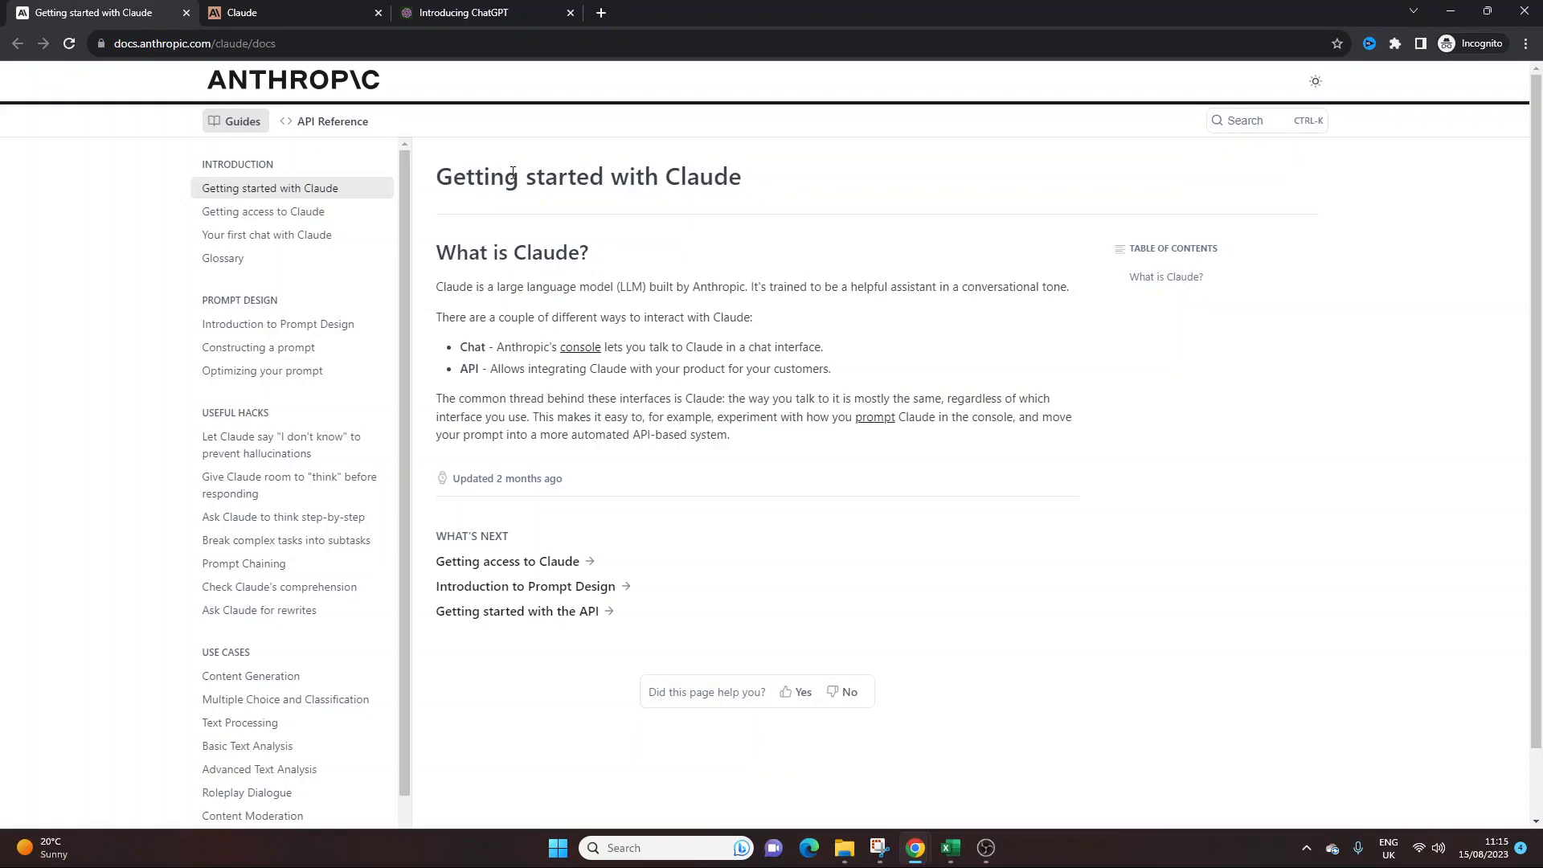
{"action": "mouse_move", "coordinate": [242, 85]}
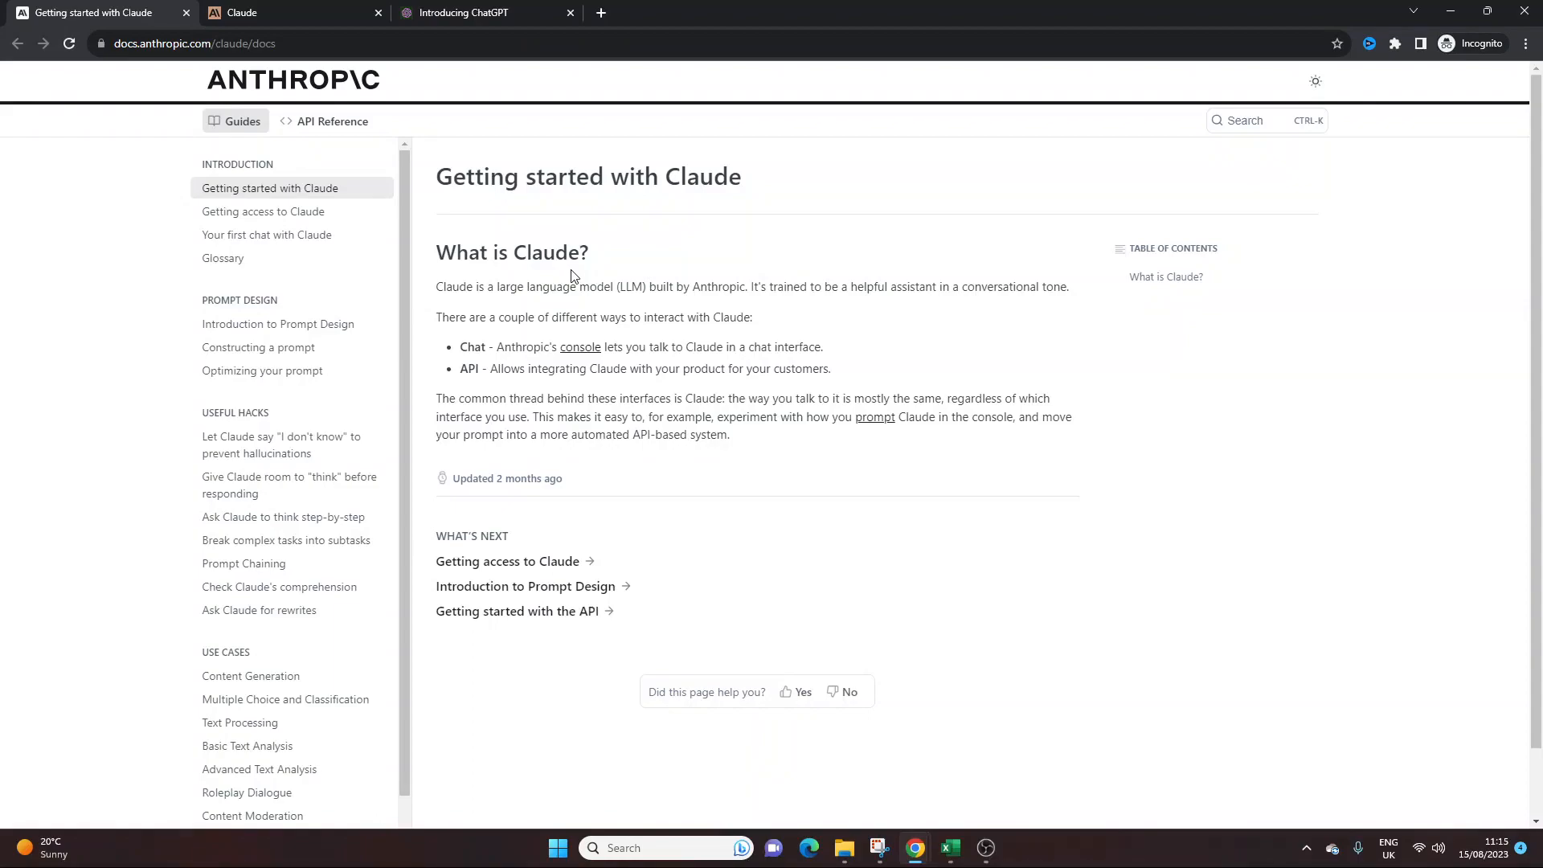
- Skim the docs, highlighting the Chat bullet and common-thread paragraph, then switch to the Claude tab
{"action": "left_click_drag", "start_coordinate": [436, 286], "coordinate": [609, 286]}
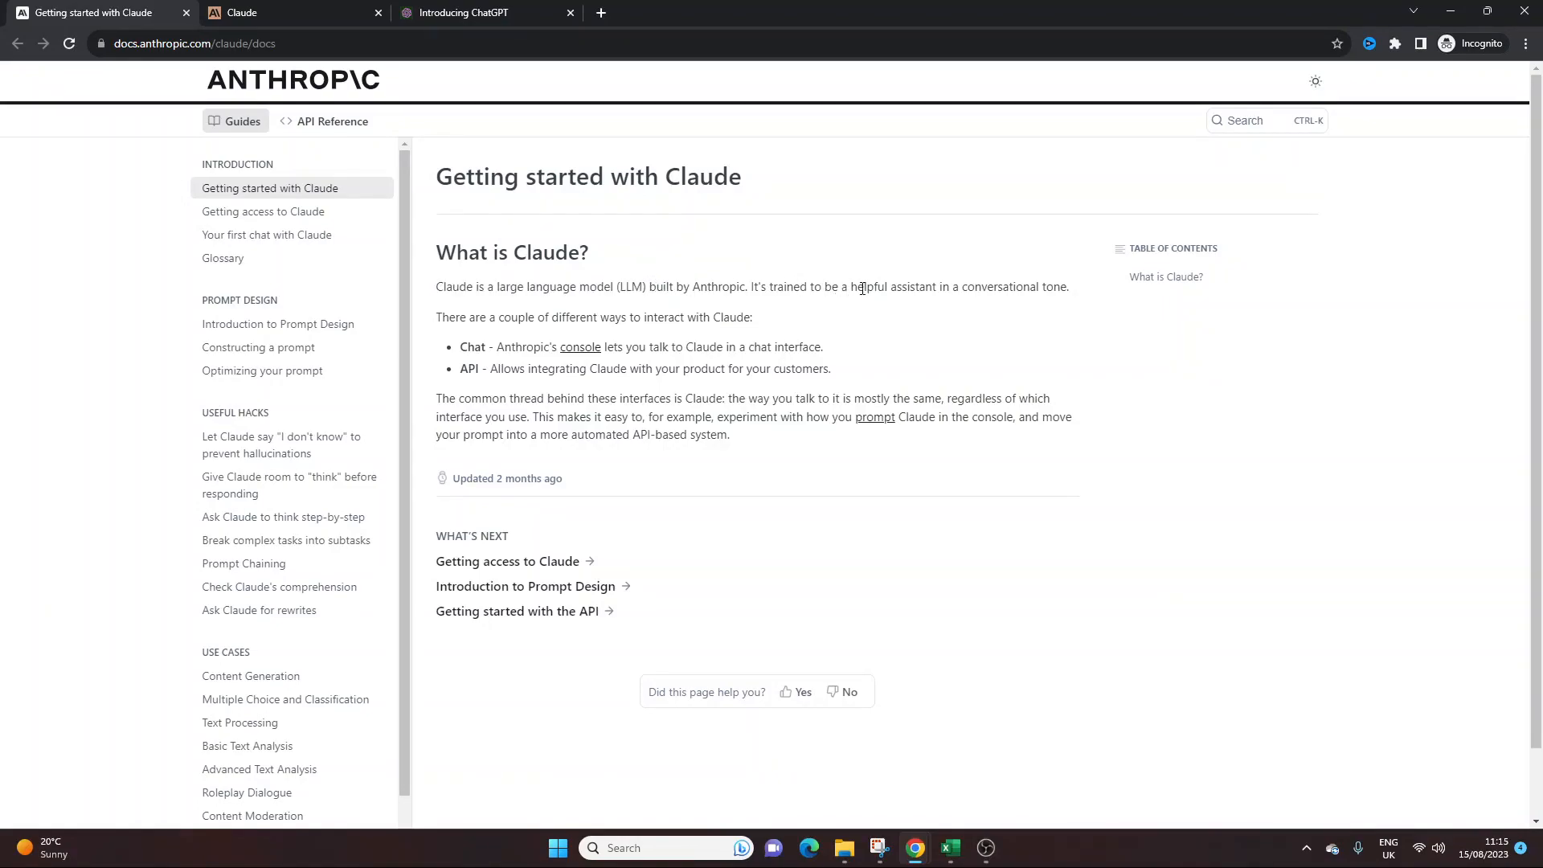
{"action": "mouse_move", "coordinate": [1073, 295]}
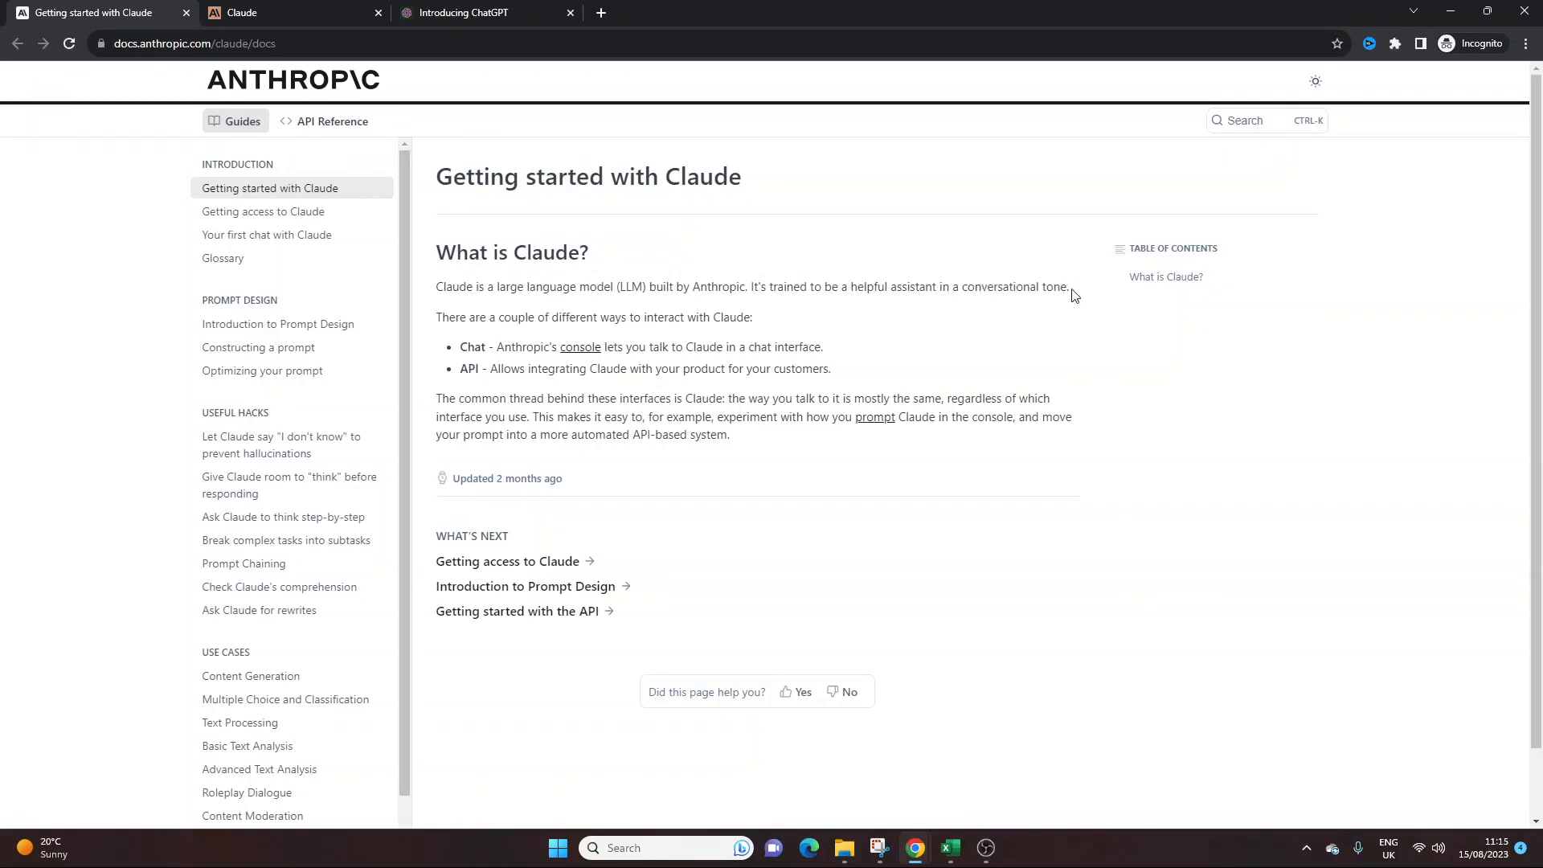
{"action": "left_click_drag", "start_coordinate": [961, 286], "coordinate": [1068, 286]}
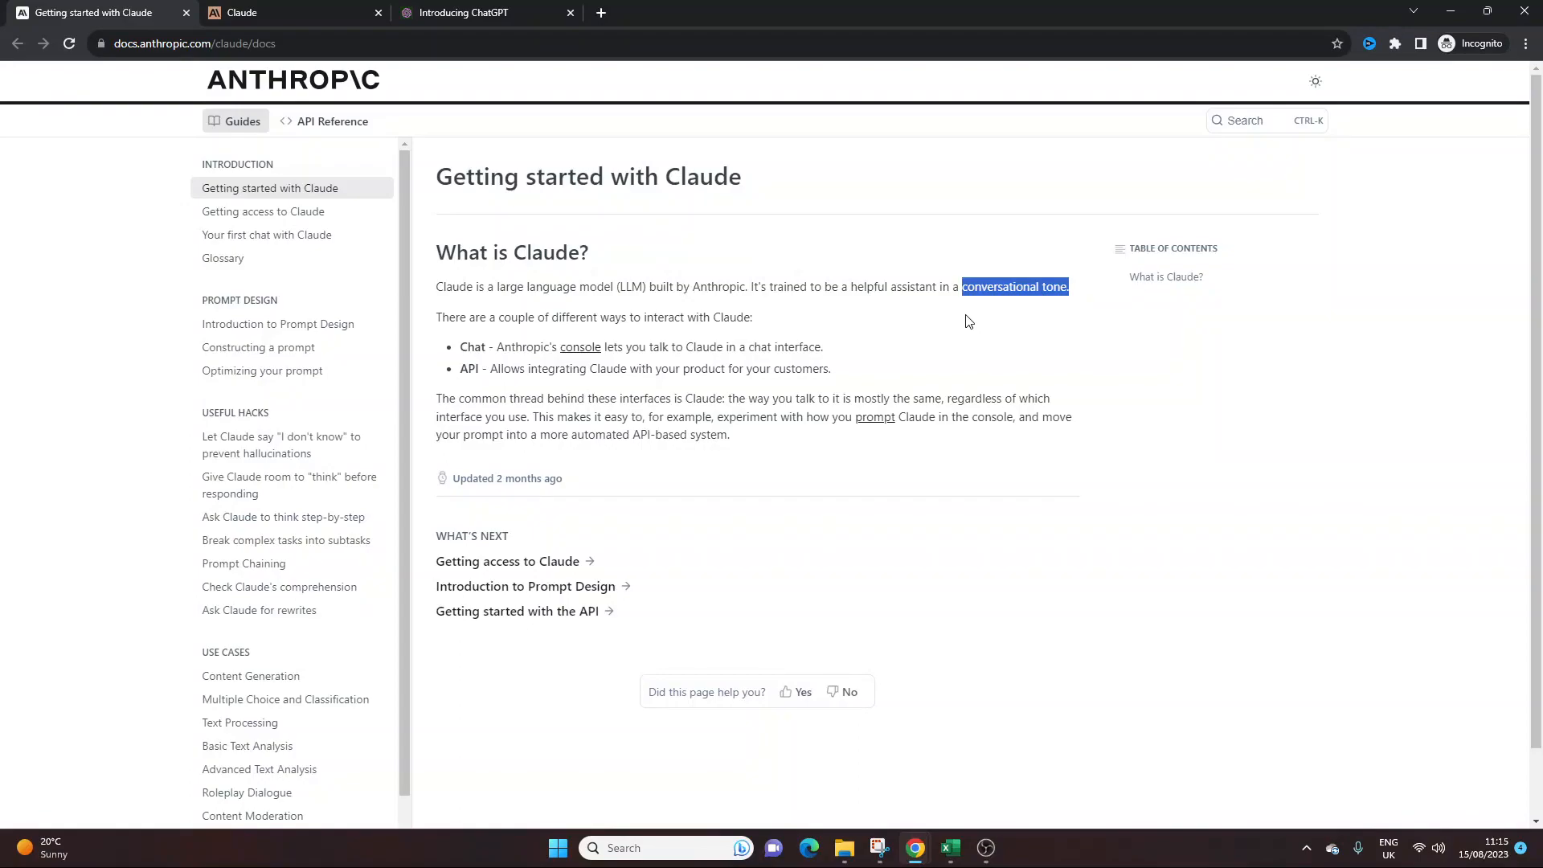
{"action": "left_click", "coordinate": [968, 286]}
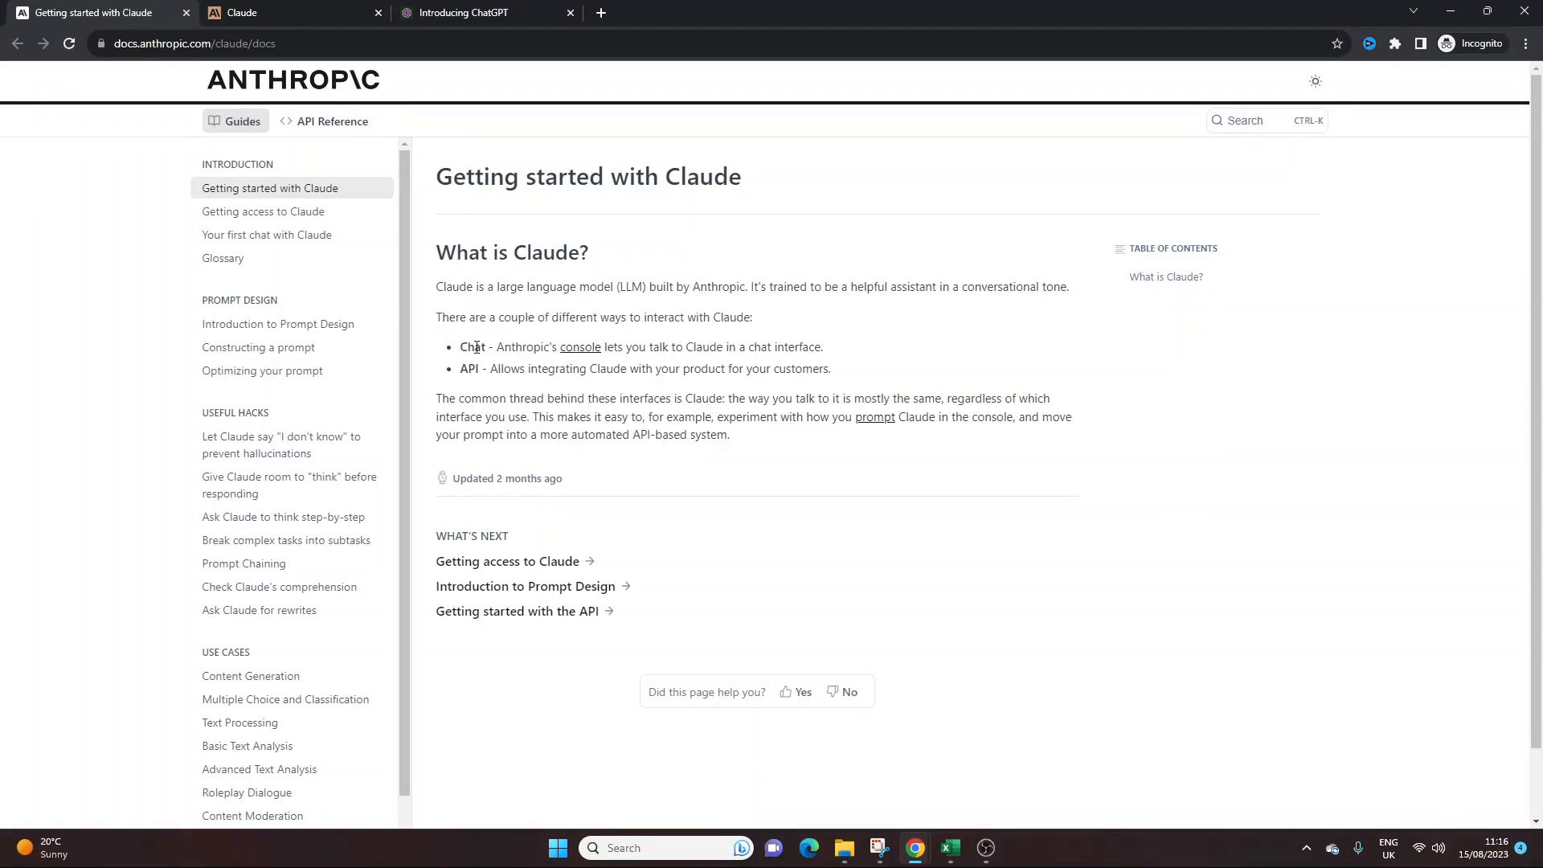
{"action": "double_click", "coordinate": [472, 347]}
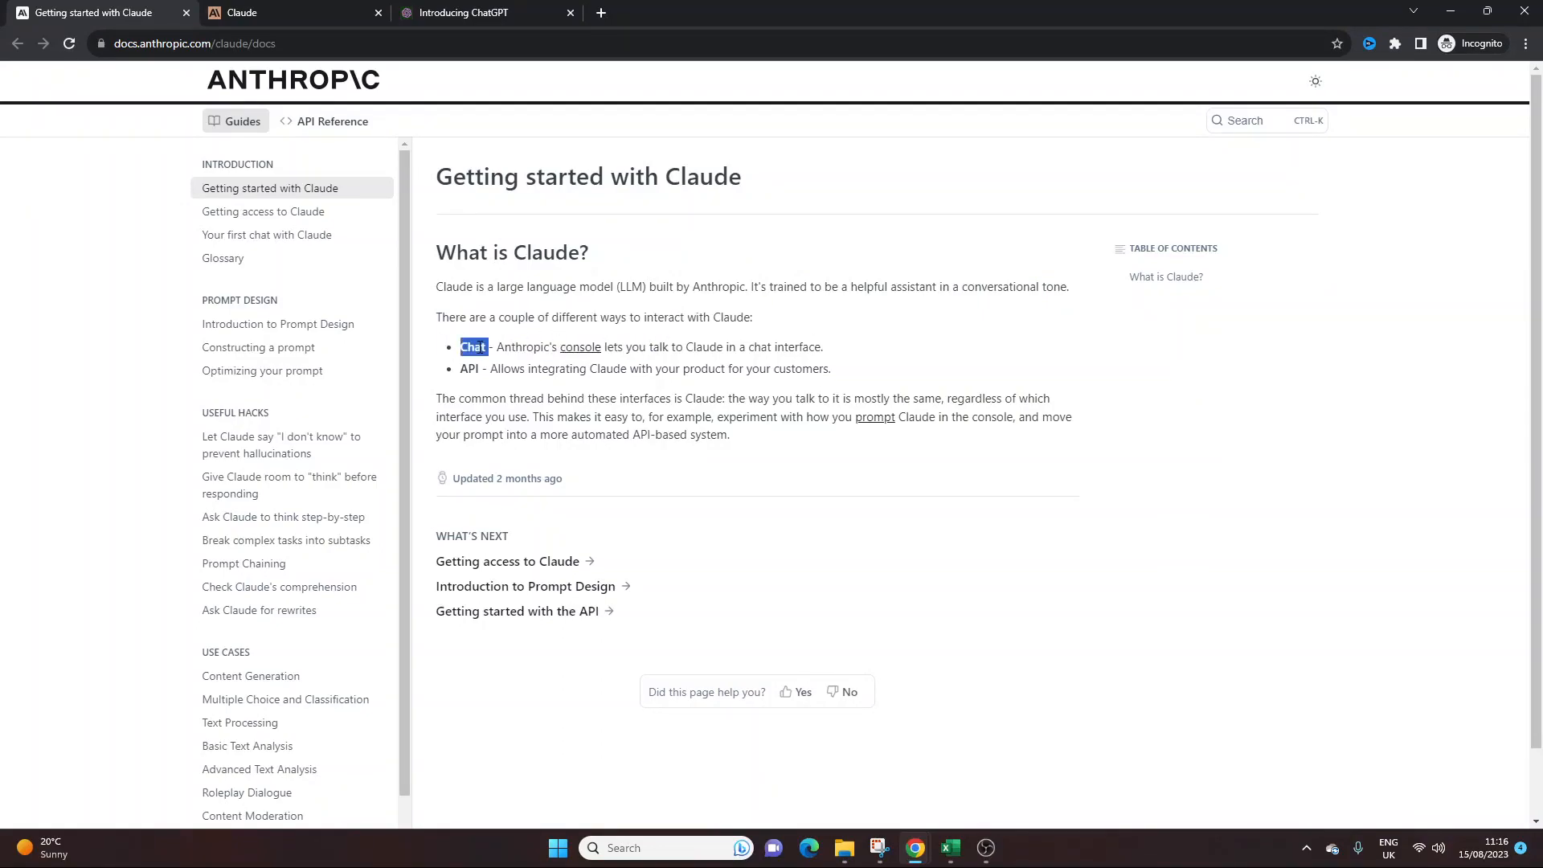
{"action": "double_click", "coordinate": [468, 368]}
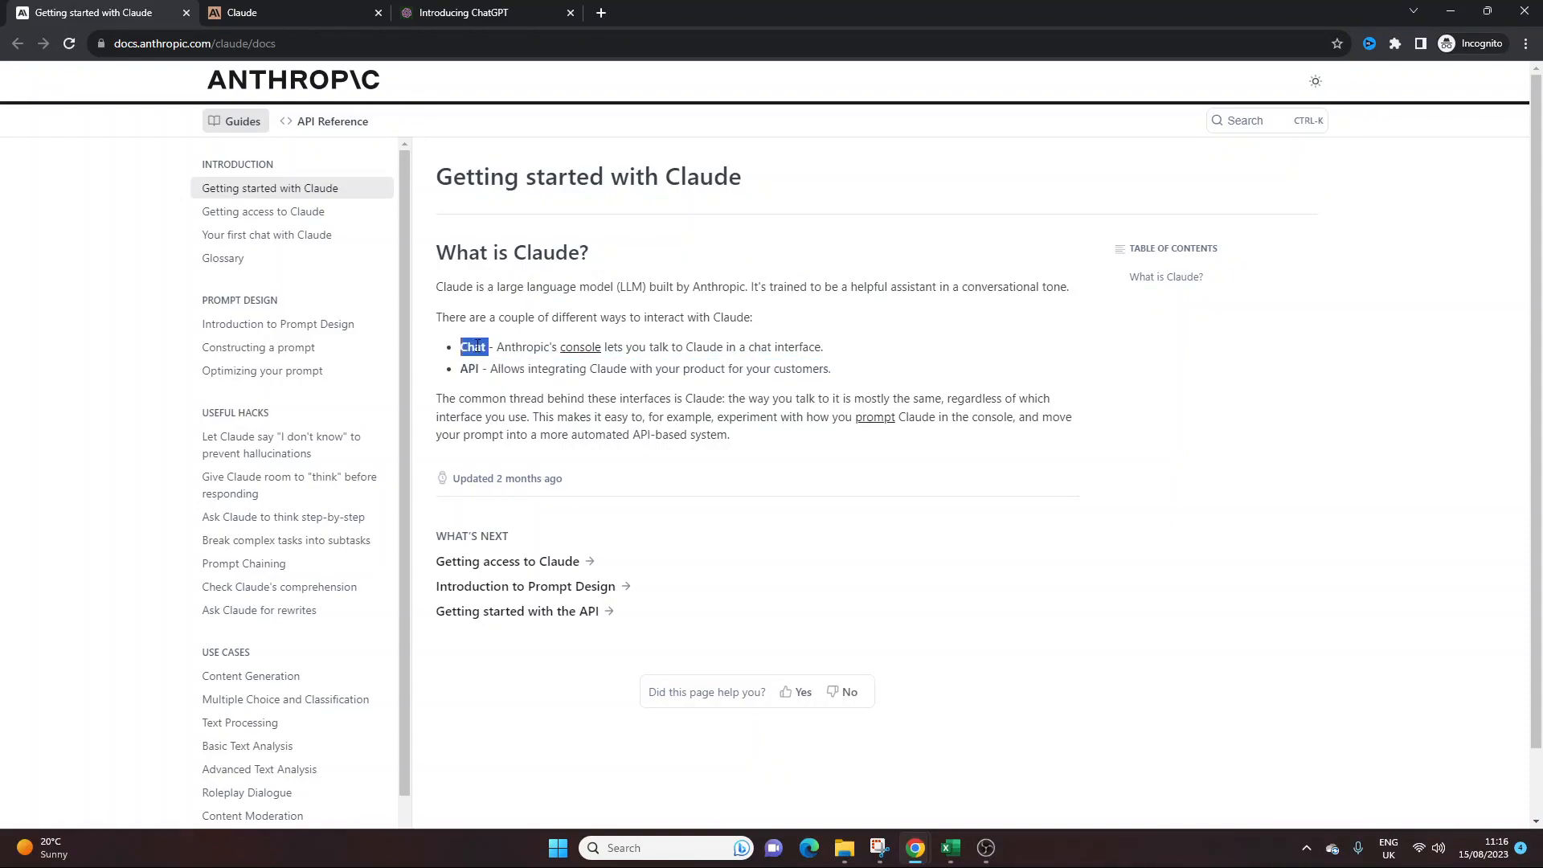
{"action": "left_click_drag", "start_coordinate": [463, 346], "coordinate": [823, 346]}
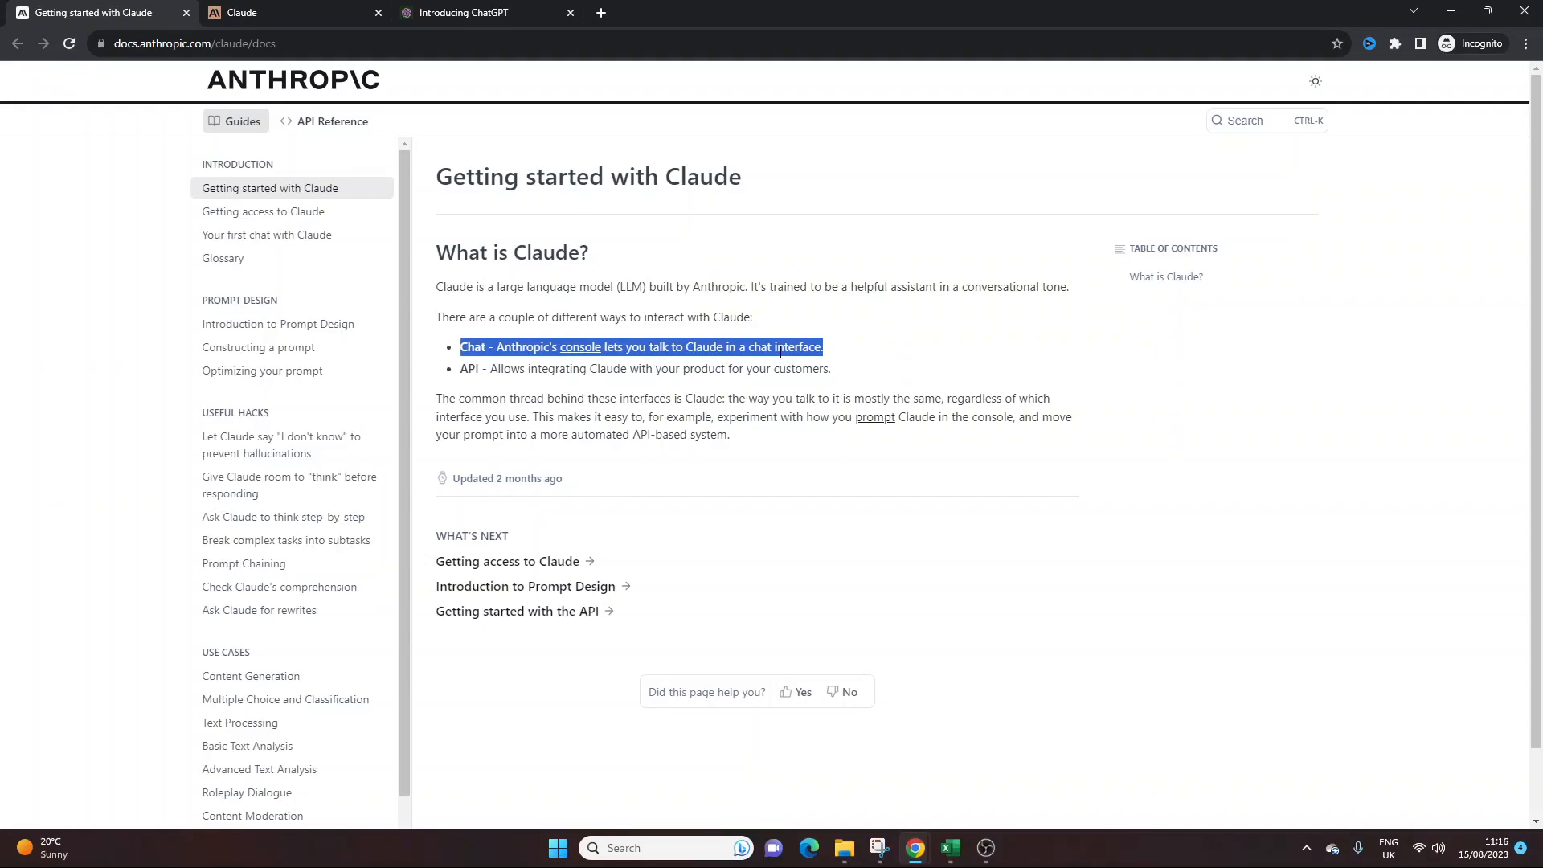
{"action": "left_click_drag", "start_coordinate": [436, 399], "coordinate": [729, 434]}
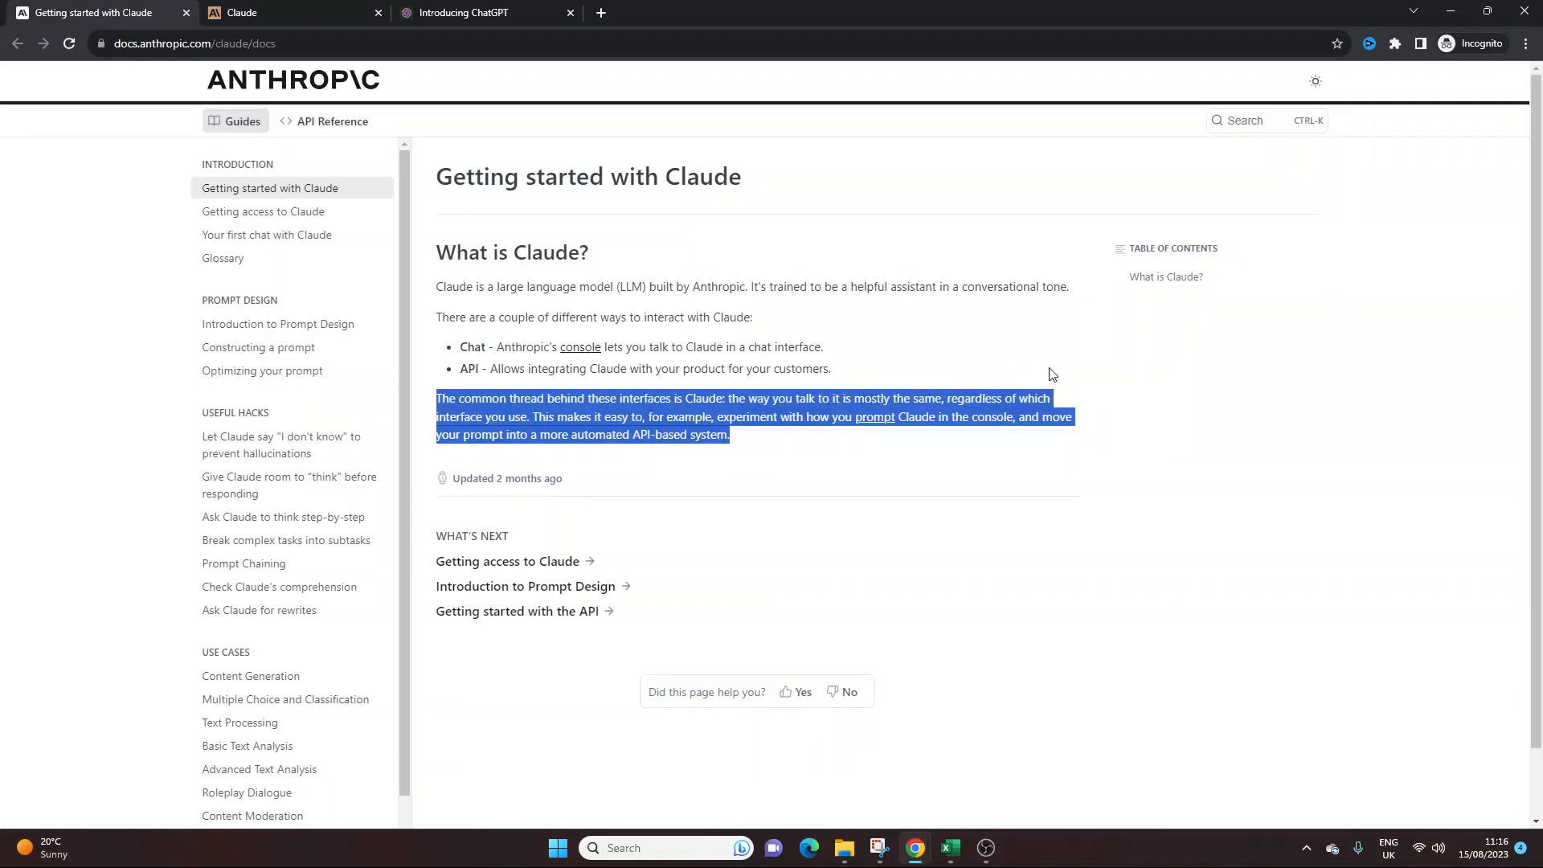
{"action": "left_click", "coordinate": [753, 416]}
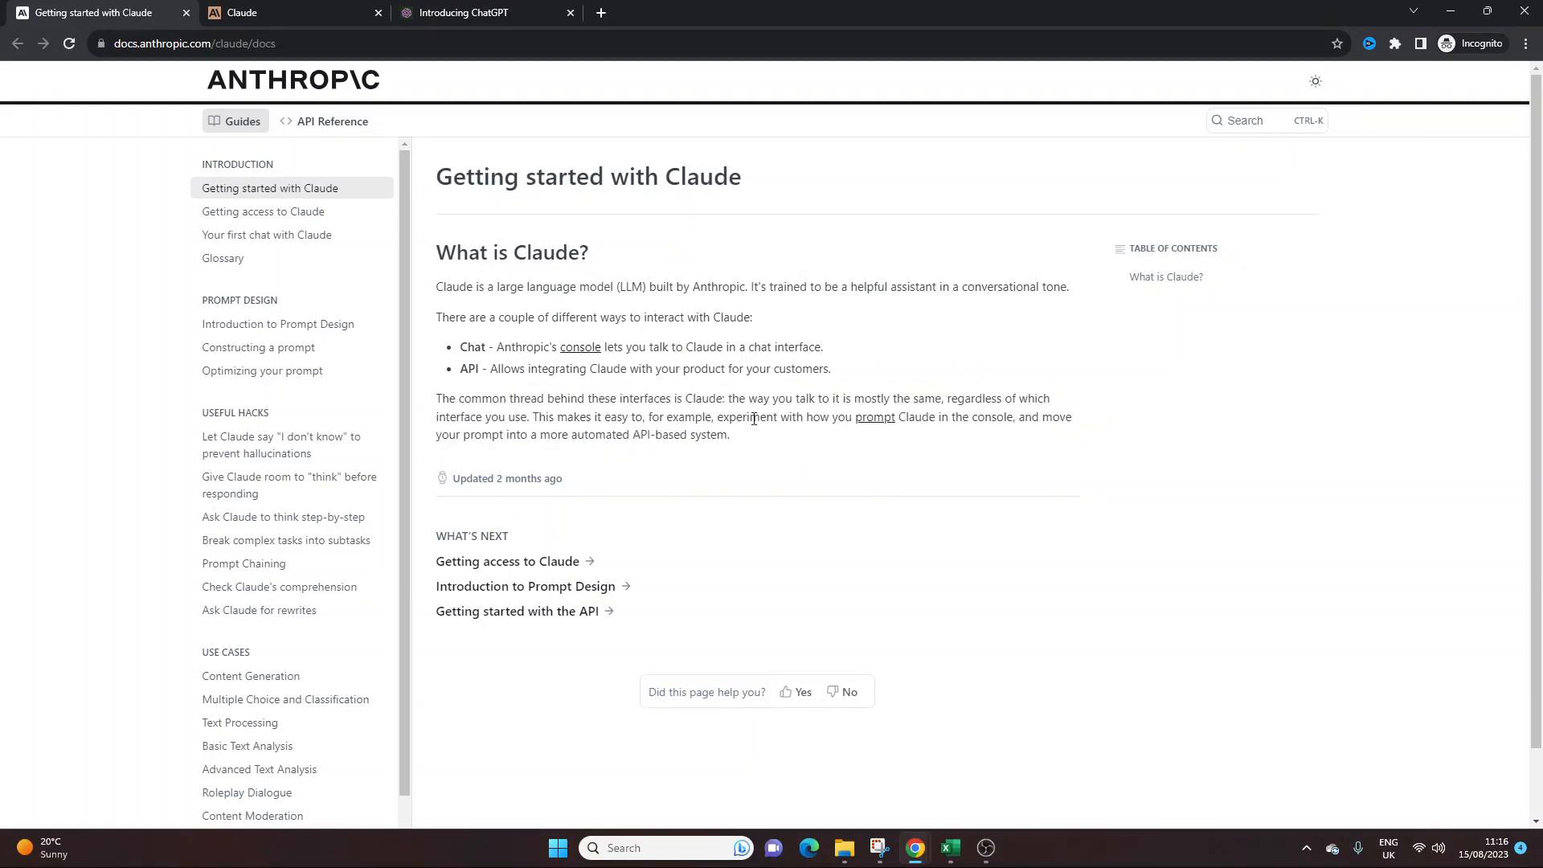
{"action": "left_click", "coordinate": [285, 12]}
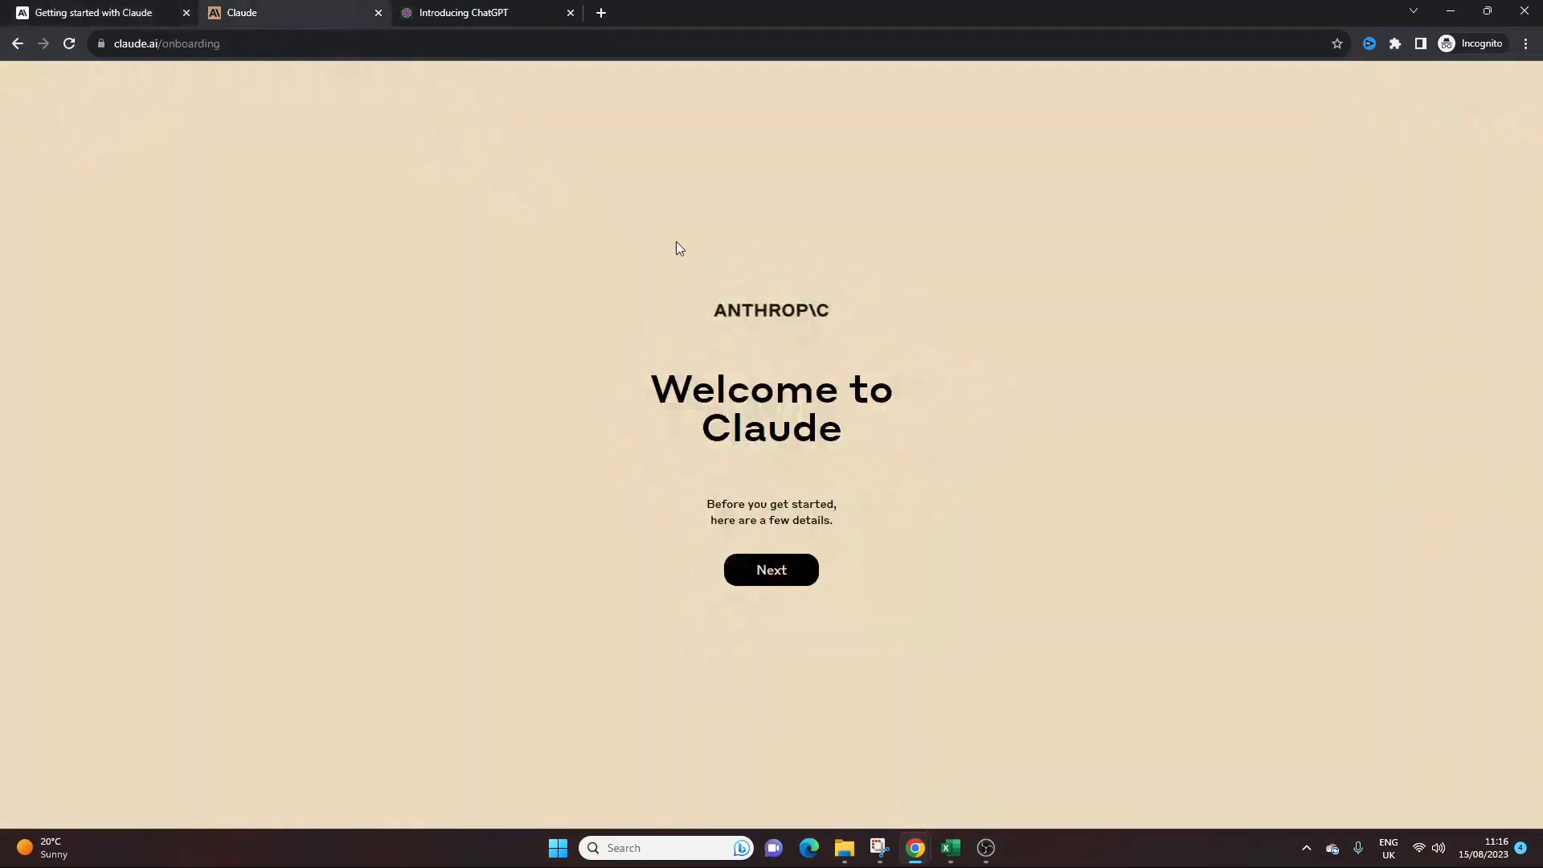
{"action": "mouse_move", "coordinate": [632, 401]}
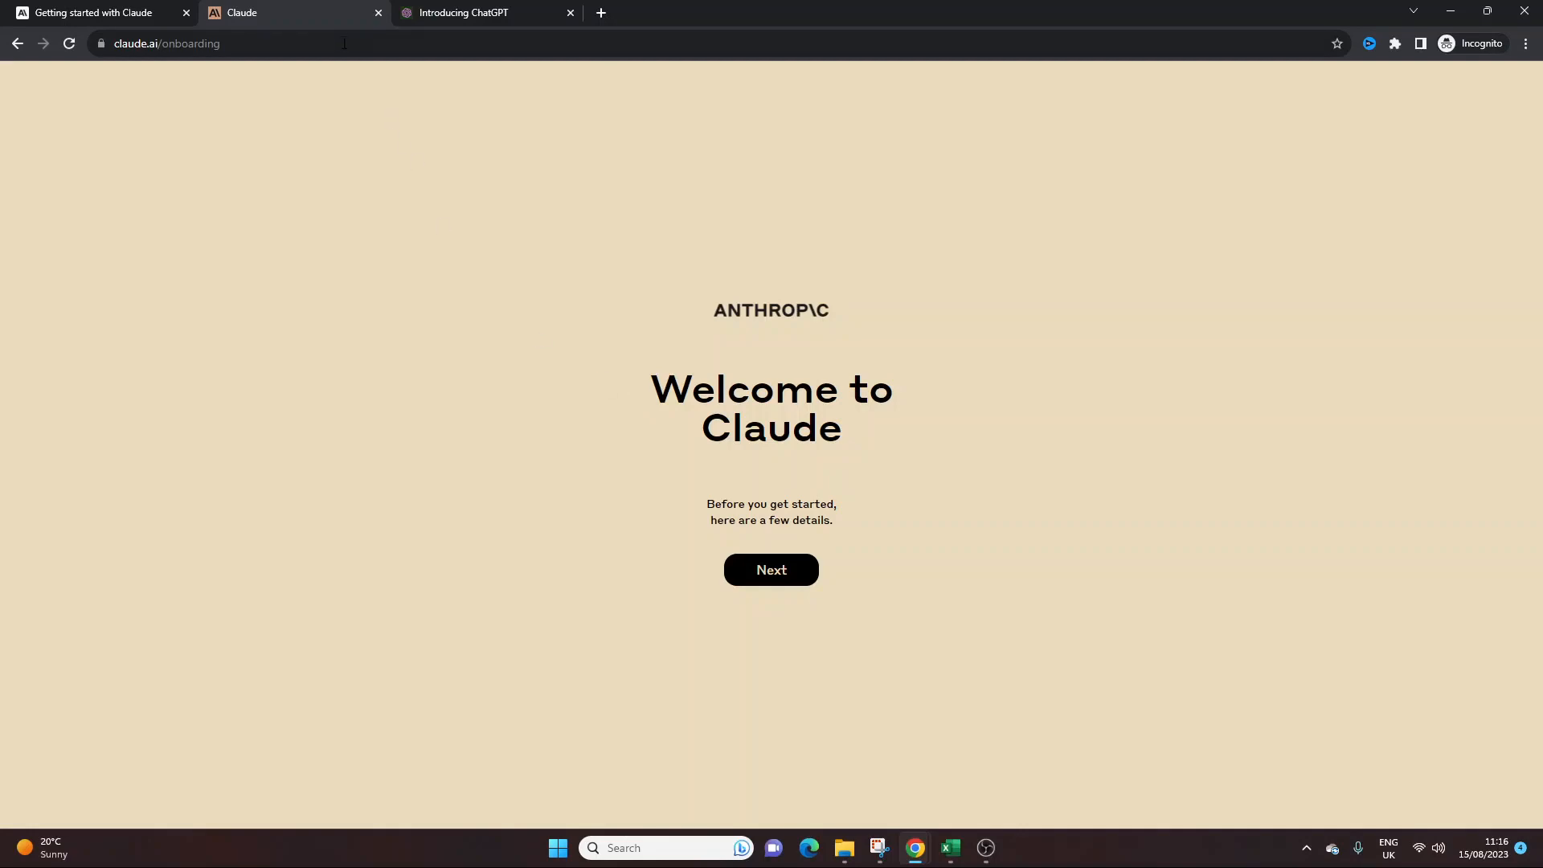
{"action": "mouse_move", "coordinate": [588, 246]}
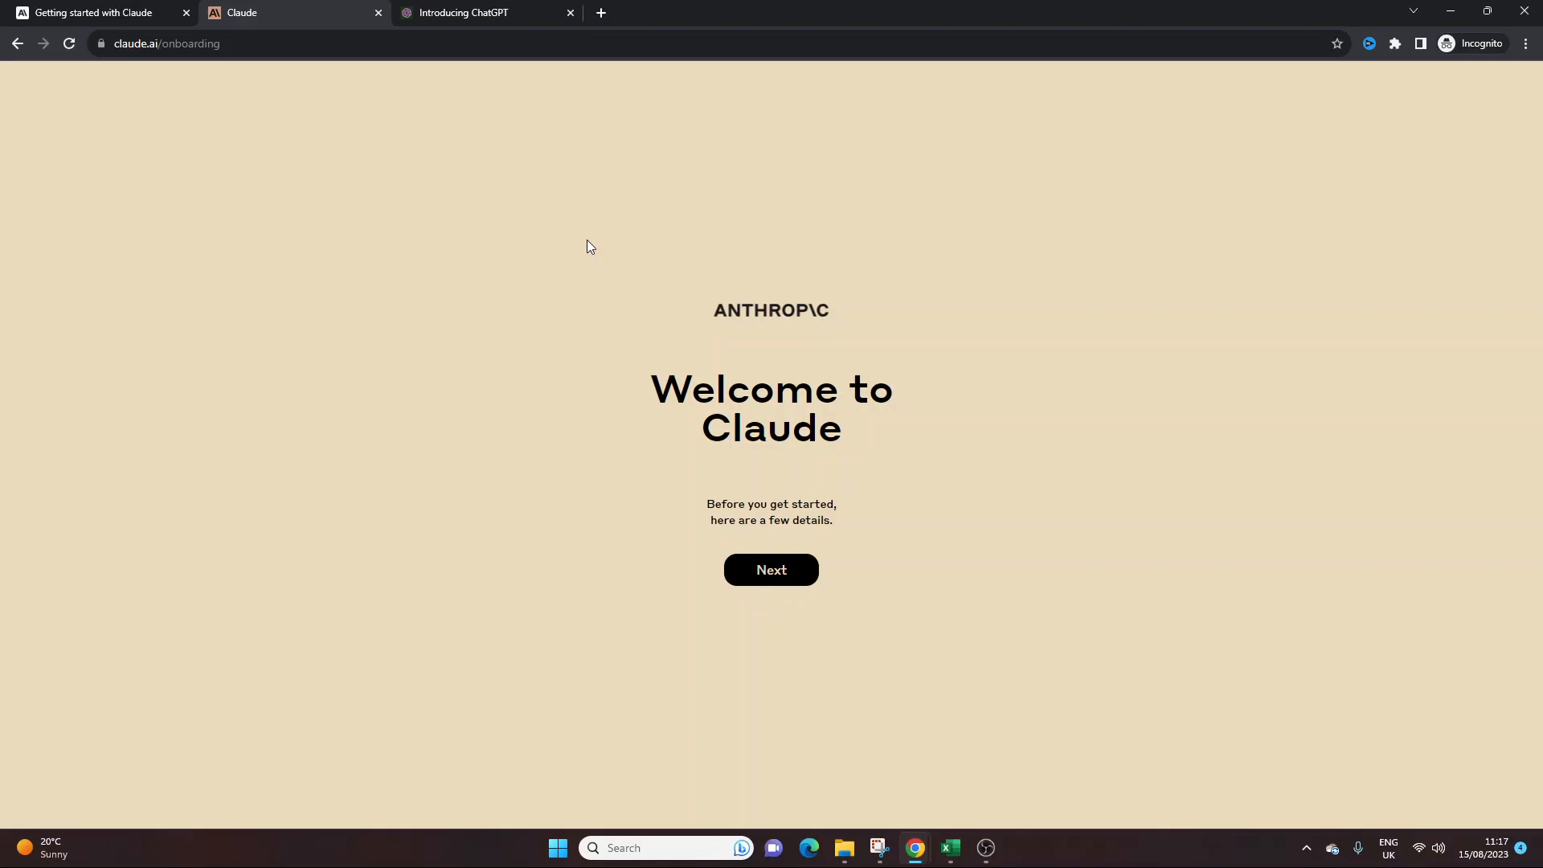
{"action": "mouse_move", "coordinate": [689, 354]}
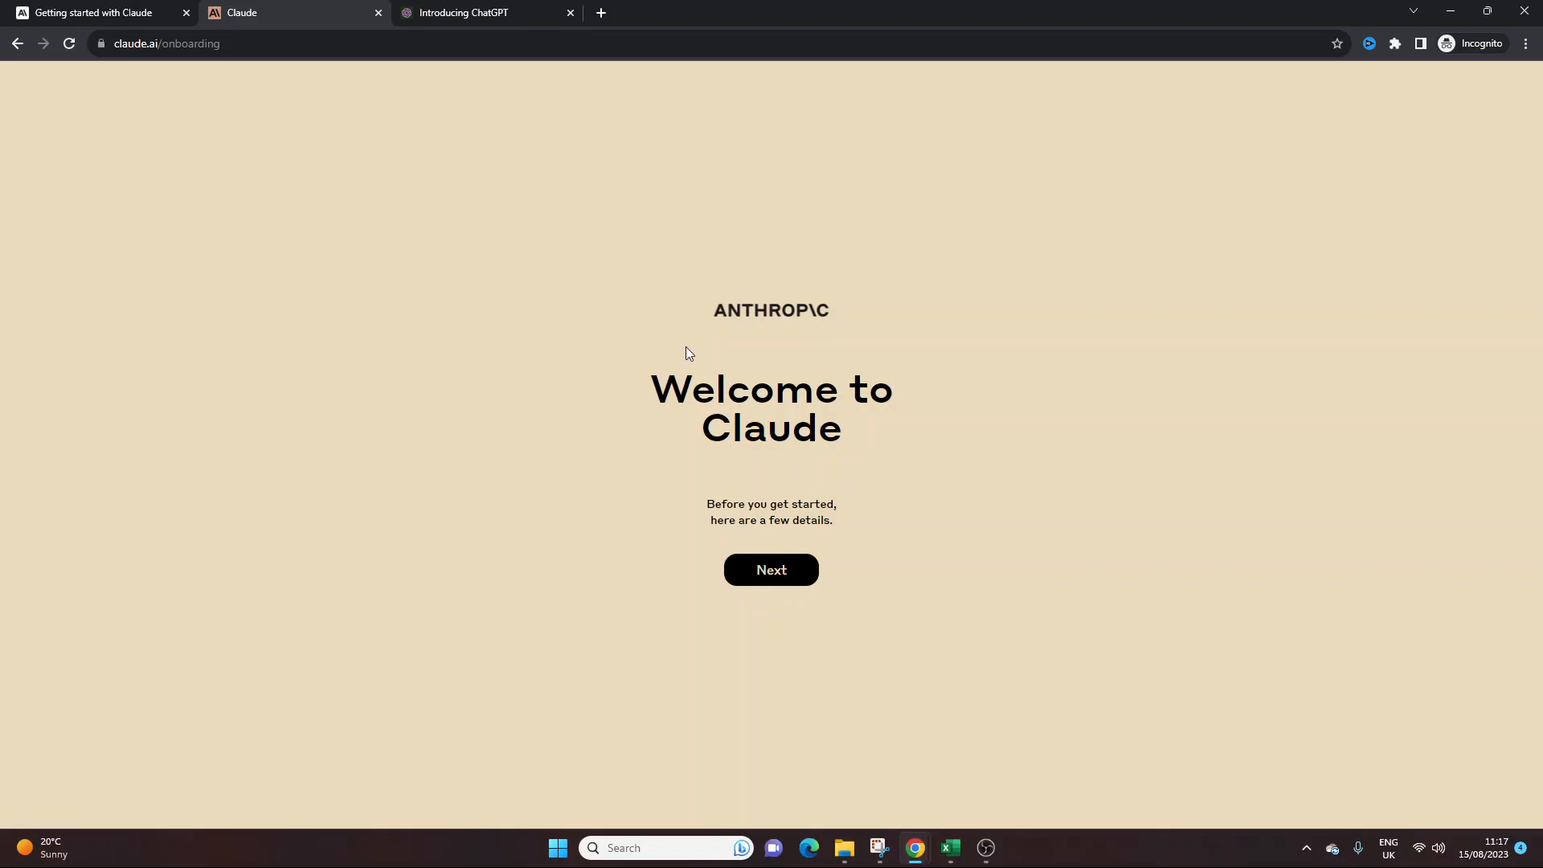
{"action": "mouse_move", "coordinate": [689, 288]}
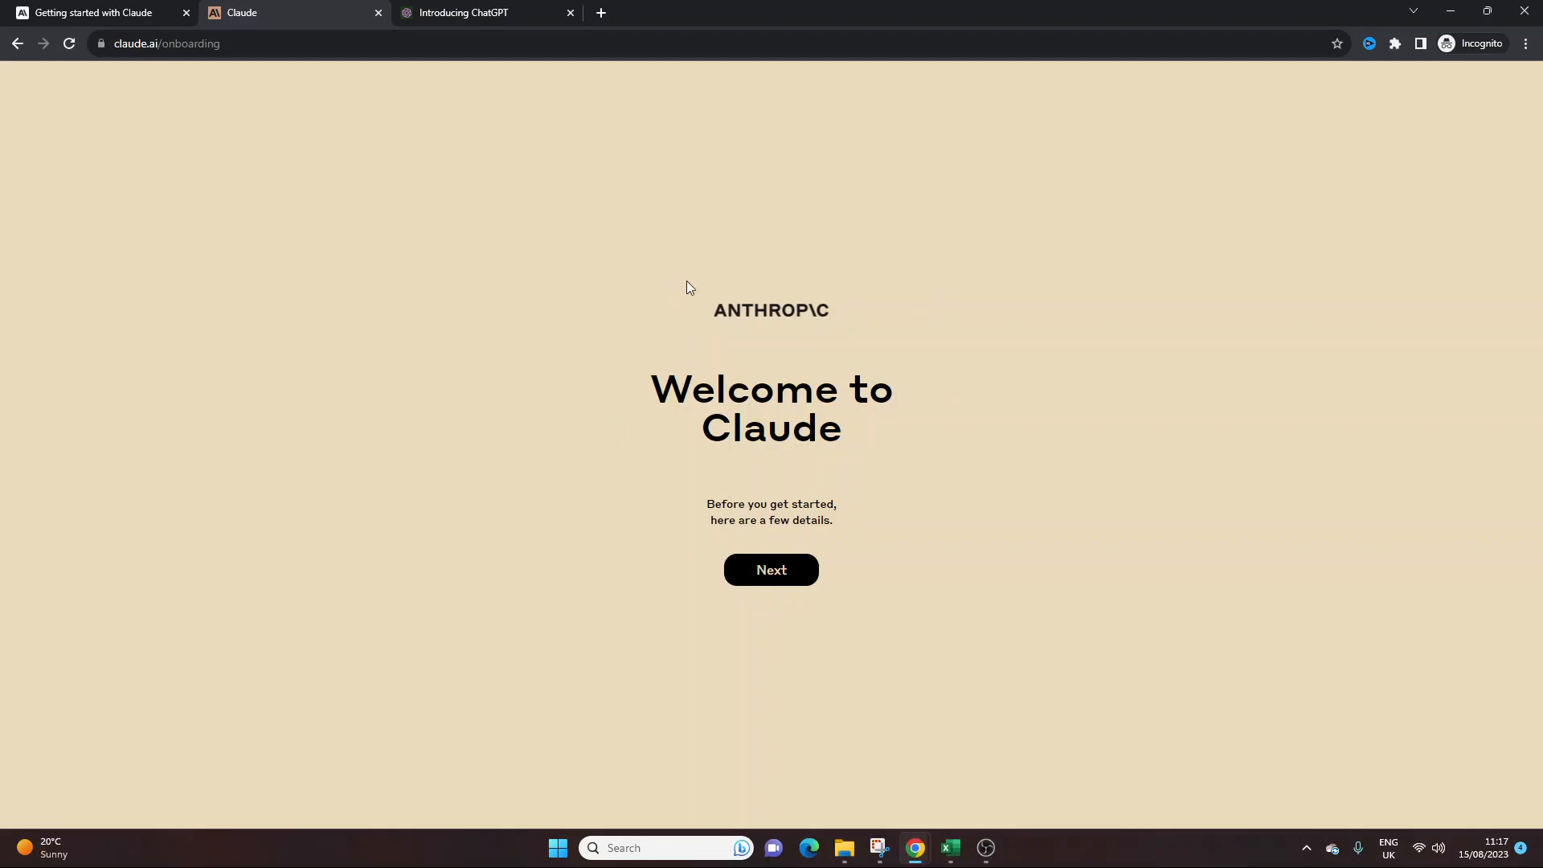
{"action": "mouse_move", "coordinate": [842, 512]}
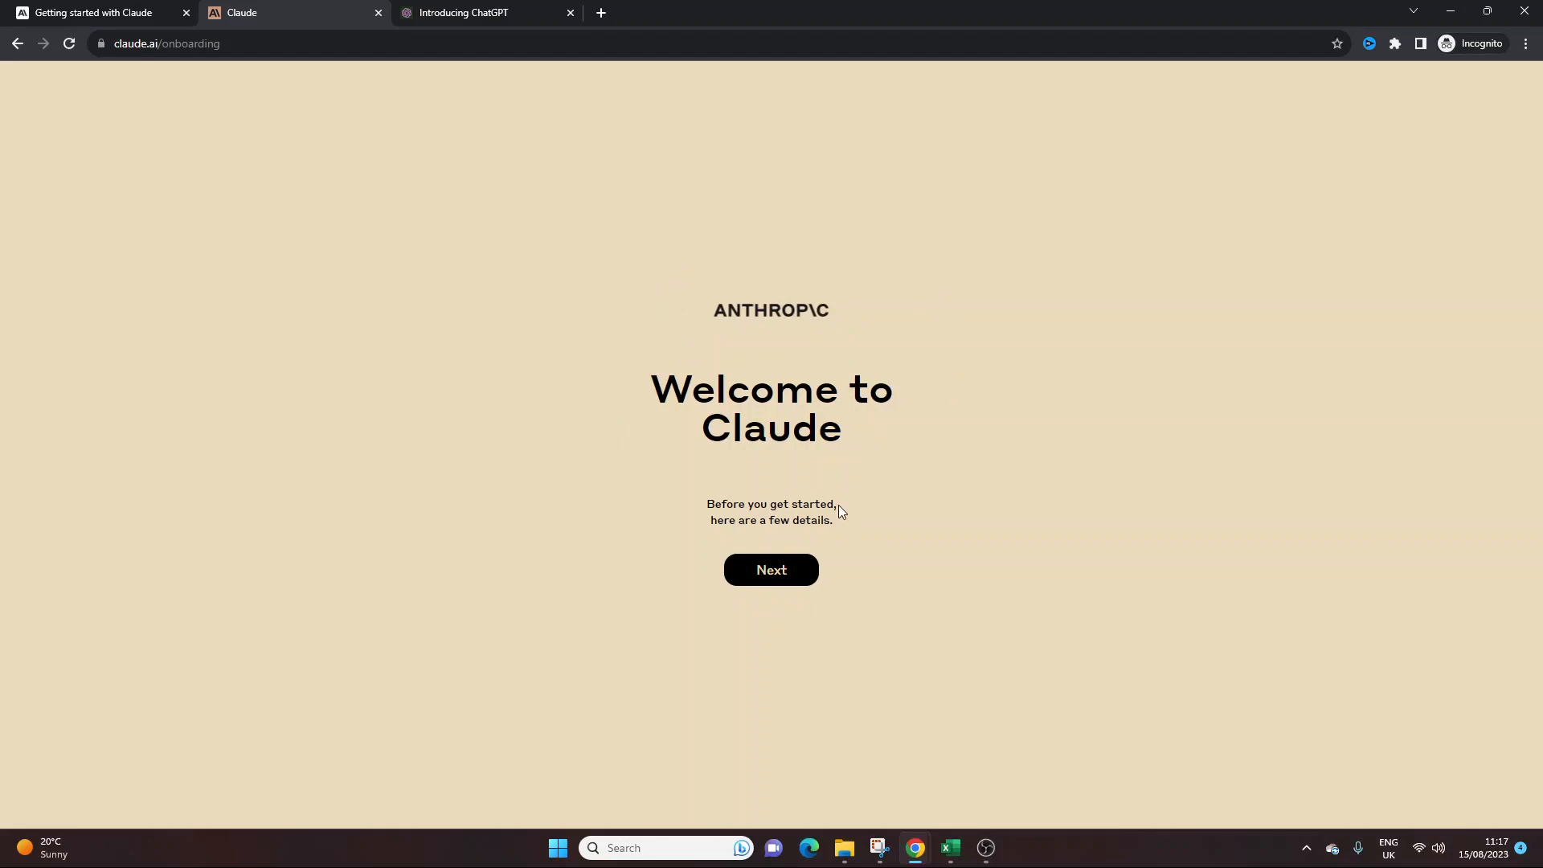
{"action": "mouse_move", "coordinate": [857, 473]}
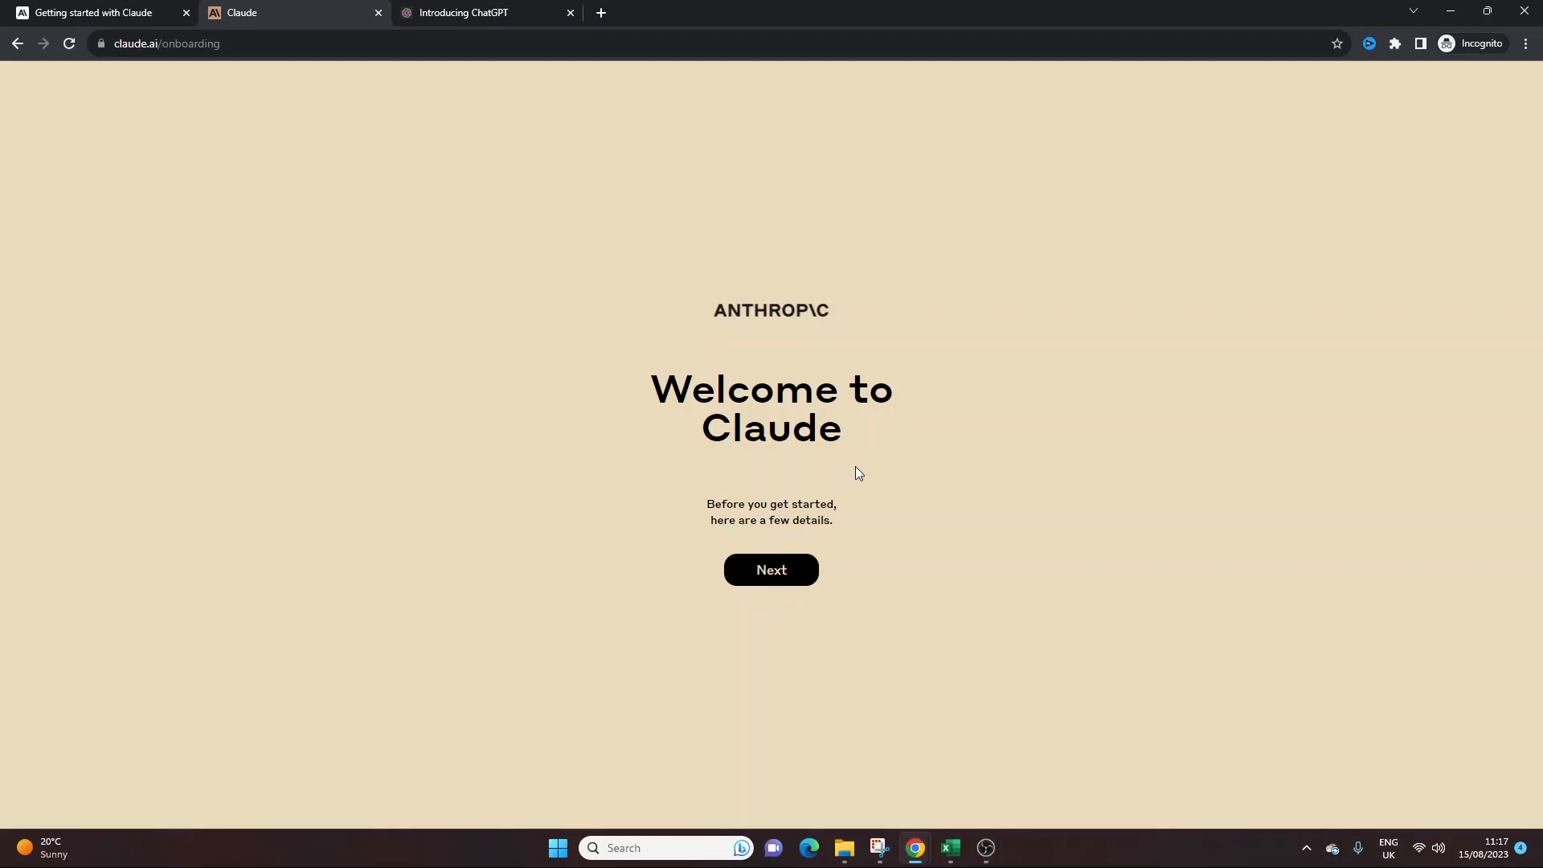
{"action": "mouse_move", "coordinate": [800, 586]}
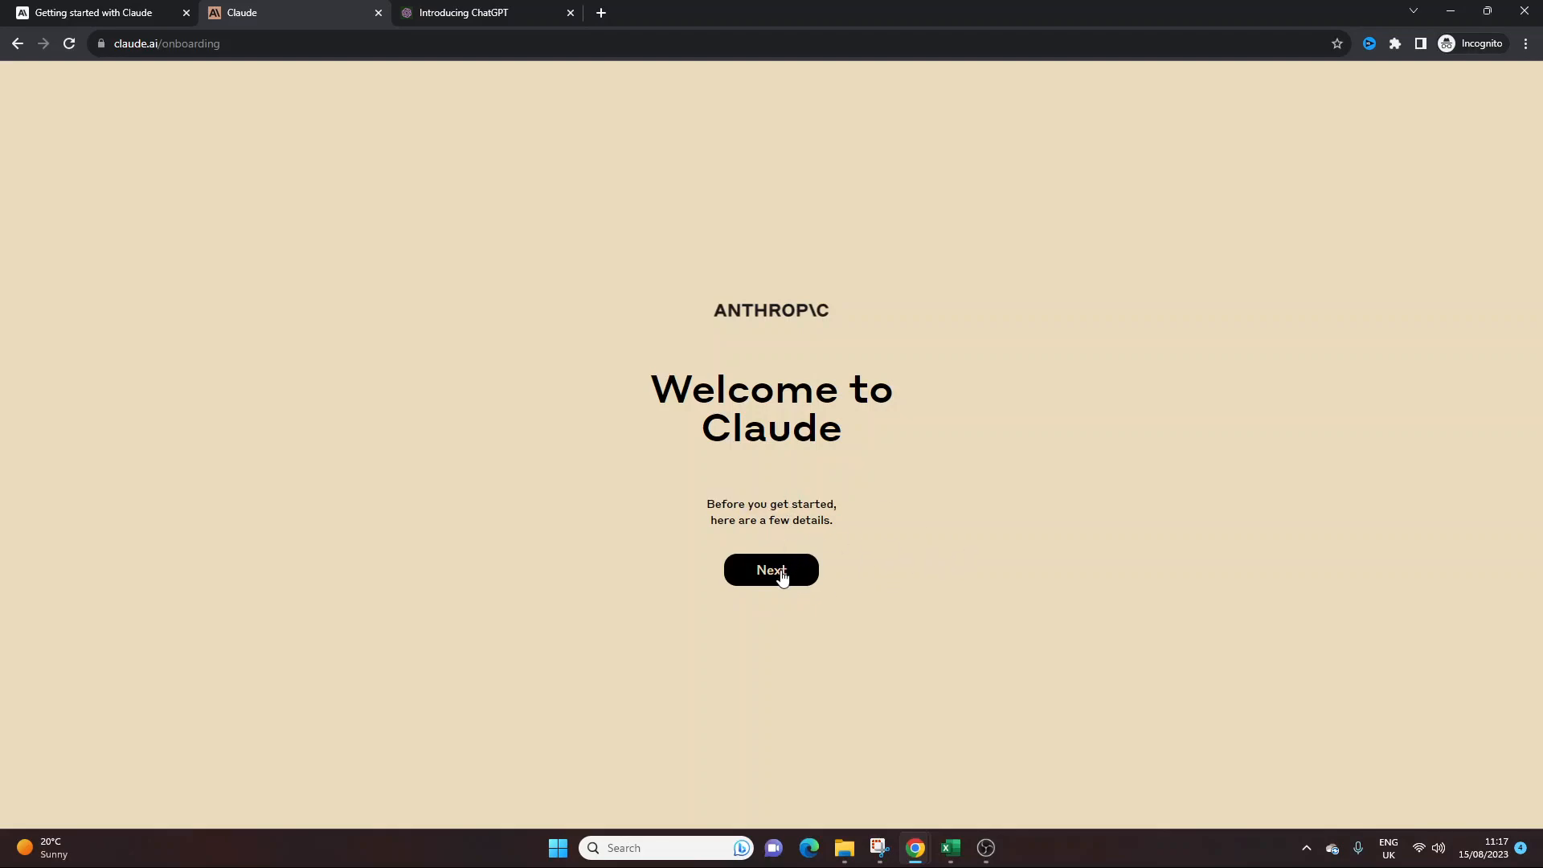
- Move past the welcome, open beta and safety notices, then finish onboarding
{"action": "left_click", "coordinate": [771, 575]}
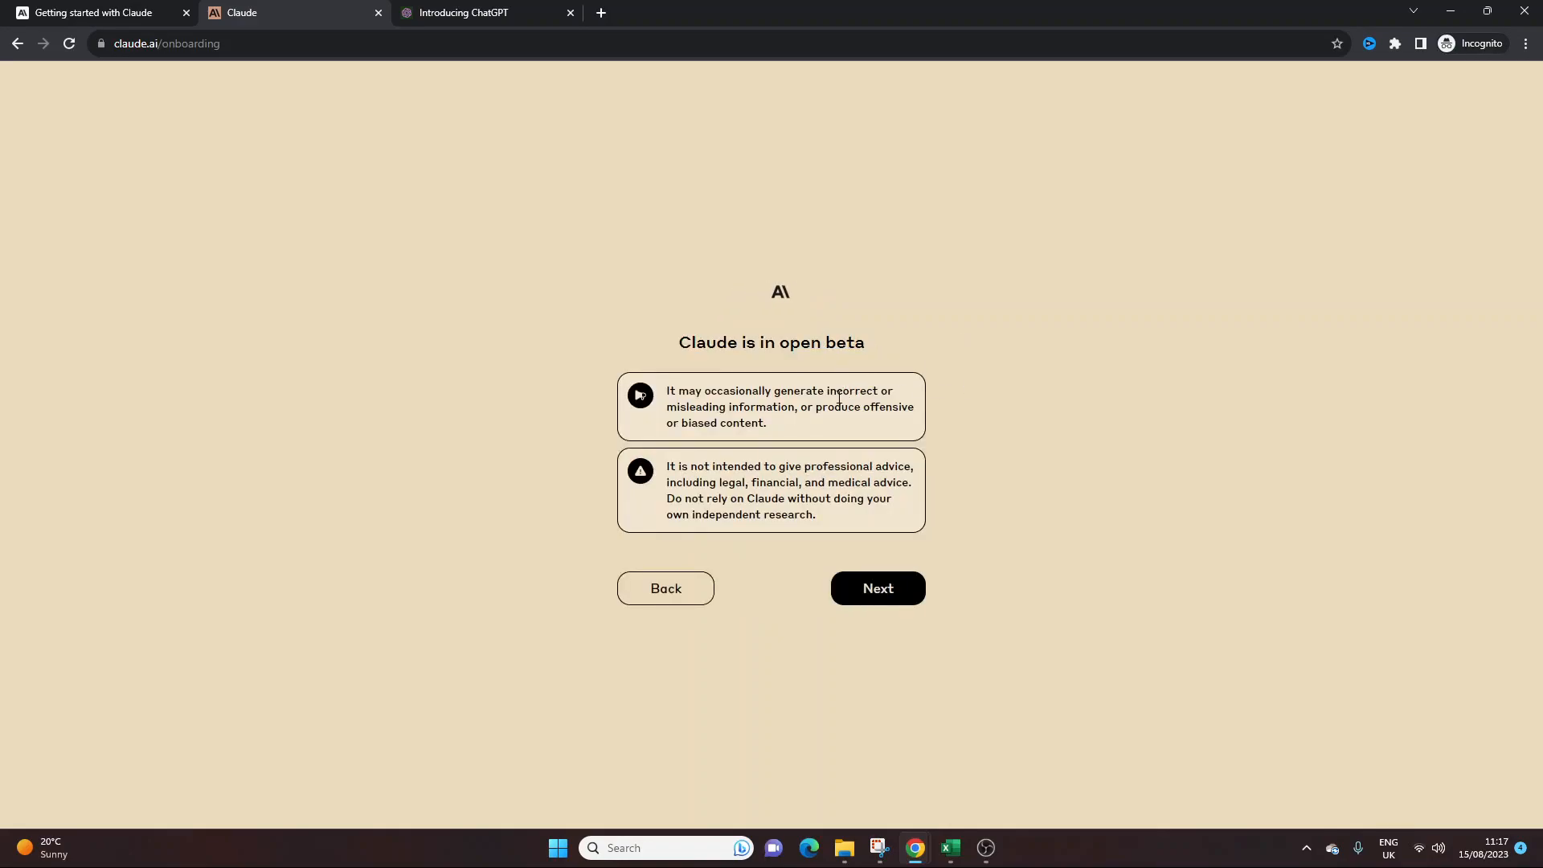
{"action": "left_click_drag", "start_coordinate": [667, 391], "coordinate": [767, 421]}
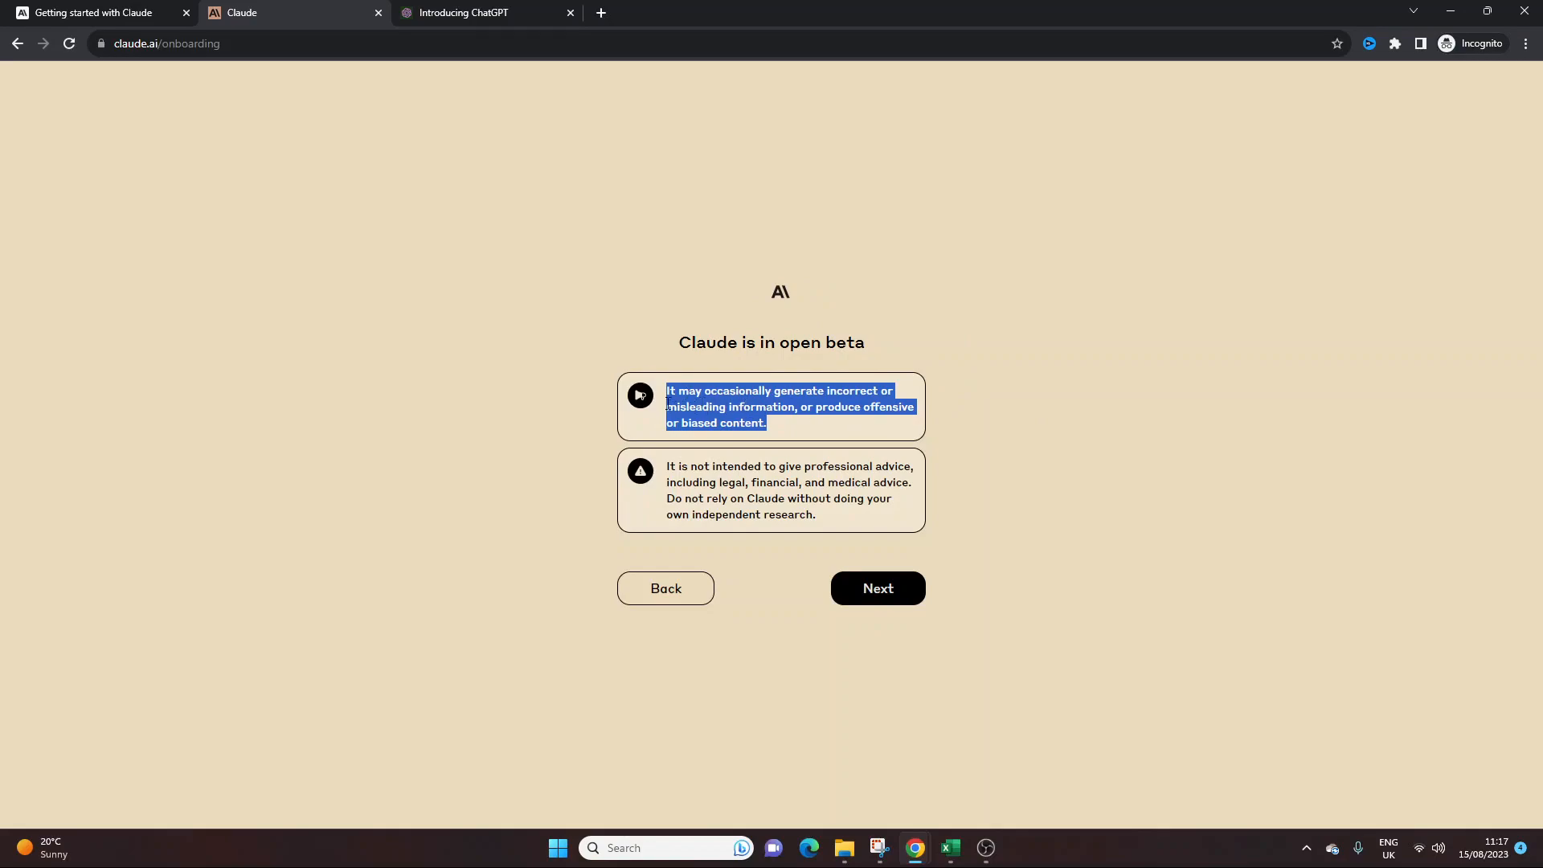
{"action": "left_click", "coordinate": [1001, 430]}
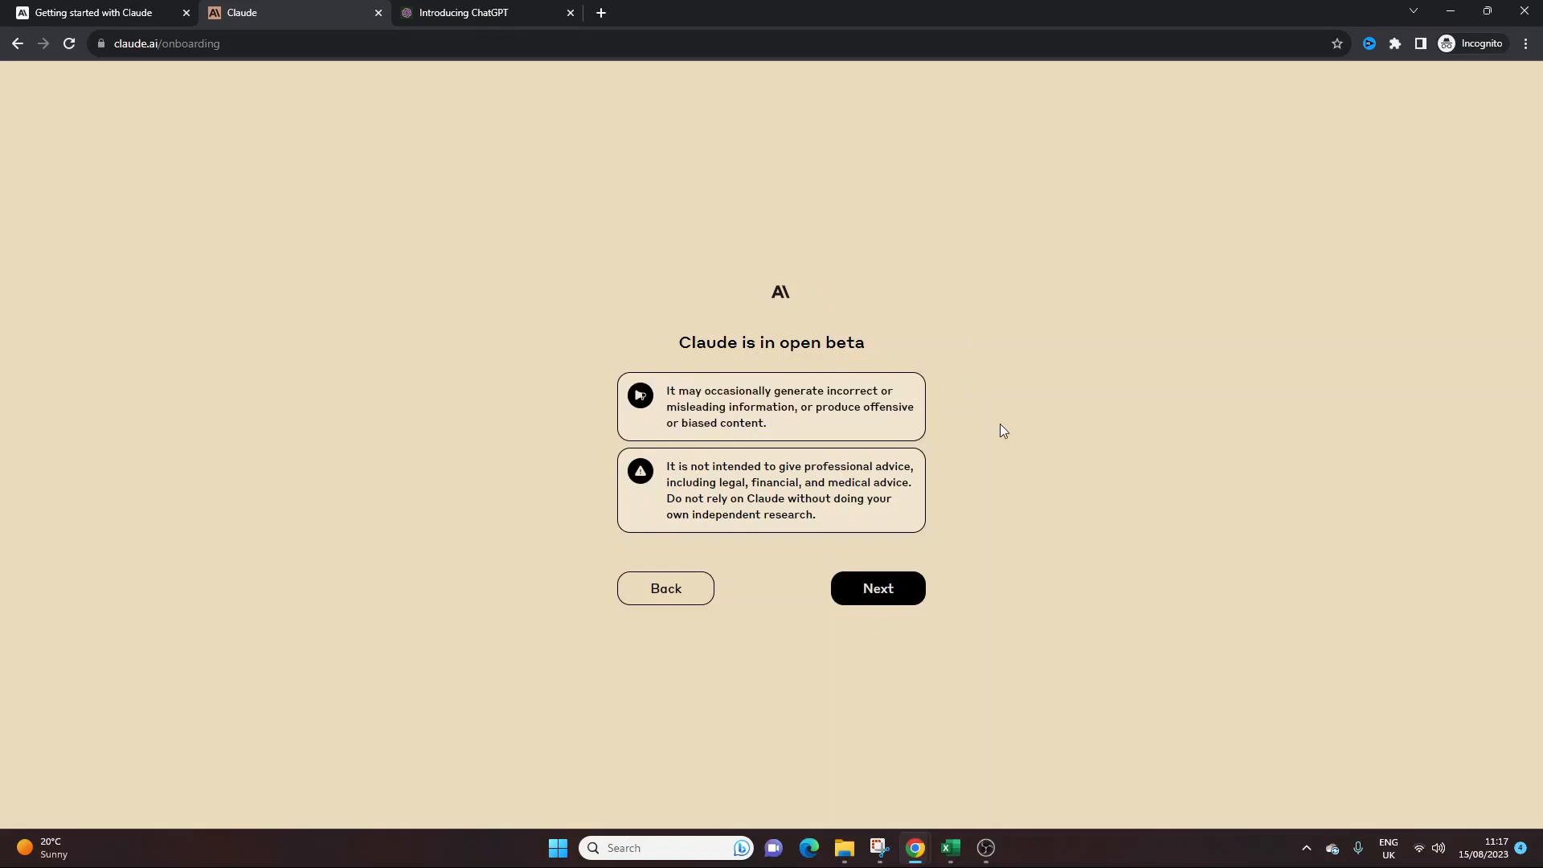
{"action": "left_click_drag", "start_coordinate": [667, 465], "coordinate": [815, 514]}
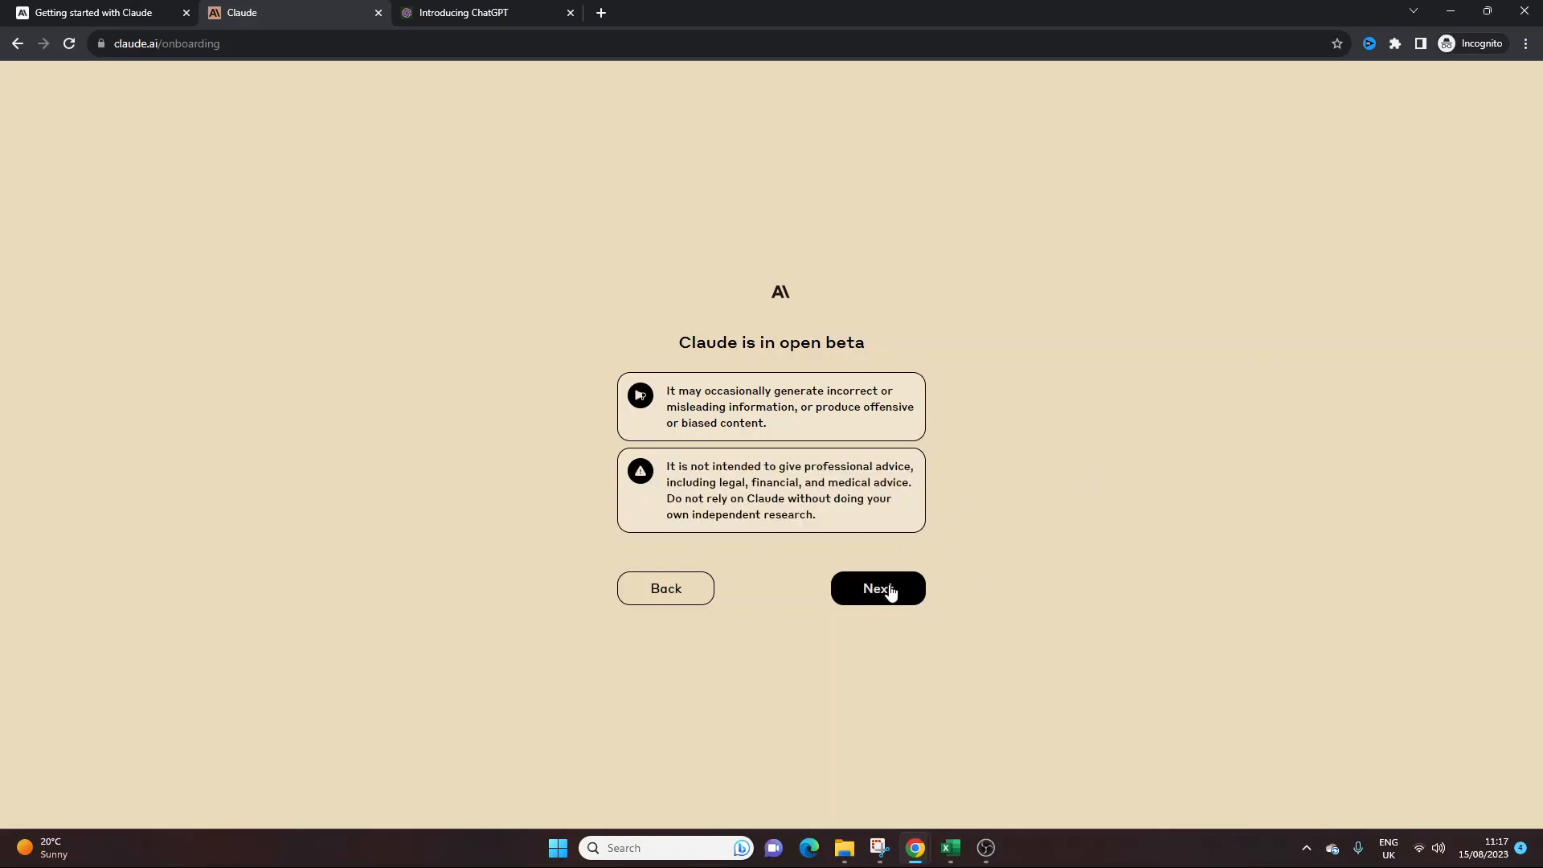
{"action": "left_click", "coordinate": [875, 588]}
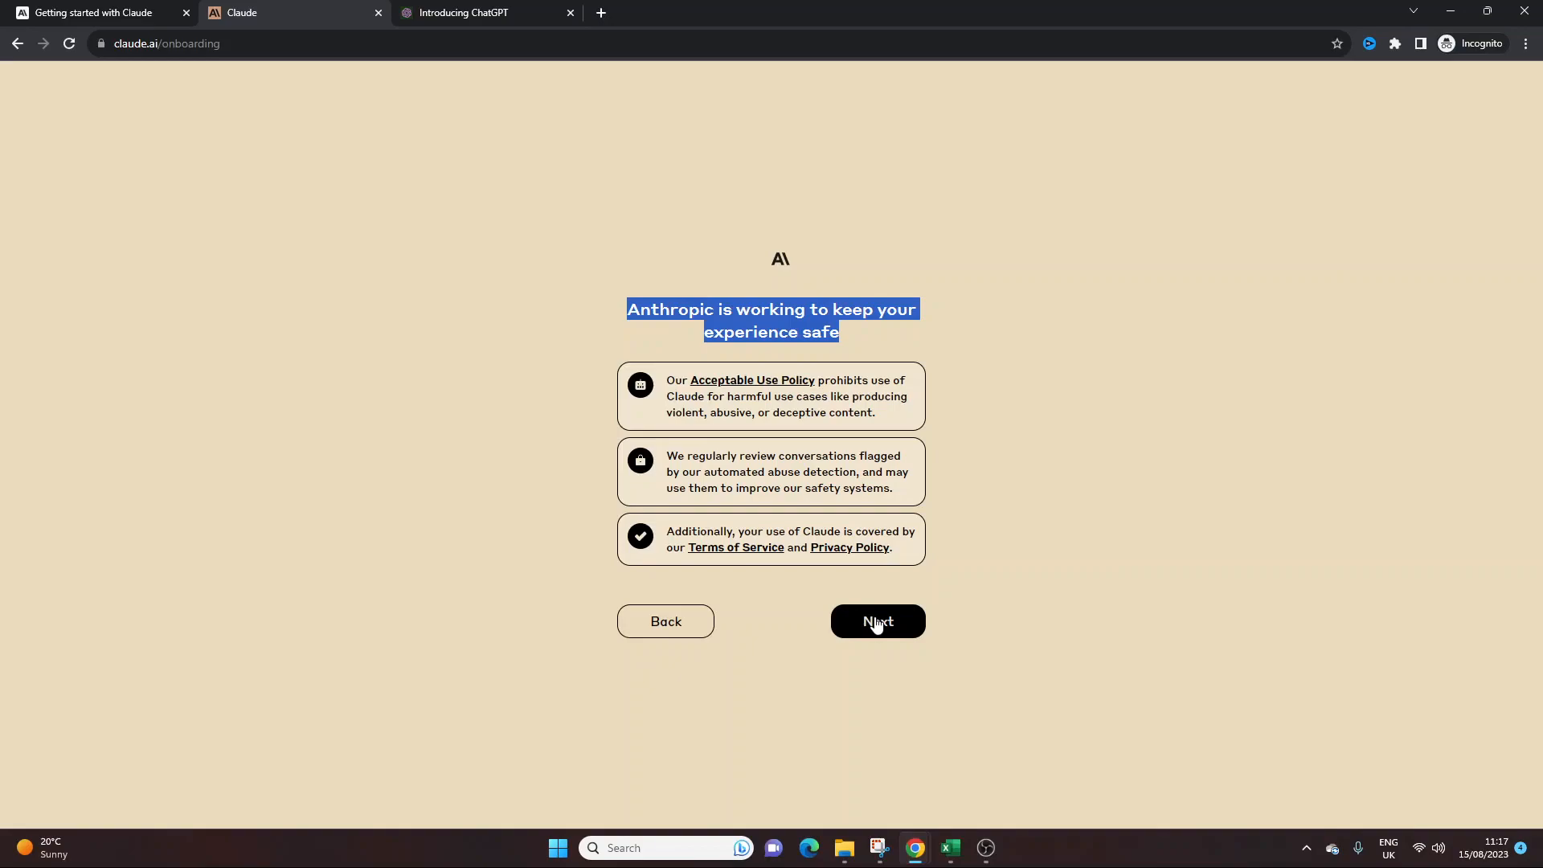
{"action": "left_click", "coordinate": [875, 621]}
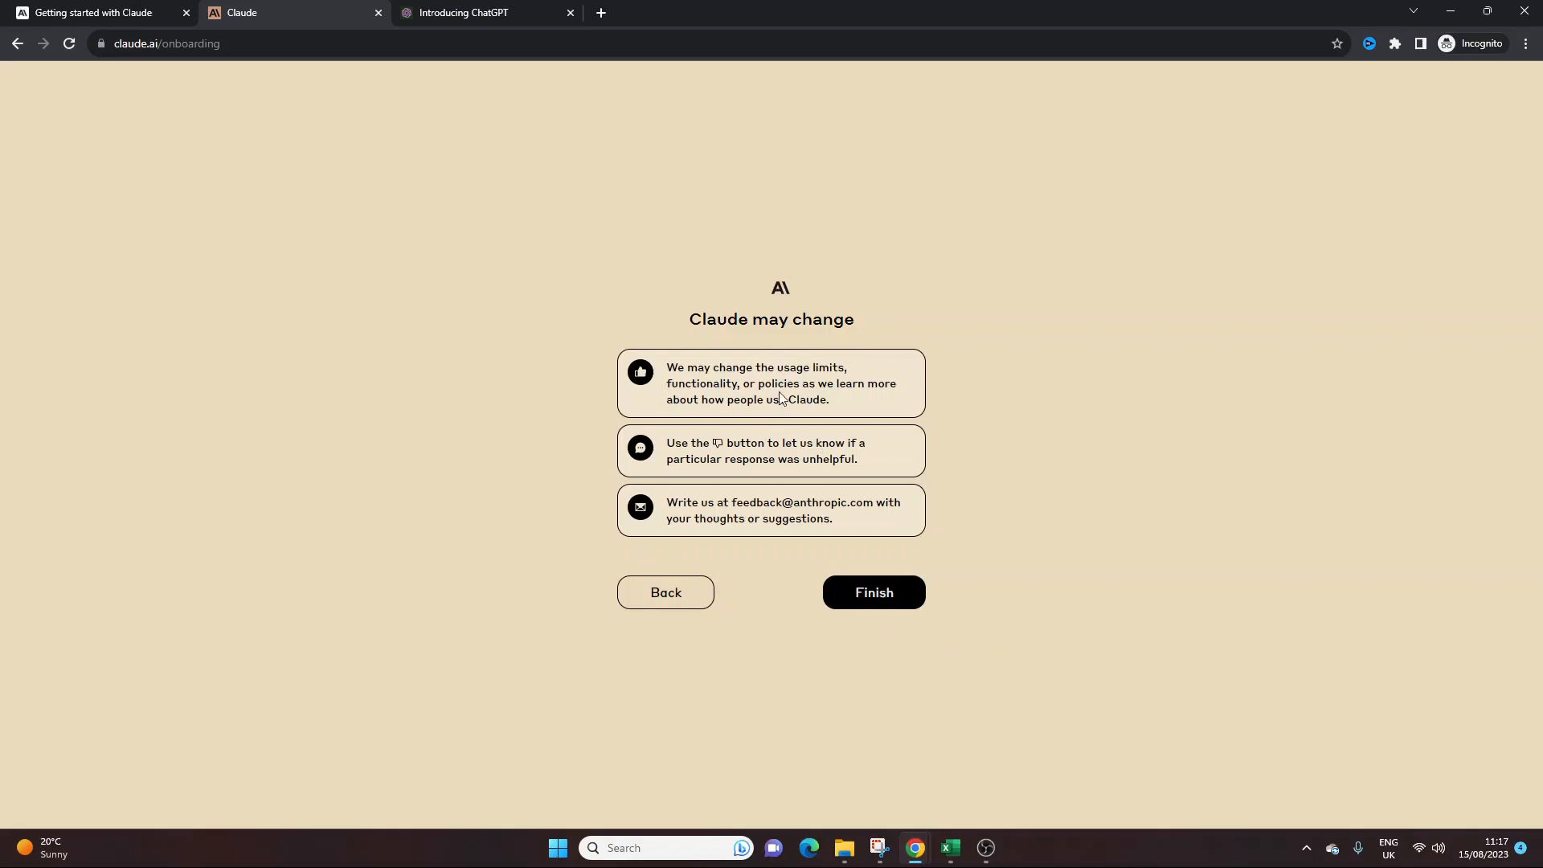
{"action": "left_click_drag", "start_coordinate": [666, 367], "coordinate": [829, 399]}
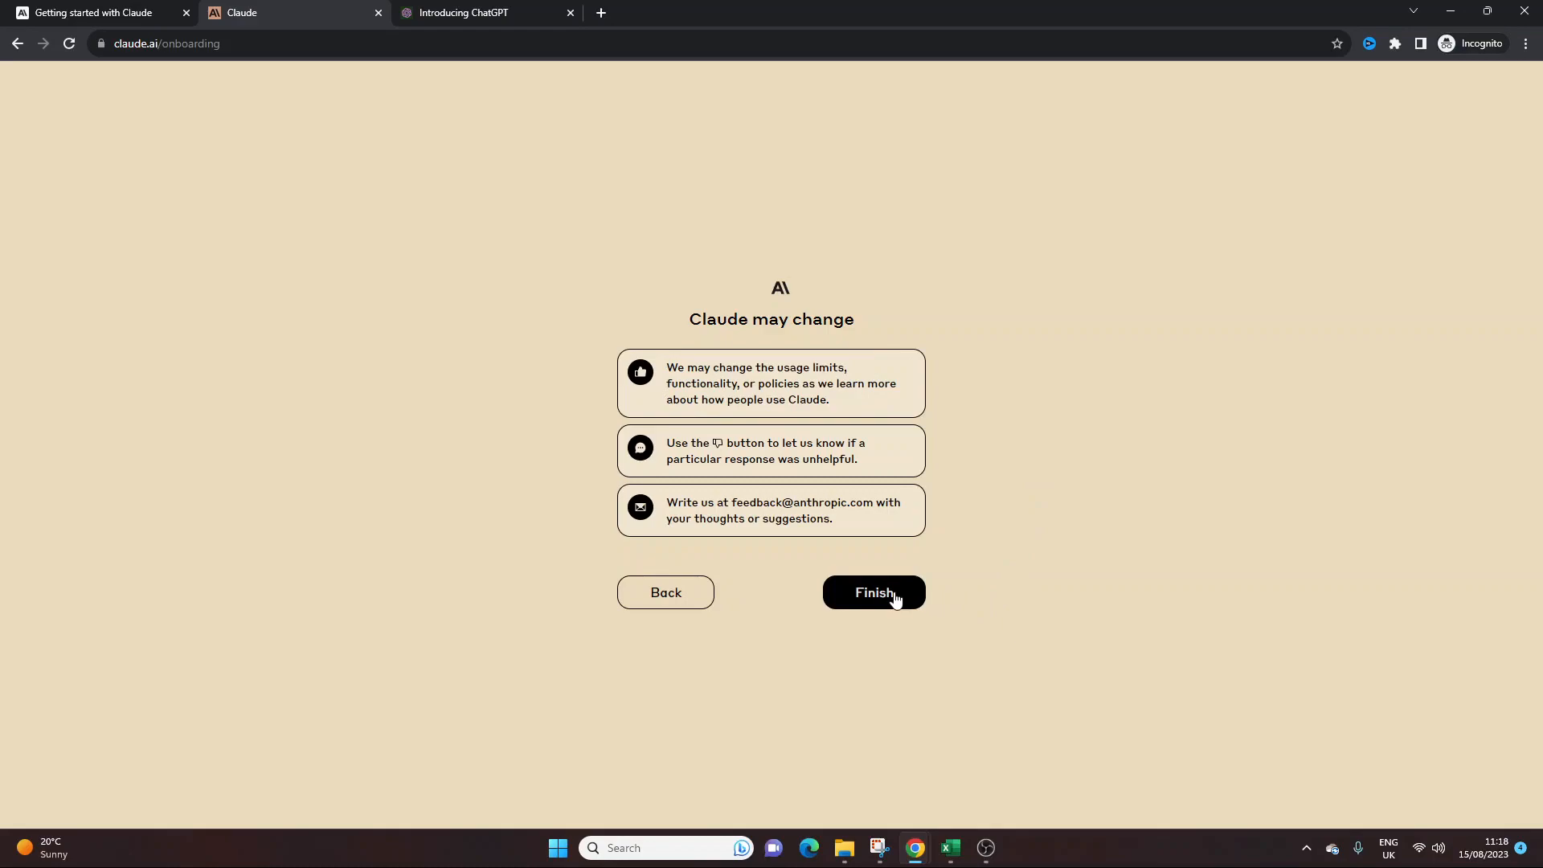
{"action": "left_click", "coordinate": [871, 591]}
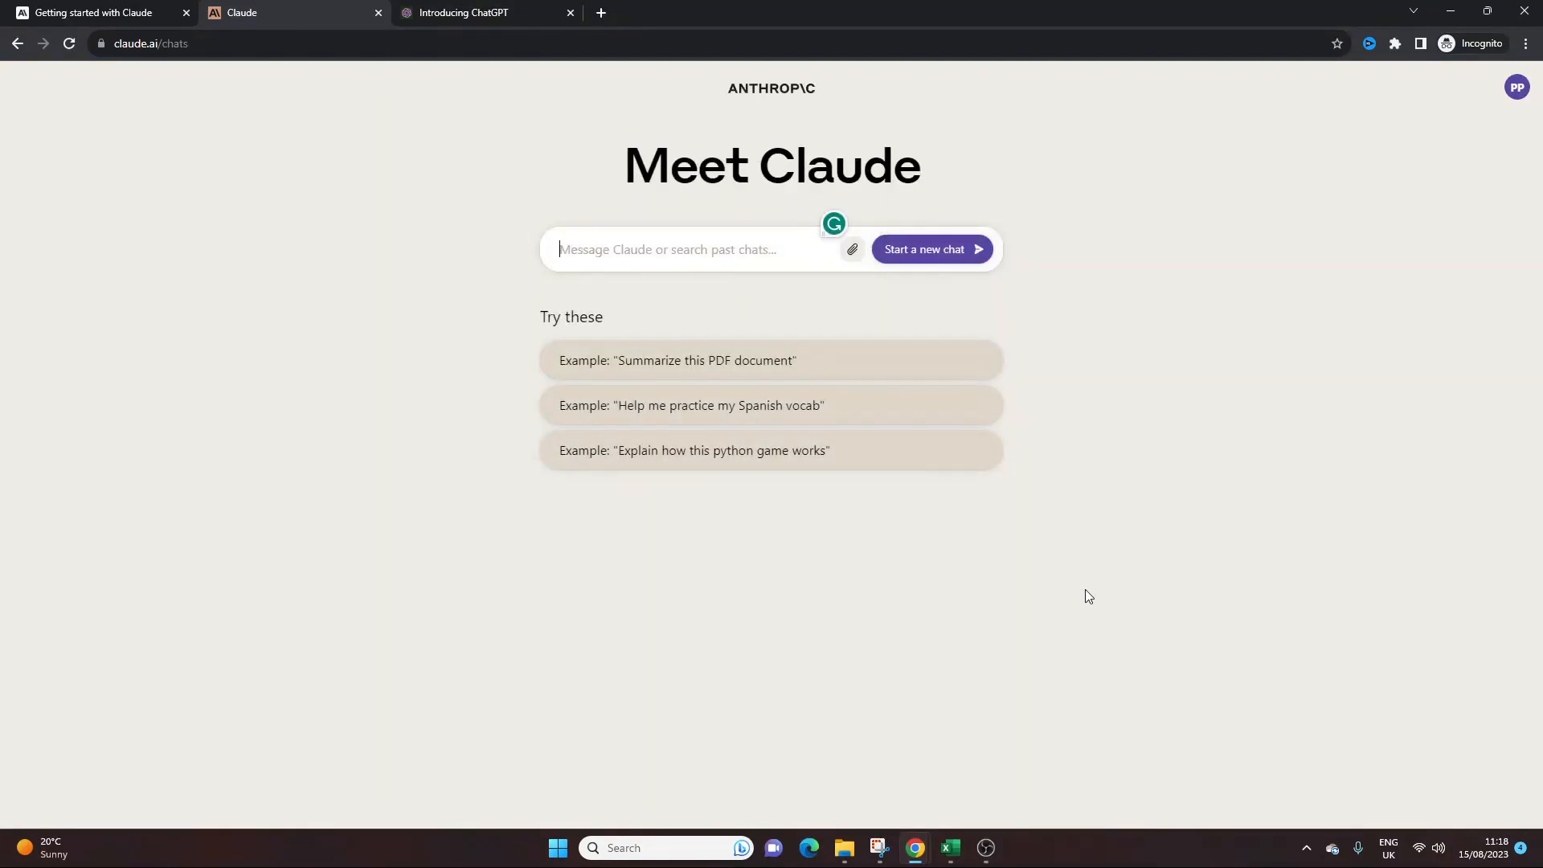
{"action": "mouse_move", "coordinate": [851, 249]}
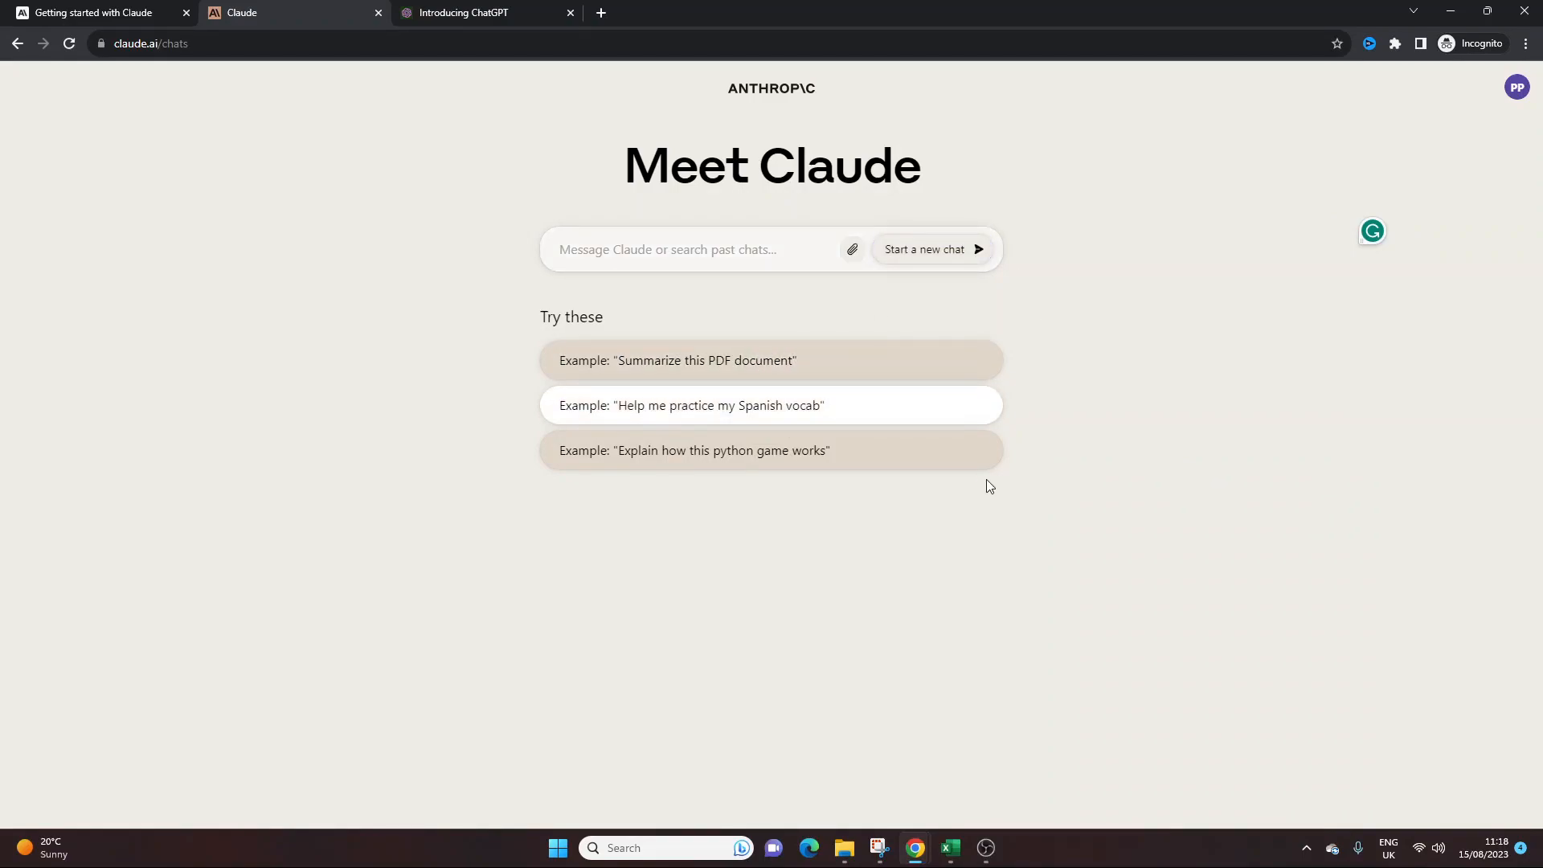
{"action": "mouse_move", "coordinate": [781, 360]}
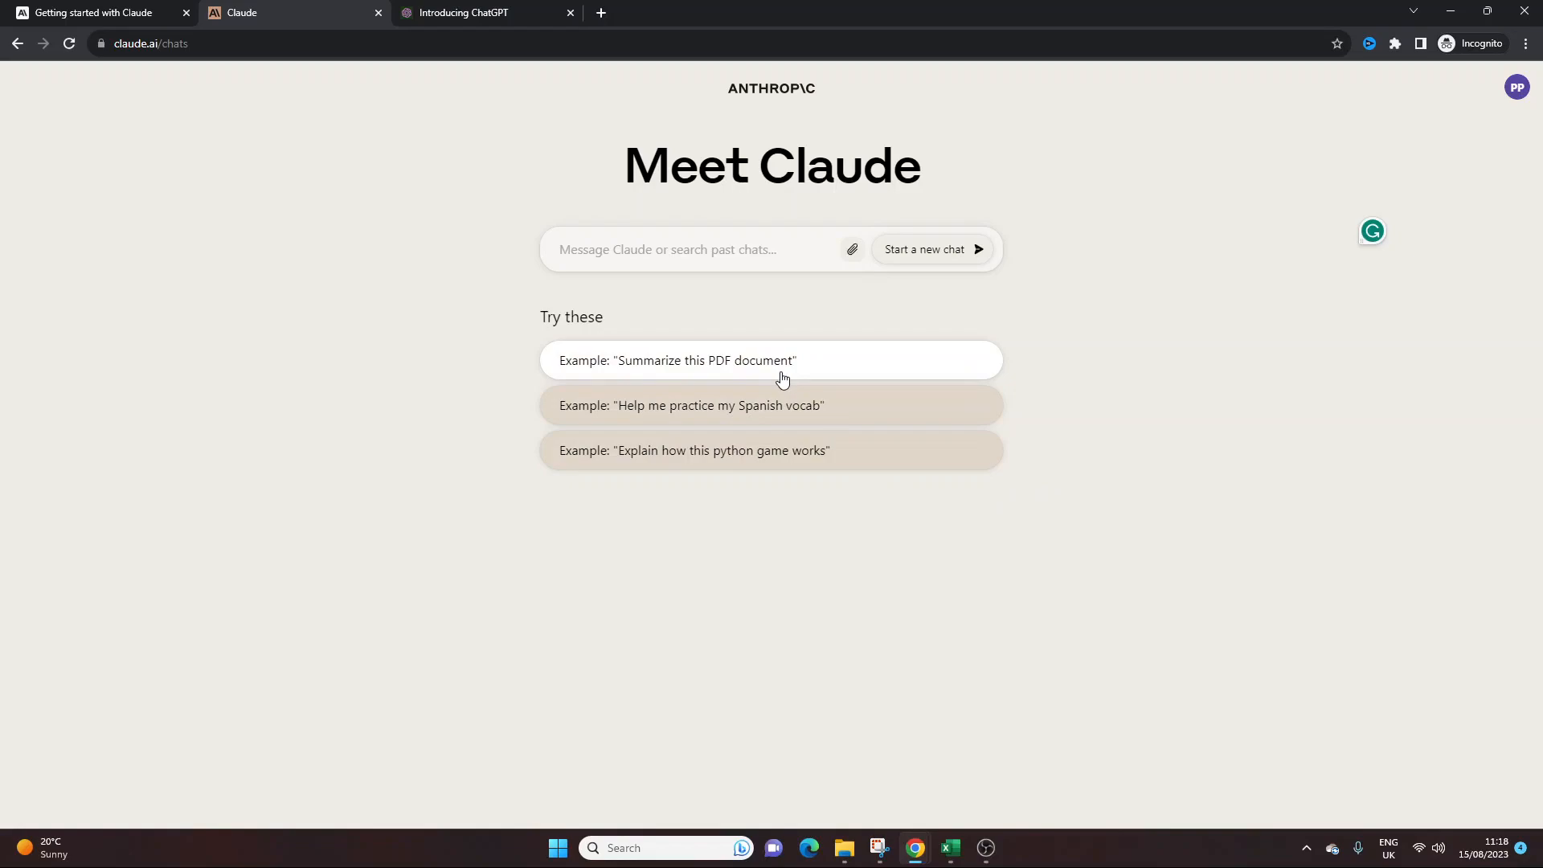
{"action": "mouse_move", "coordinate": [1064, 289]}
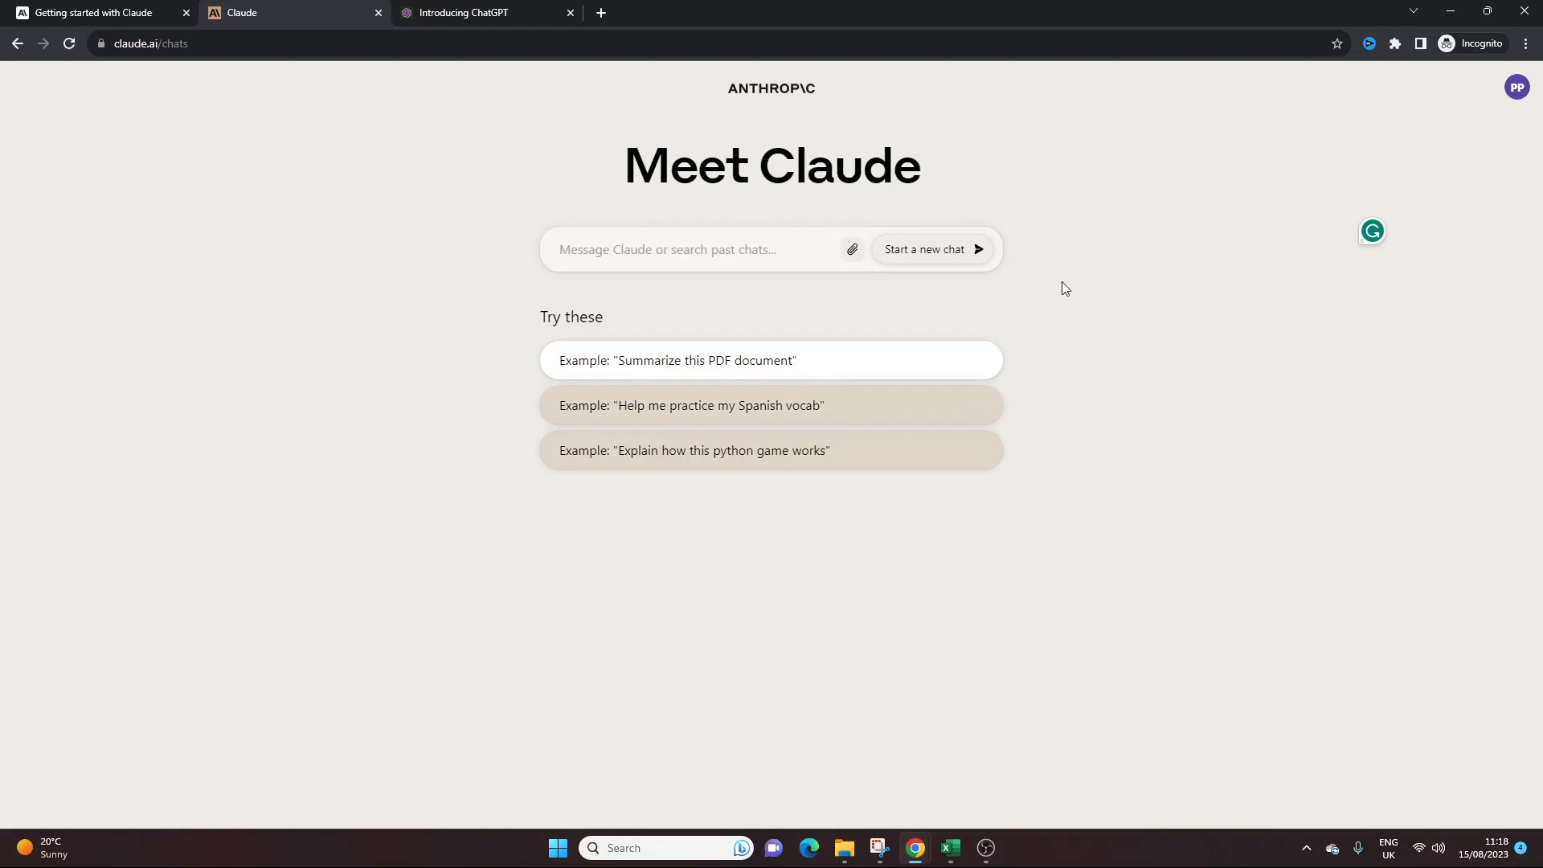
{"action": "mouse_move", "coordinate": [852, 250]}
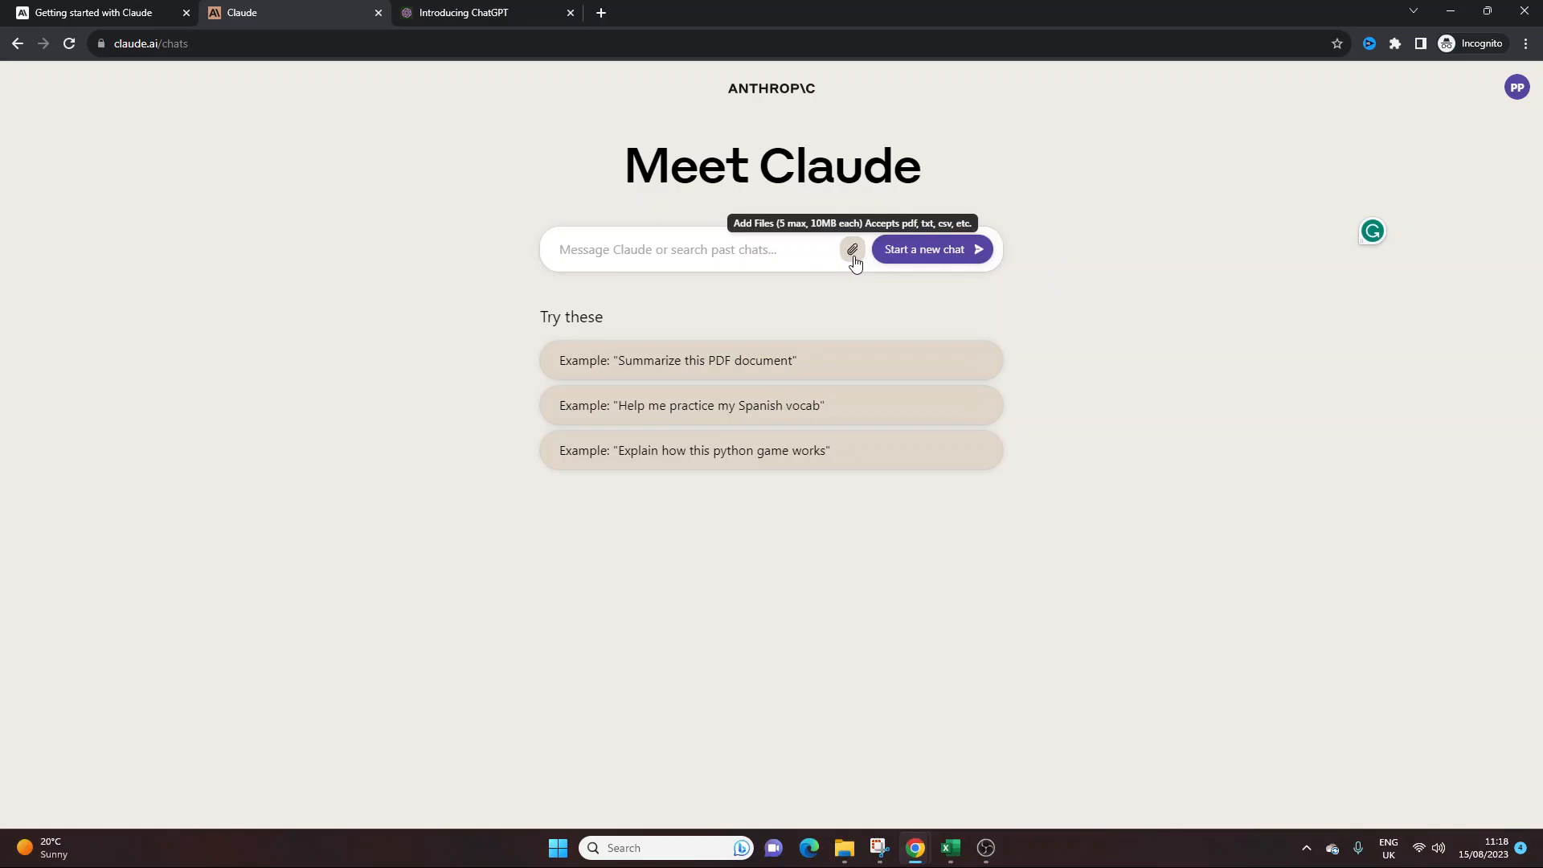
{"action": "mouse_move", "coordinate": [1107, 325]}
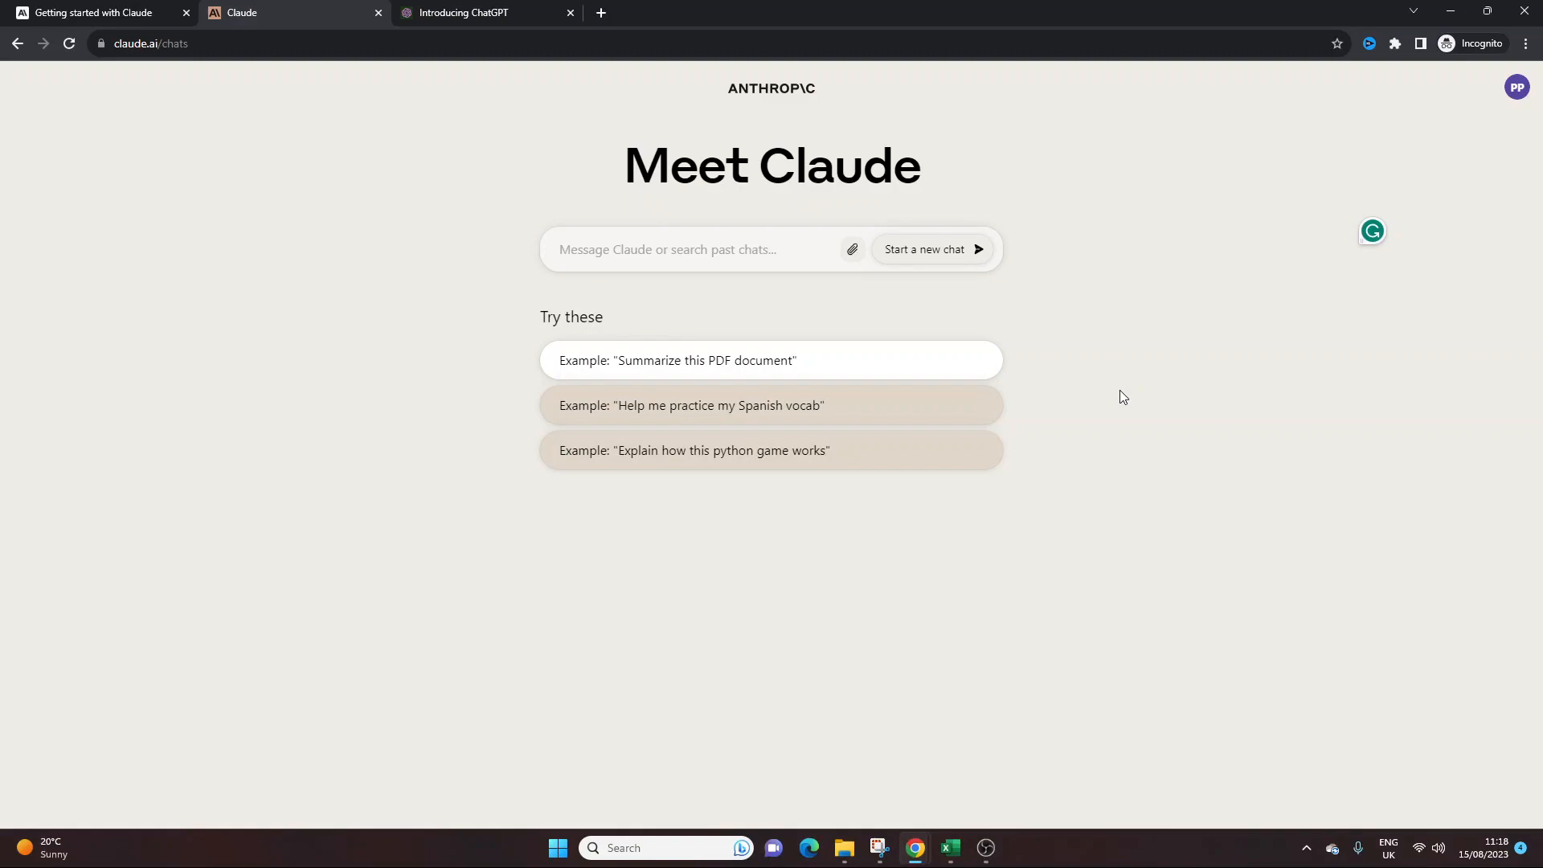
{"action": "mouse_move", "coordinate": [1127, 398]}
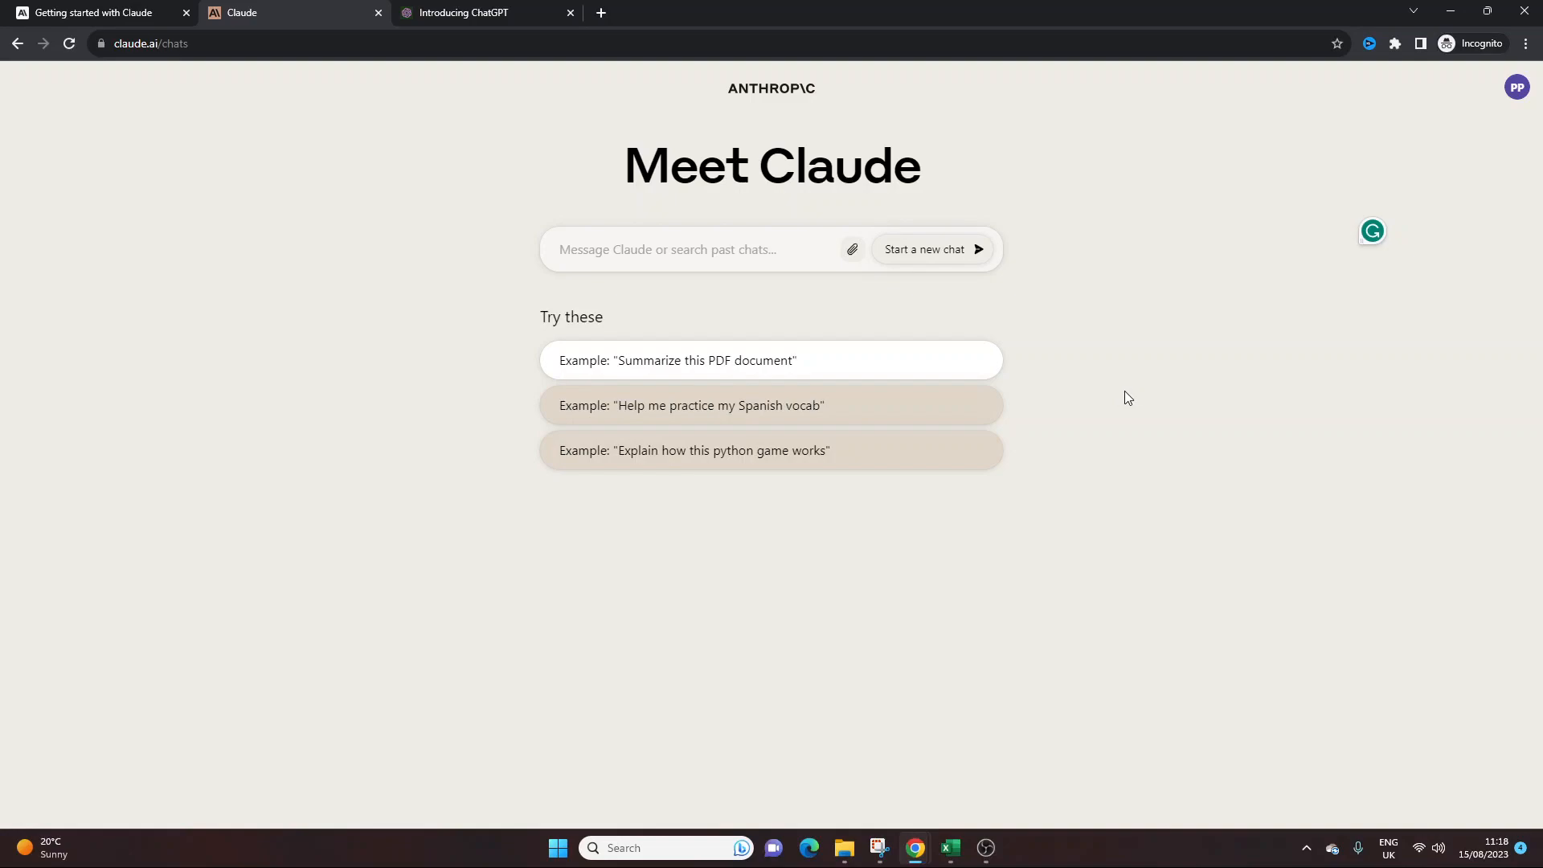
- Switch from Claude's home page to the Excel workbook of project budgets and costs
{"action": "left_click", "coordinate": [689, 249]}
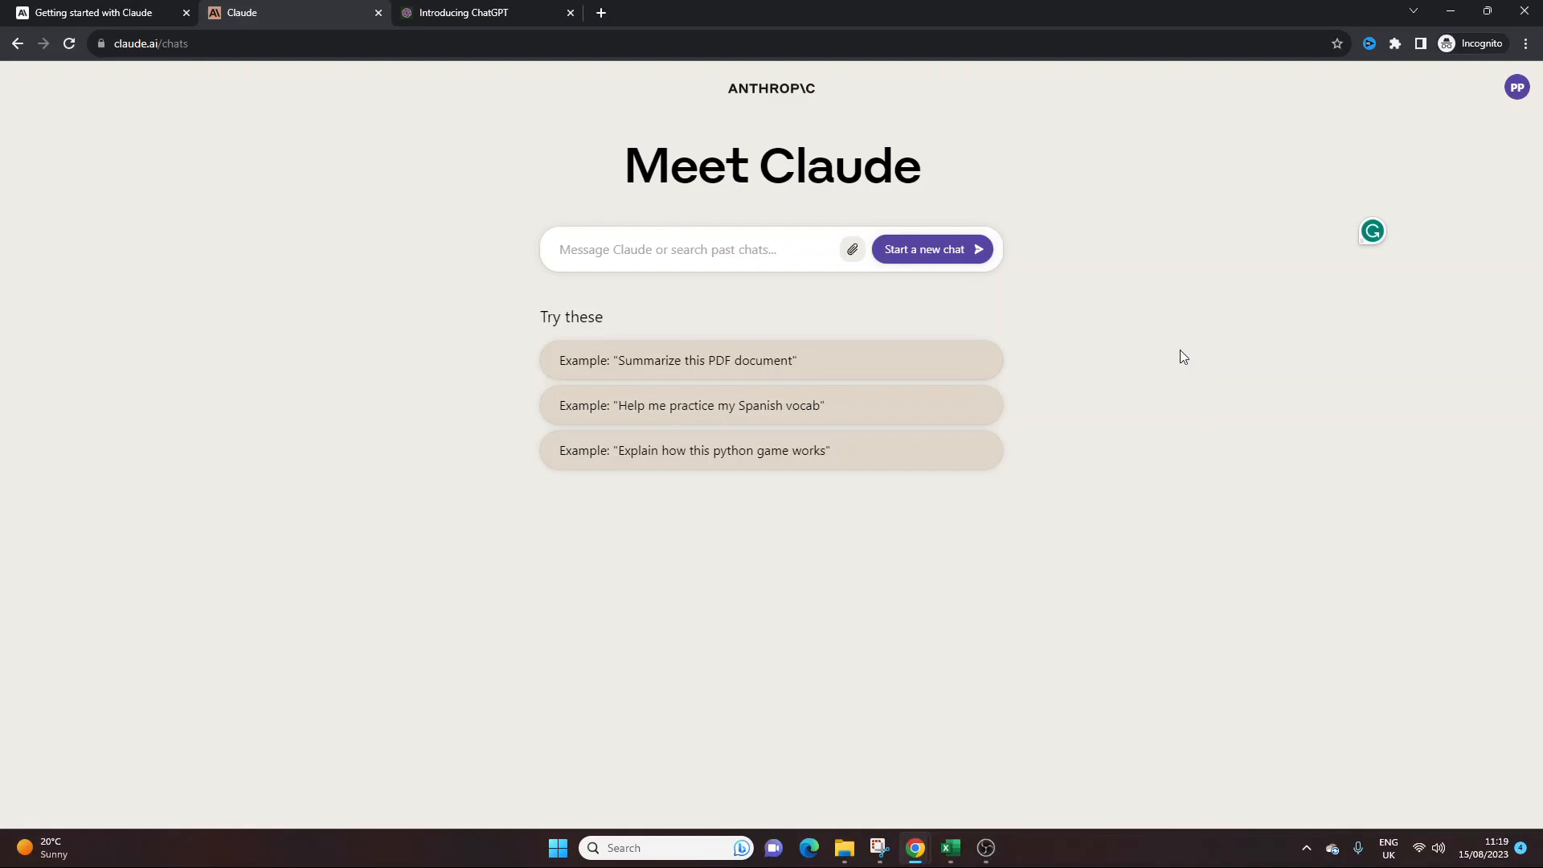
{"action": "mouse_move", "coordinate": [827, 291]}
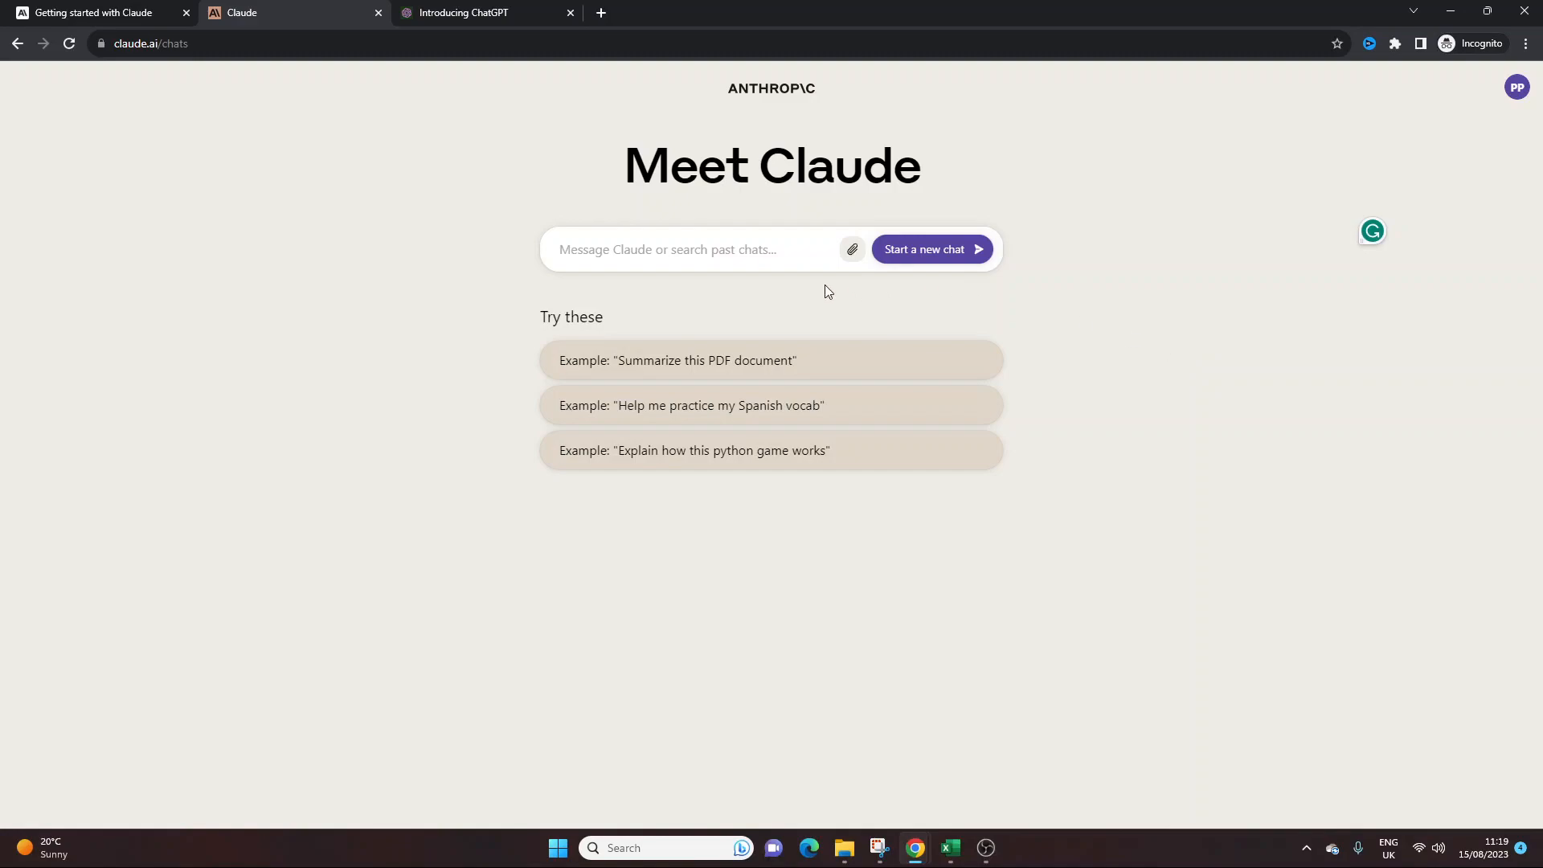
{"action": "mouse_move", "coordinate": [1127, 333]}
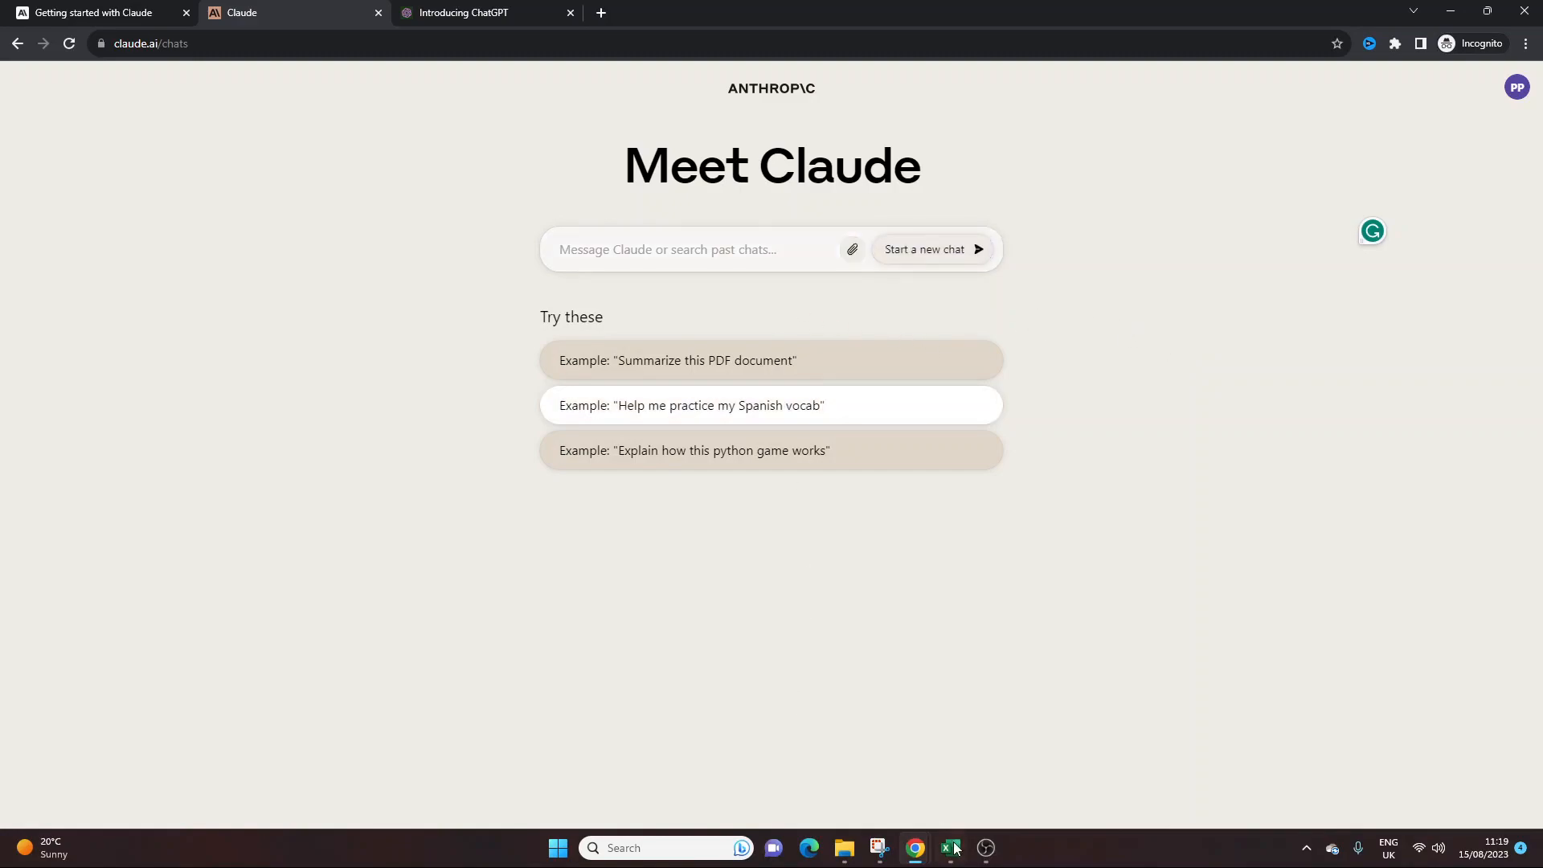
{"action": "left_click", "coordinate": [947, 854]}
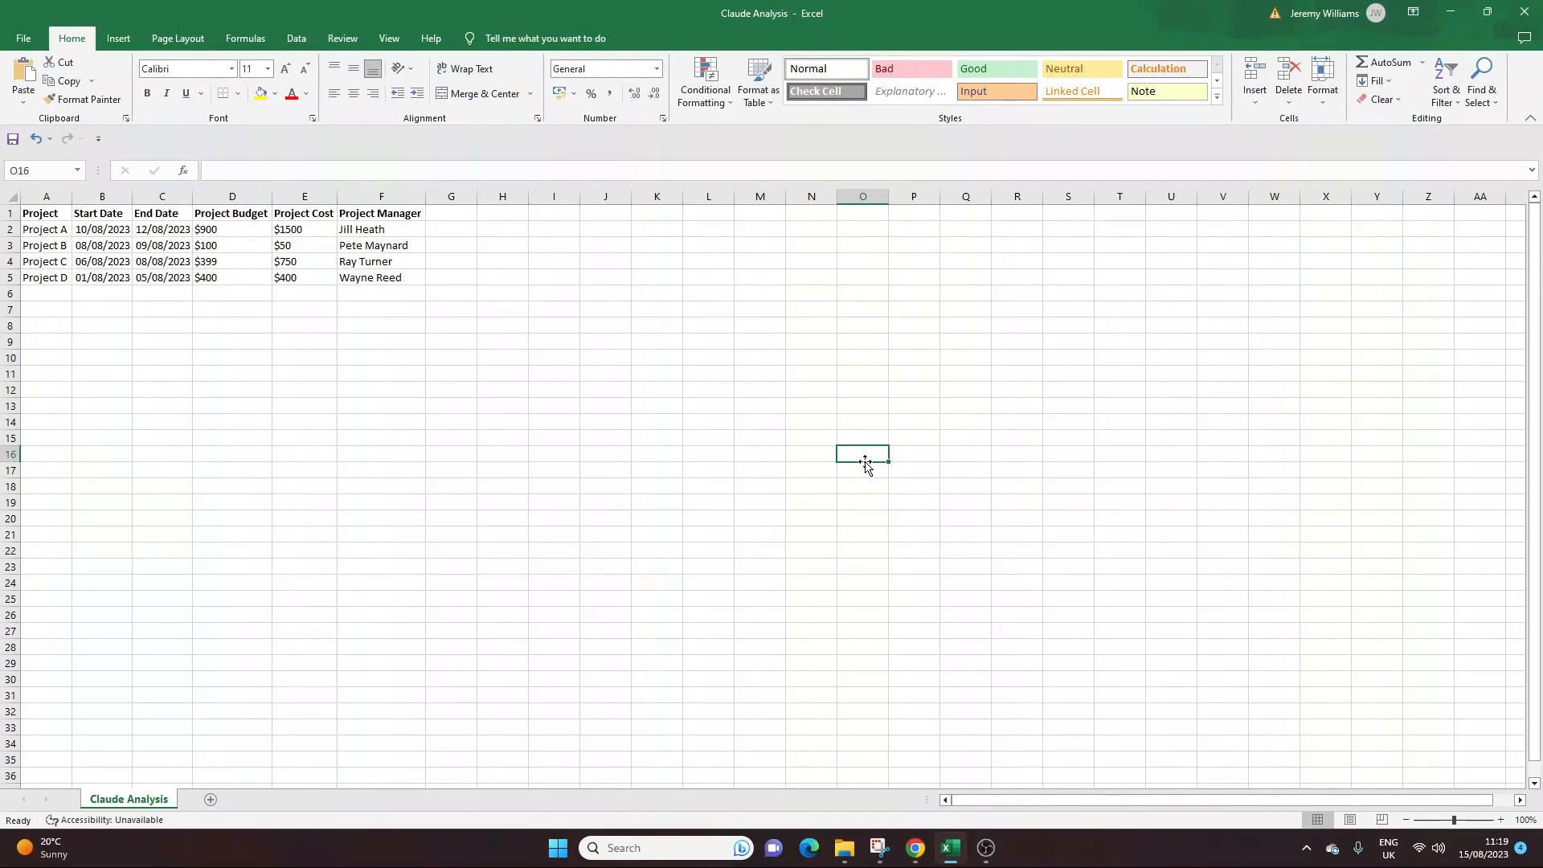
{"action": "left_click", "coordinate": [501, 357]}
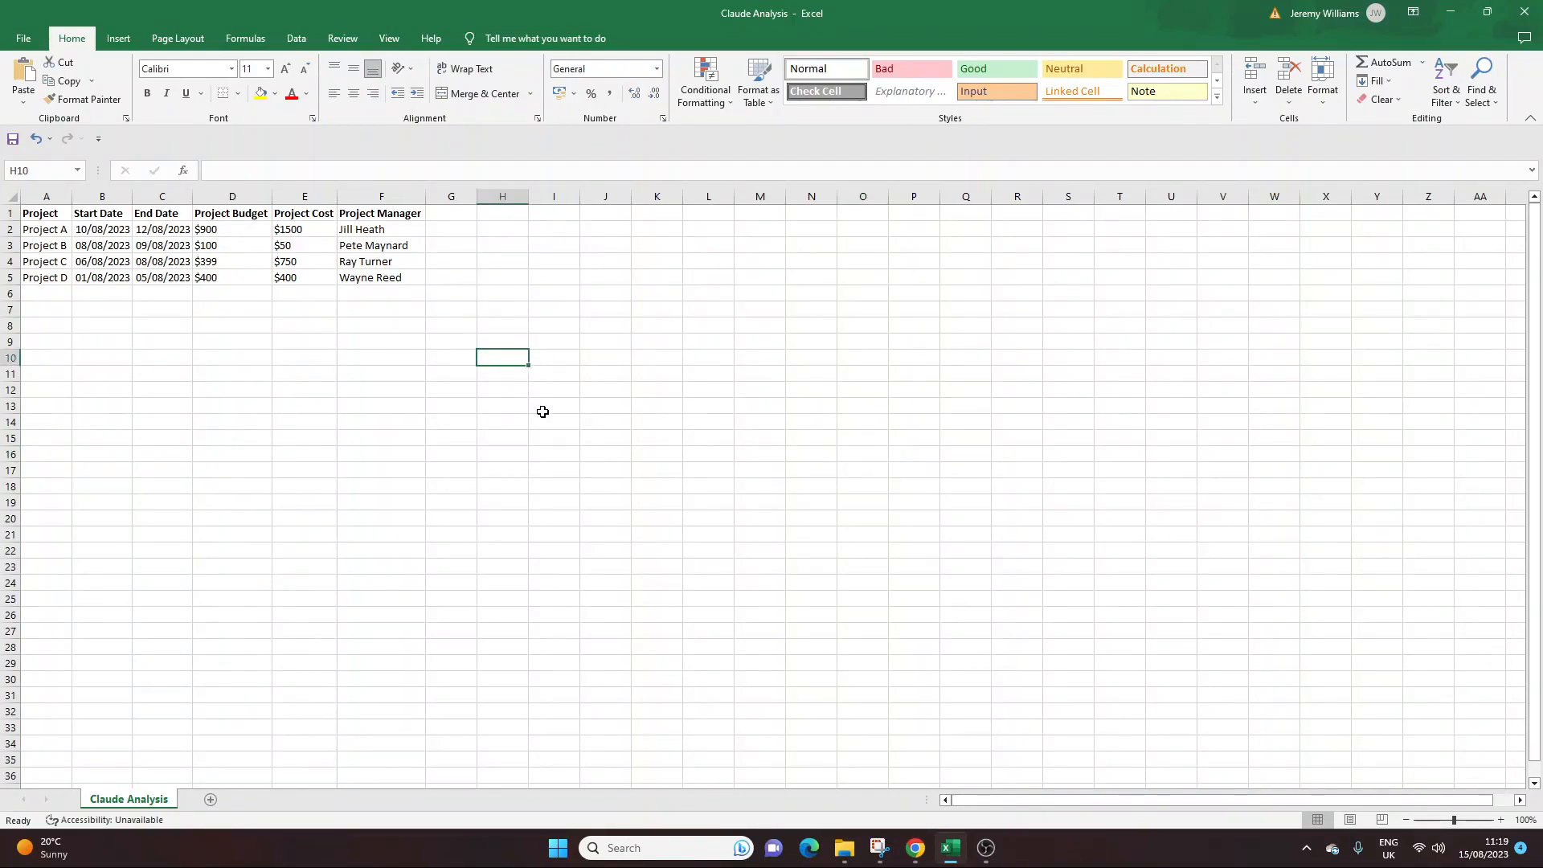
{"action": "left_click", "coordinate": [161, 309]}
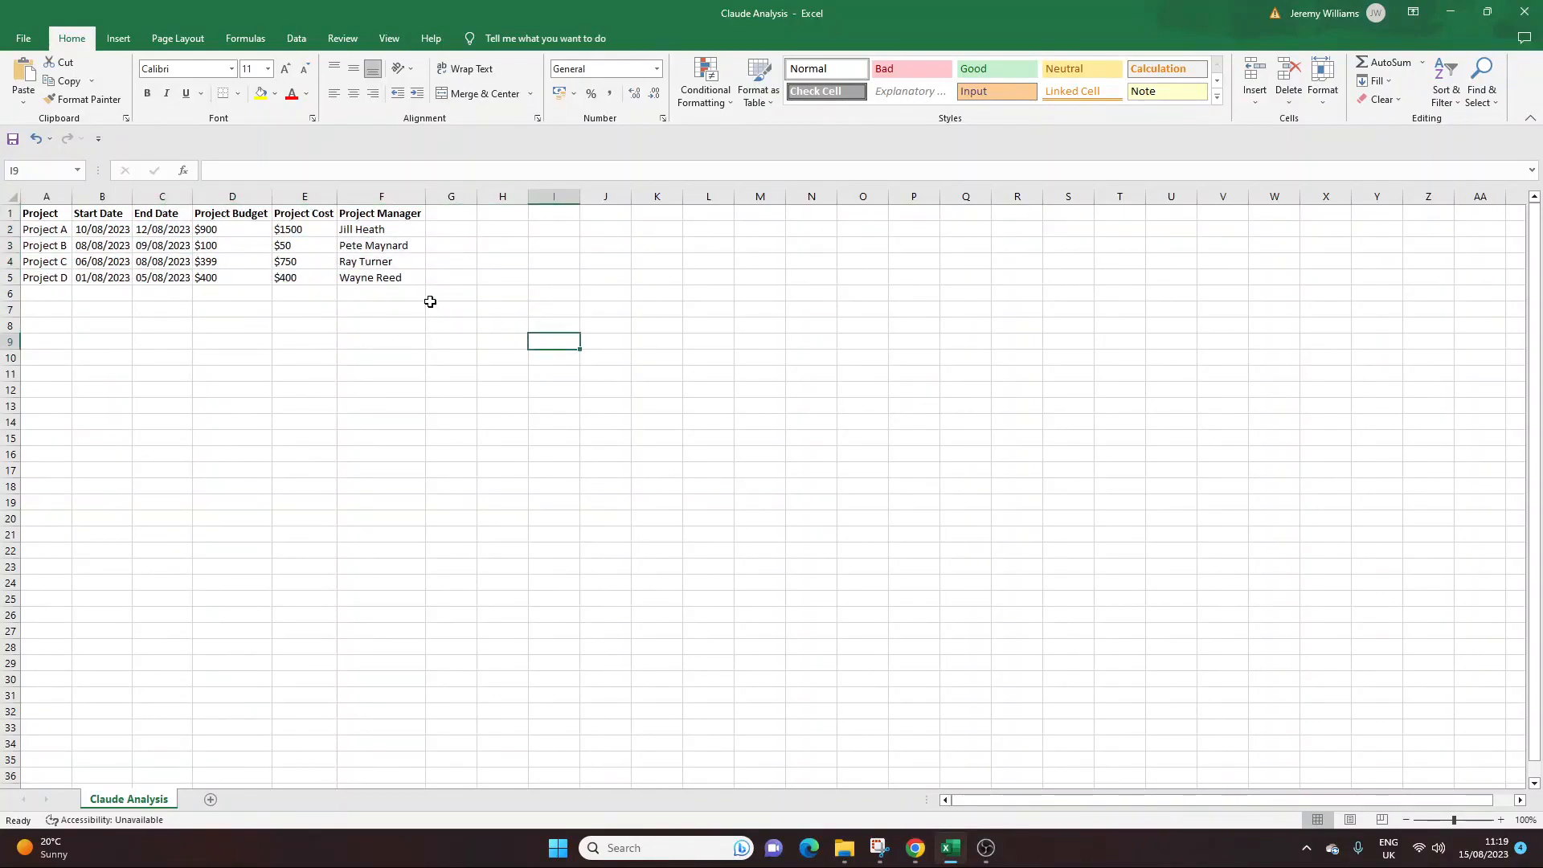
{"action": "mouse_move", "coordinate": [432, 341]}
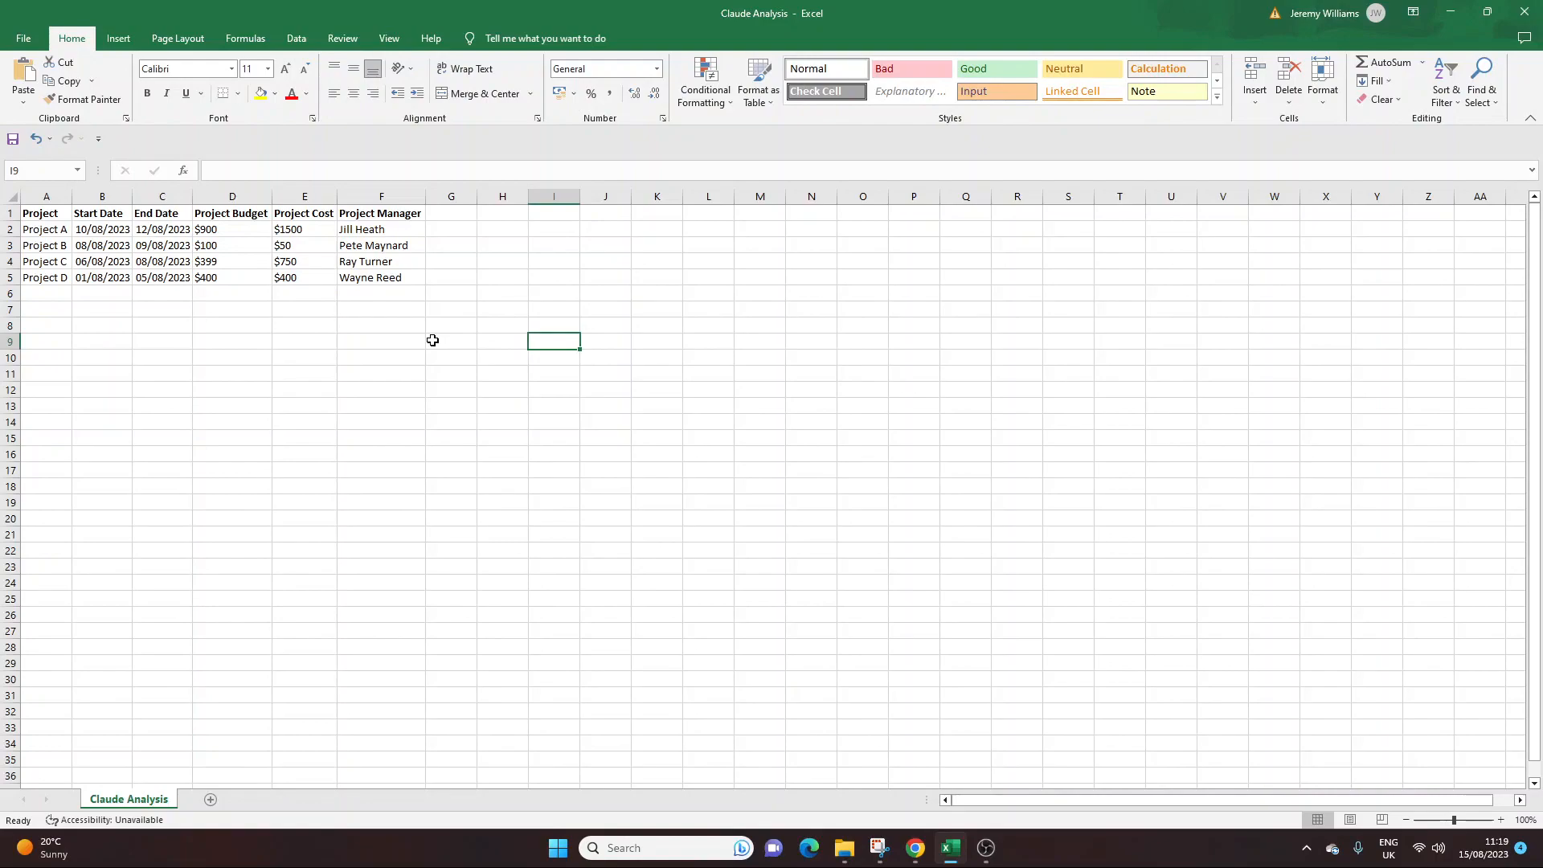
{"action": "left_click_drag", "start_coordinate": [45, 212], "coordinate": [381, 276]}
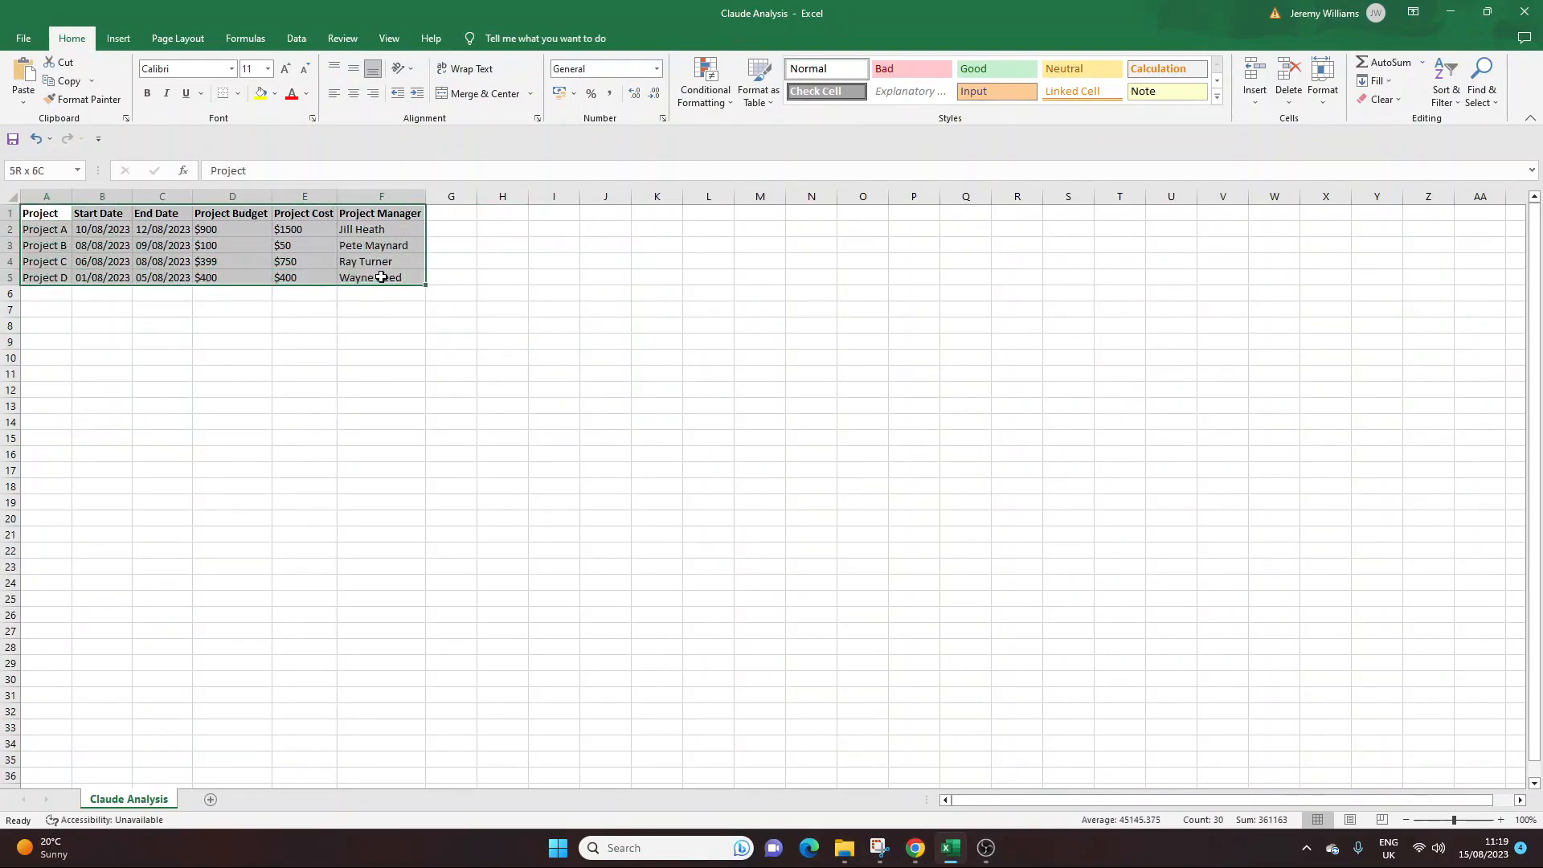
{"action": "left_click", "coordinate": [605, 325]}
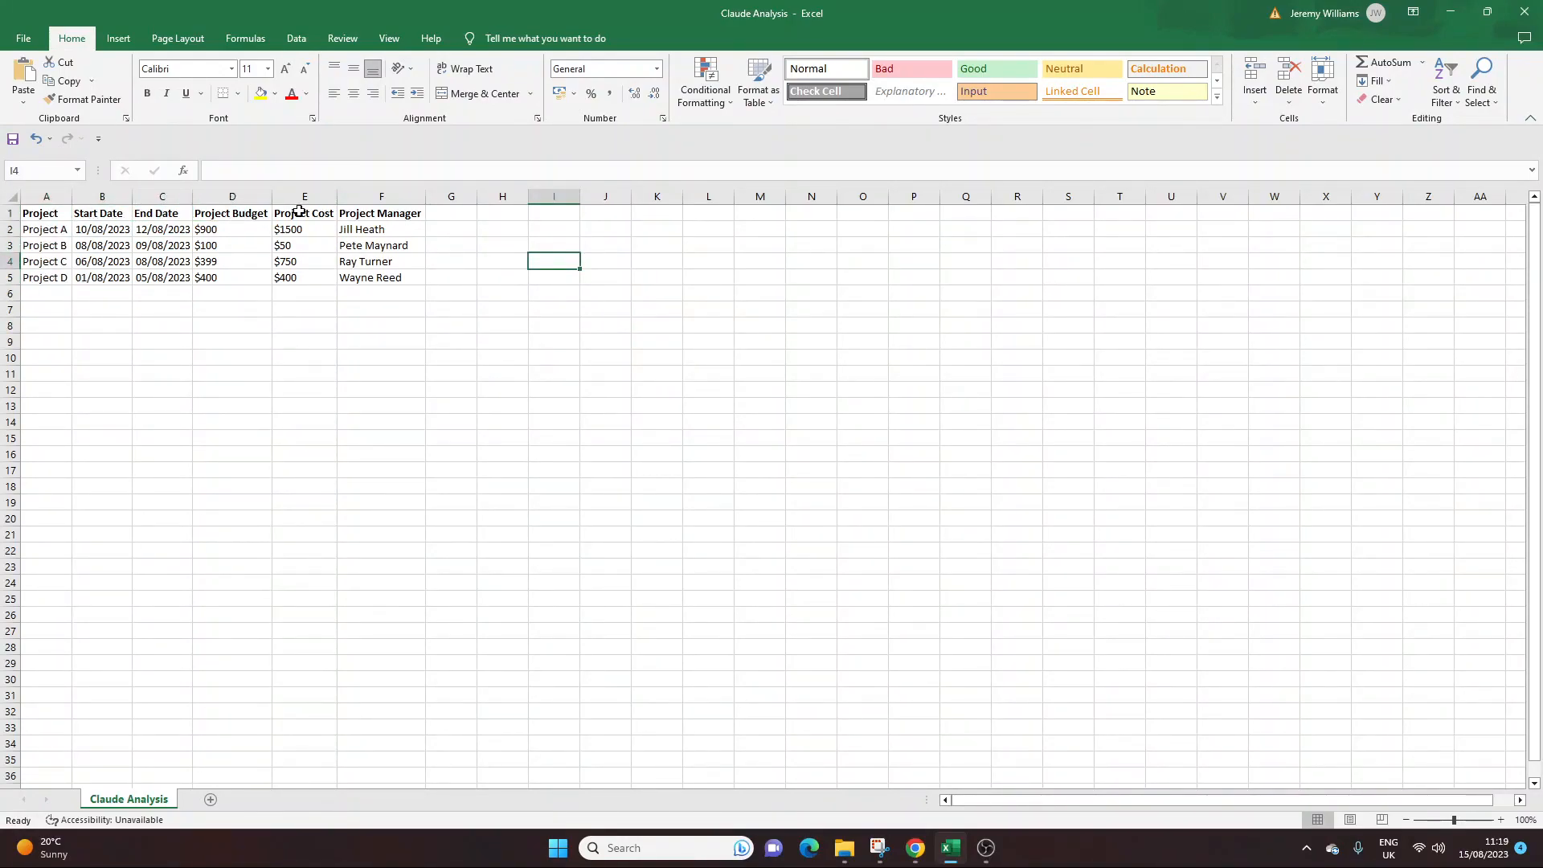
{"action": "left_click", "coordinate": [657, 357]}
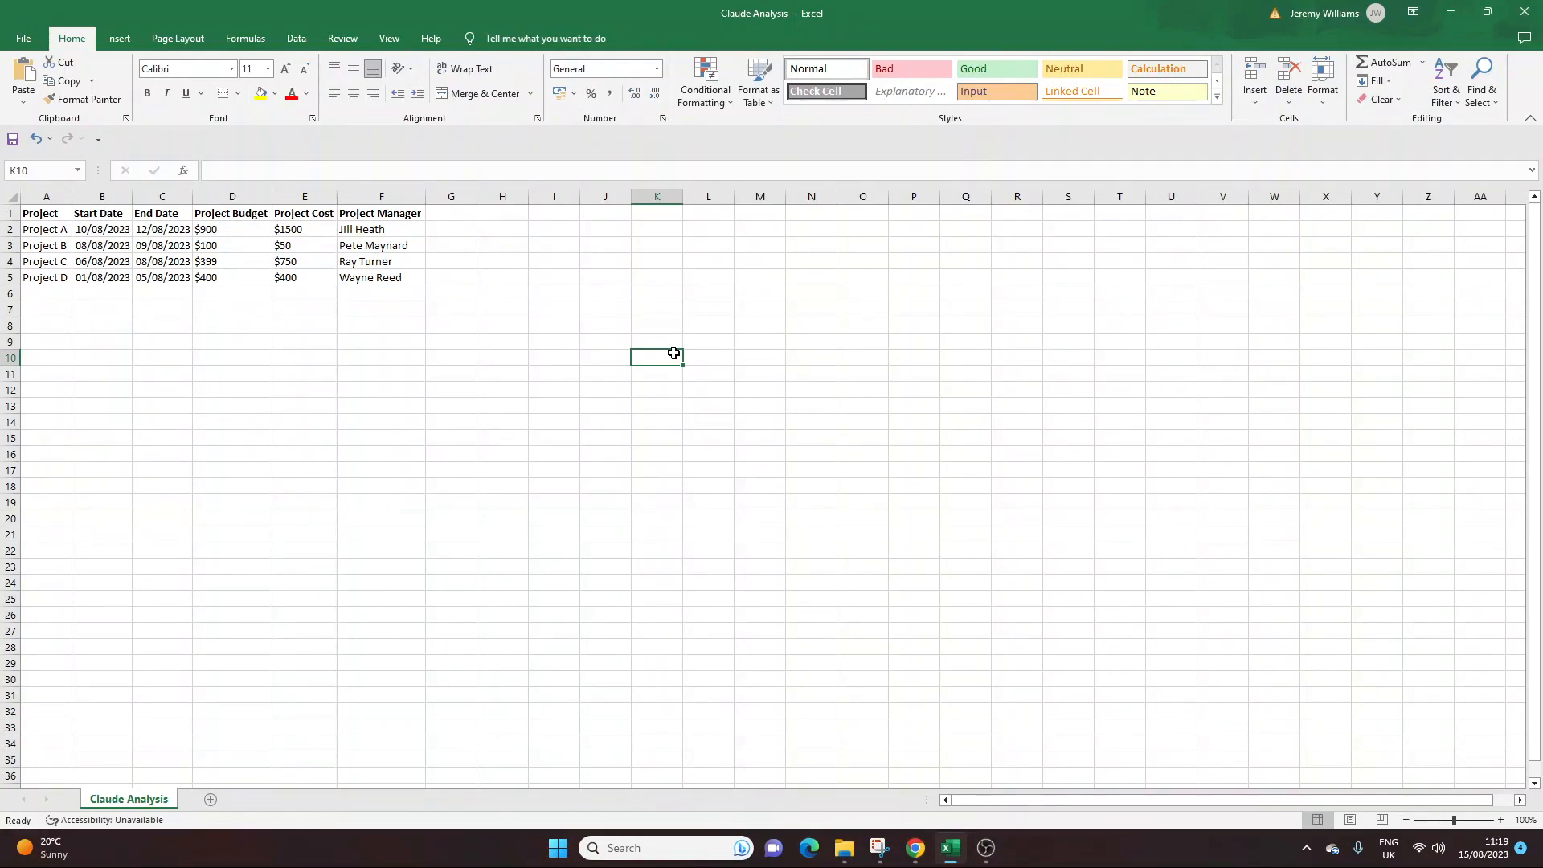
{"action": "mouse_move", "coordinate": [663, 368]}
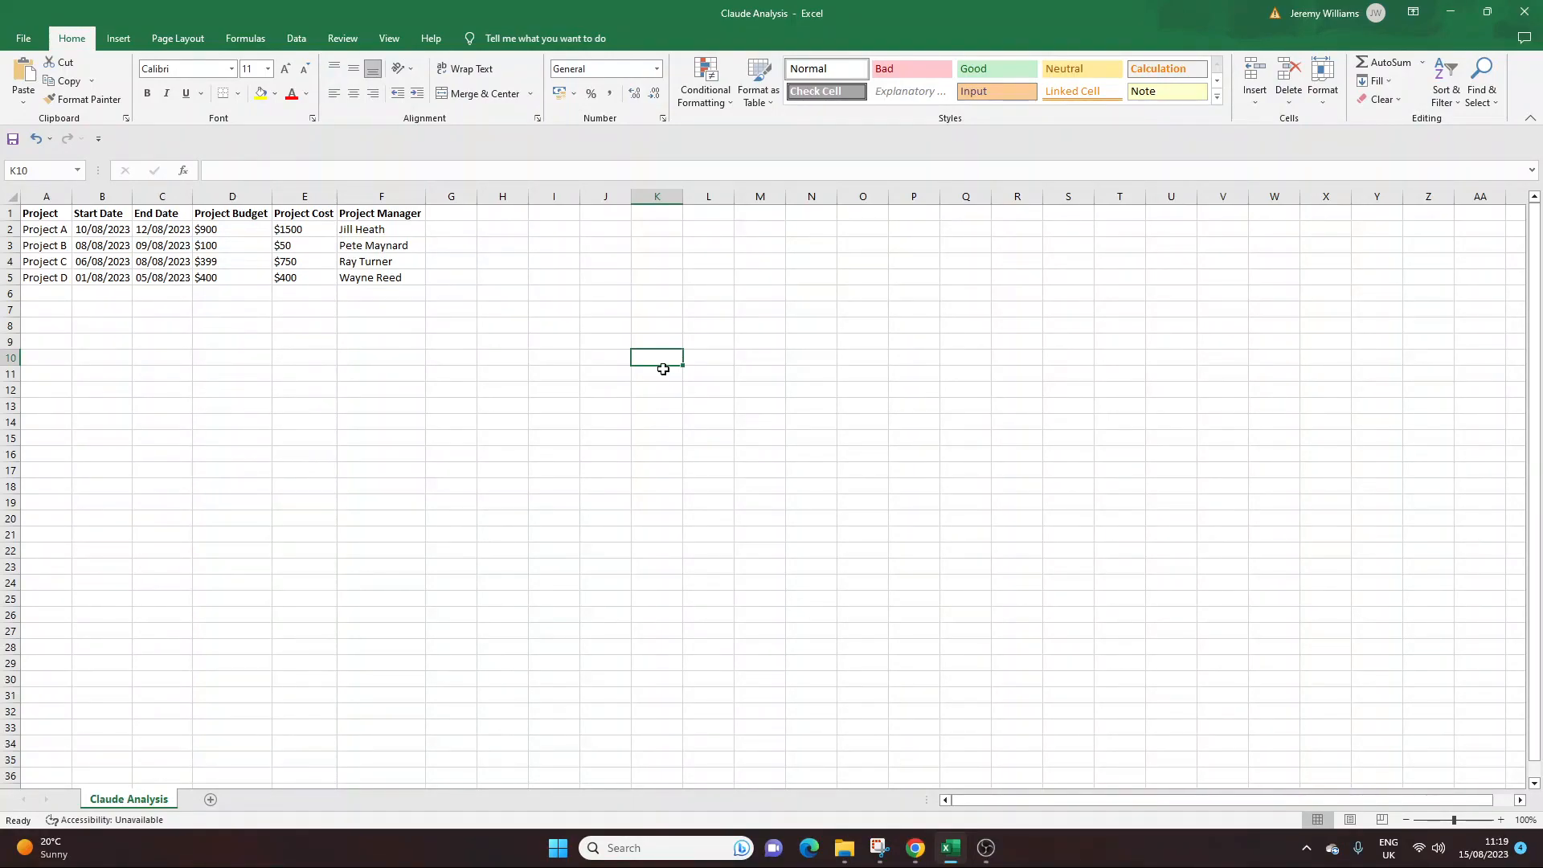
{"action": "mouse_move", "coordinate": [666, 372]}
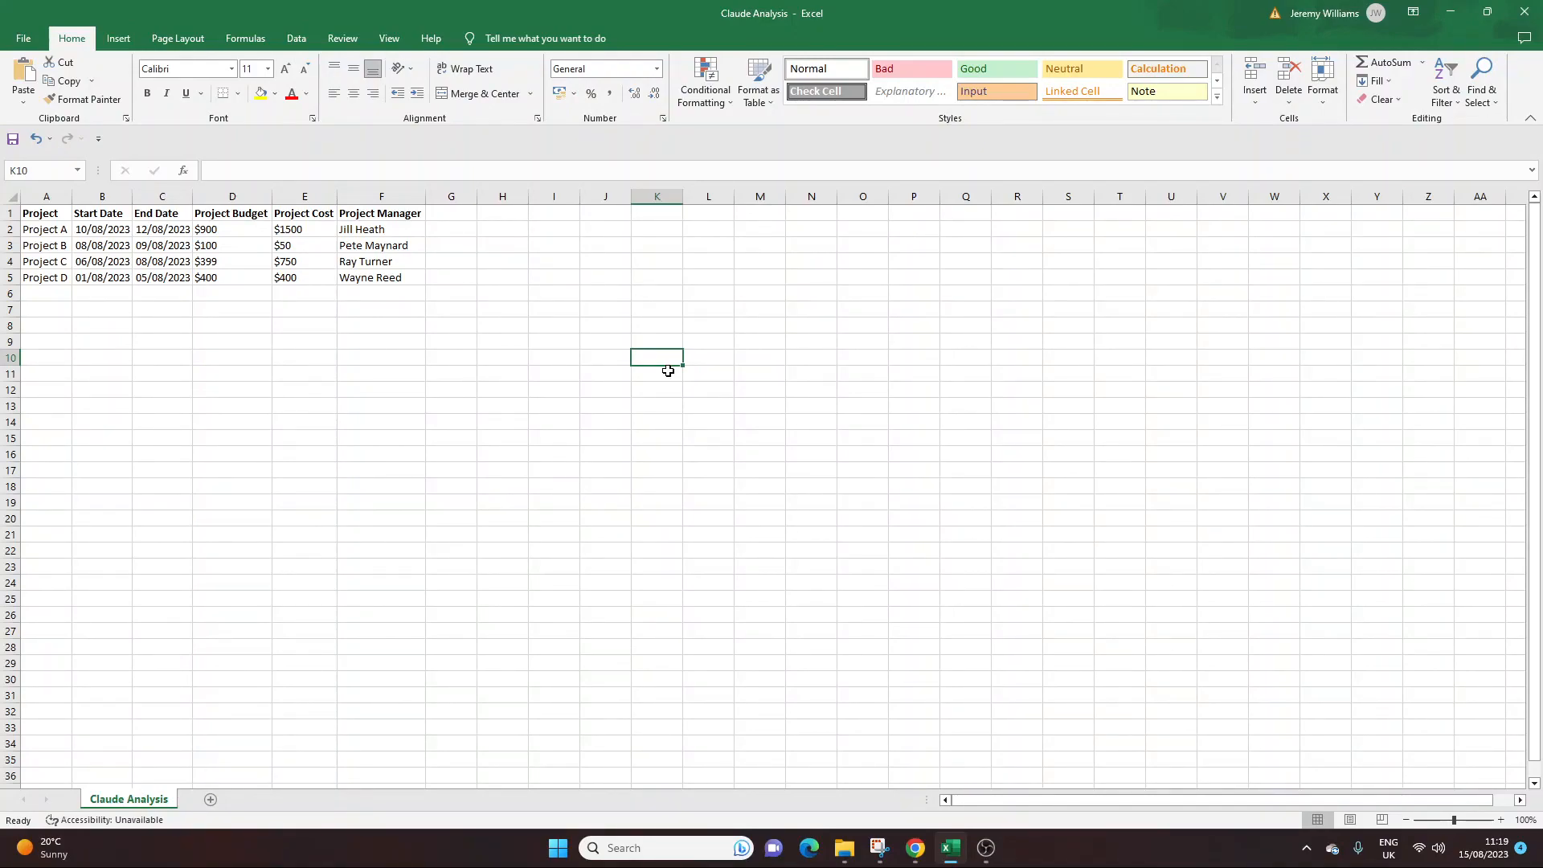
{"action": "left_click", "coordinate": [759, 212]}
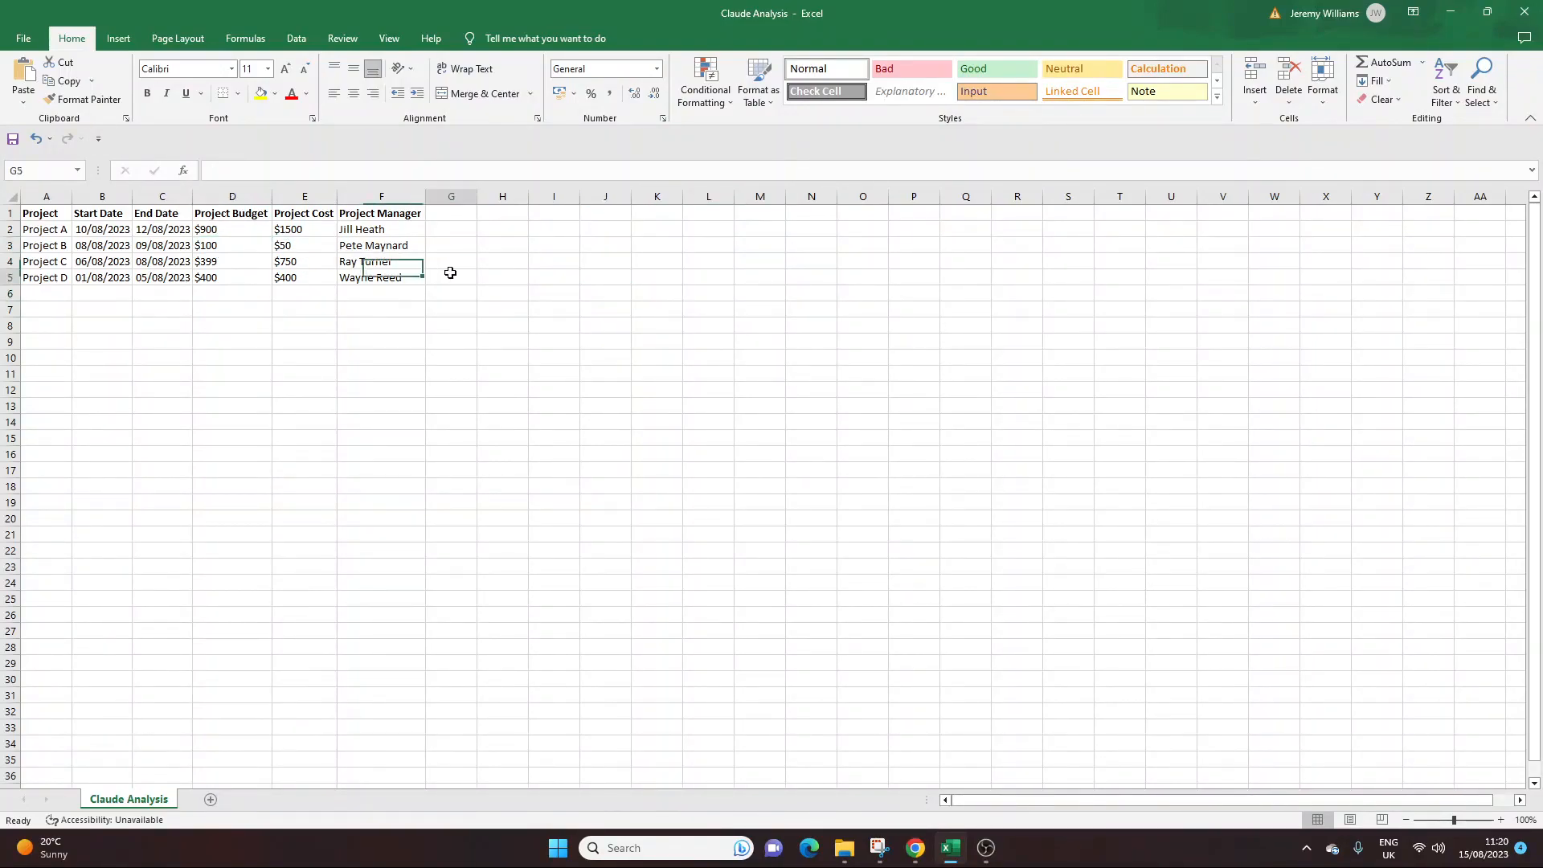
{"action": "left_click", "coordinate": [501, 325]}
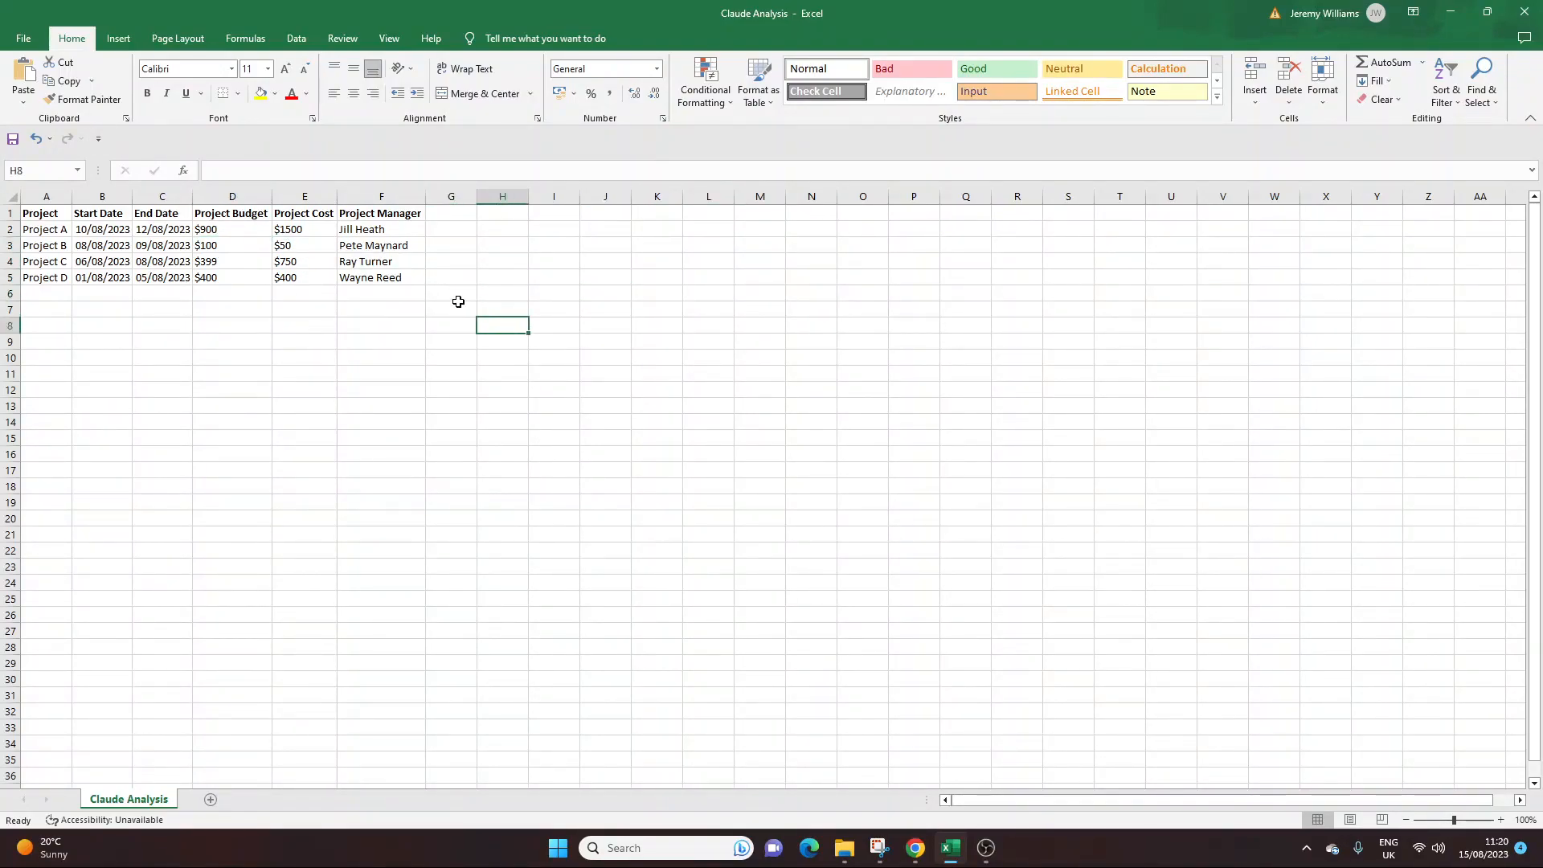
{"action": "mouse_move", "coordinate": [218, 168]}
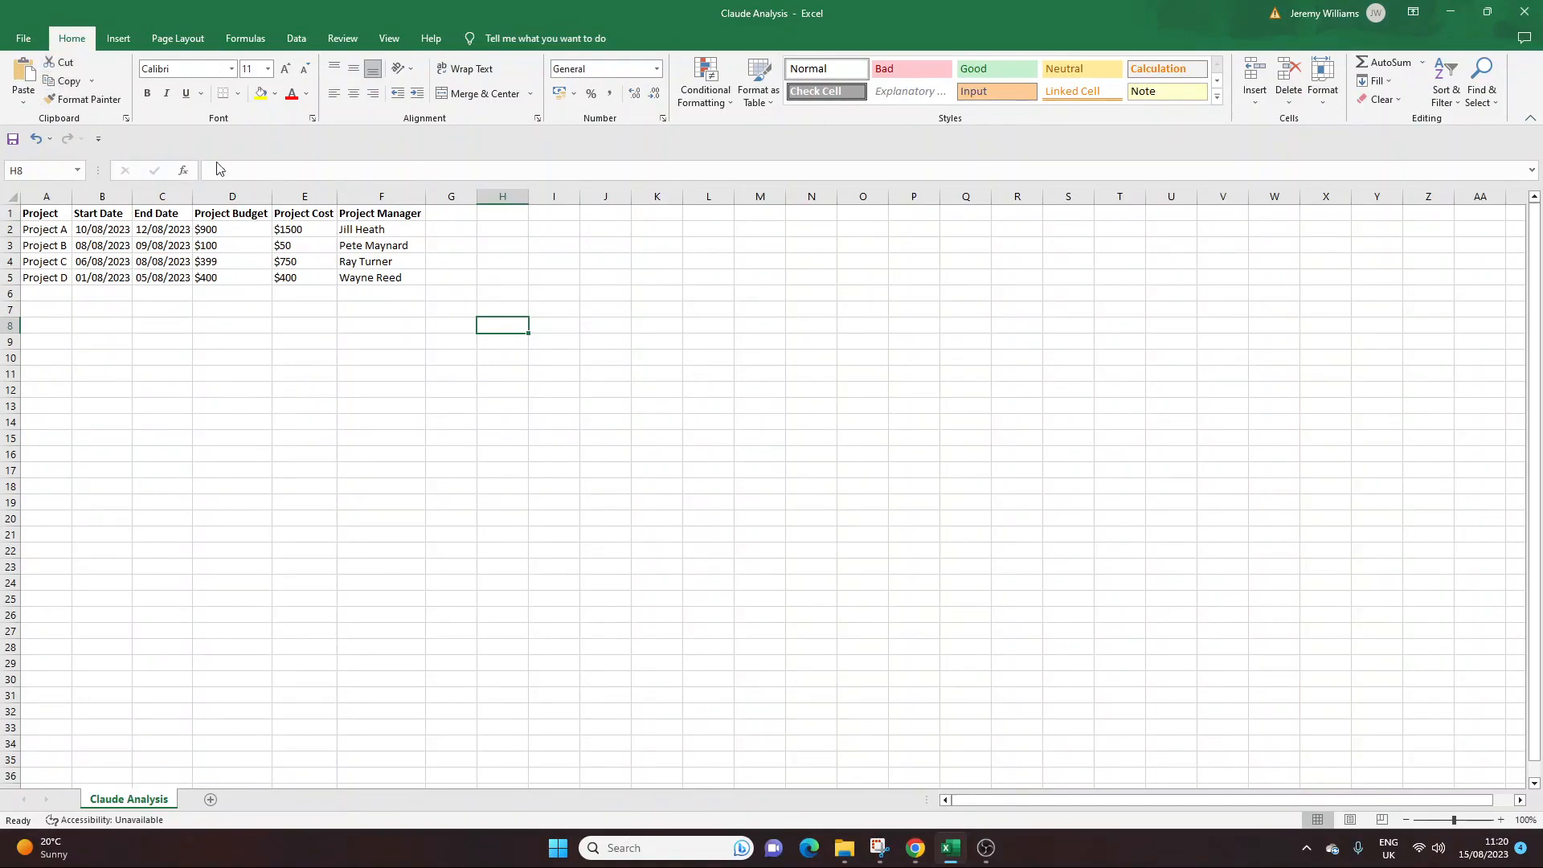
{"action": "left_click", "coordinate": [380, 229]}
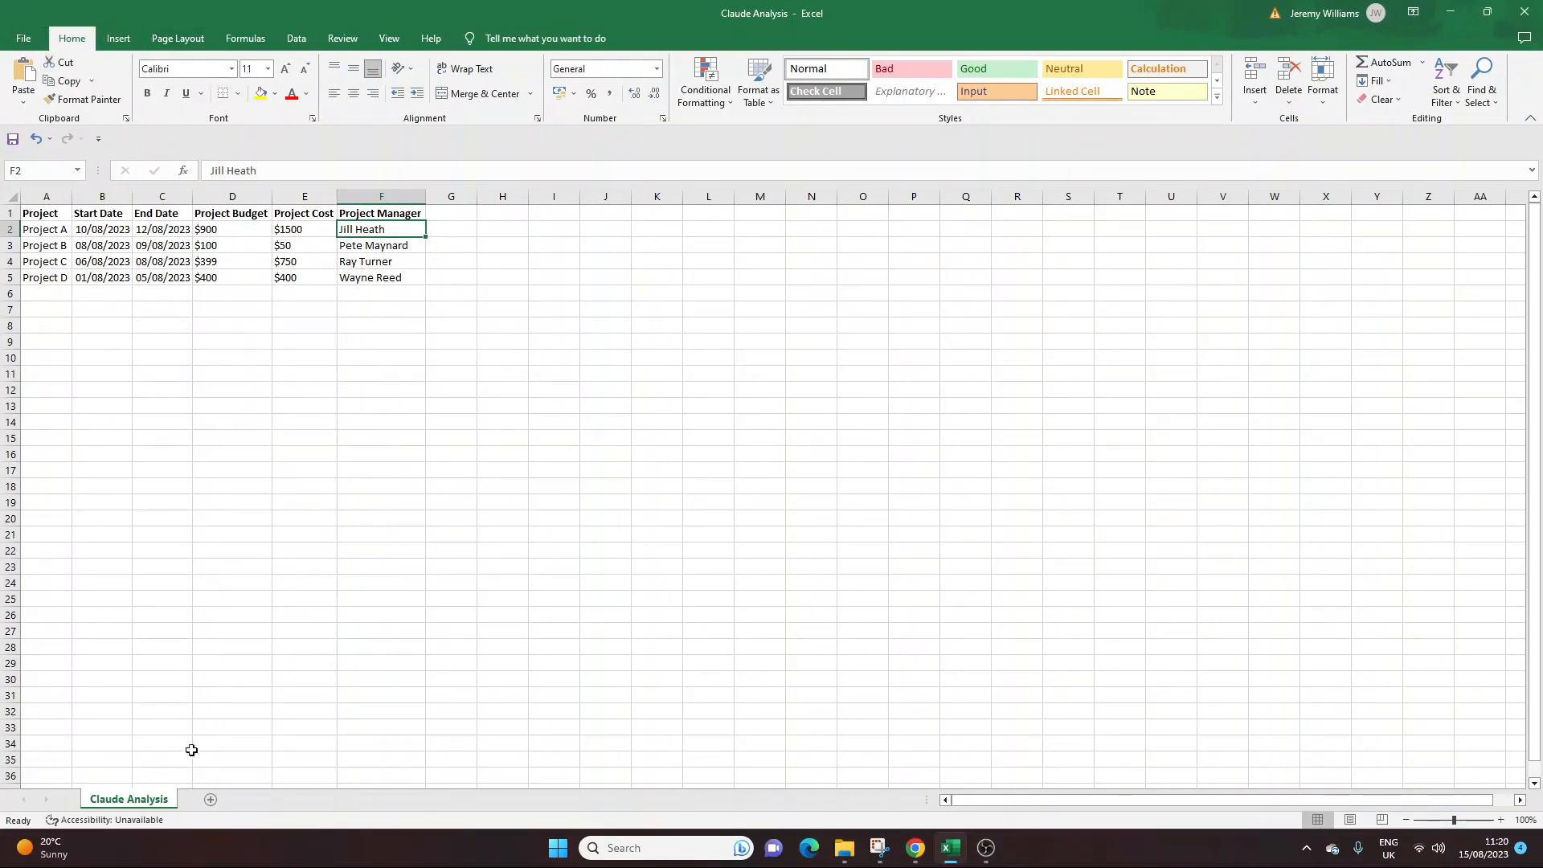
{"action": "mouse_move", "coordinate": [241, 281]}
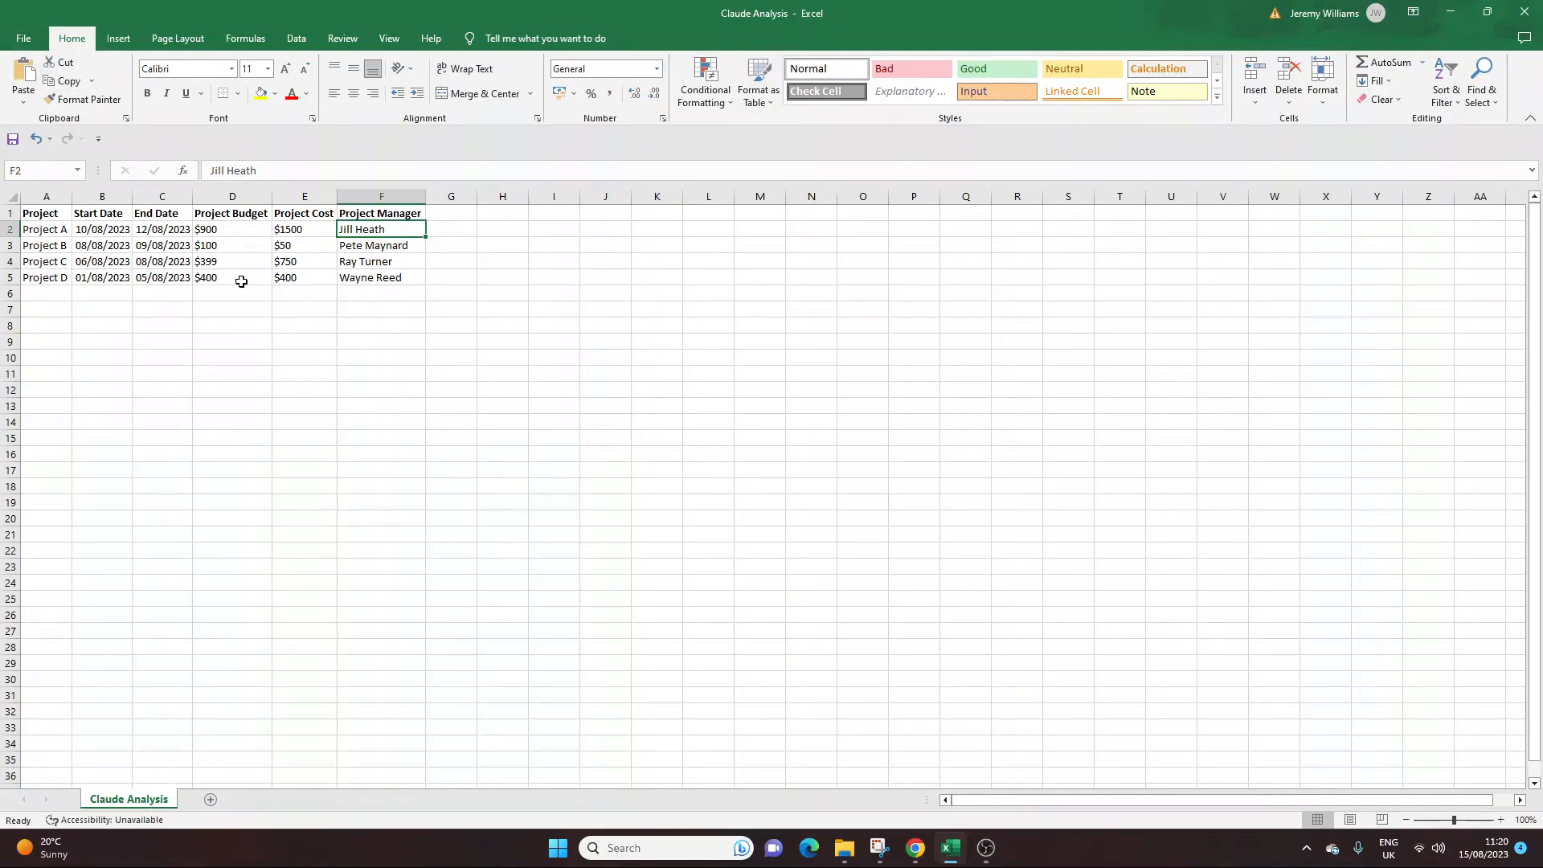
{"action": "left_click", "coordinate": [22, 39]}
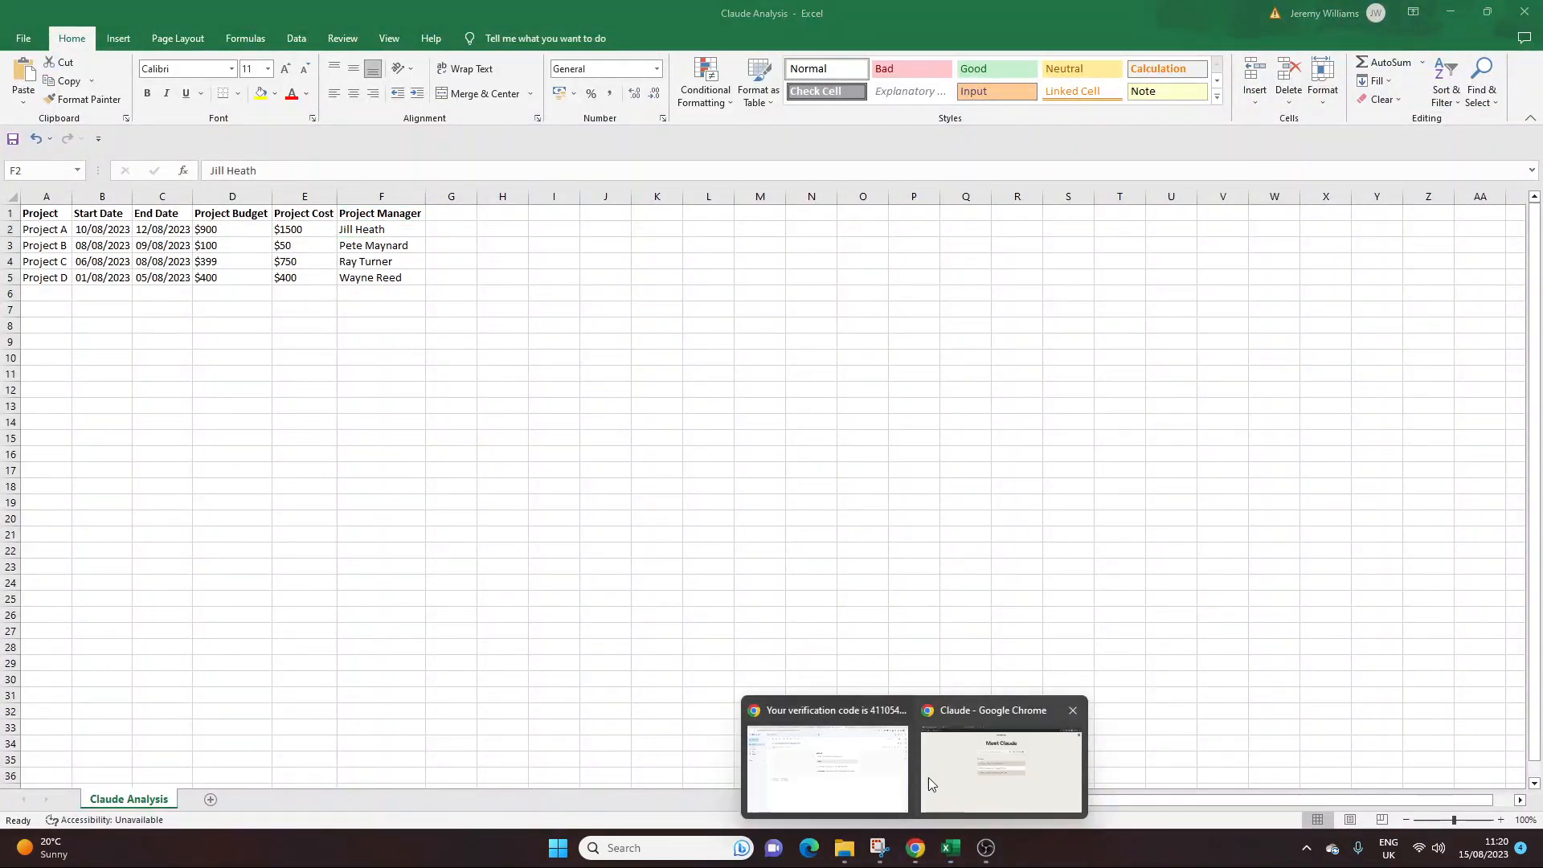
- Return to the Claude chat page and attach the Claude Analysis CSV file
{"action": "left_click", "coordinate": [999, 770]}
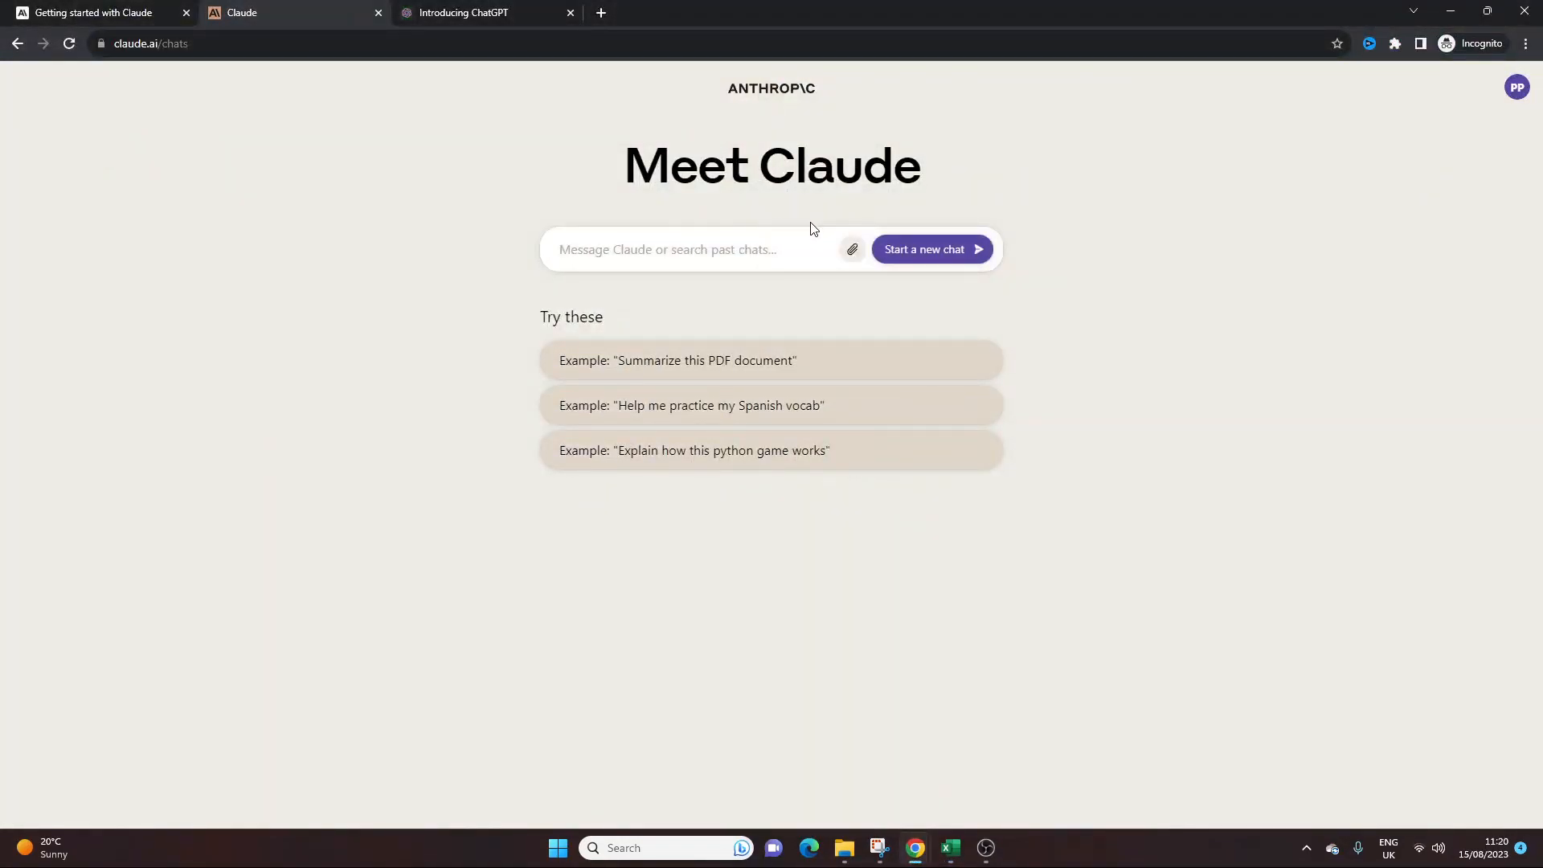
{"action": "mouse_move", "coordinate": [852, 249]}
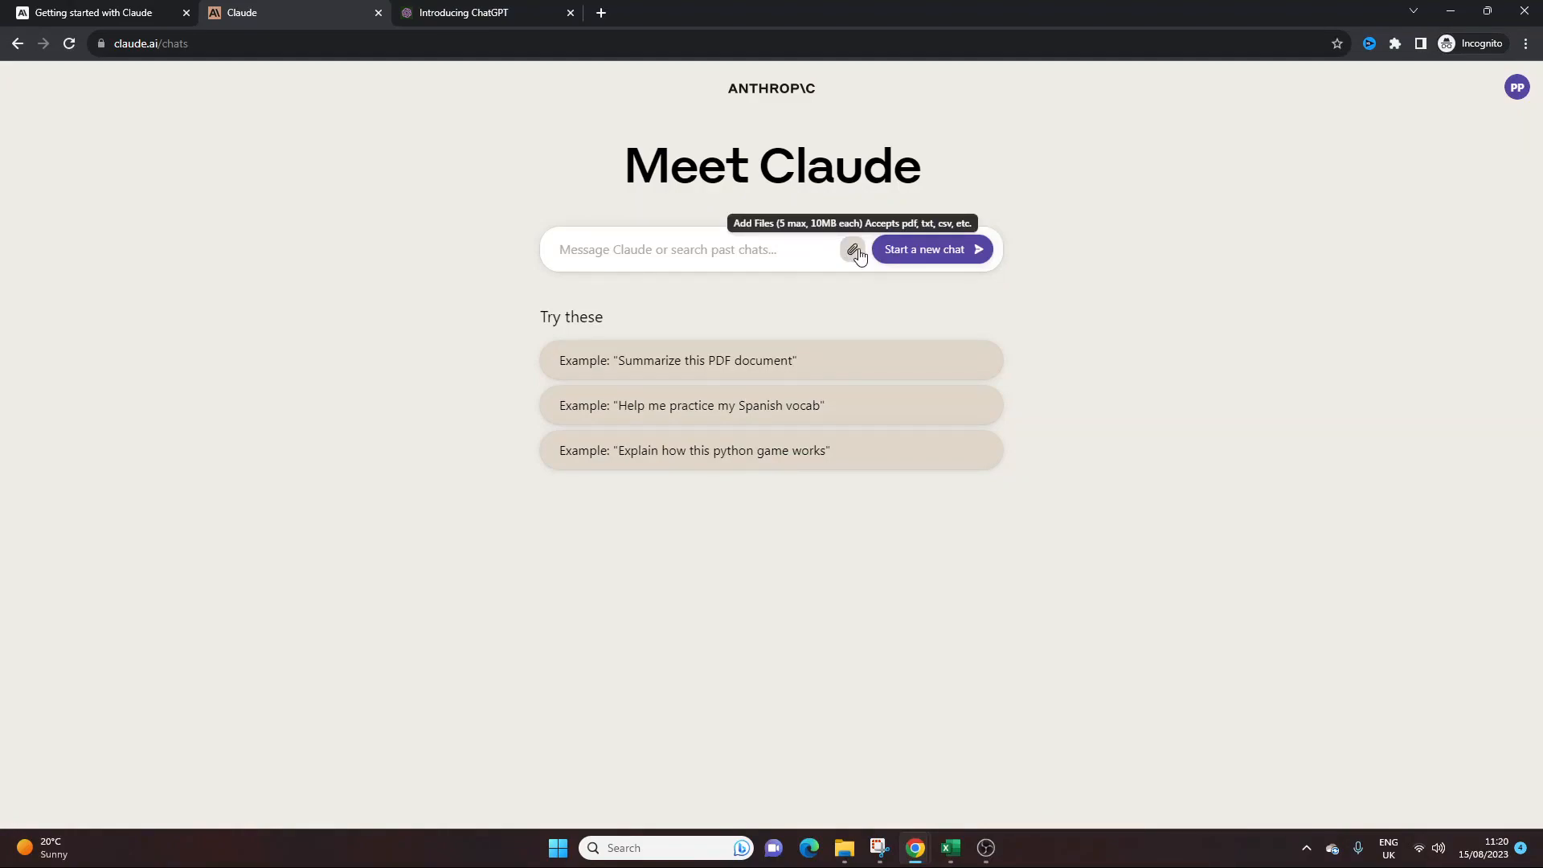
{"action": "left_click", "coordinate": [851, 249]}
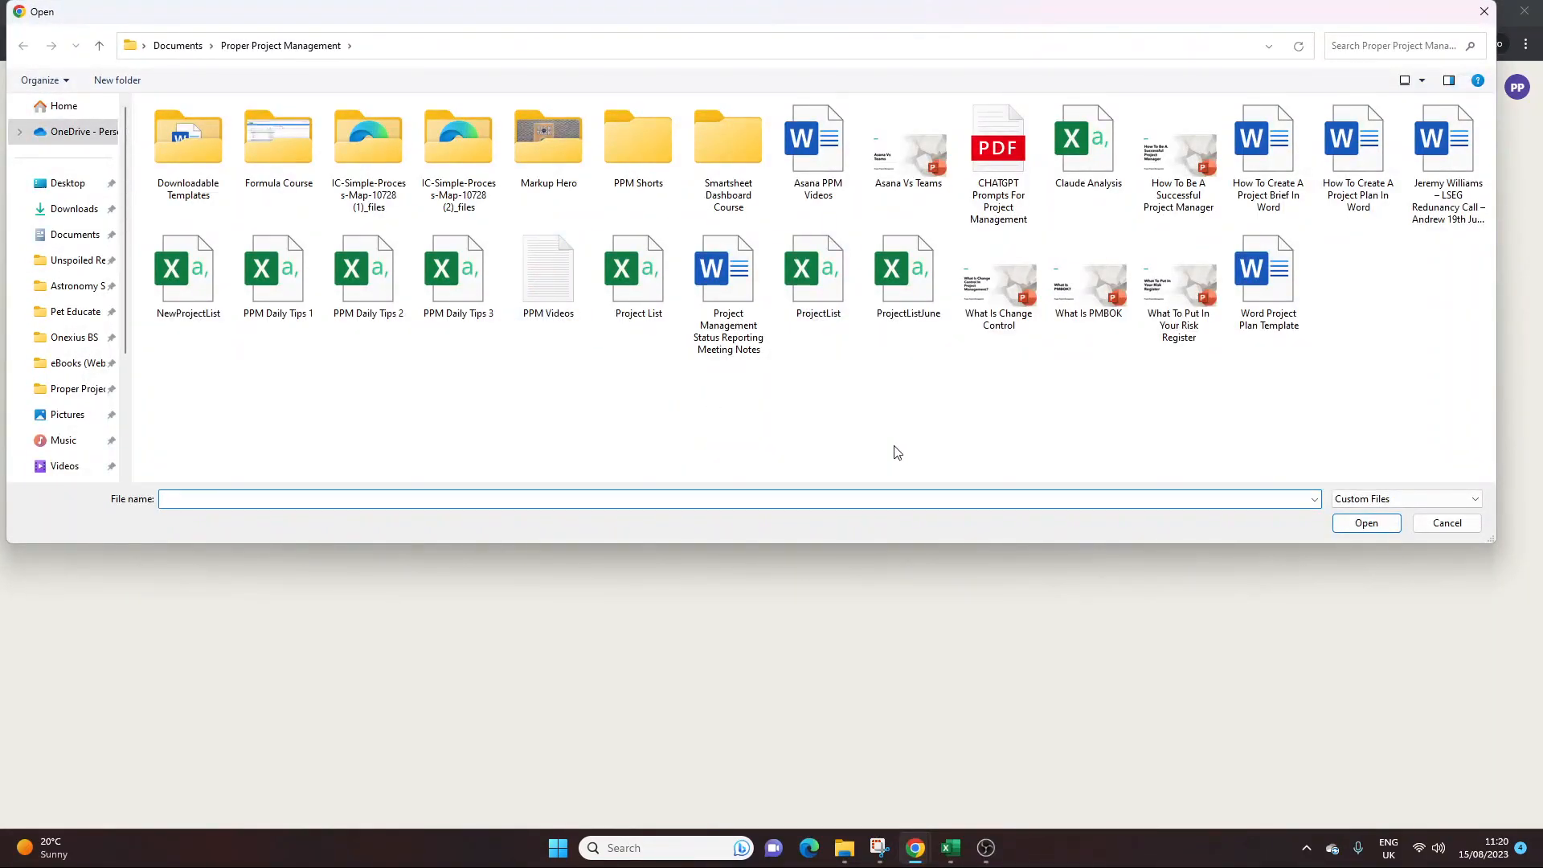
{"action": "left_click", "coordinate": [1087, 143]}
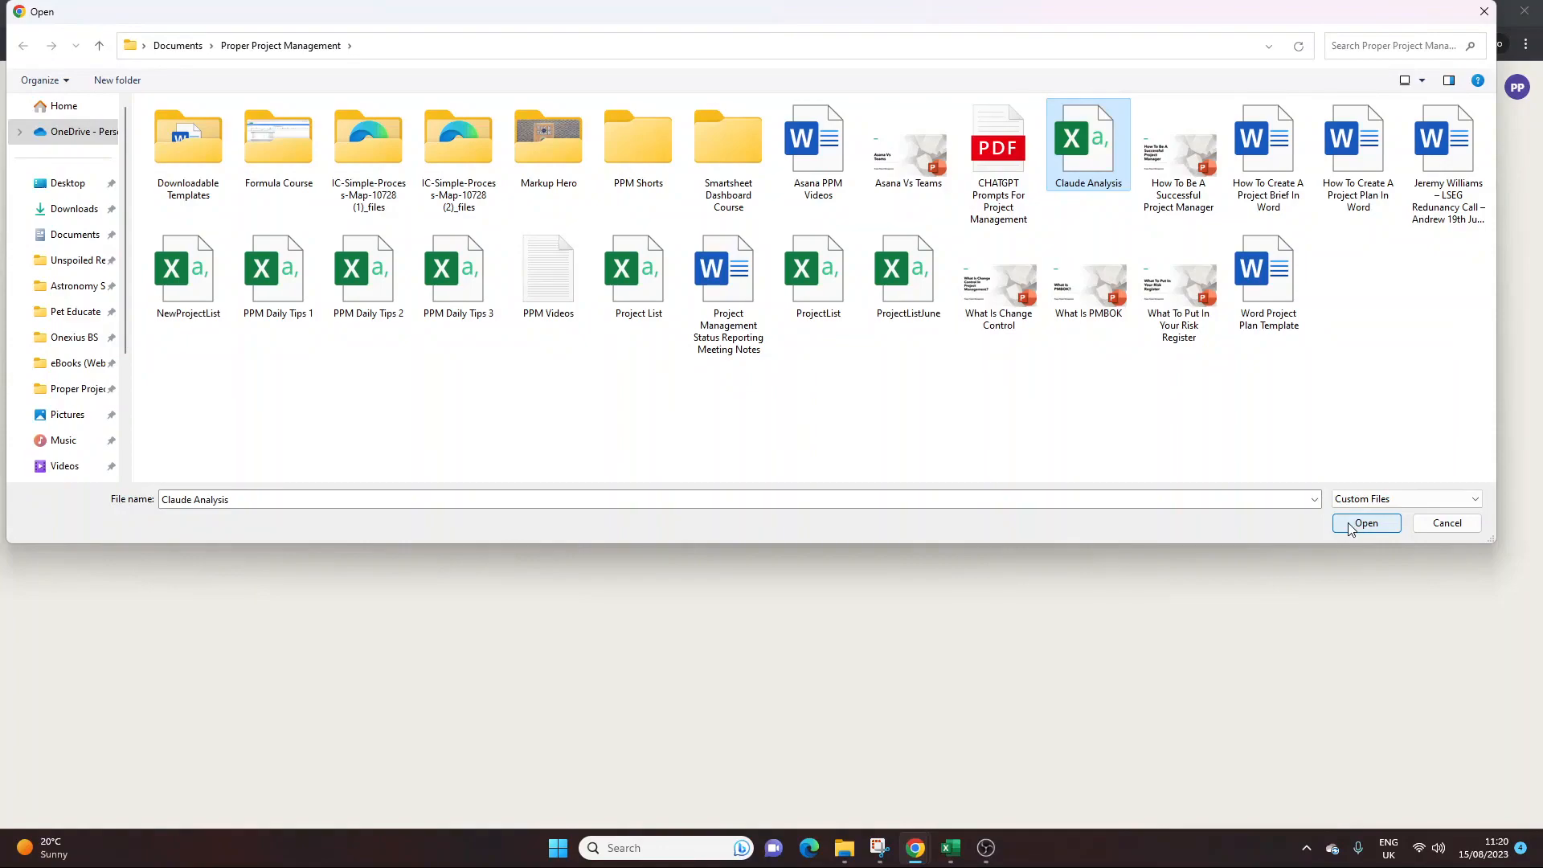
{"action": "left_click", "coordinate": [1365, 522]}
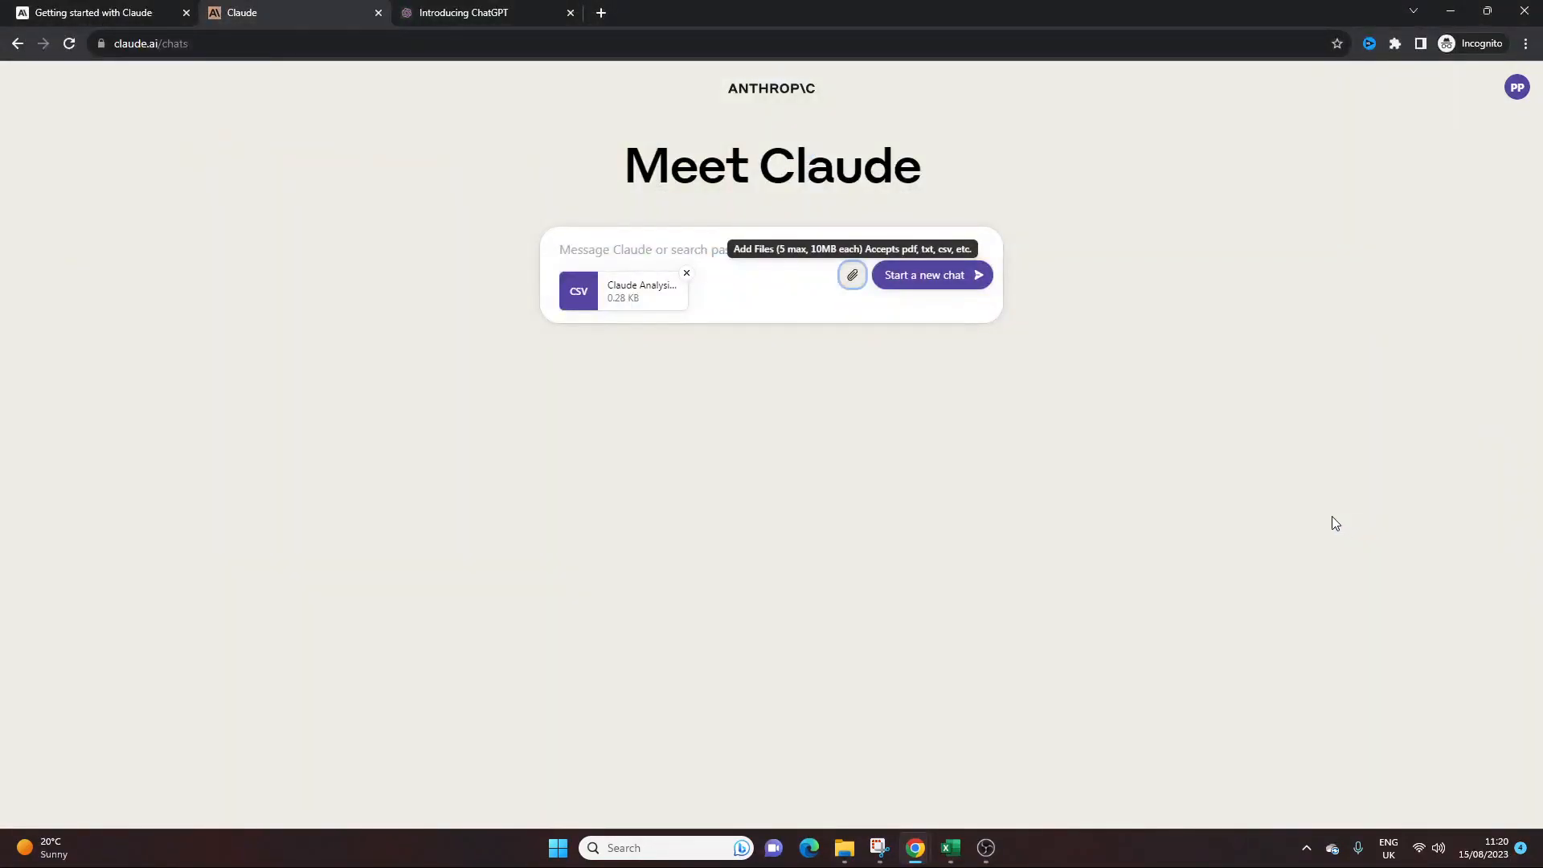
- Write 'Please analyze the data set in the attachment.', correcting the spelling of analyze
{"action": "left_click", "coordinate": [679, 249]}
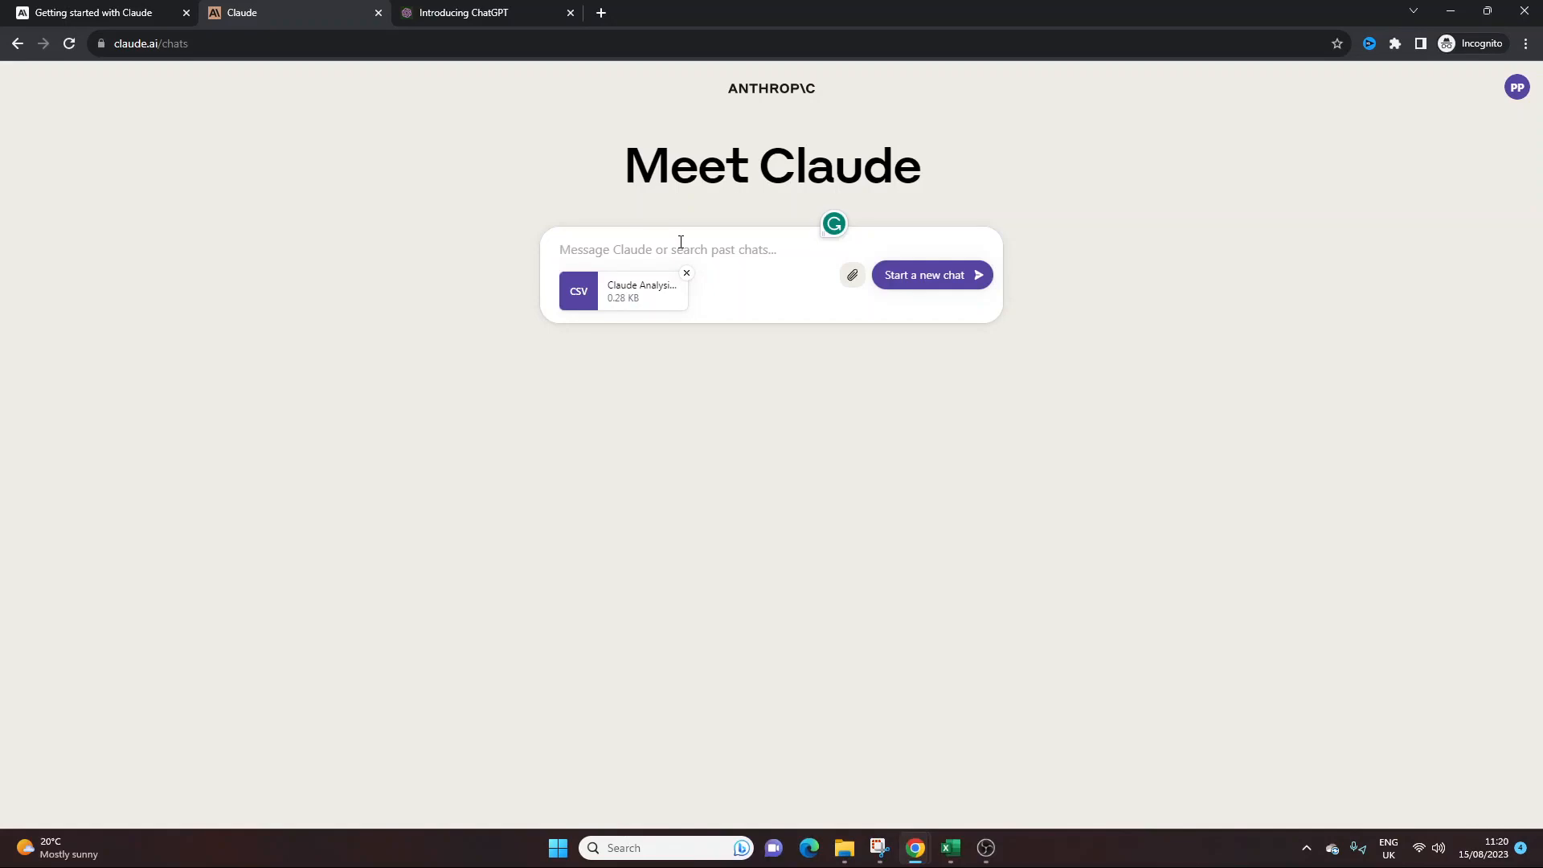
{"action": "type", "text": "Please anal"}
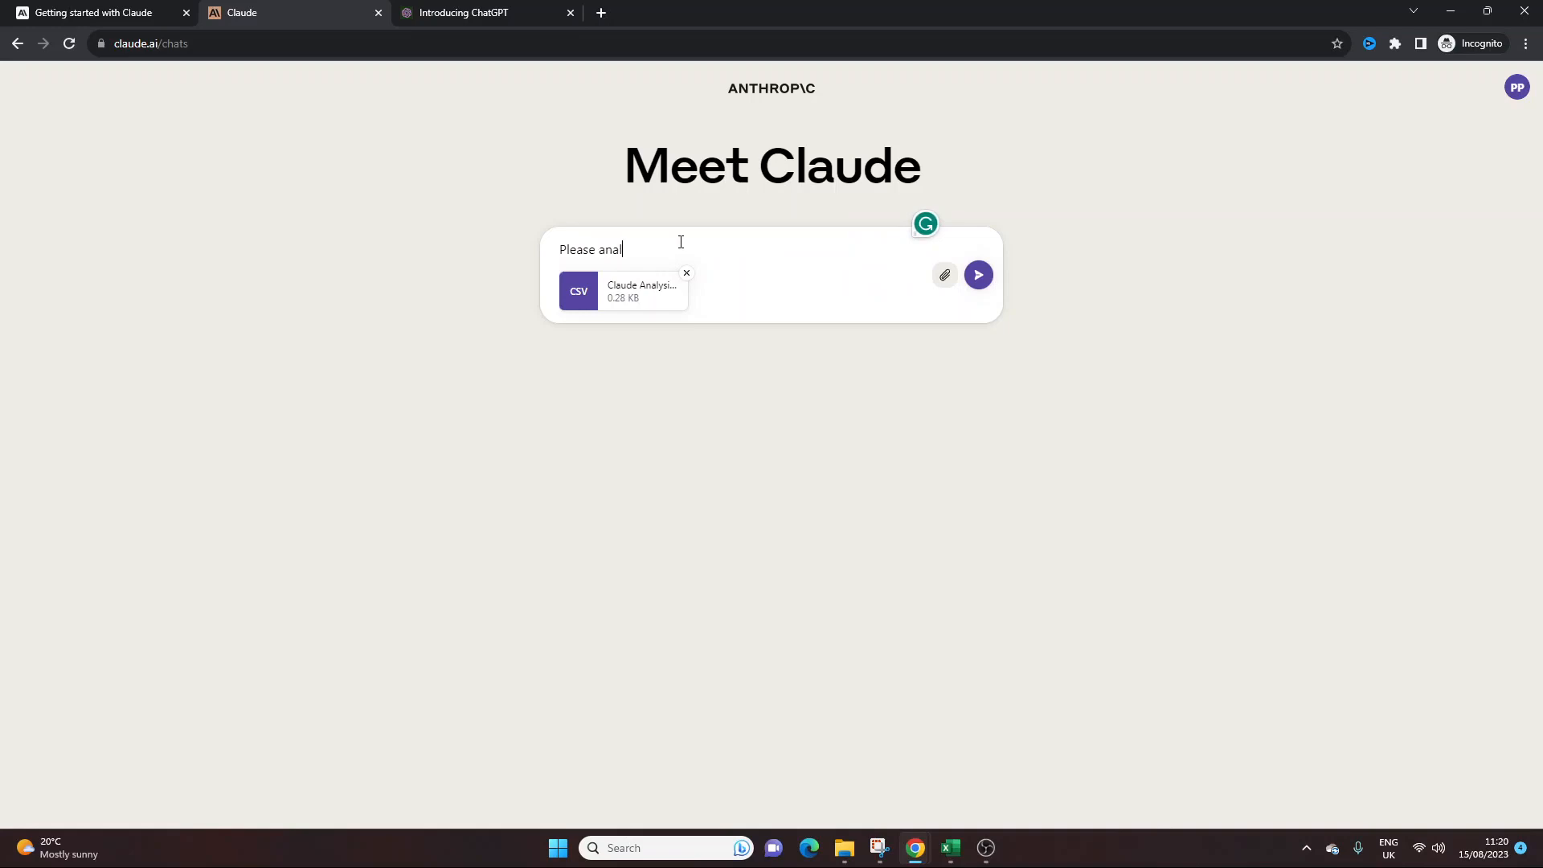
{"action": "right_click", "coordinate": [615, 249]}
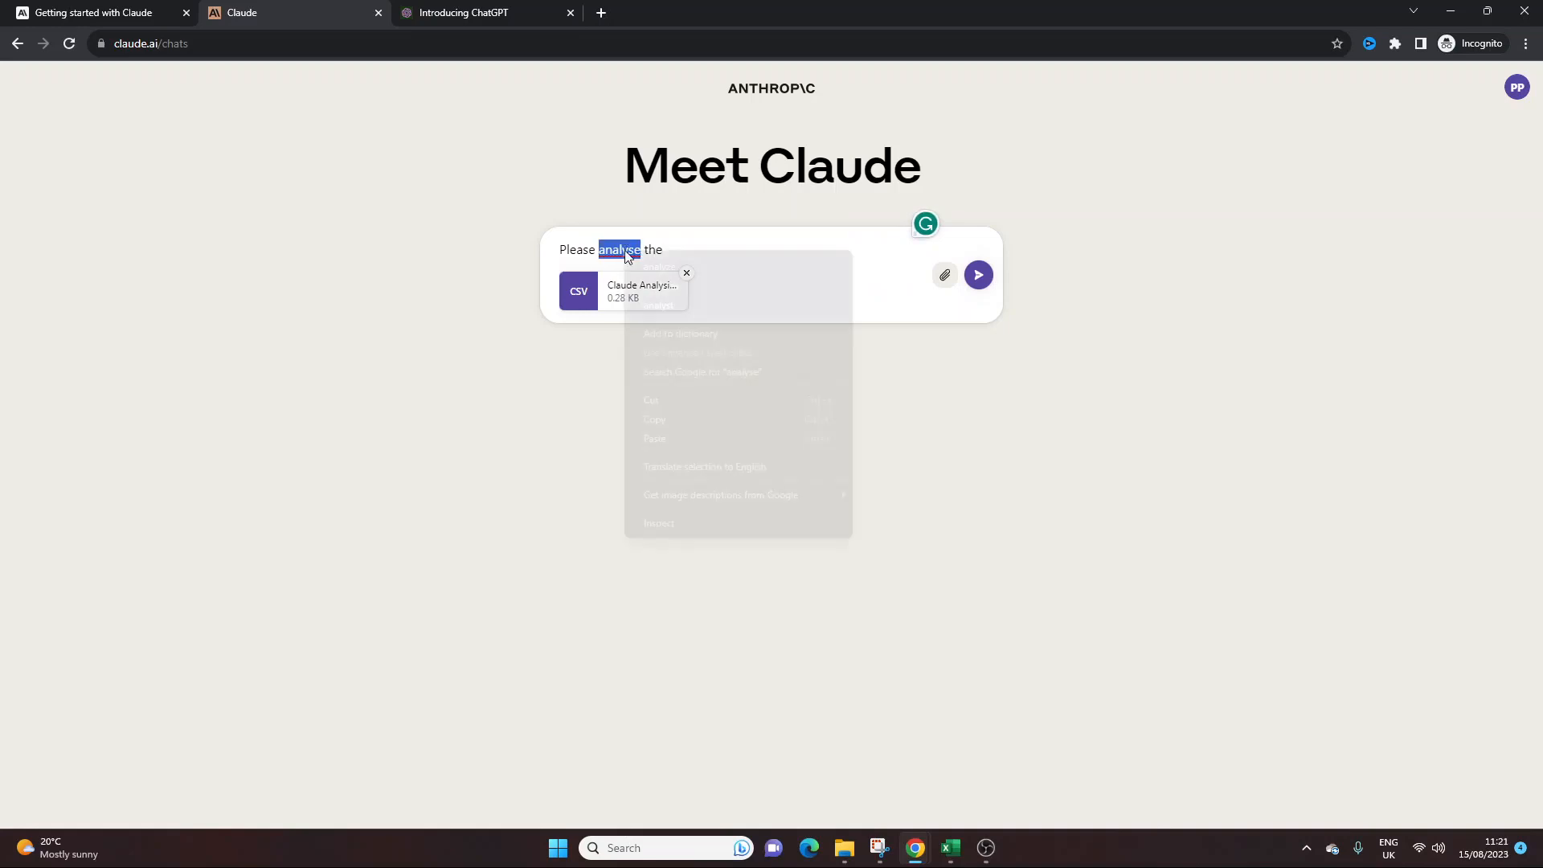
{"action": "left_click", "coordinate": [659, 268]}
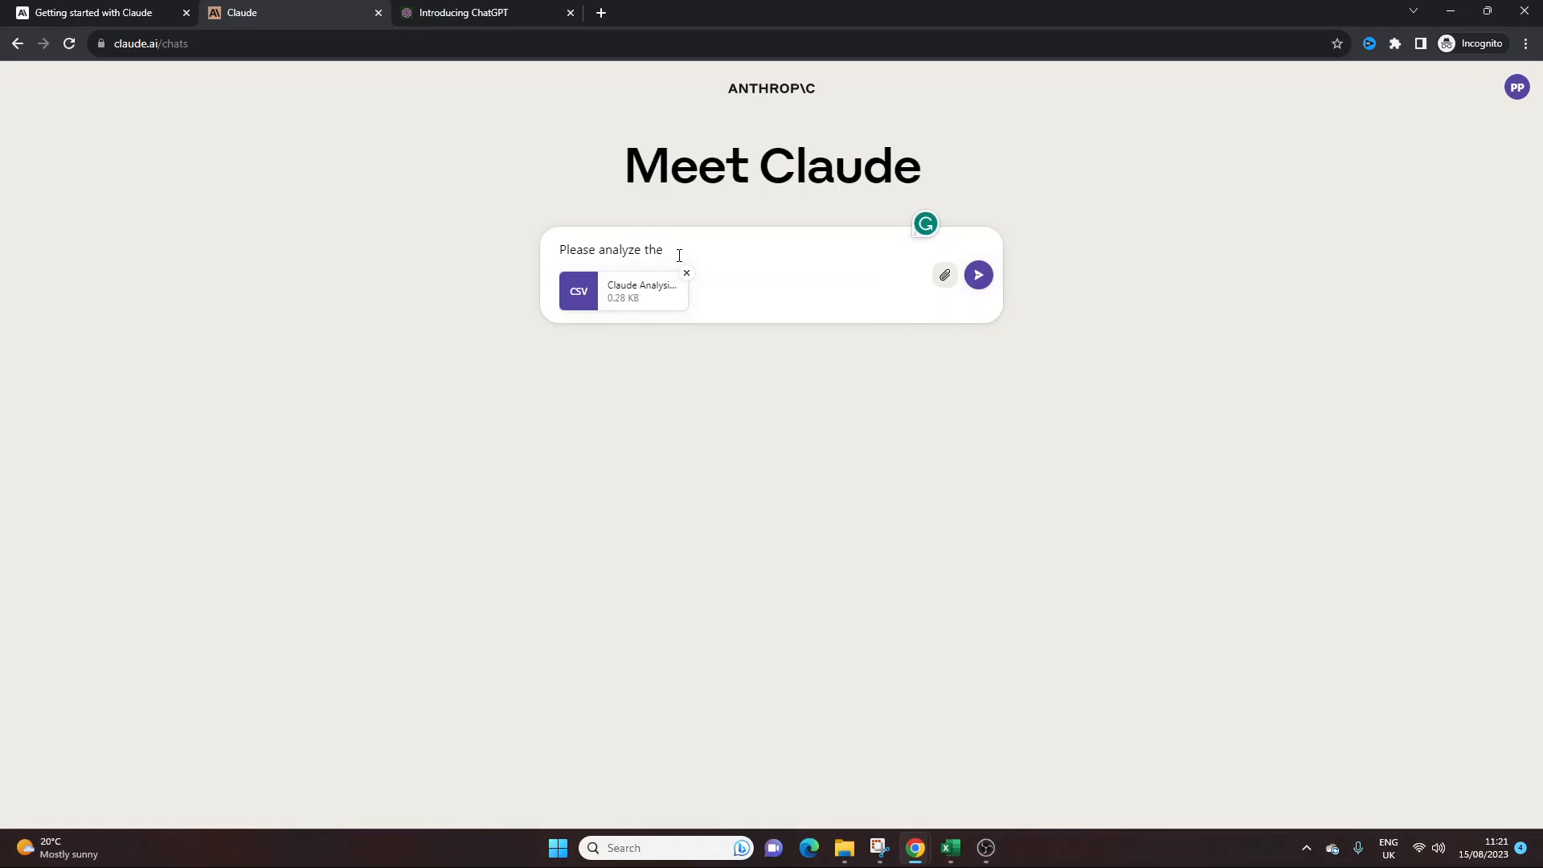
{"action": "type", "text": "the"}
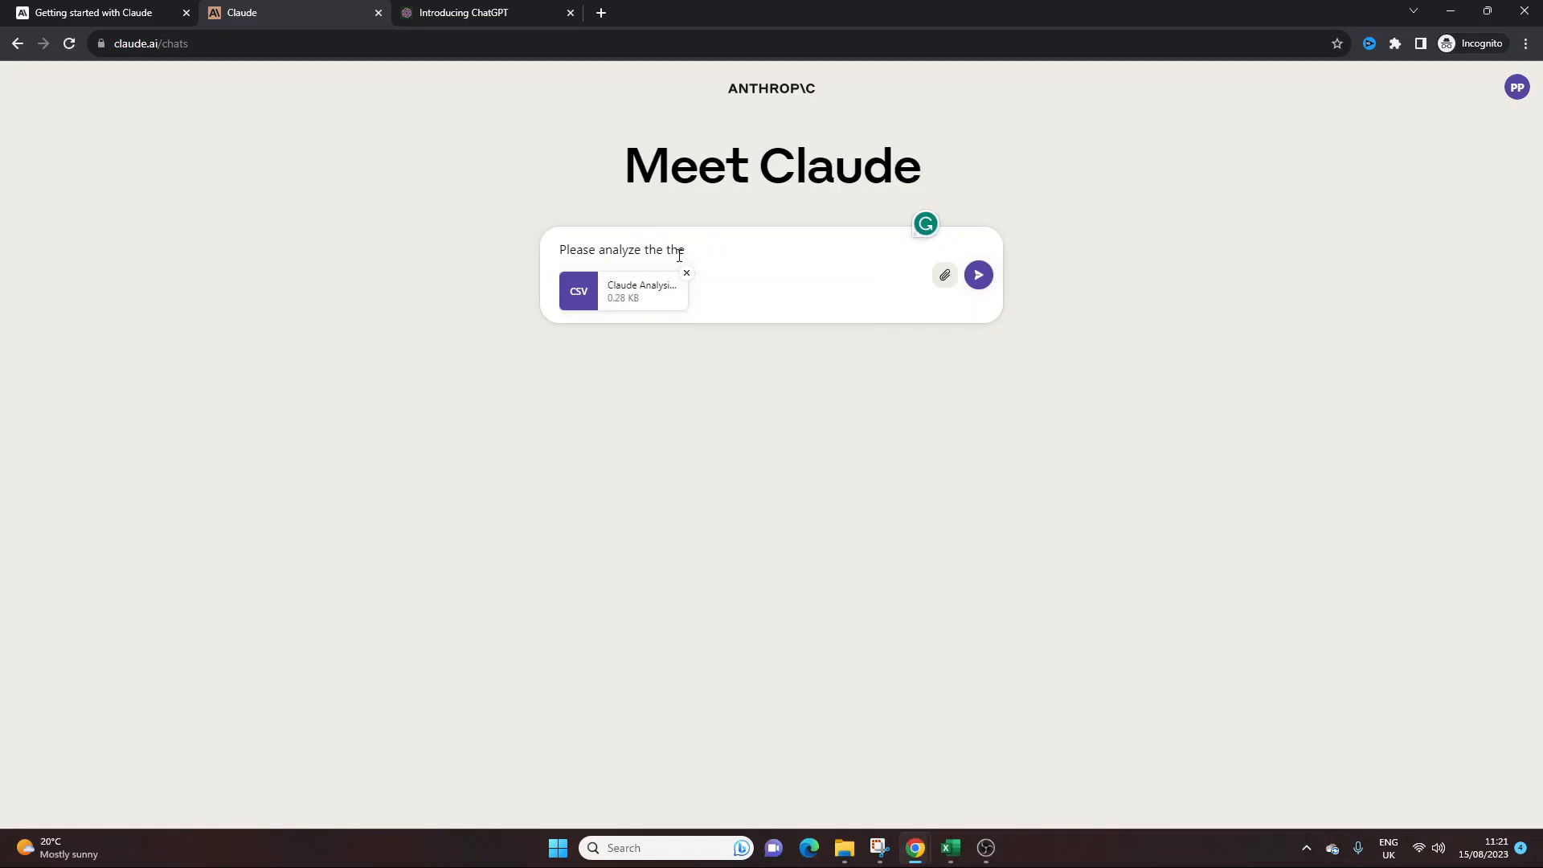
{"action": "type", "text": "data set in the"}
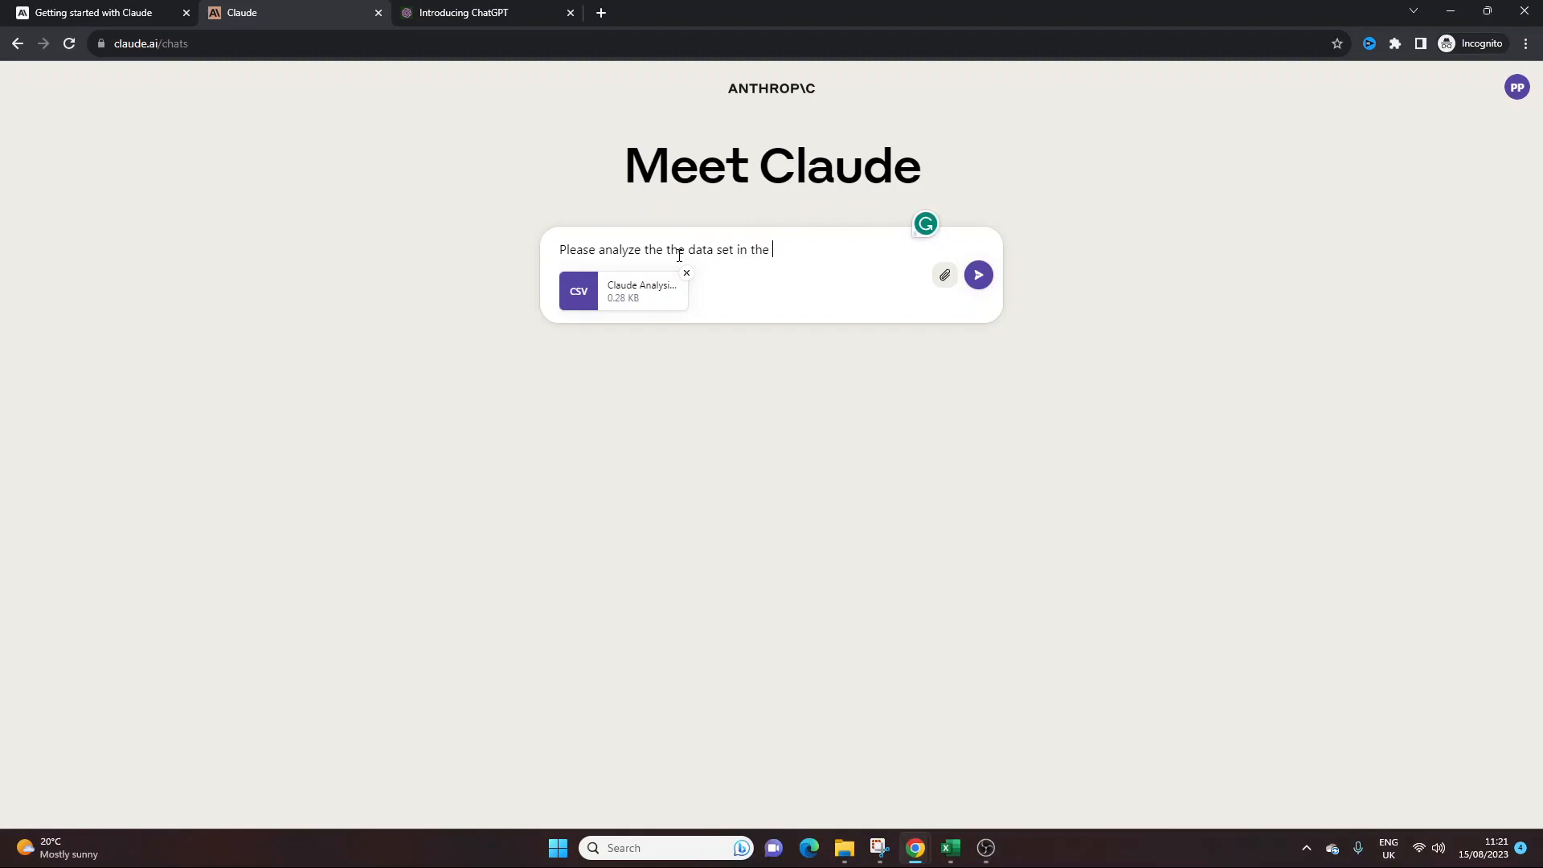
{"action": "type", "text": "attach"}
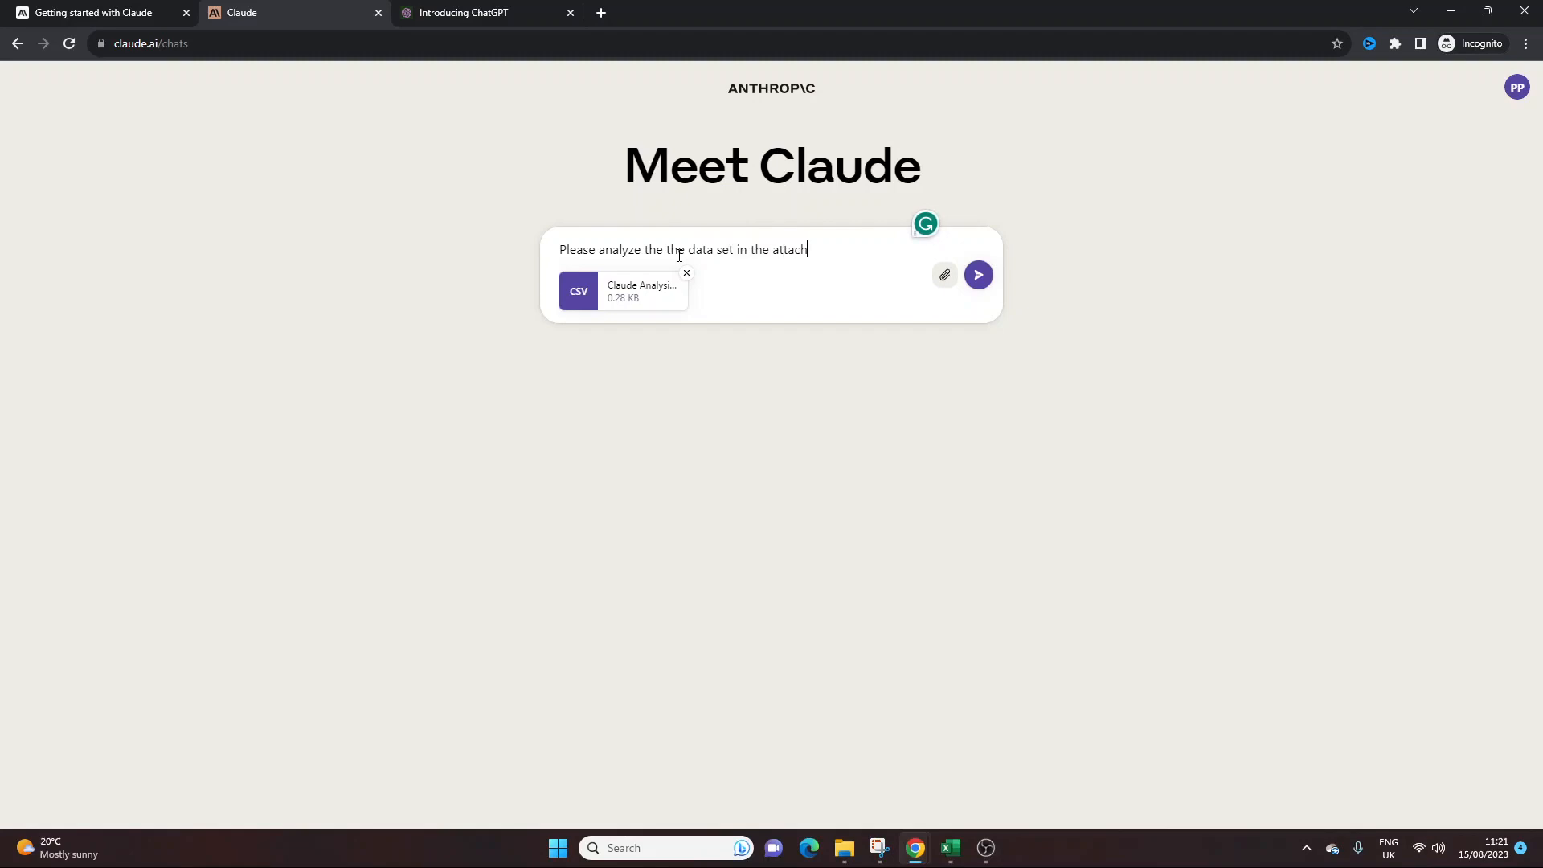
{"action": "type", "text": "ment."}
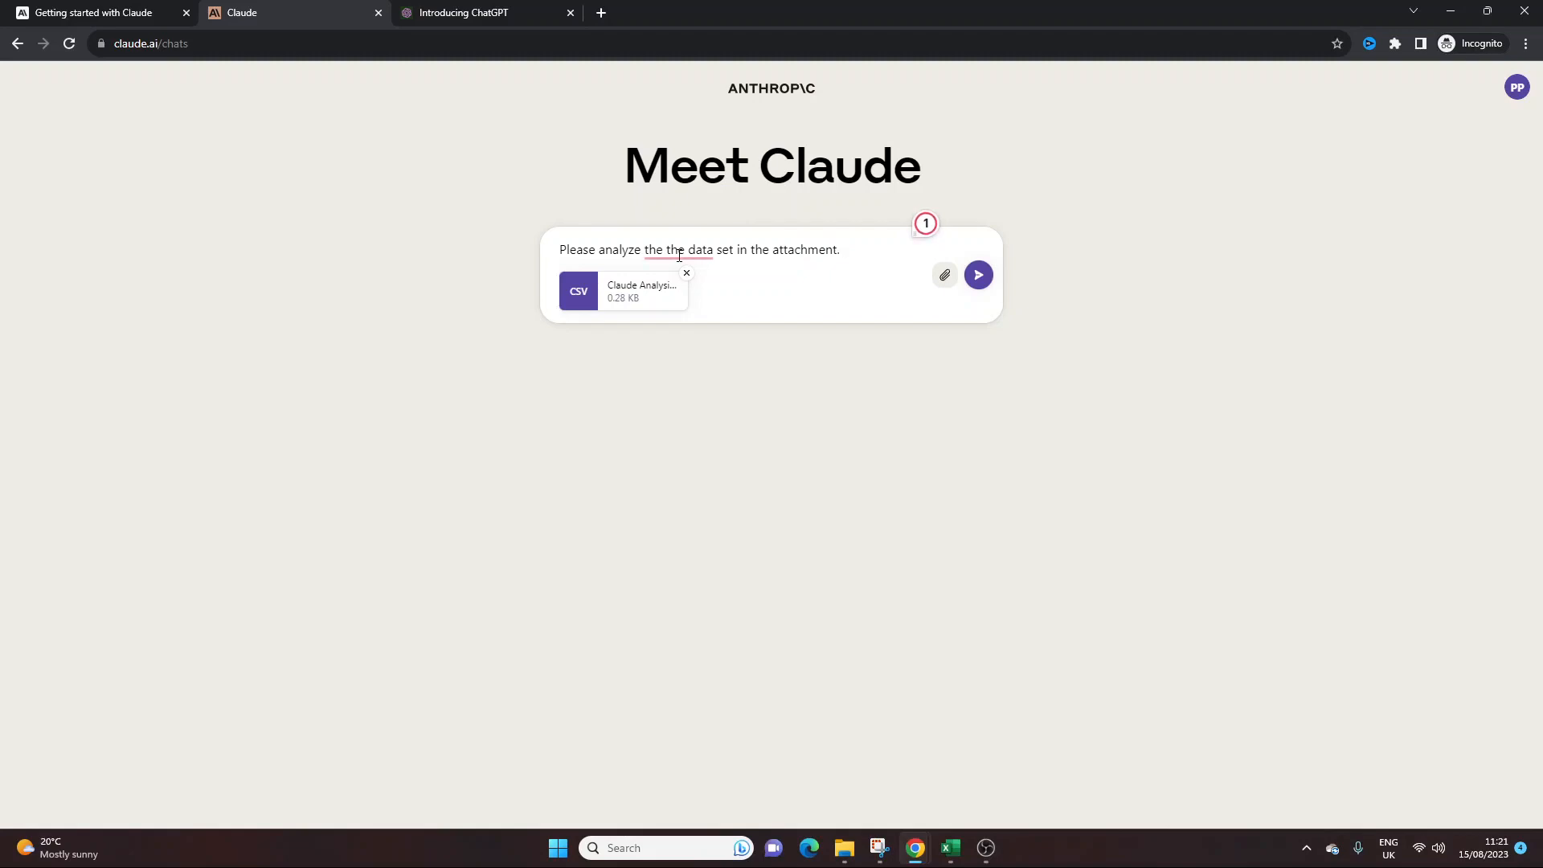
- Remove the duplicated 'the' and add a request for key takeaways from the data
{"action": "left_click", "coordinate": [679, 249]}
{"action": "type", "text": " Provide some insights and key"}
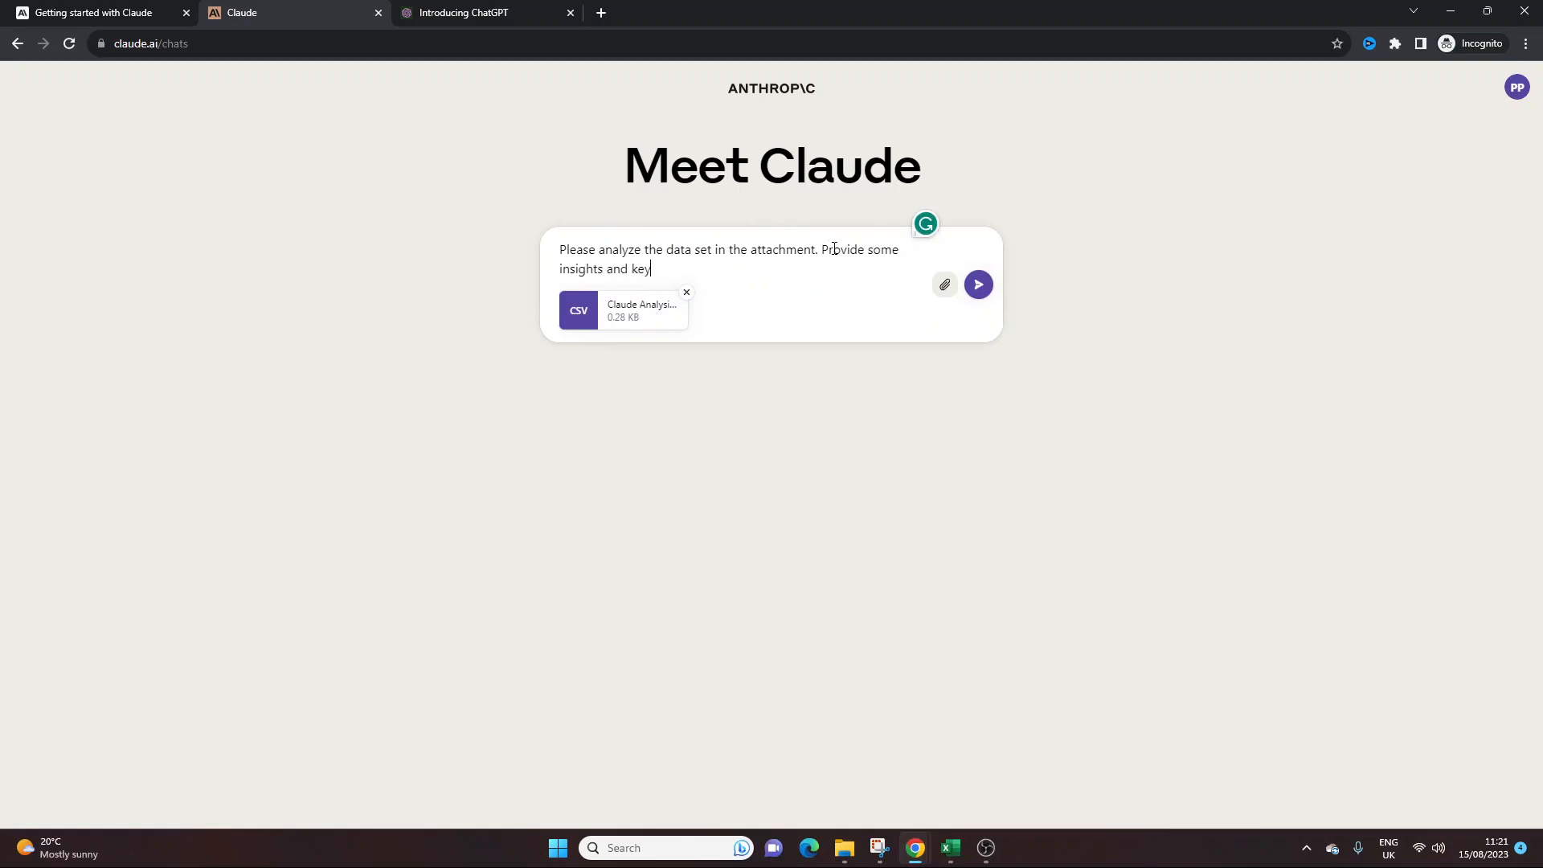
{"action": "type", "text": "takeaways"}
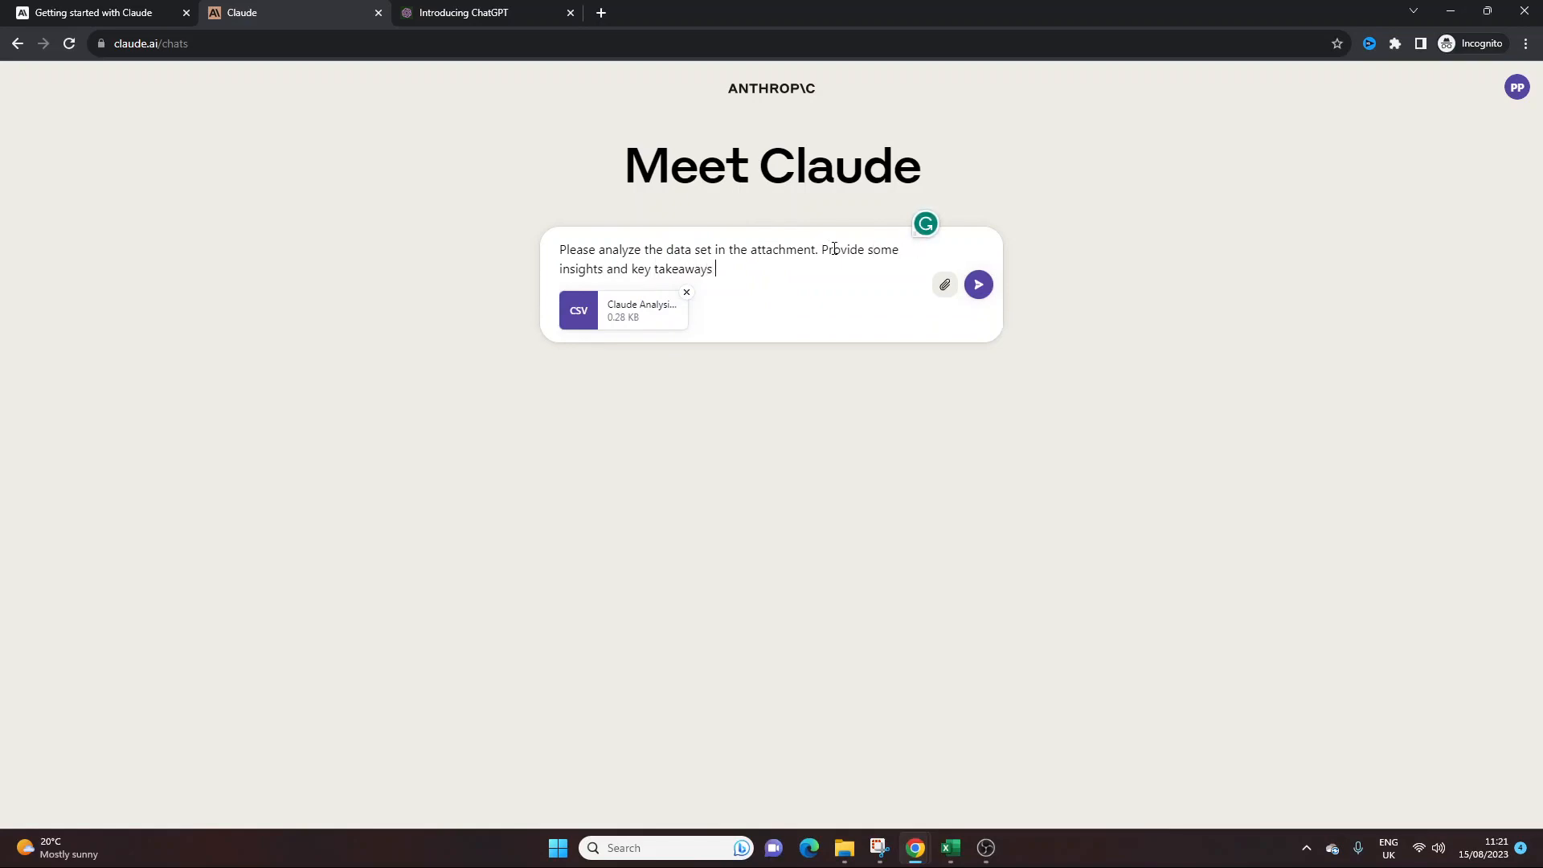
{"action": "type", "text": "from the data."}
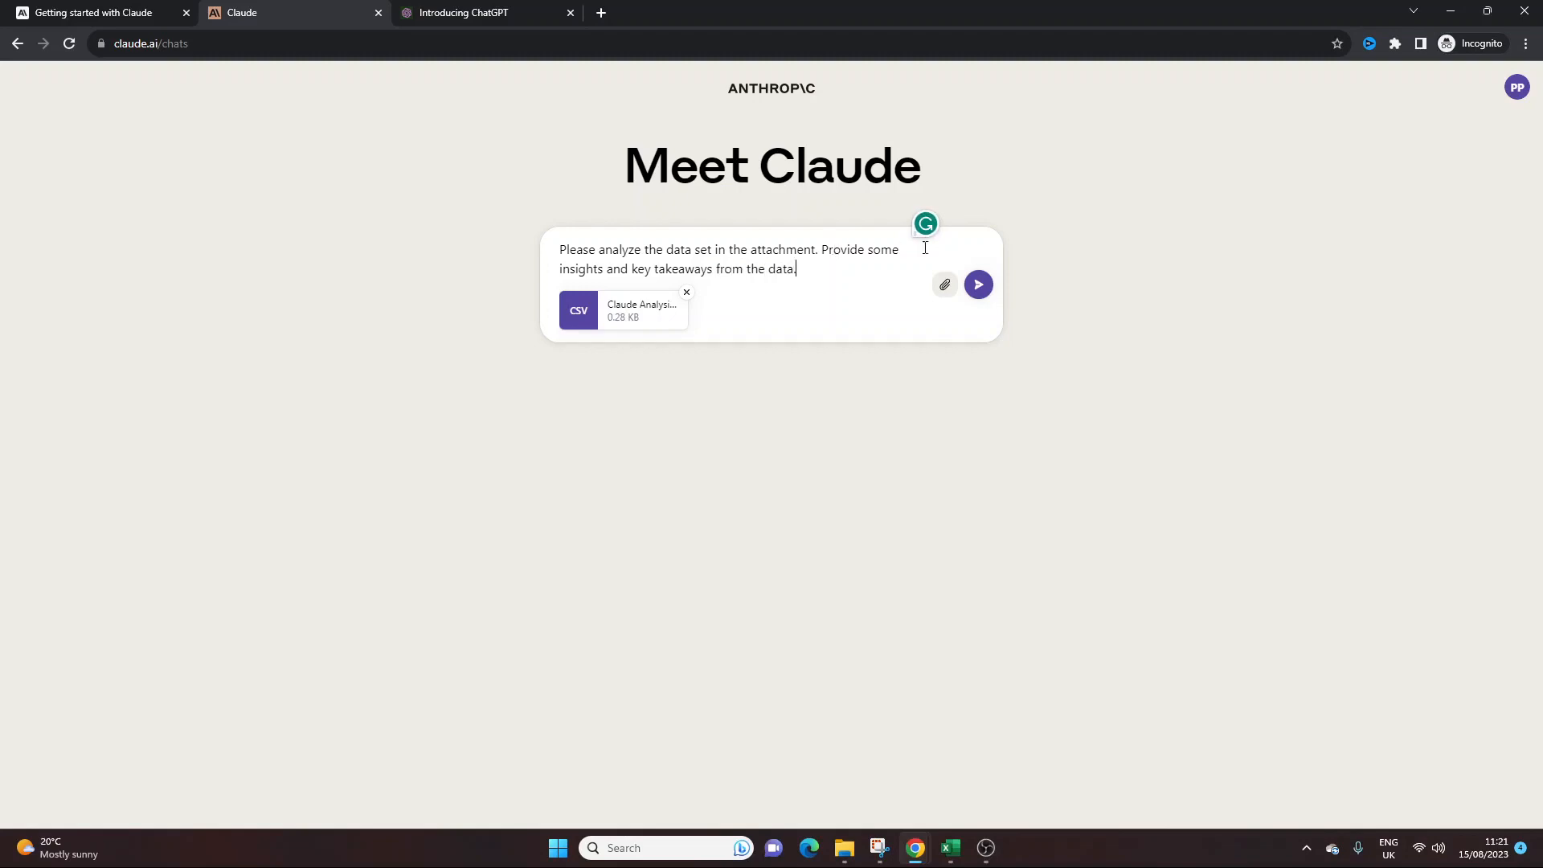
{"action": "left_click", "coordinate": [977, 284]}
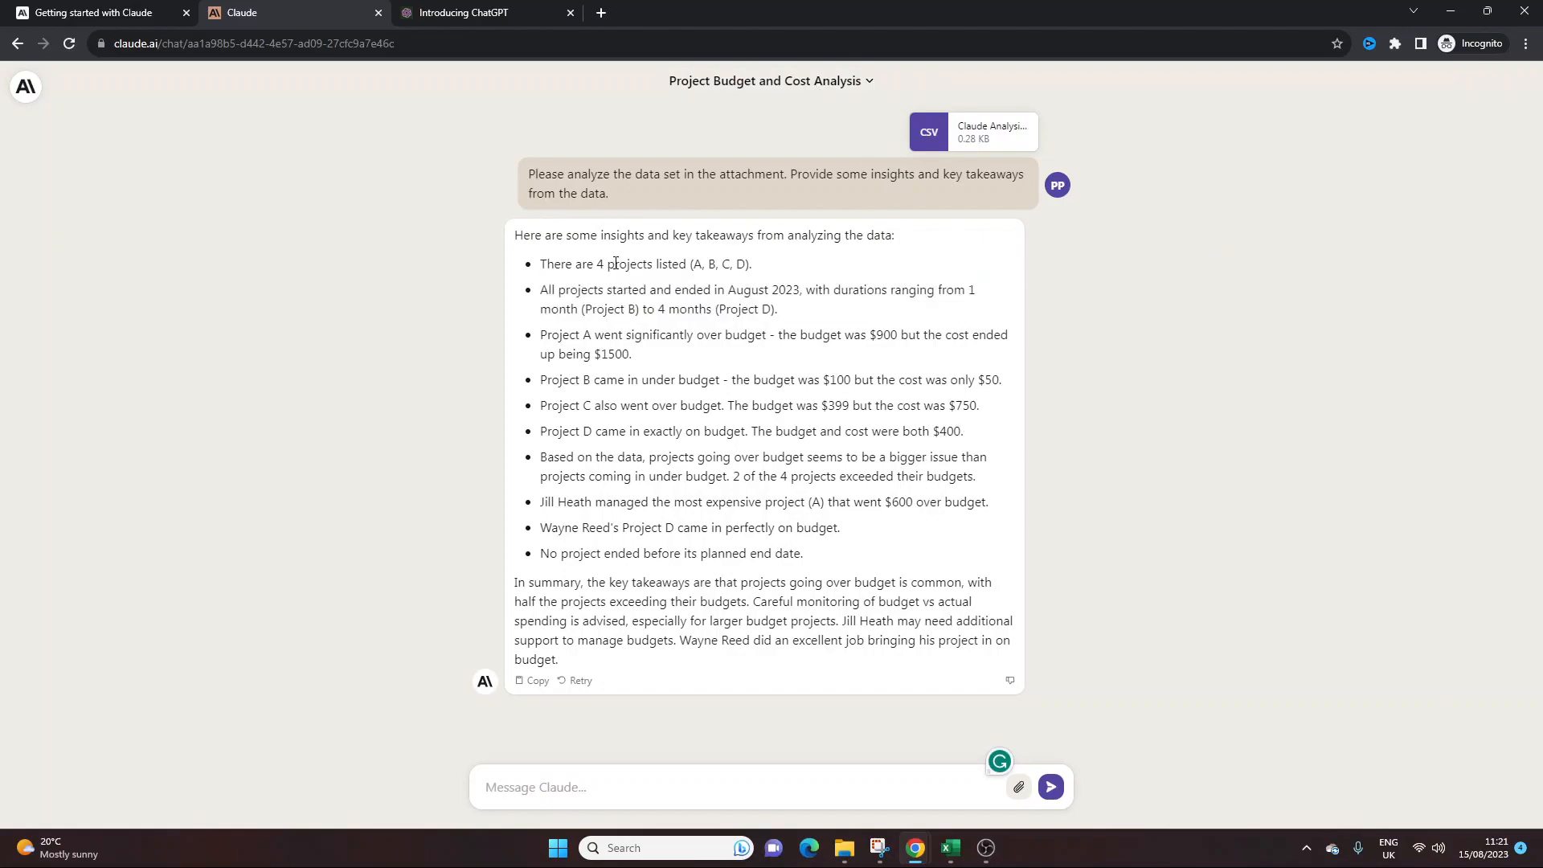
{"action": "mouse_move", "coordinate": [1112, 553]}
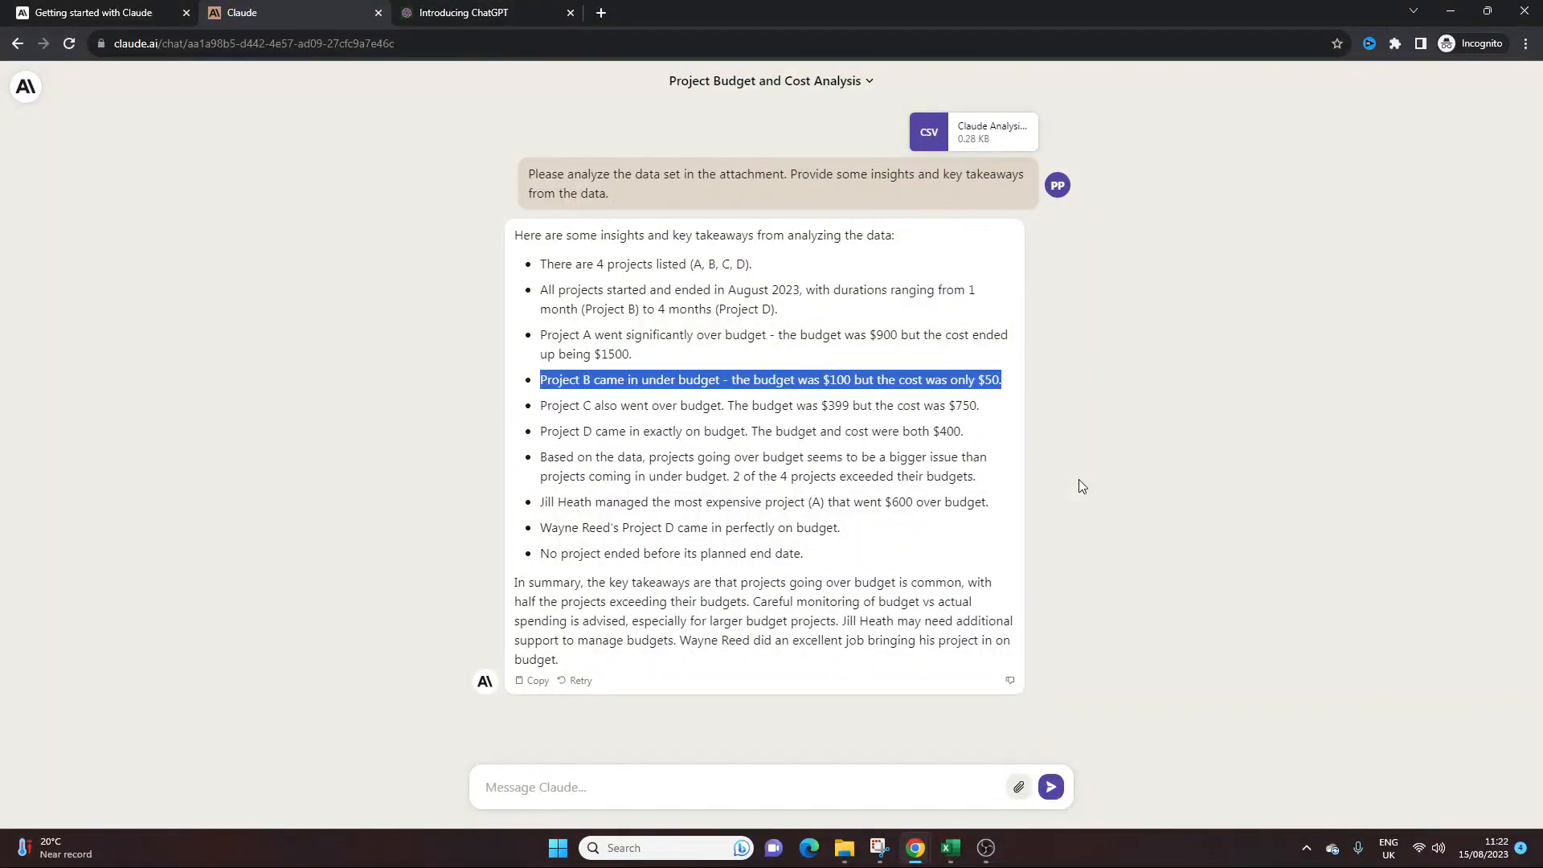
- Review Claude's reply, highlighting the Project B and Project A over-budget bullets
{"action": "left_click", "coordinate": [854, 315]}
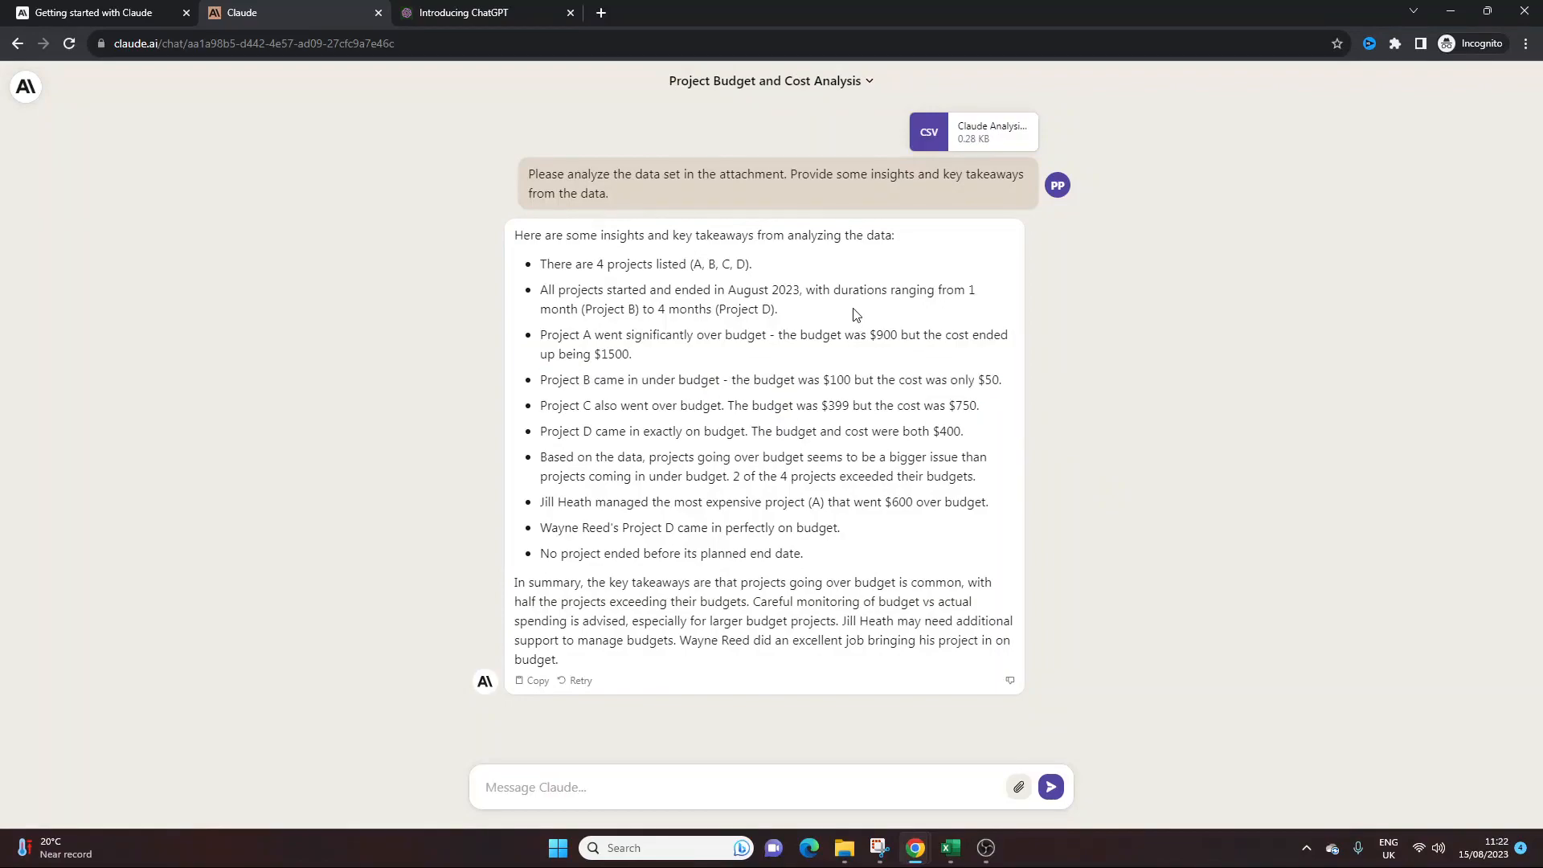
{"action": "left_click_drag", "start_coordinate": [540, 334], "coordinate": [632, 355]}
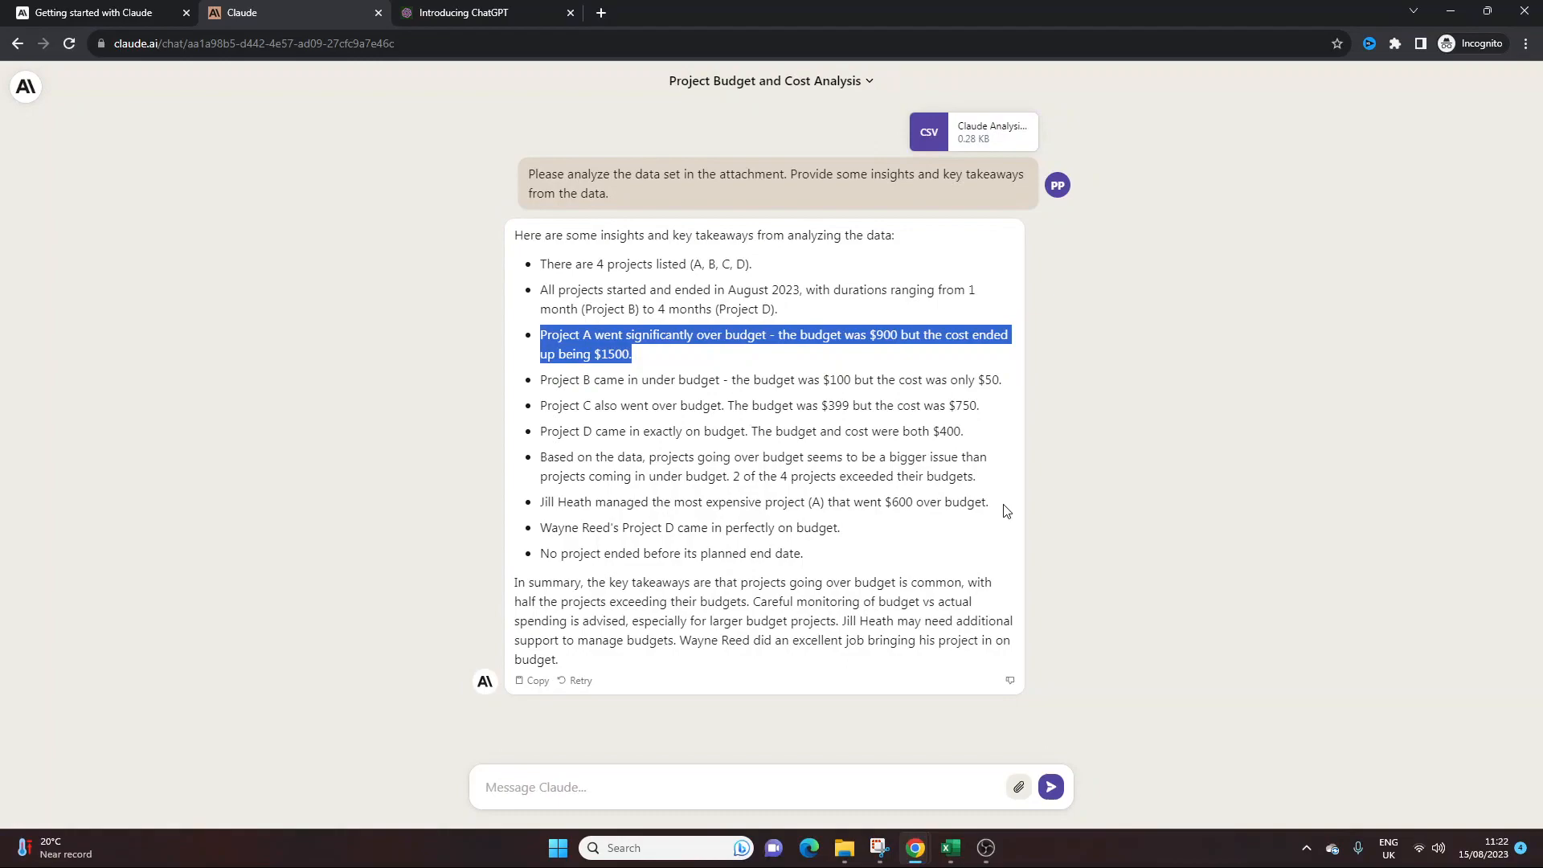
{"action": "left_click", "coordinate": [841, 421]}
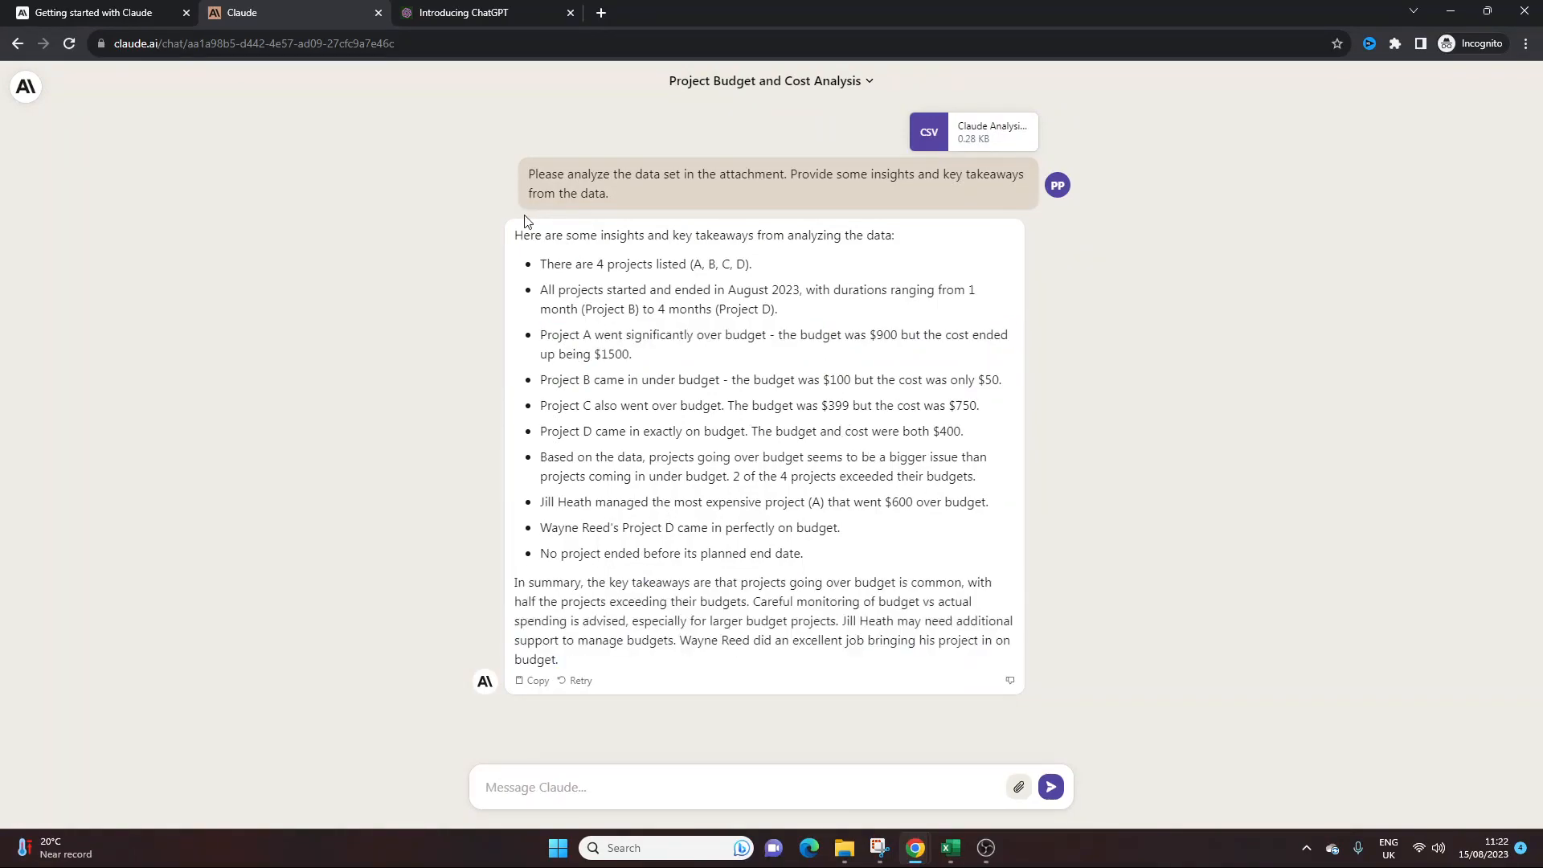
{"action": "mouse_move", "coordinate": [1193, 627]}
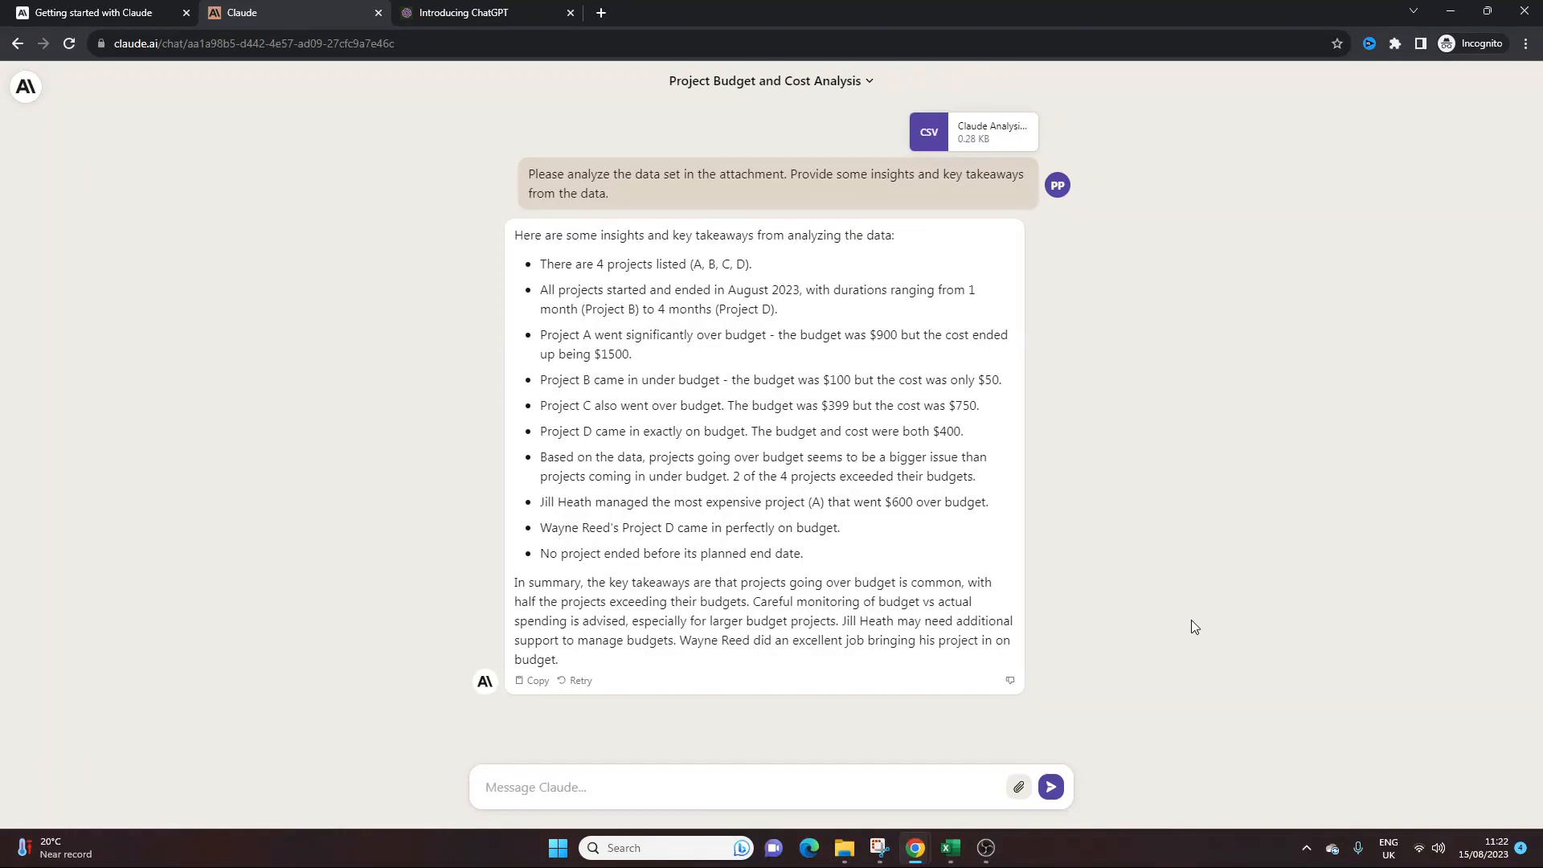
{"action": "mouse_move", "coordinate": [709, 777]}
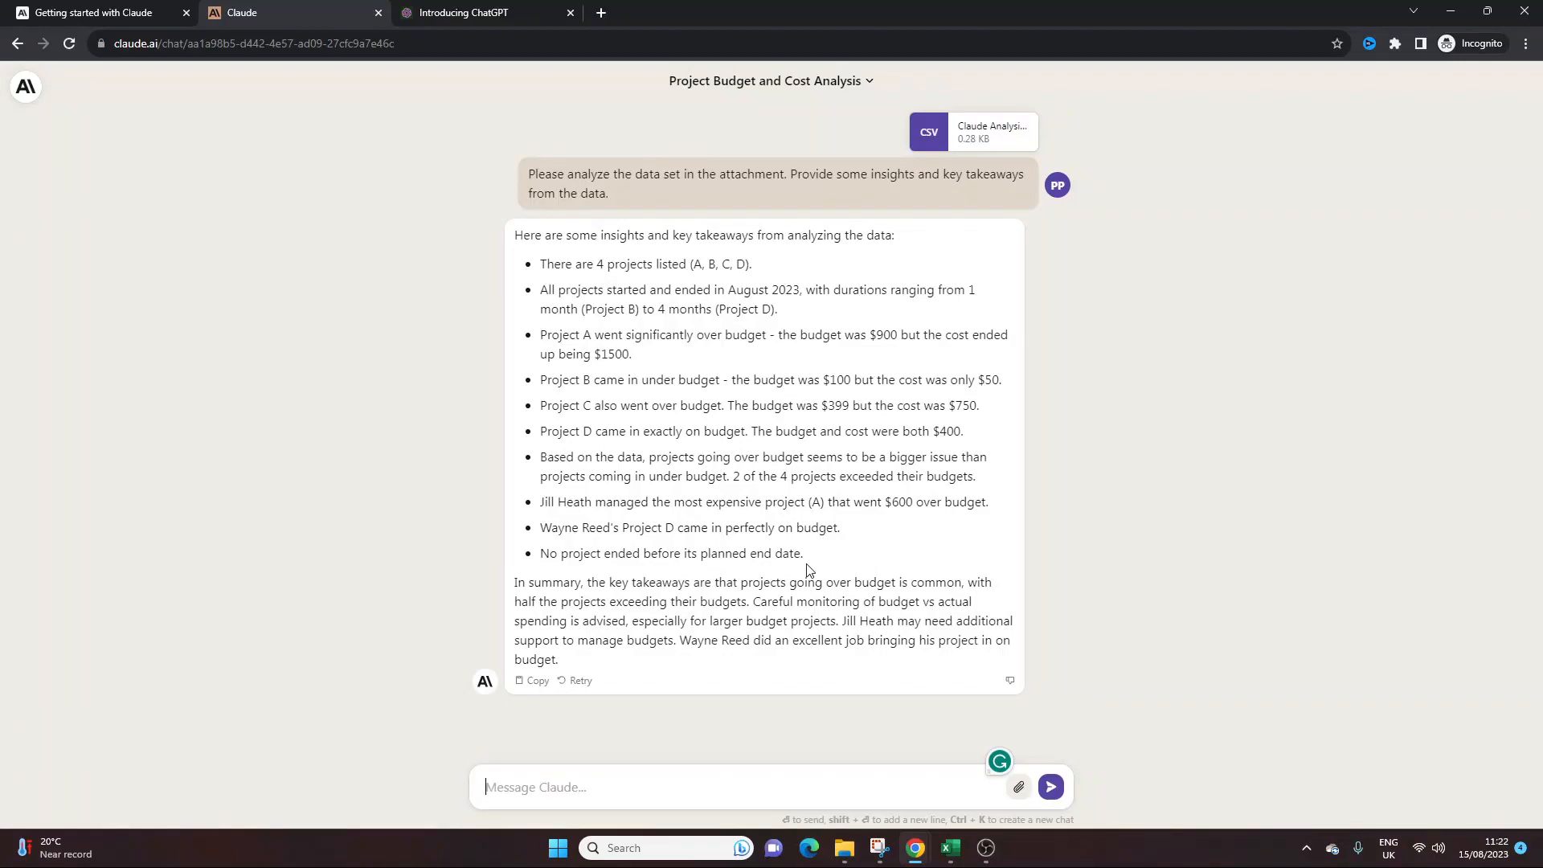
- Type a thank-you follow-up requesting project managers' performance insights for senior management
{"action": "type", "text": "Thanks."}
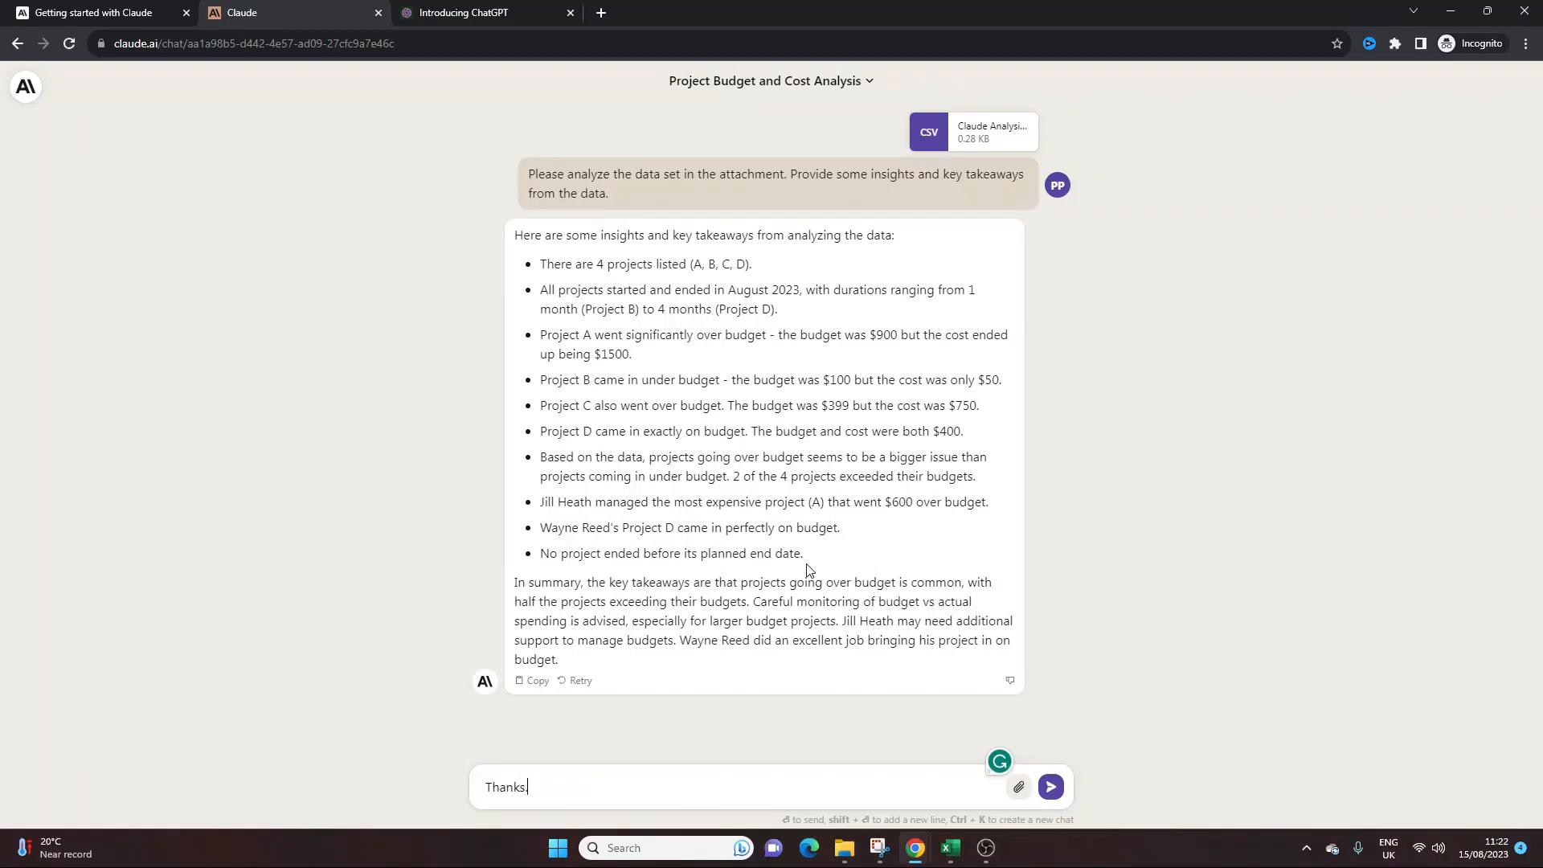
{"action": "type", "text": "B"}
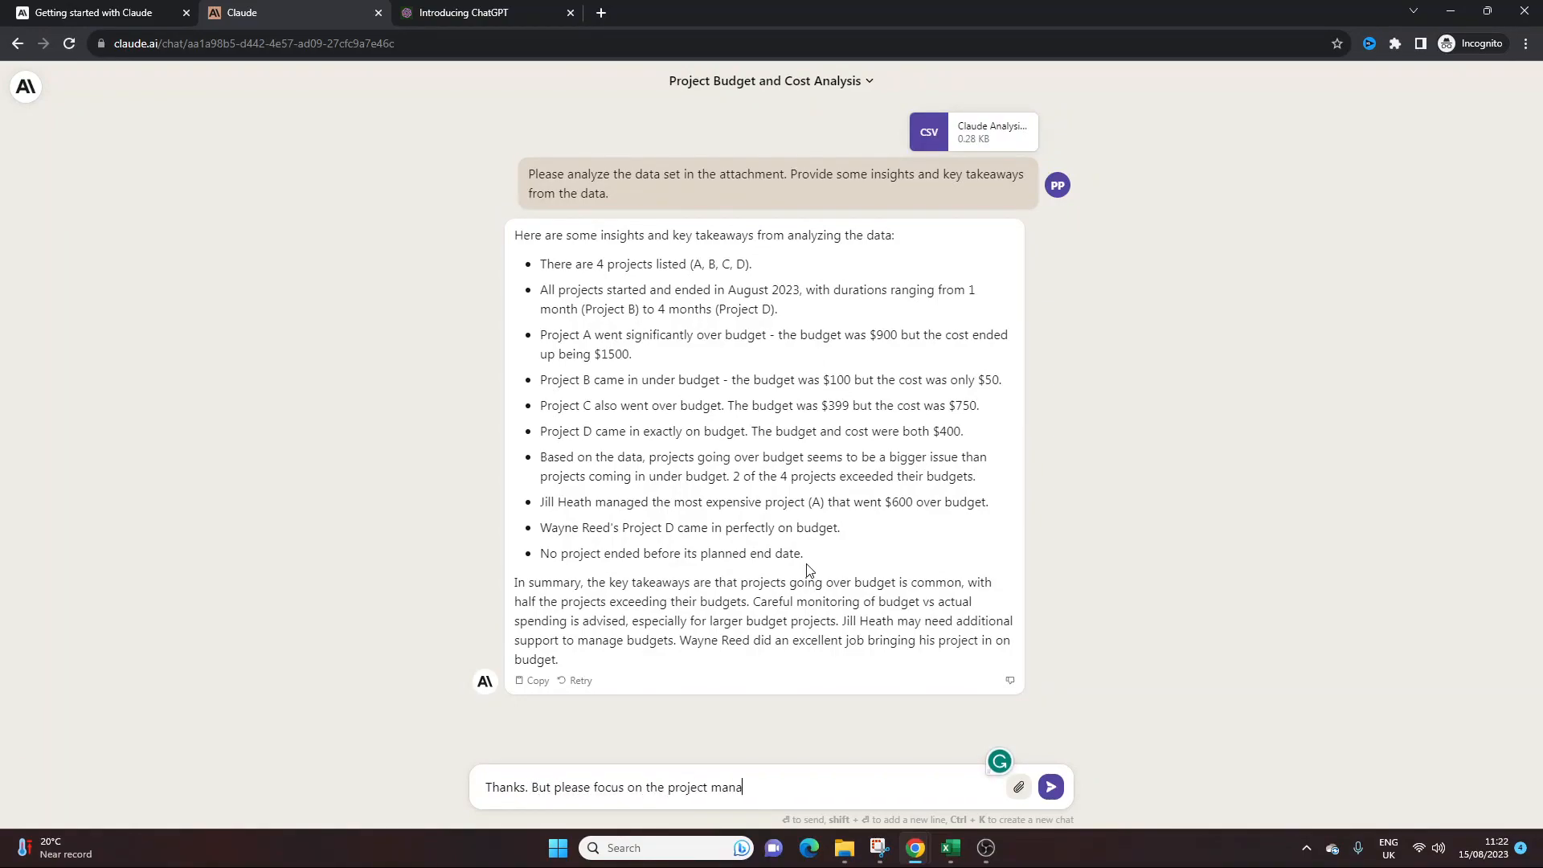
{"action": "type", "text": "ger. I want some"}
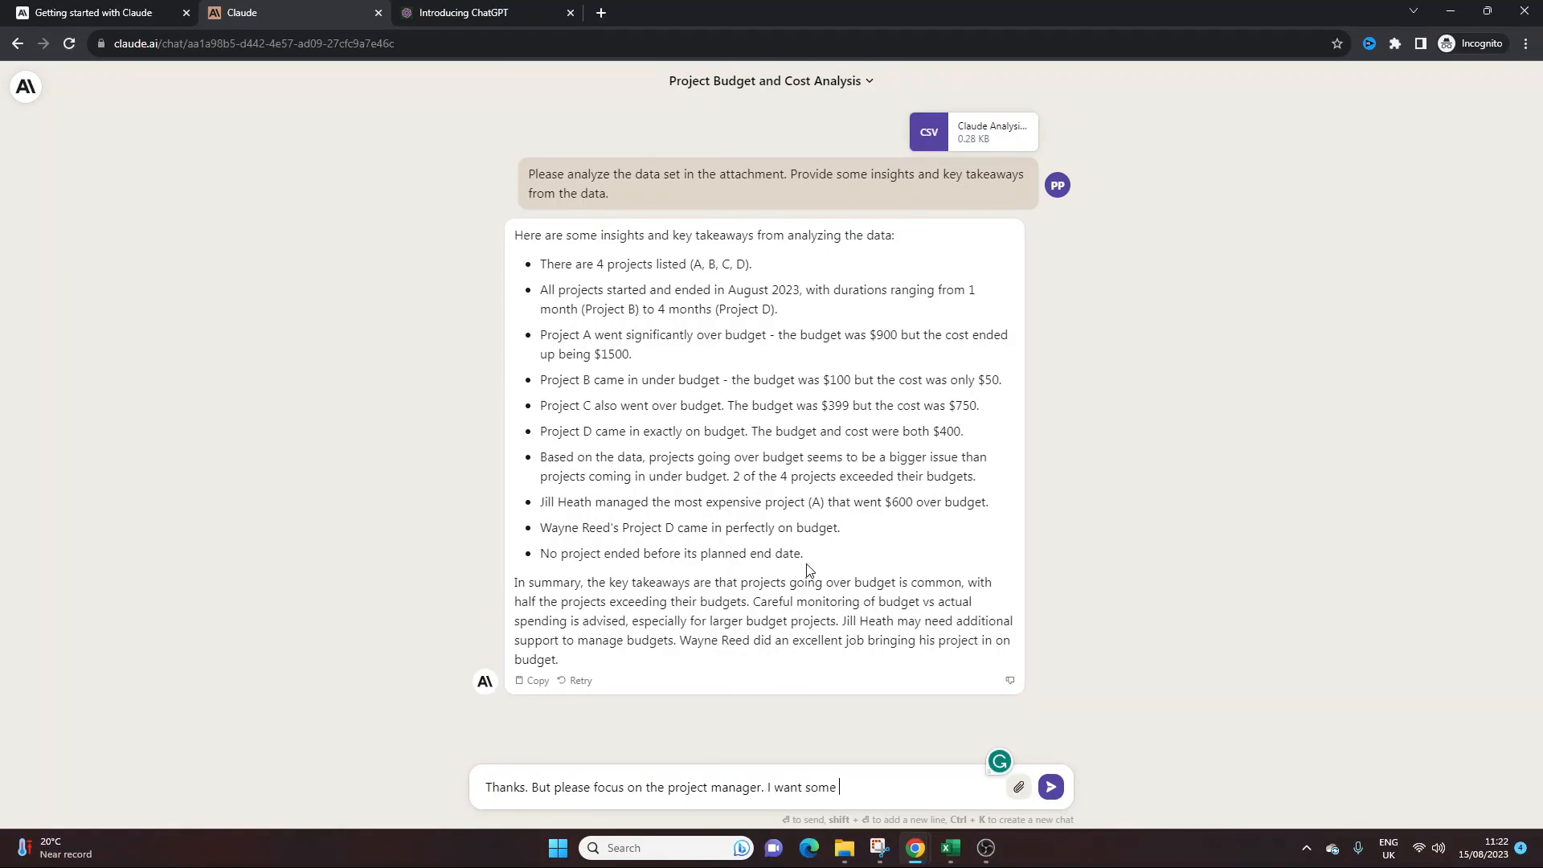
{"action": "type", "text": "insighs to provide to"}
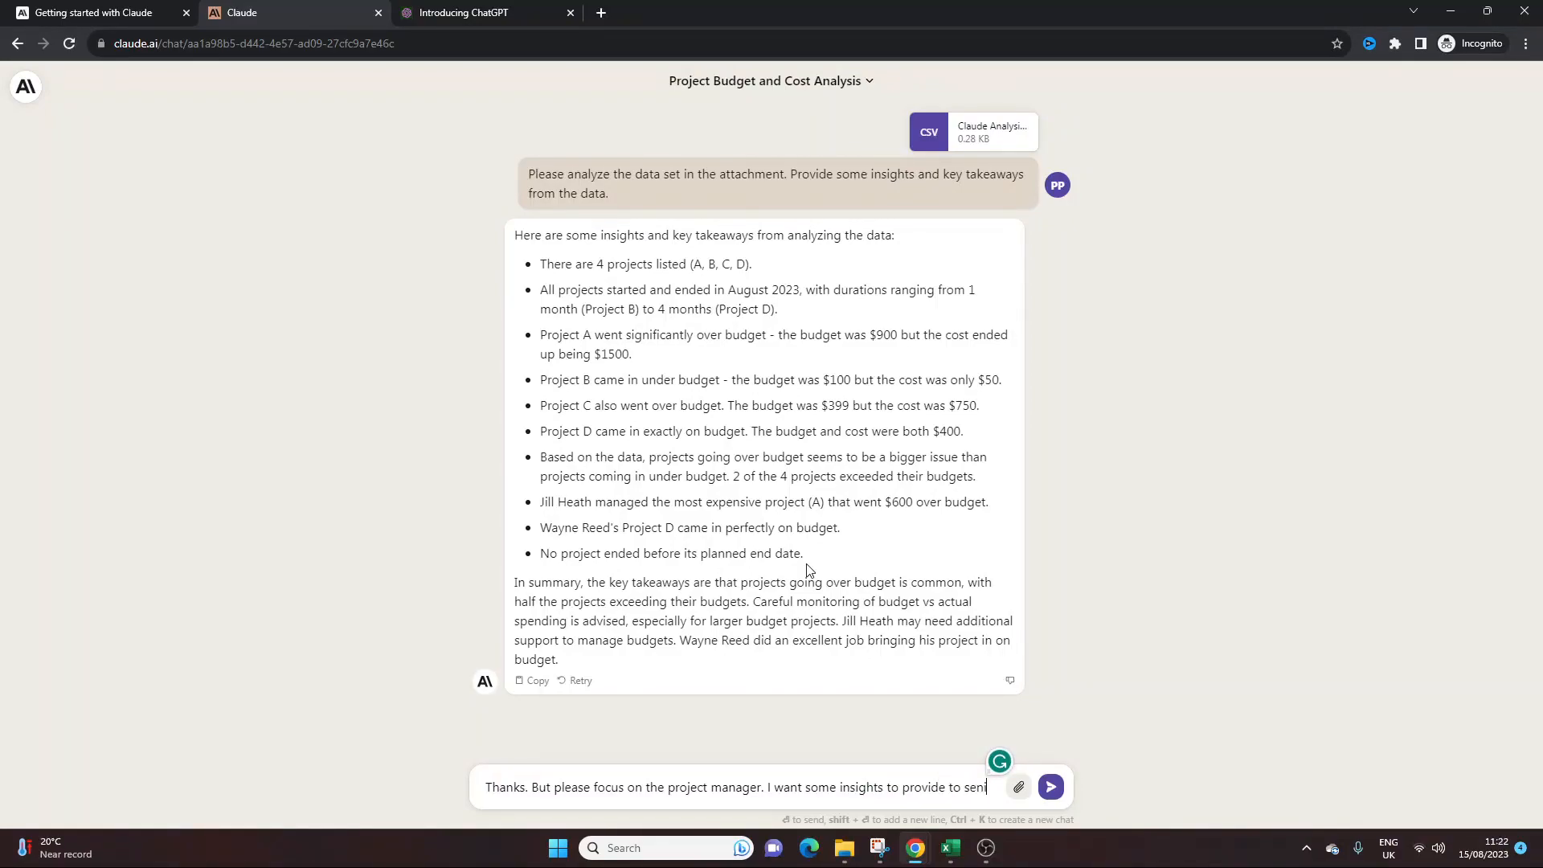
{"action": "type", "text": "senior management regarding their performance."}
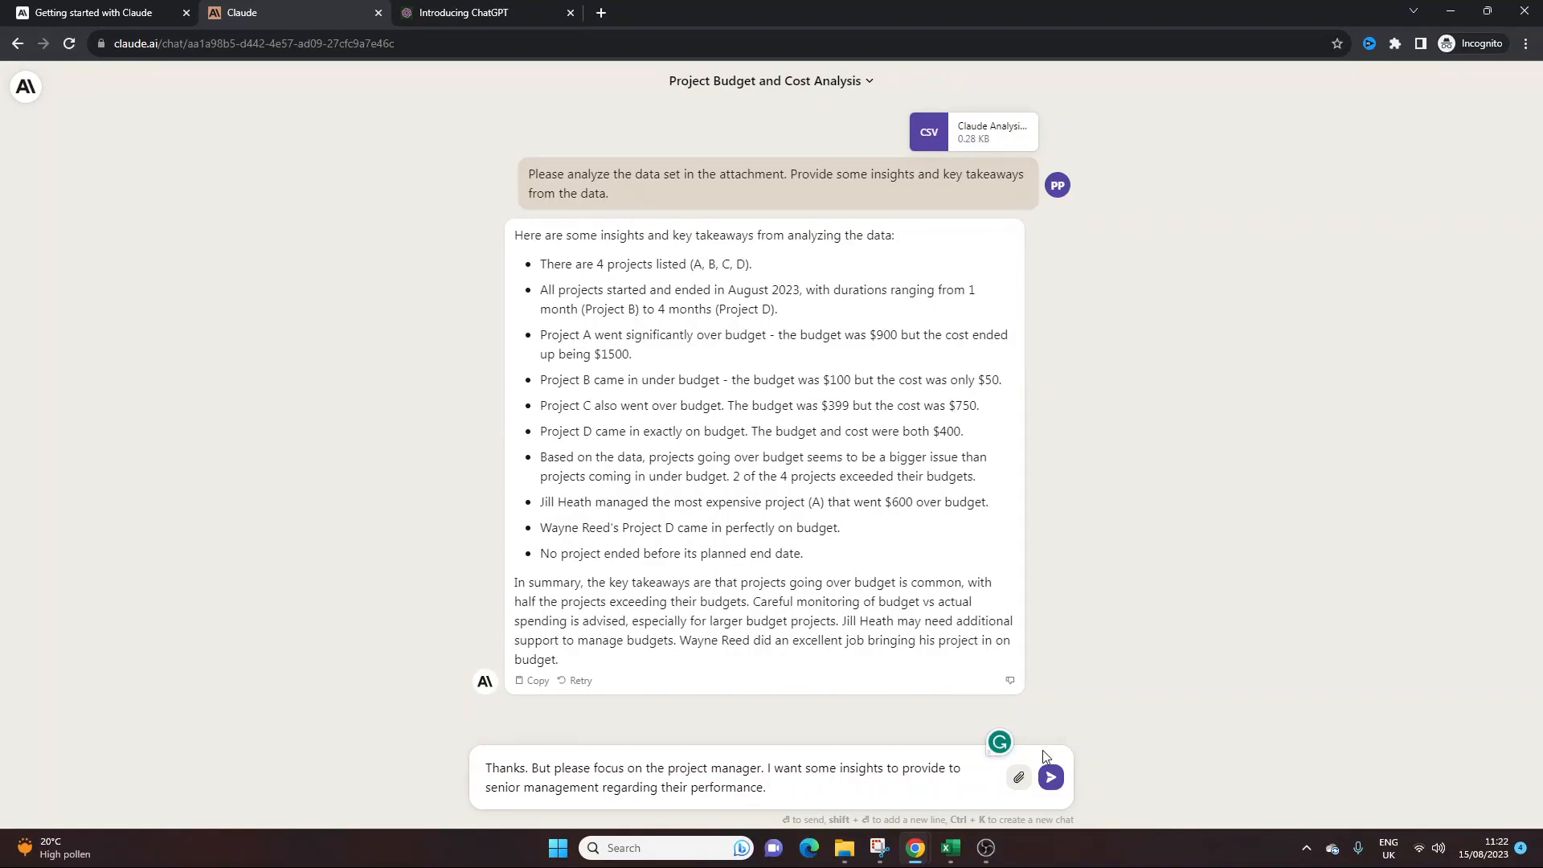
{"action": "left_click", "coordinate": [1049, 776]}
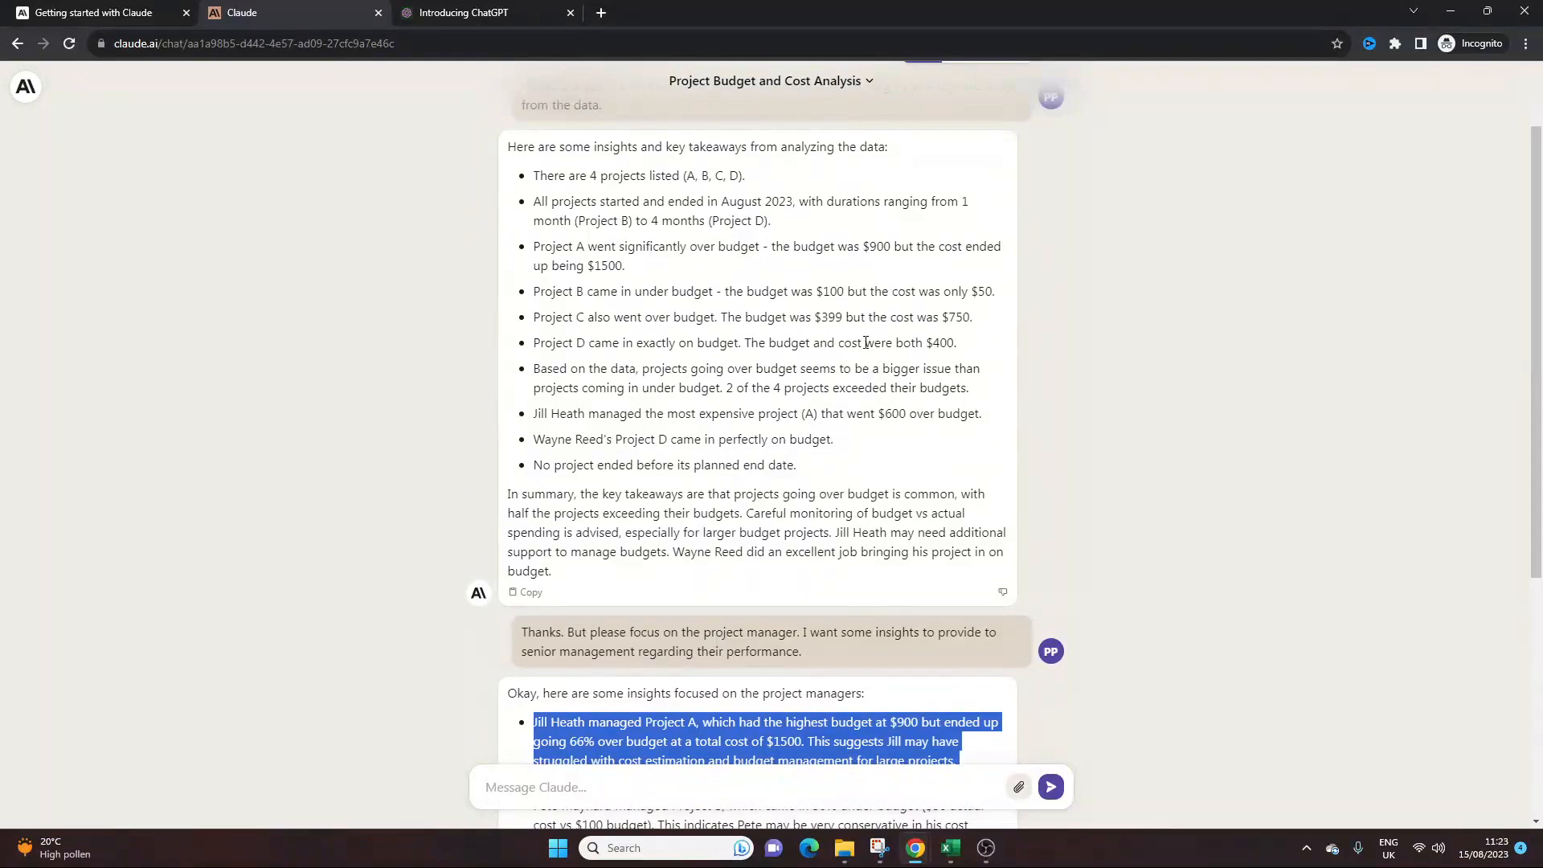
{"action": "scroll", "scroll_direction": "down", "scroll_amount": 3}
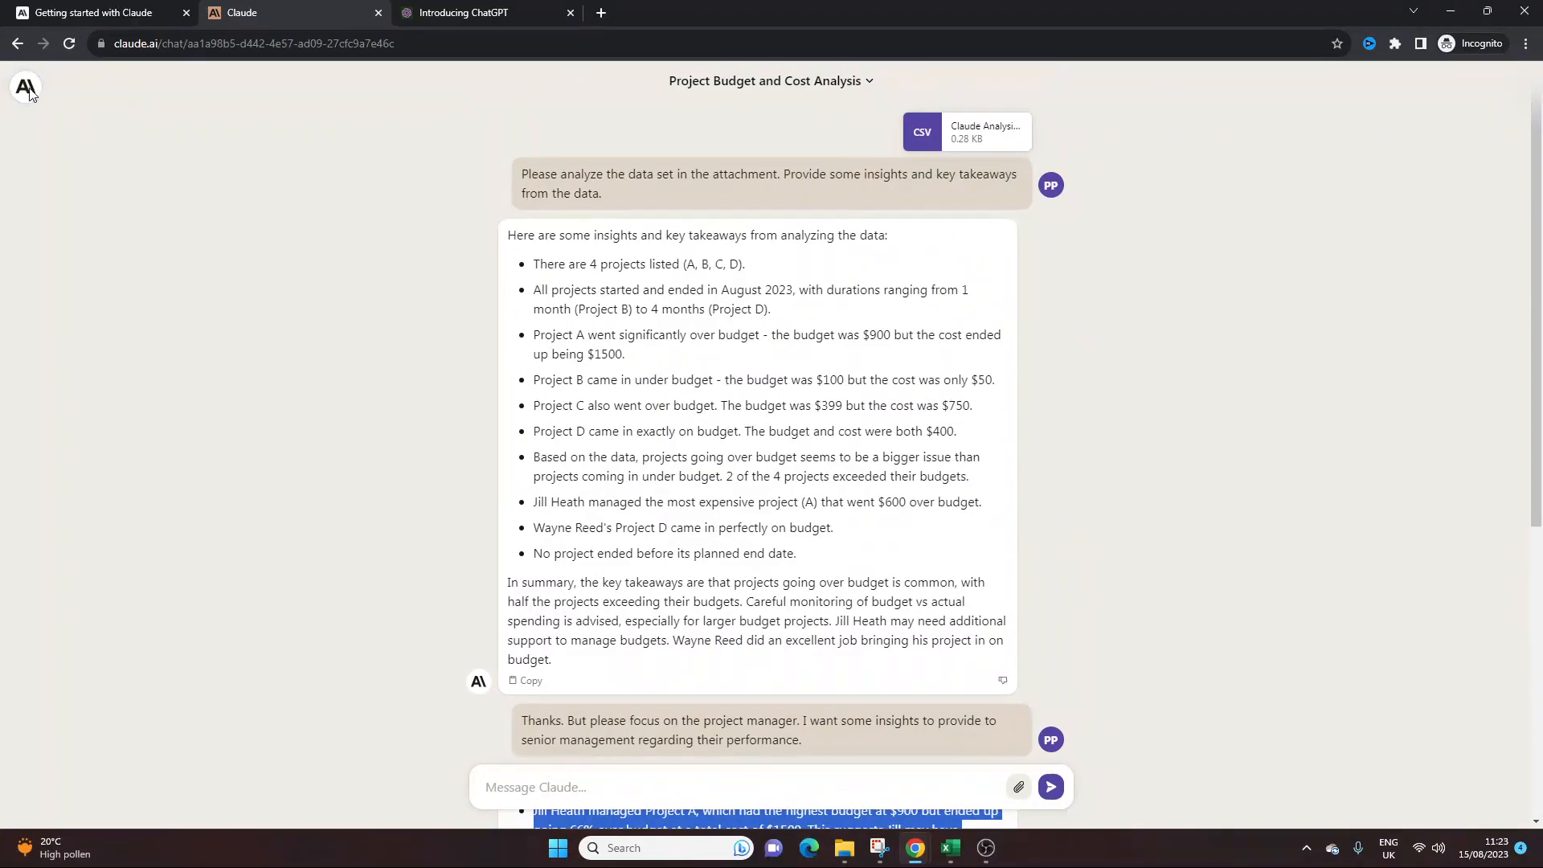
- Leave the budget chat via the Anthropic logo for the Welcome back home screen
{"action": "left_click", "coordinate": [25, 87]}
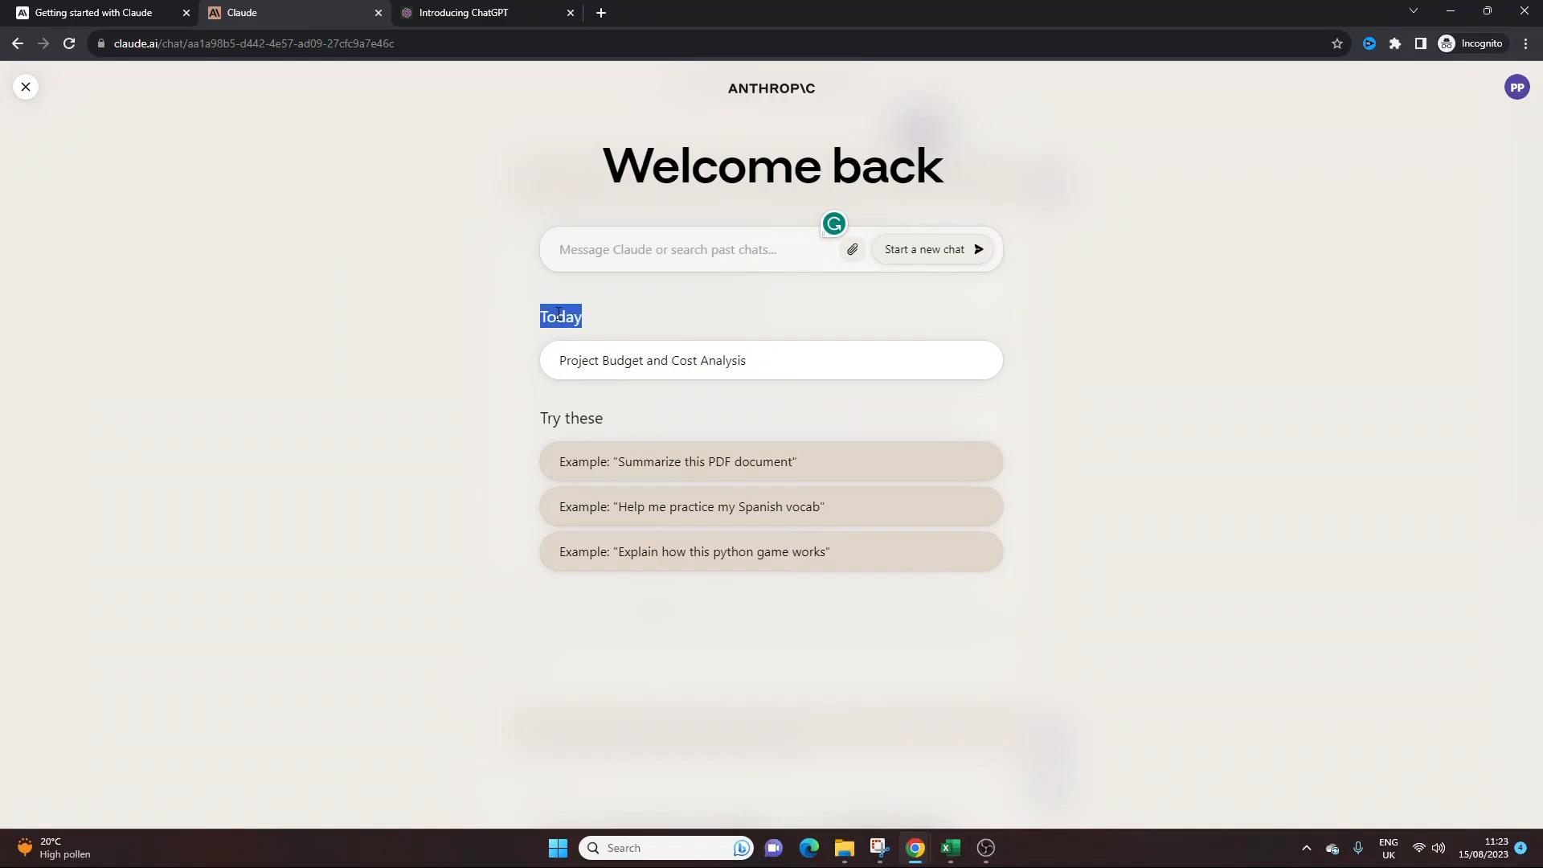
{"action": "left_click", "coordinate": [652, 360]}
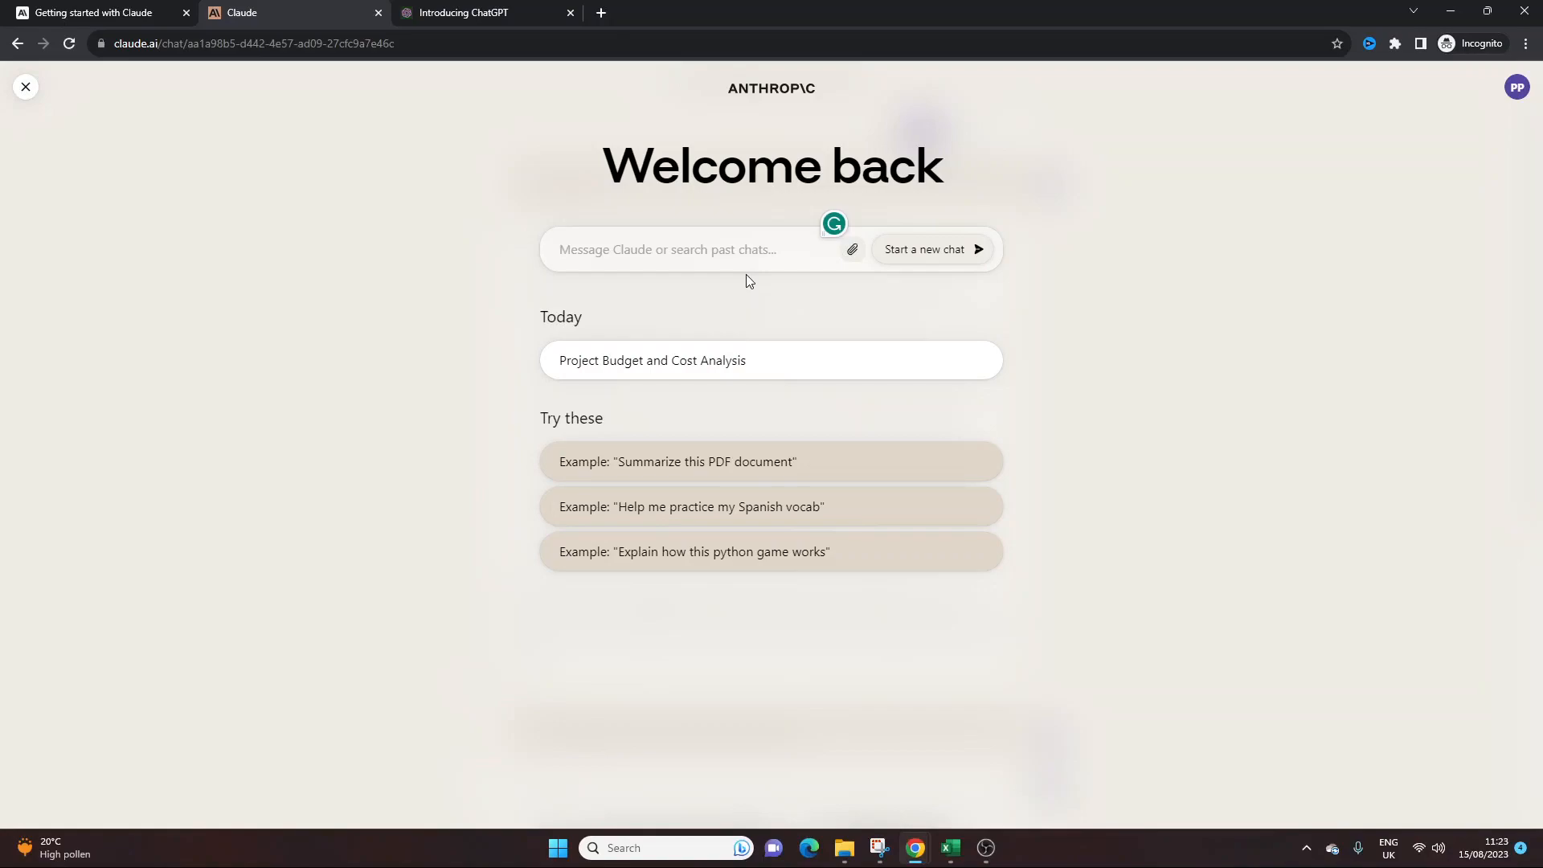
- Begin the new prompt introducing yourself as a project manager working for Google
{"action": "left_click", "coordinate": [688, 249]}
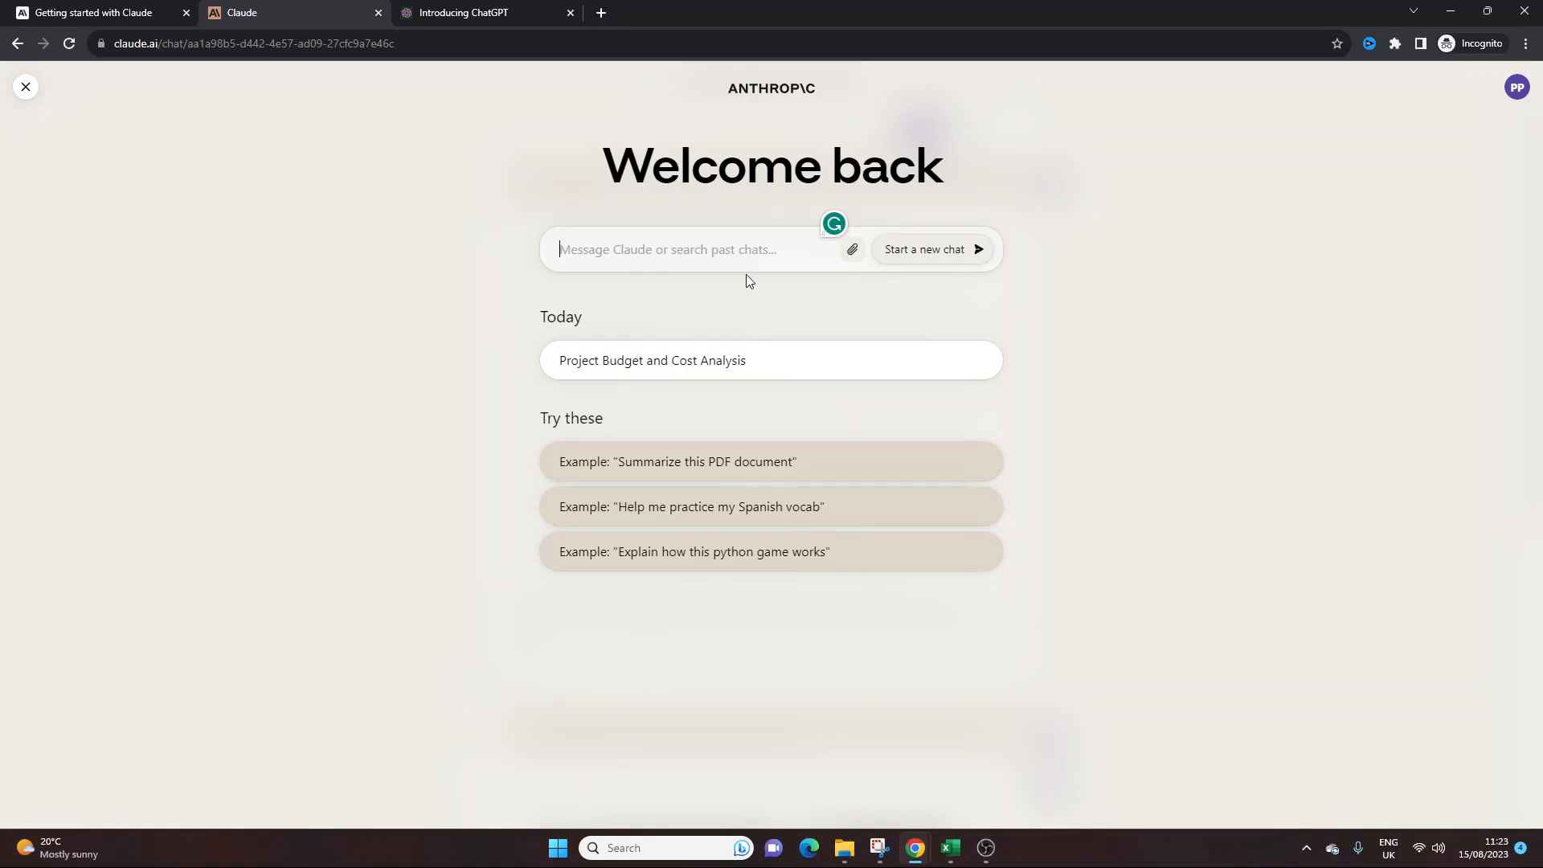
{"action": "type", "text": "I am a proj"}
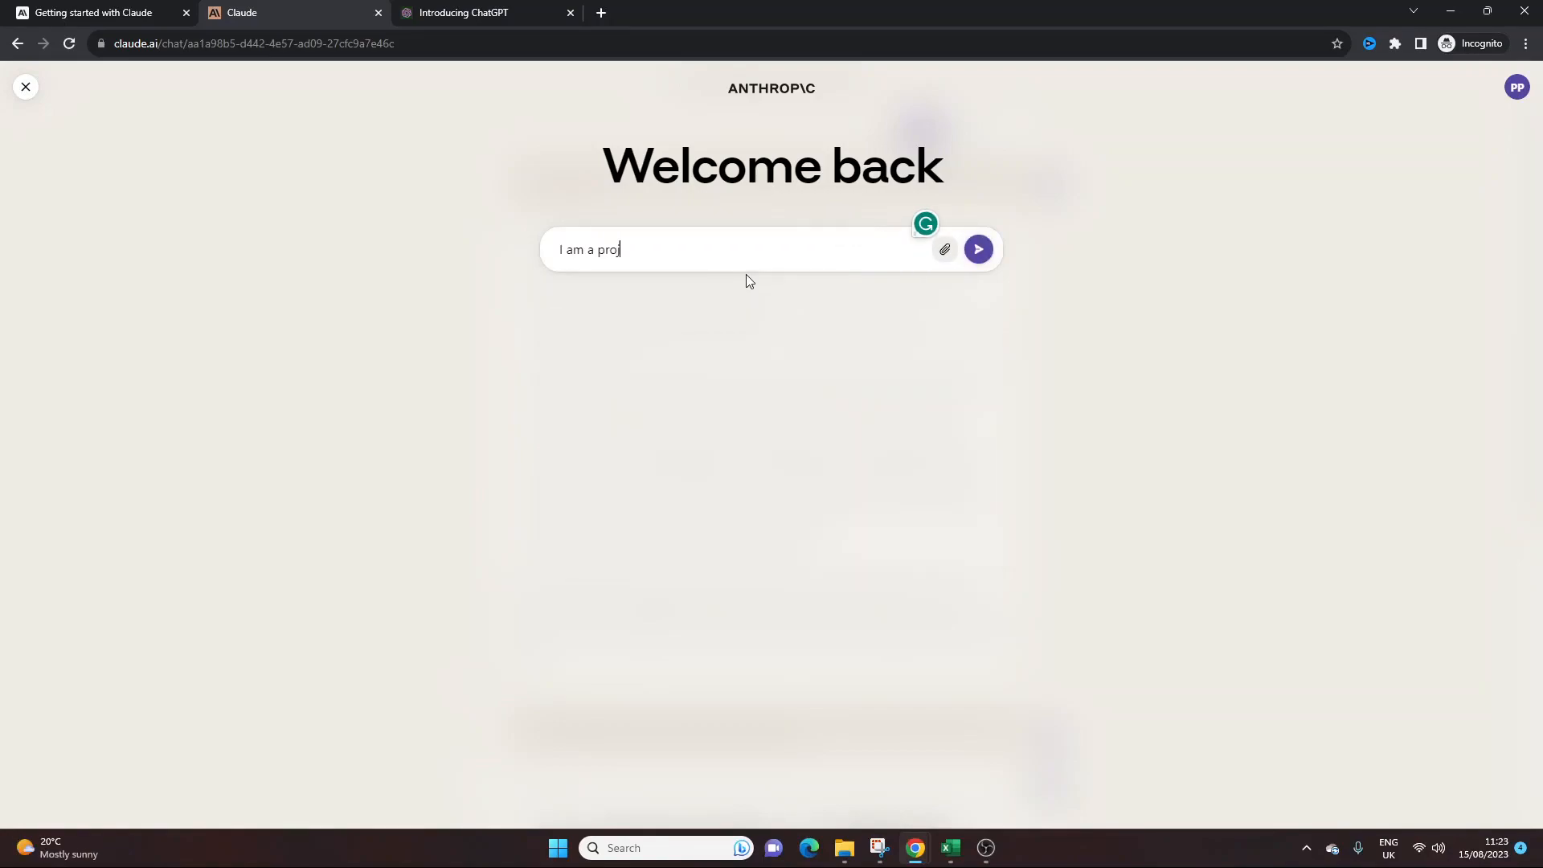
{"action": "type", "text": "ect"}
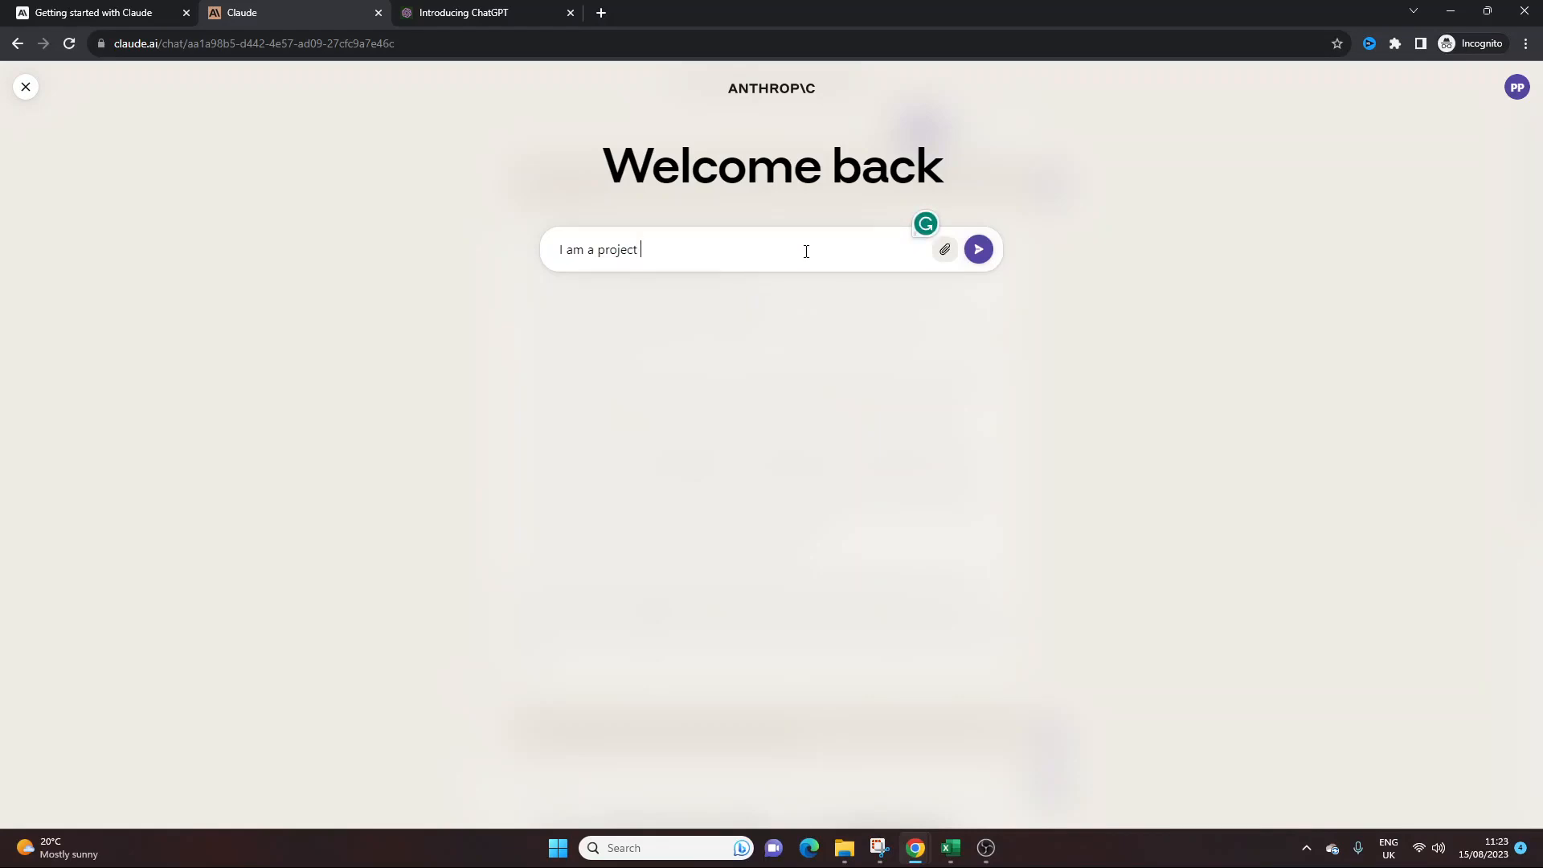
{"action": "type", "text": "manager wokri"}
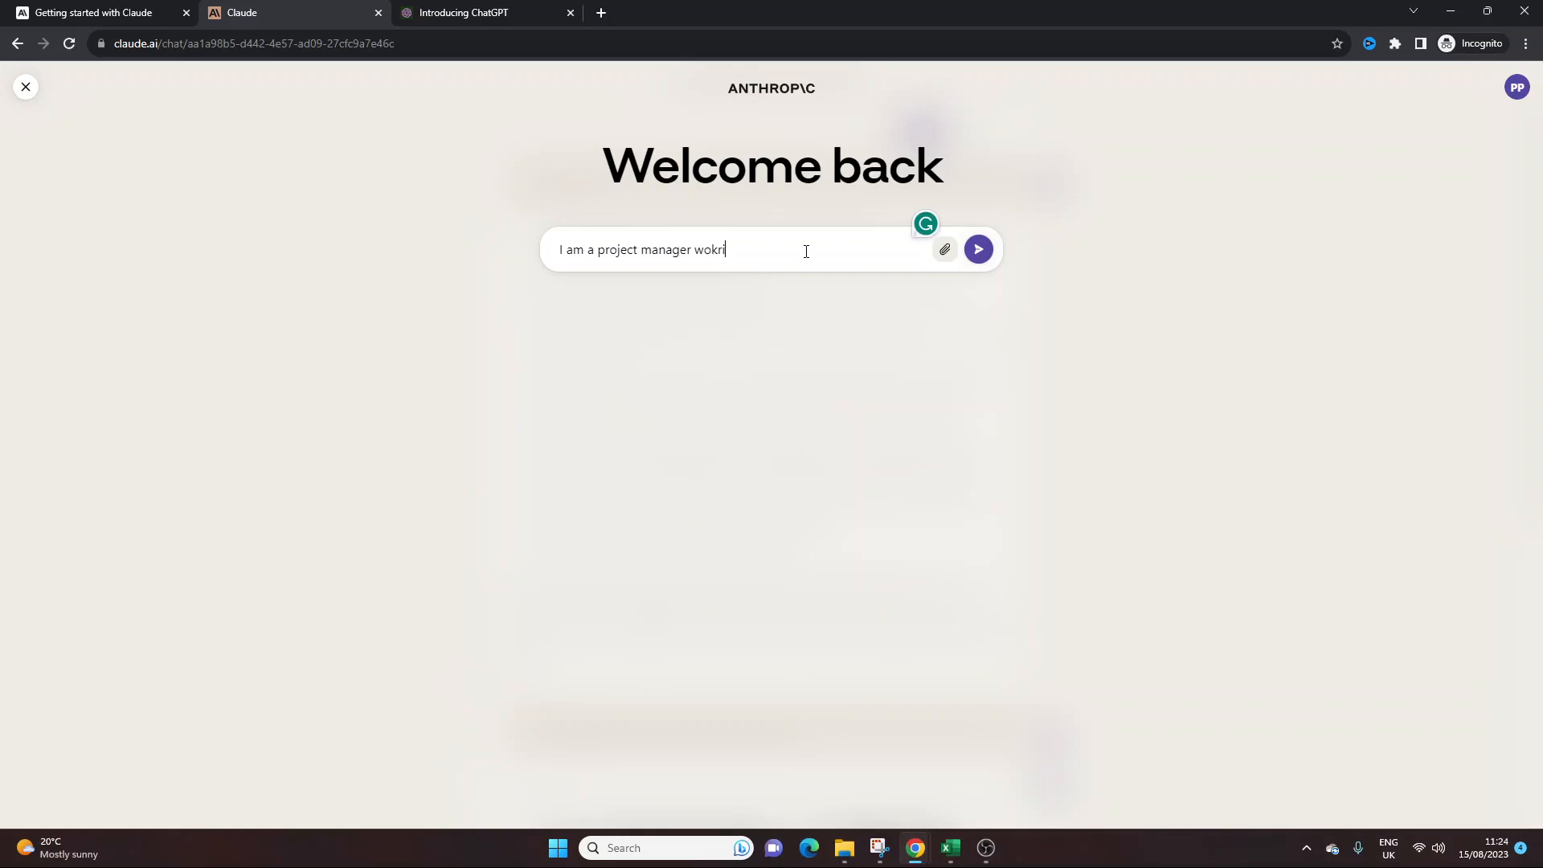
{"action": "type", "text": "working for"}
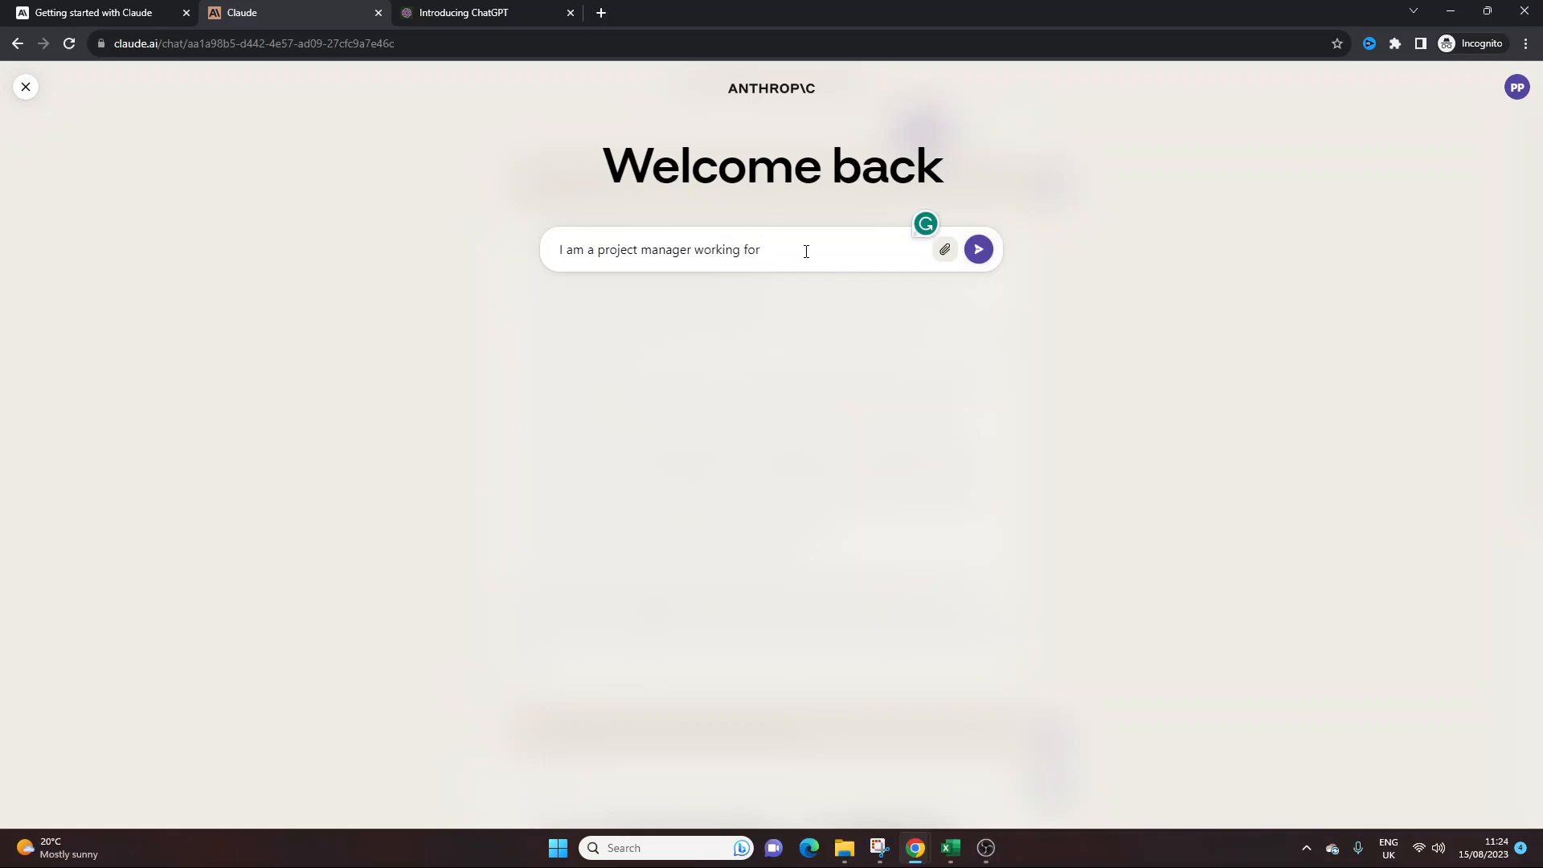
{"action": "type", "text": "Google."}
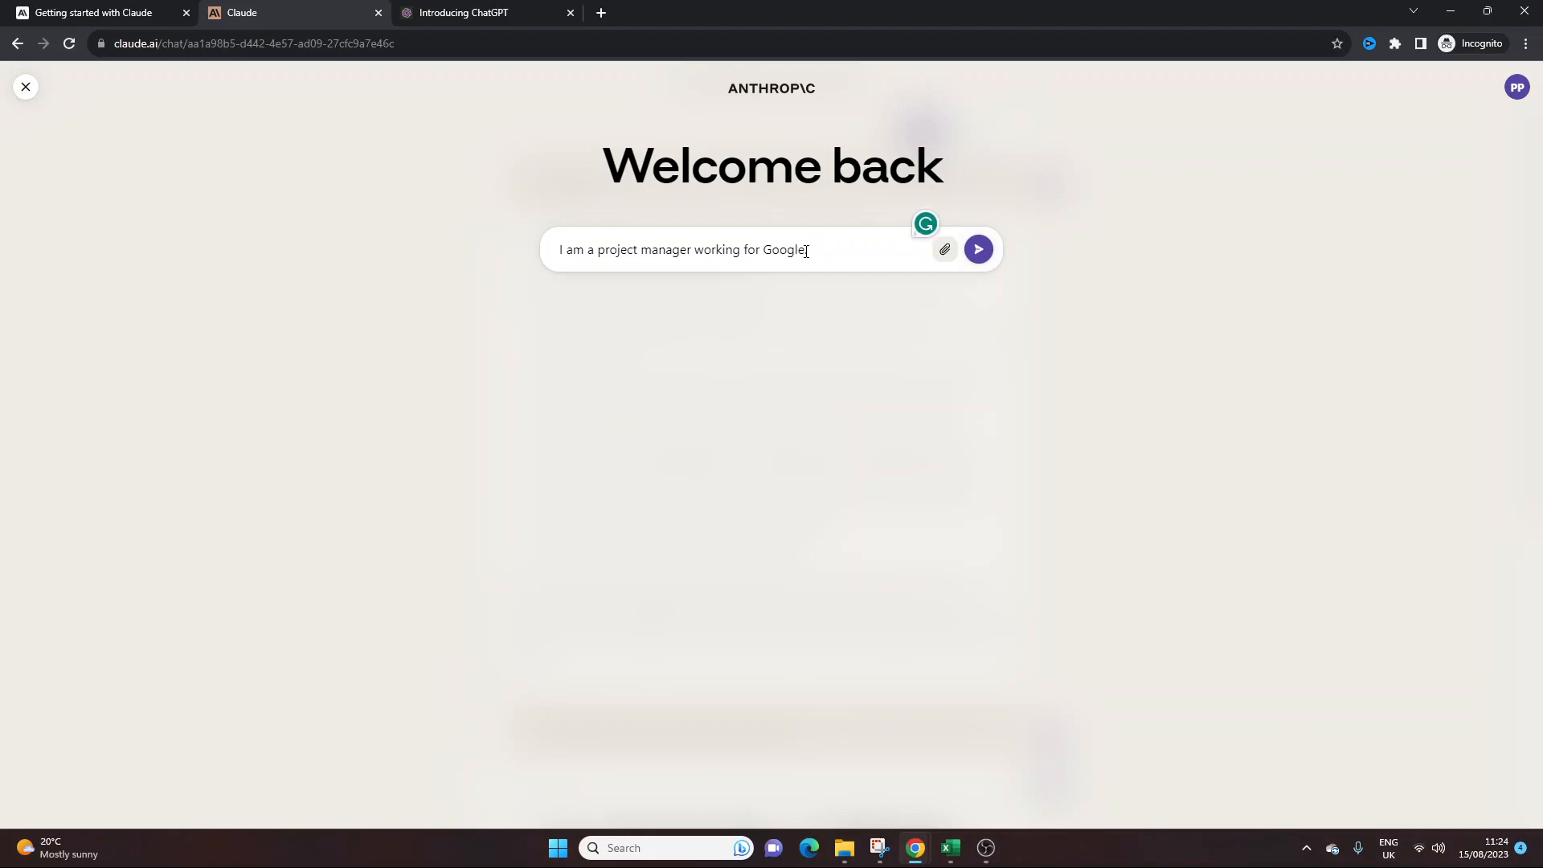
{"action": "type", "text": ". I need to provide a"}
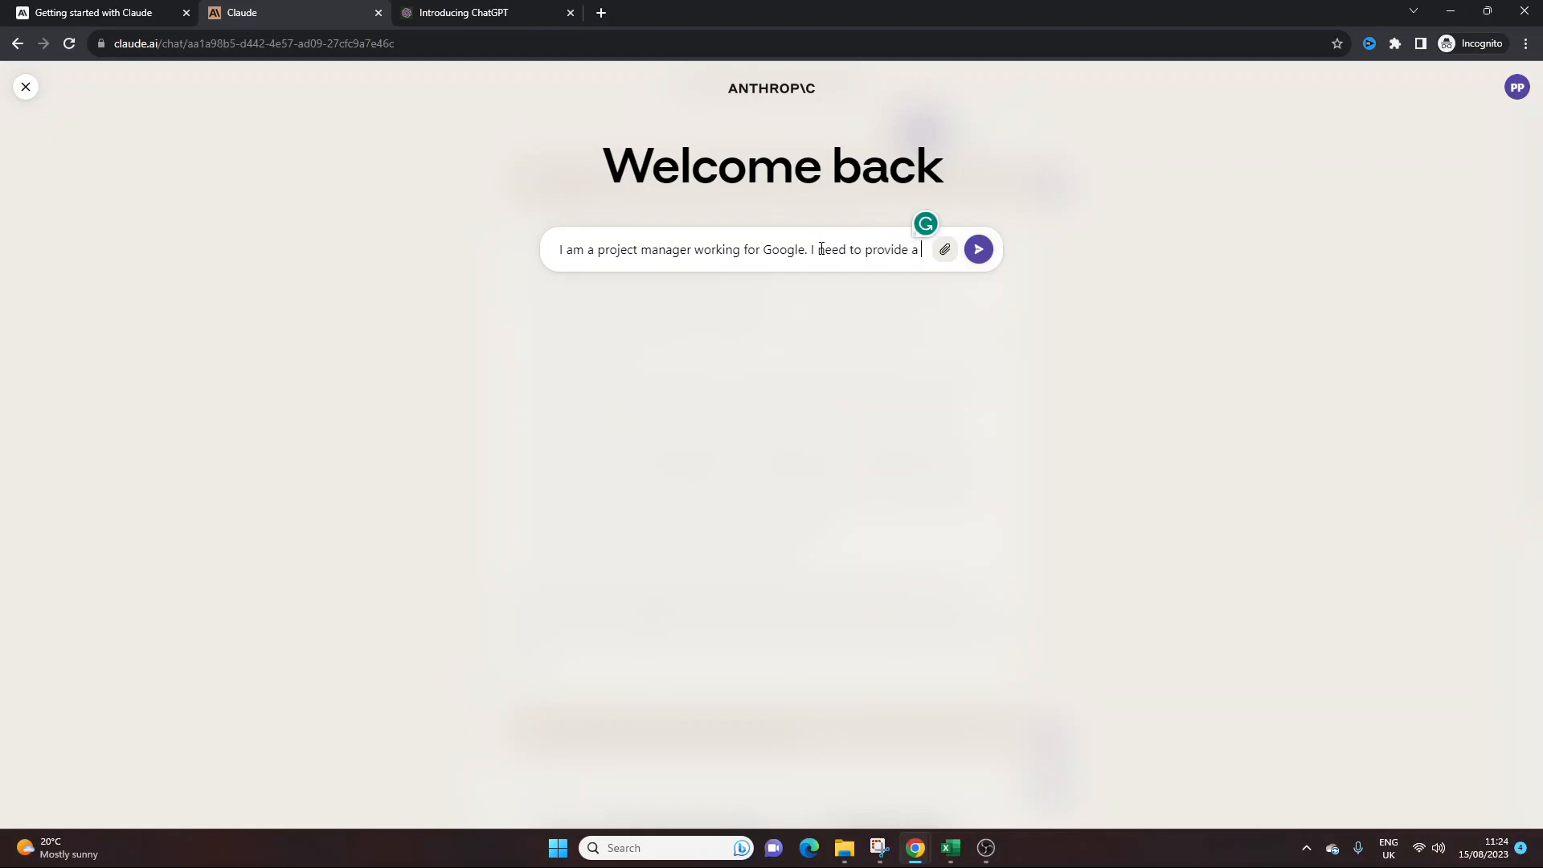
- Ask for an initial status-report email template to the project team with key actions and tasks
{"action": "type", "text": "status report via em"}
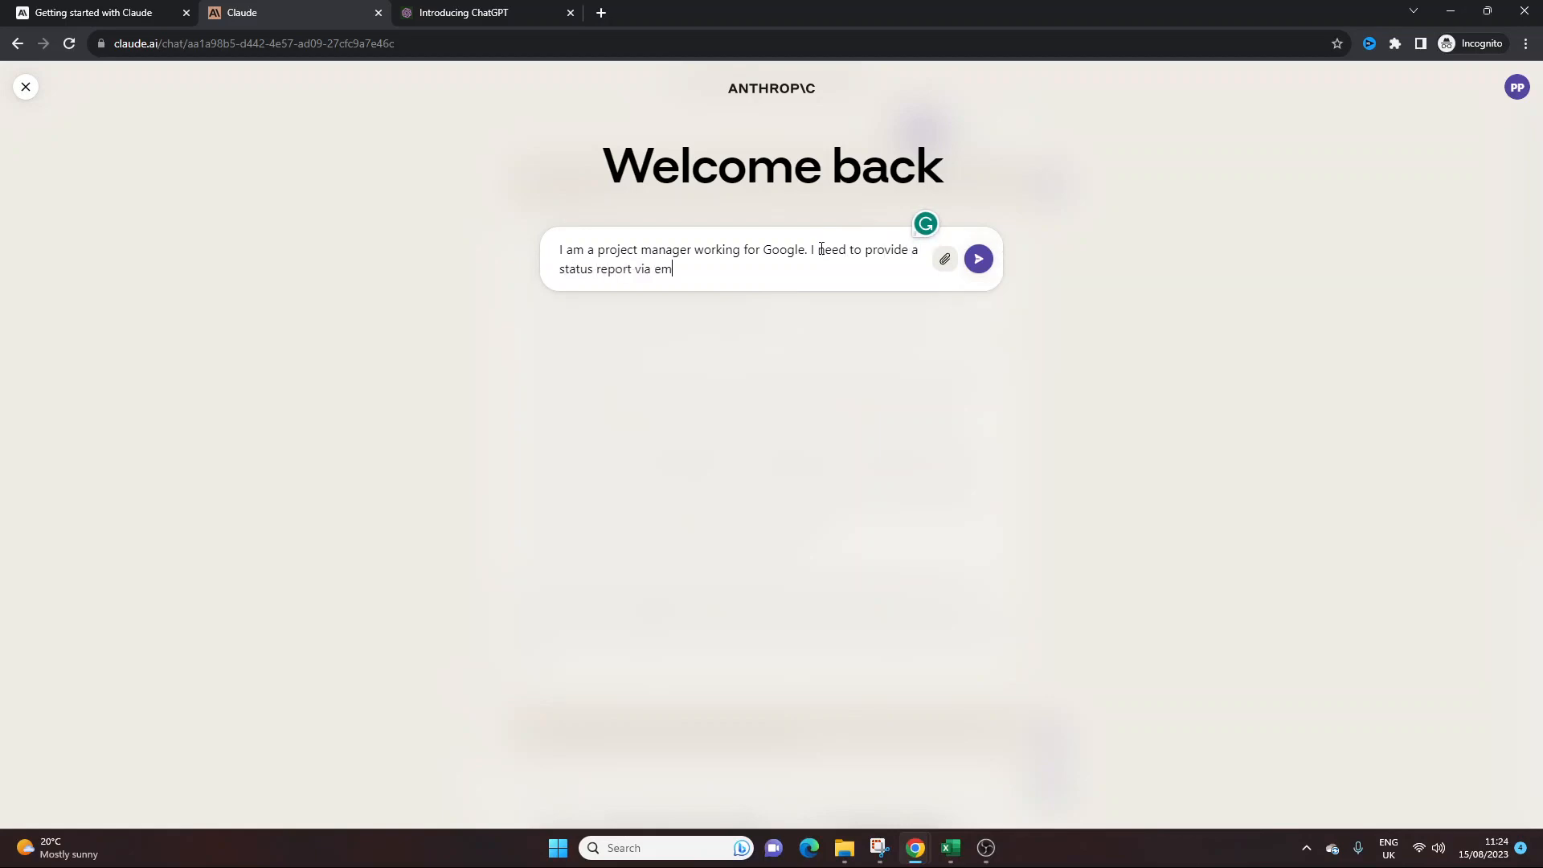
{"action": "type", "text": "ail to the"}
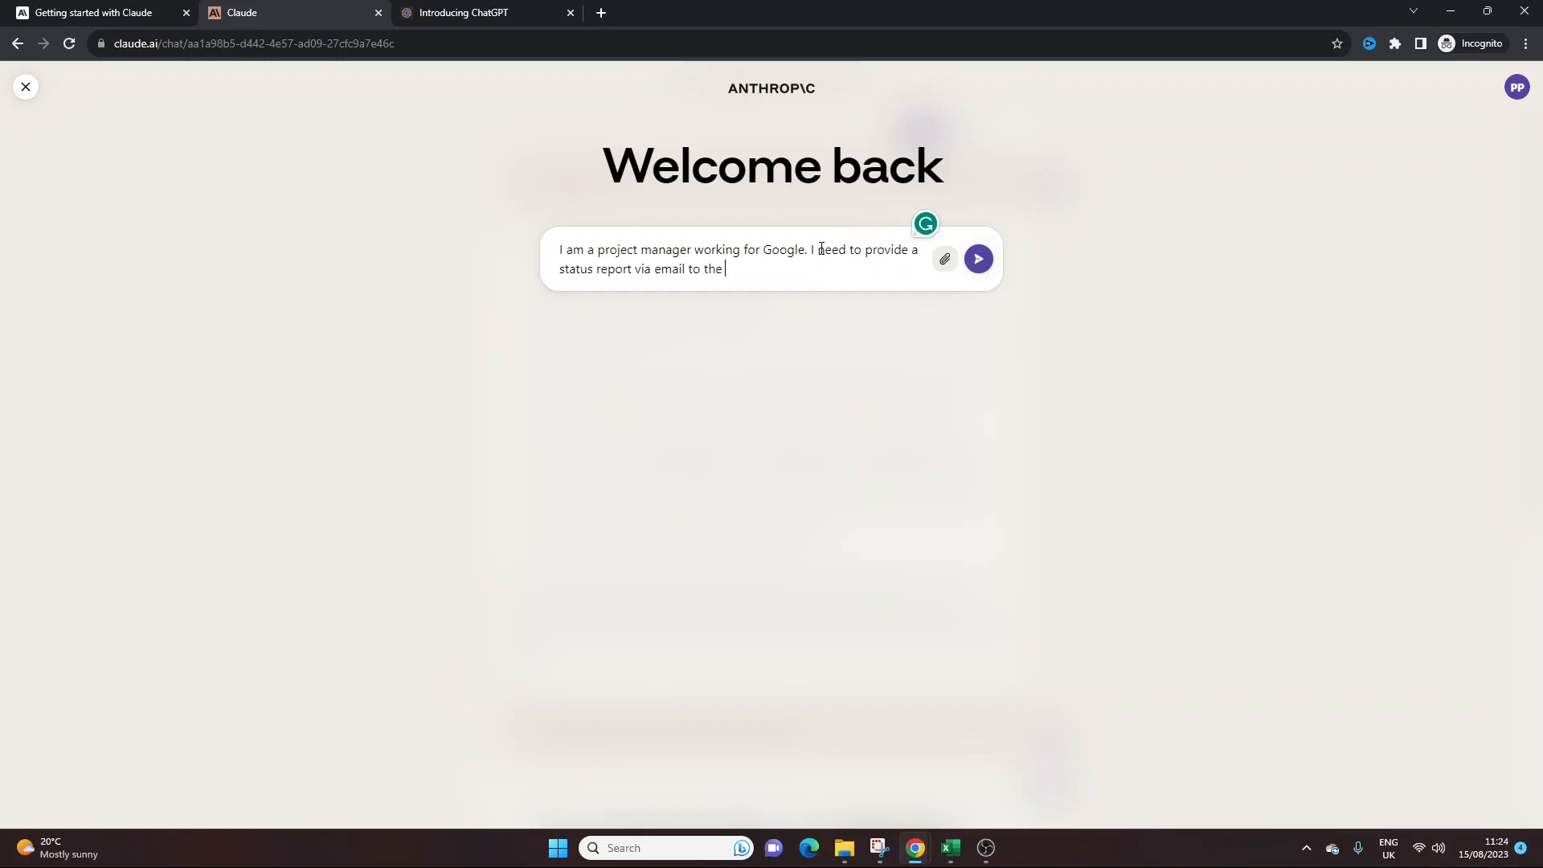
{"action": "type", "text": "project tew"}
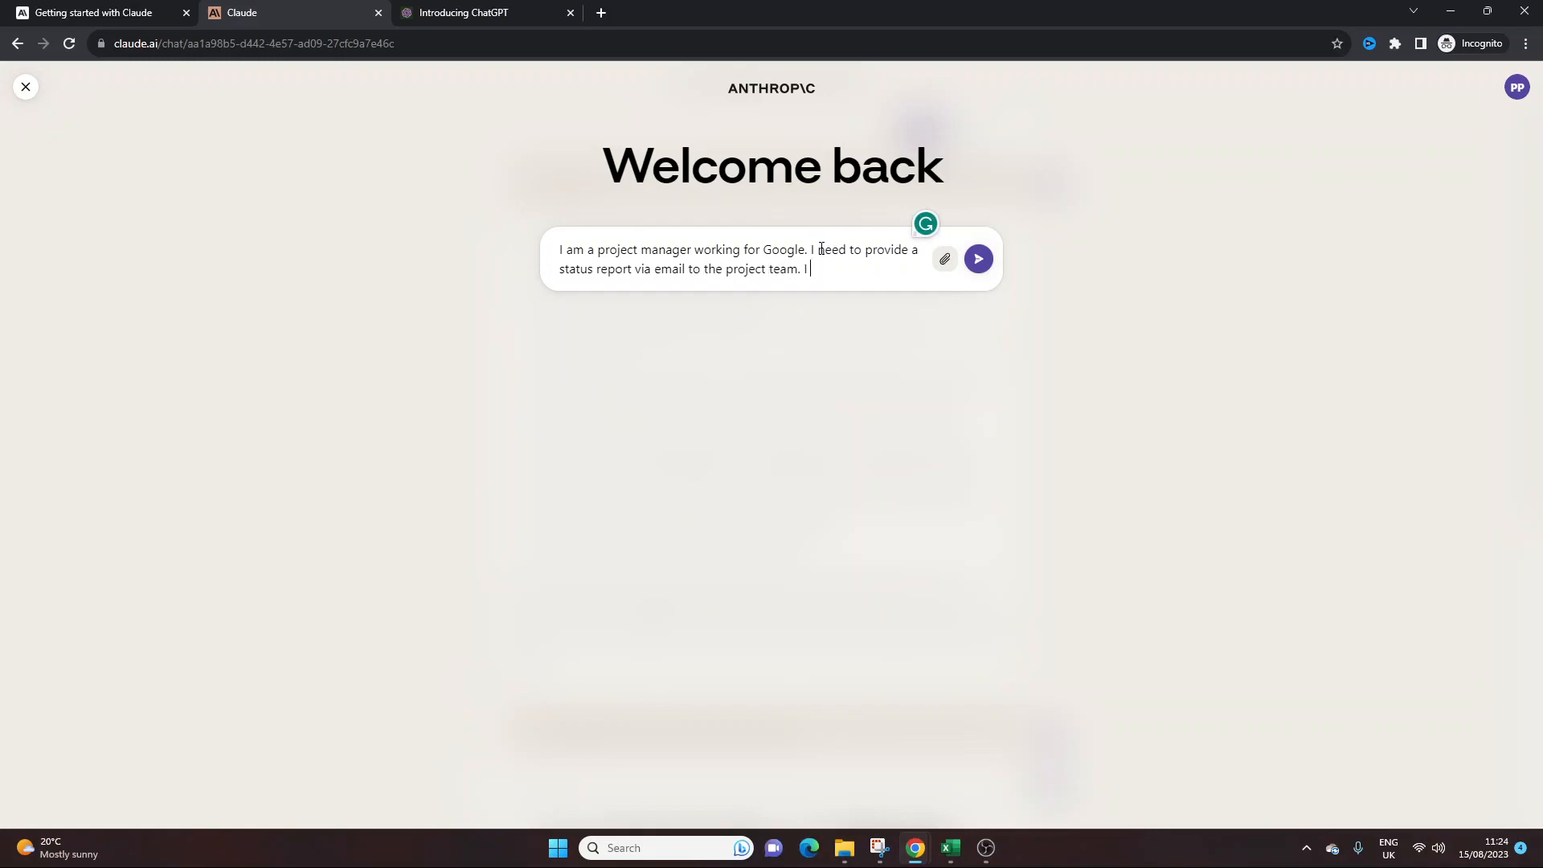
{"action": "type", "text": "want to incl"}
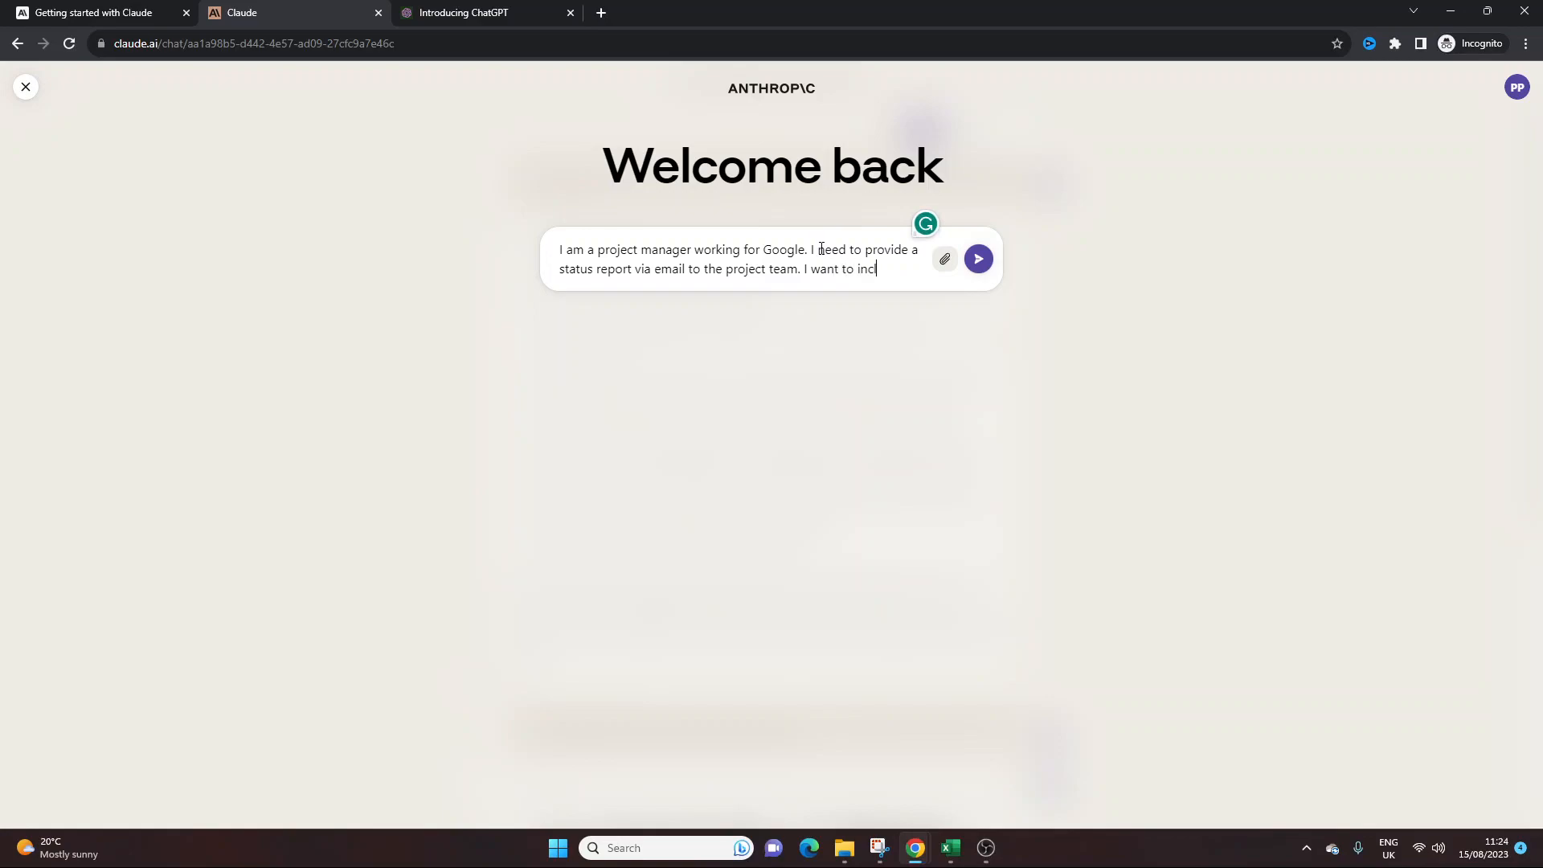
{"action": "type", "text": "lude key um"}
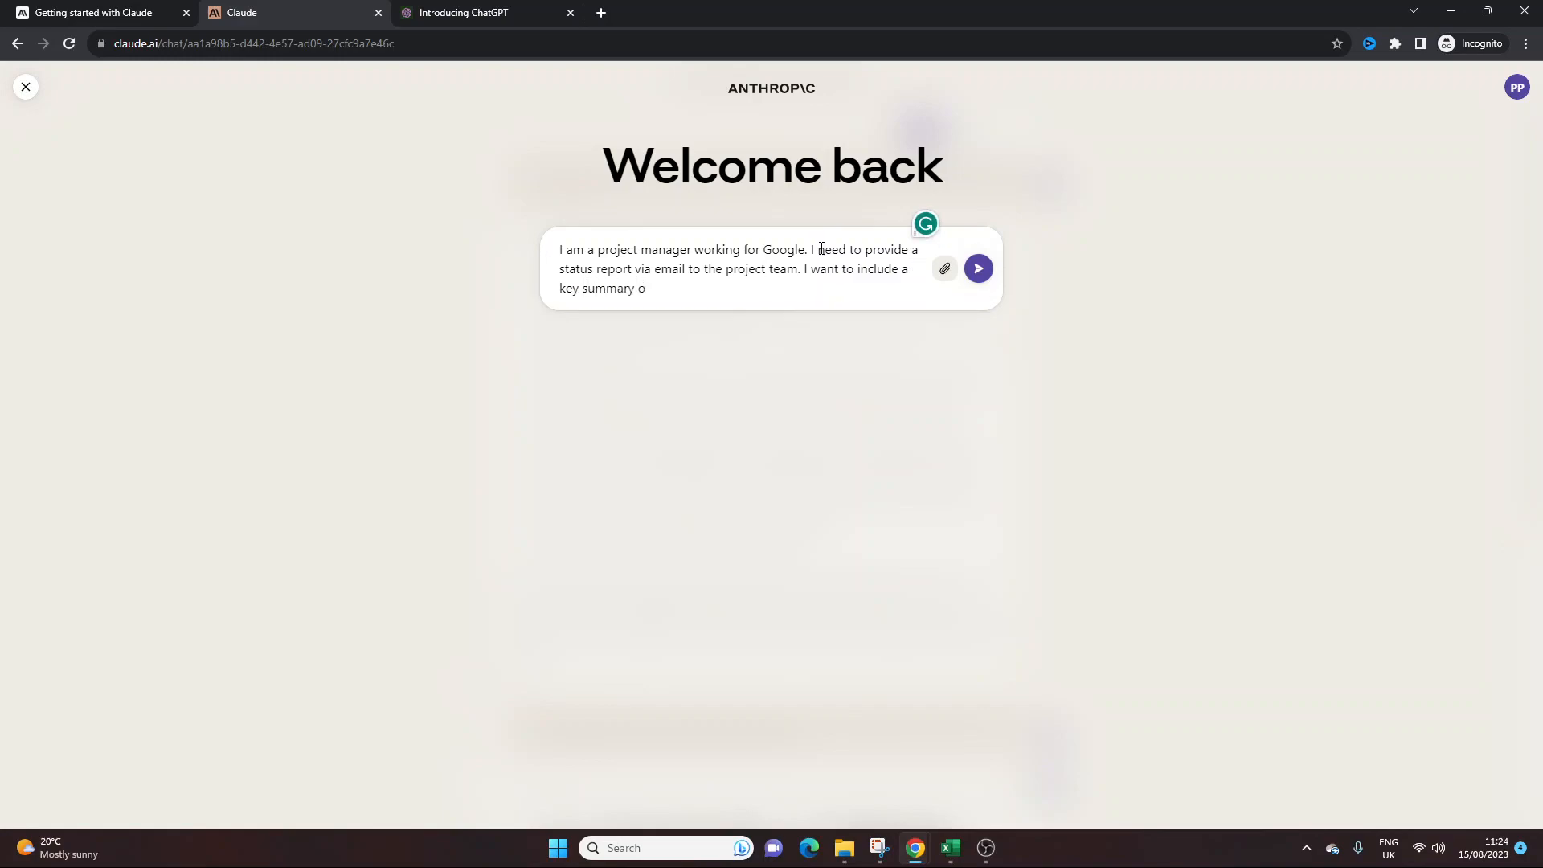
{"action": "type", "text": "f actions, tak"}
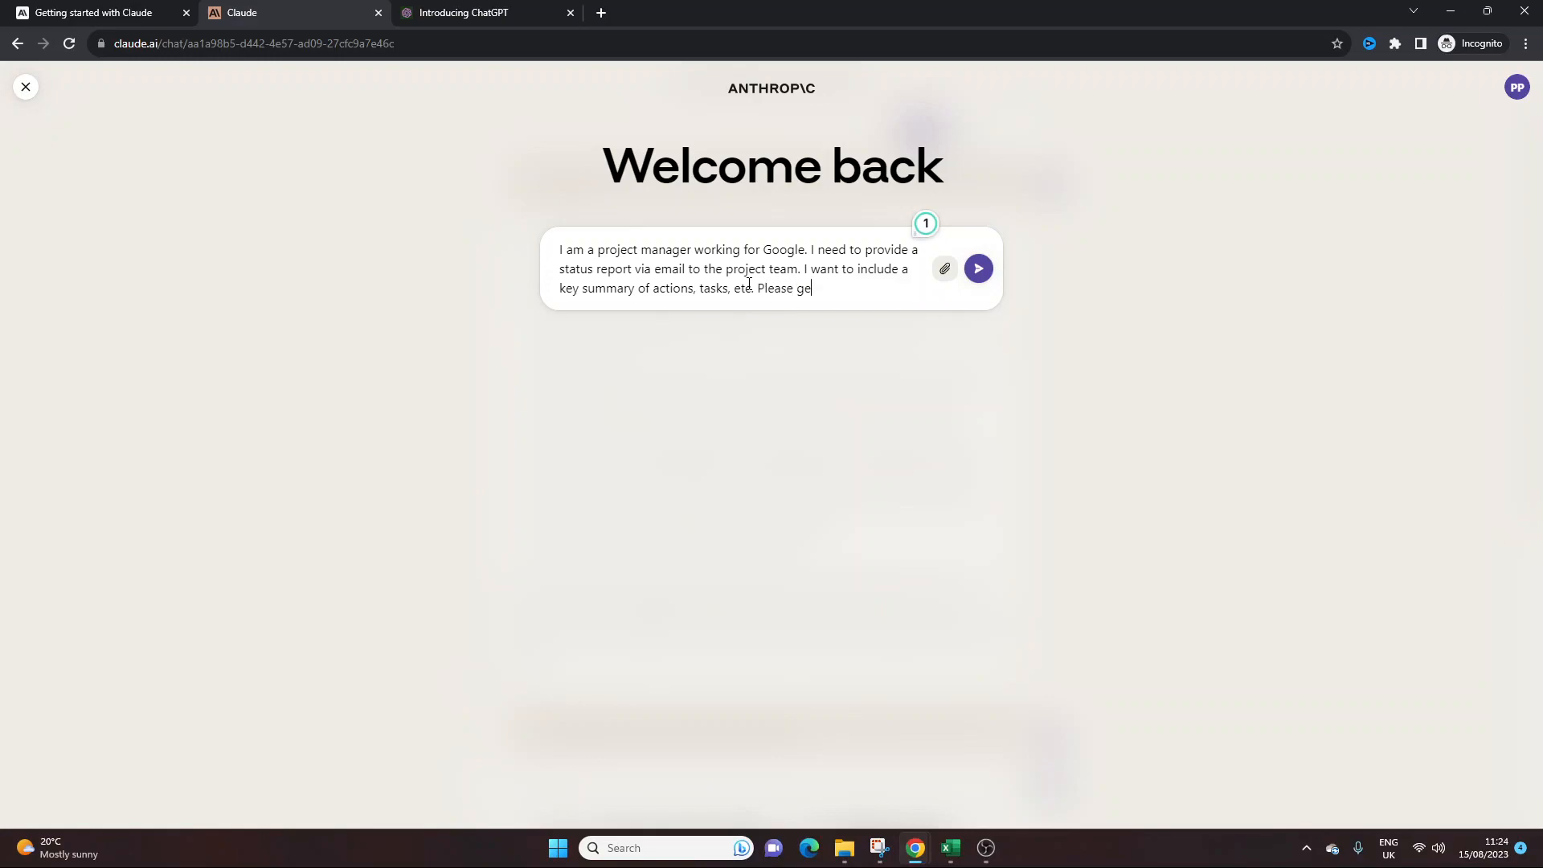
{"action": "type", "text": "nerate a template"}
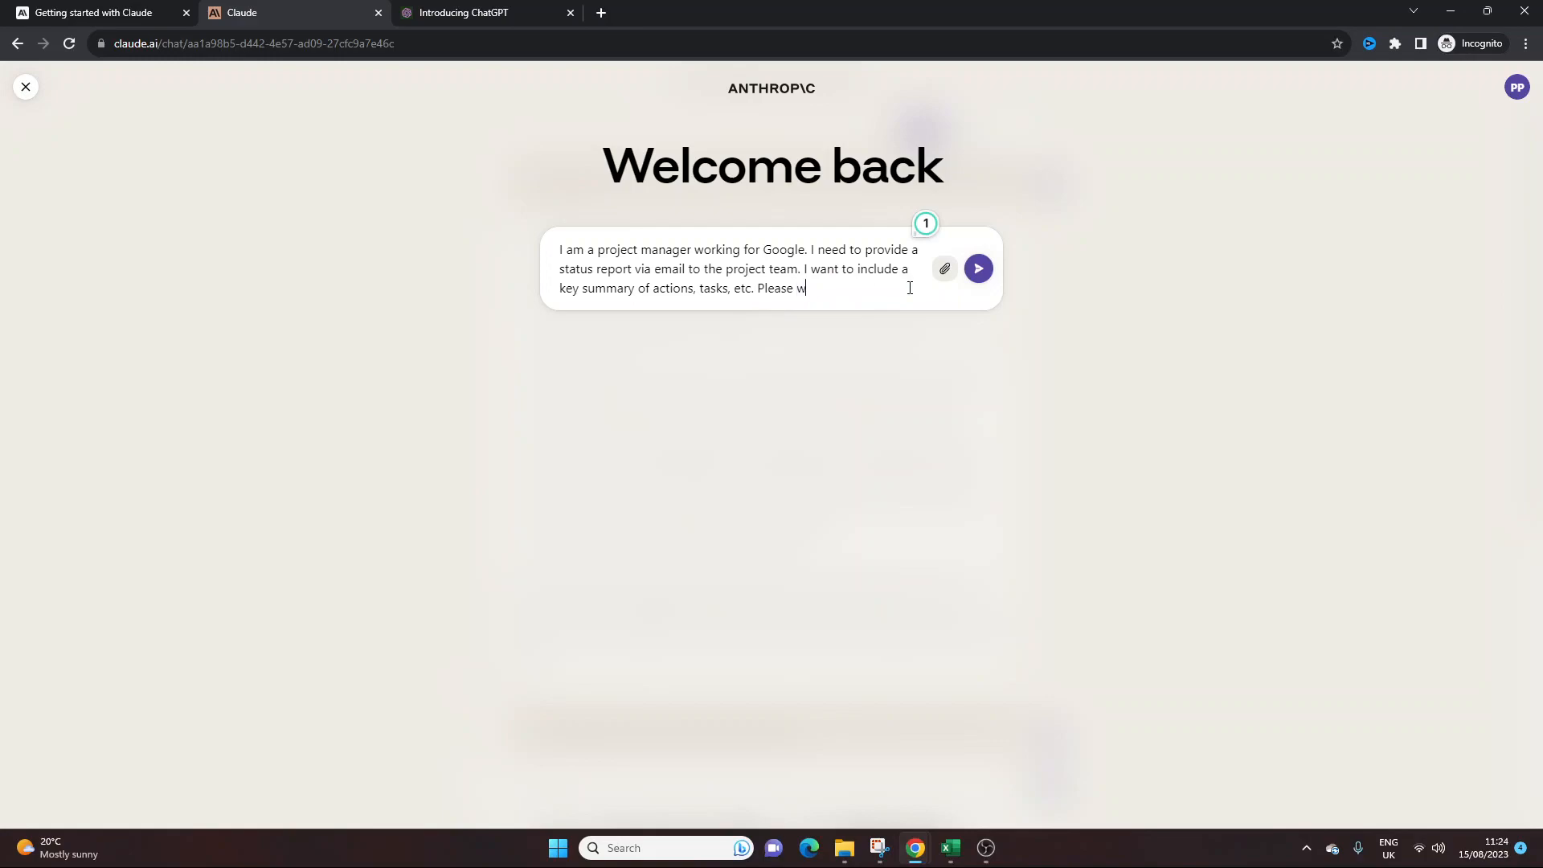
{"action": "type", "text": "rite the initial email"}
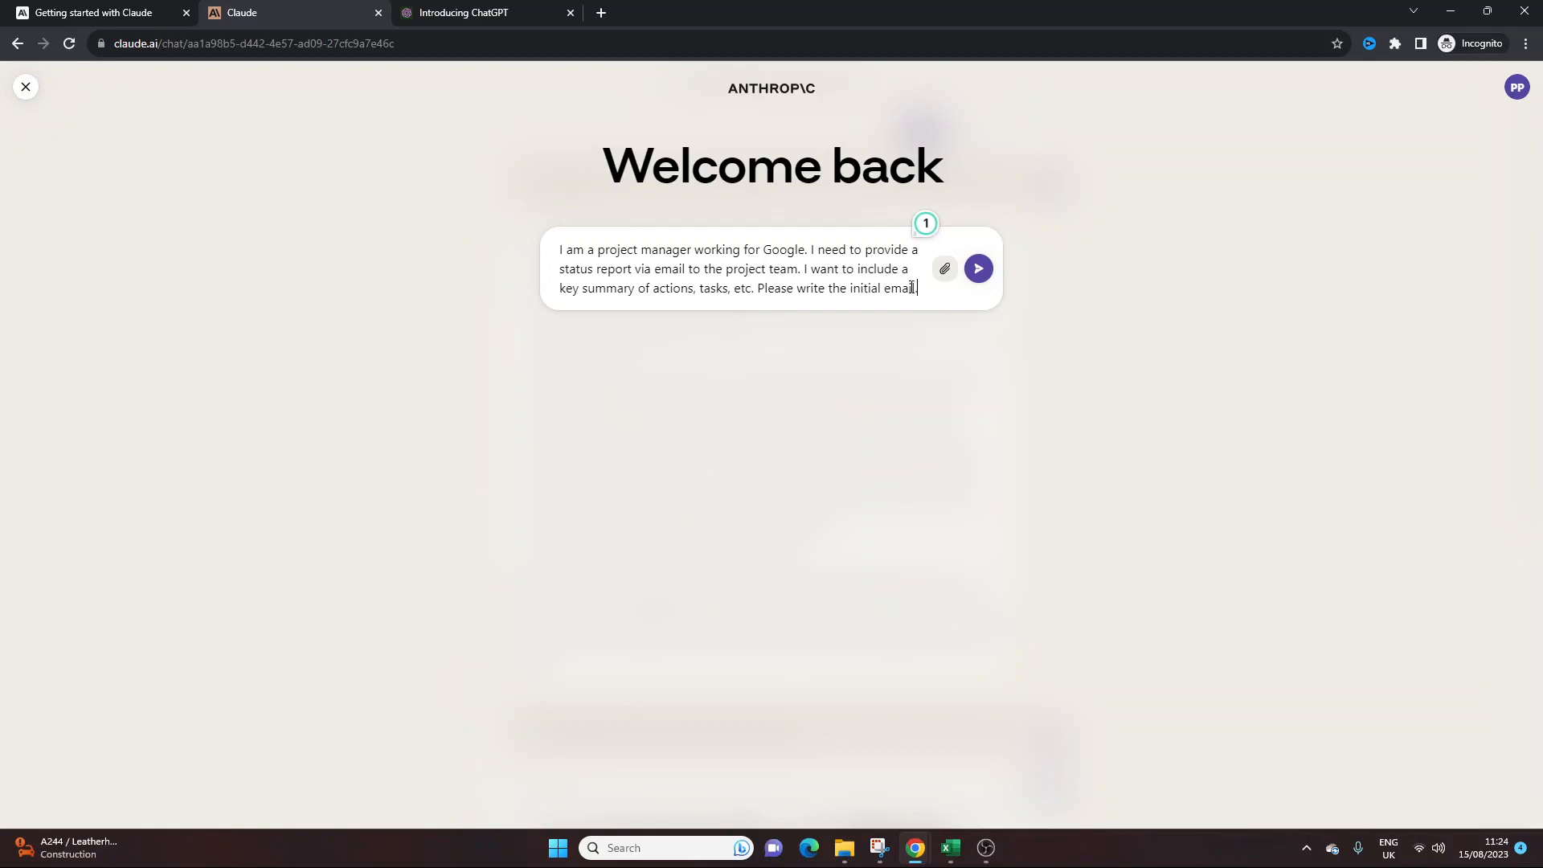
- Send the status-report email request, then highlight the drafted email's closing request for updates
{"action": "left_click", "coordinate": [977, 267]}
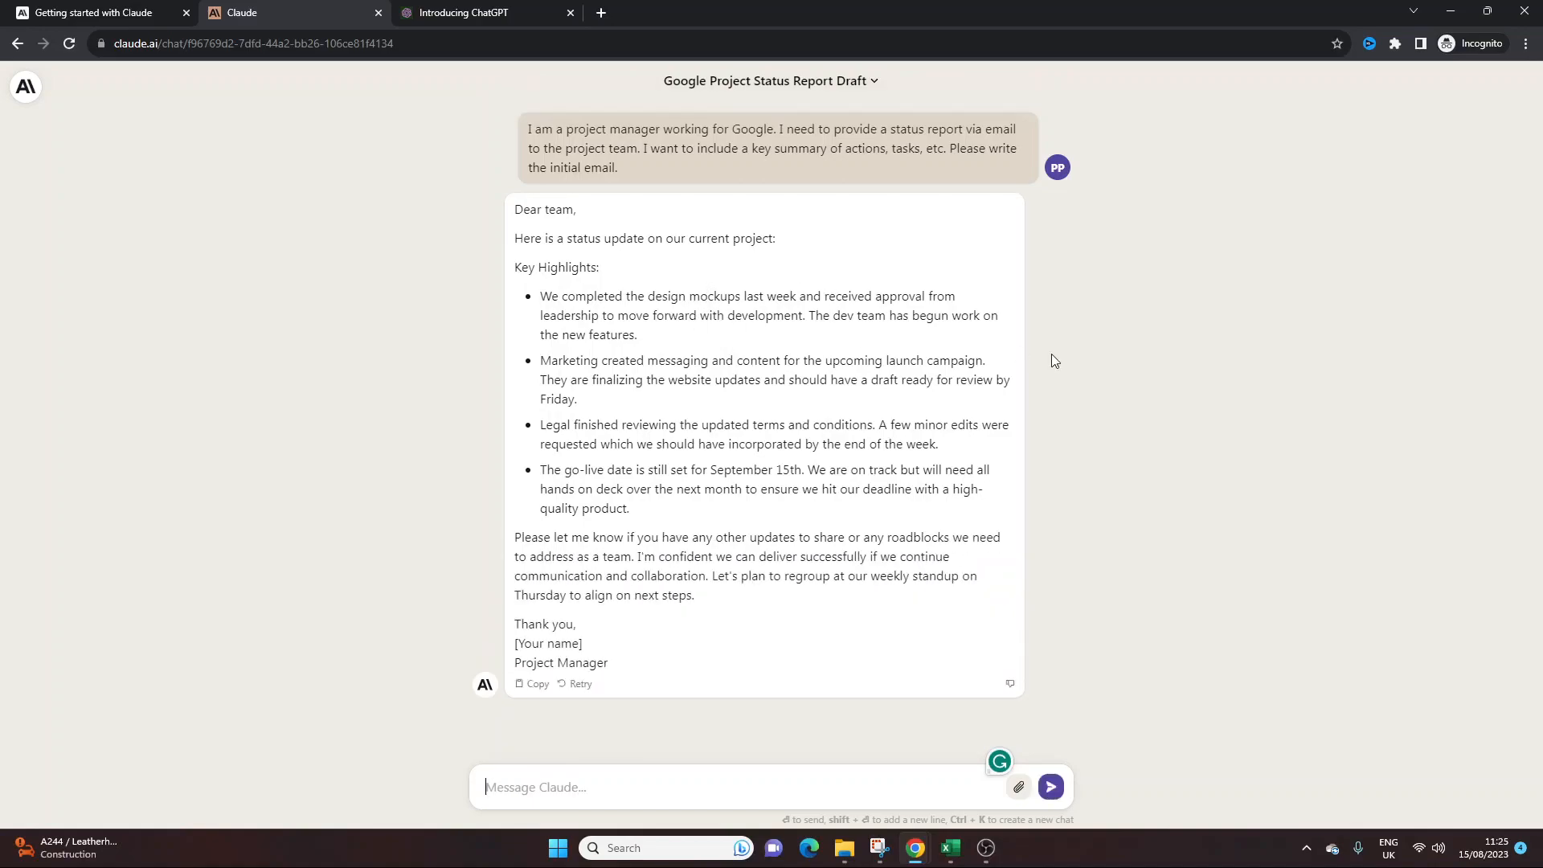
{"action": "left_click_drag", "start_coordinate": [514, 536], "coordinate": [693, 596]}
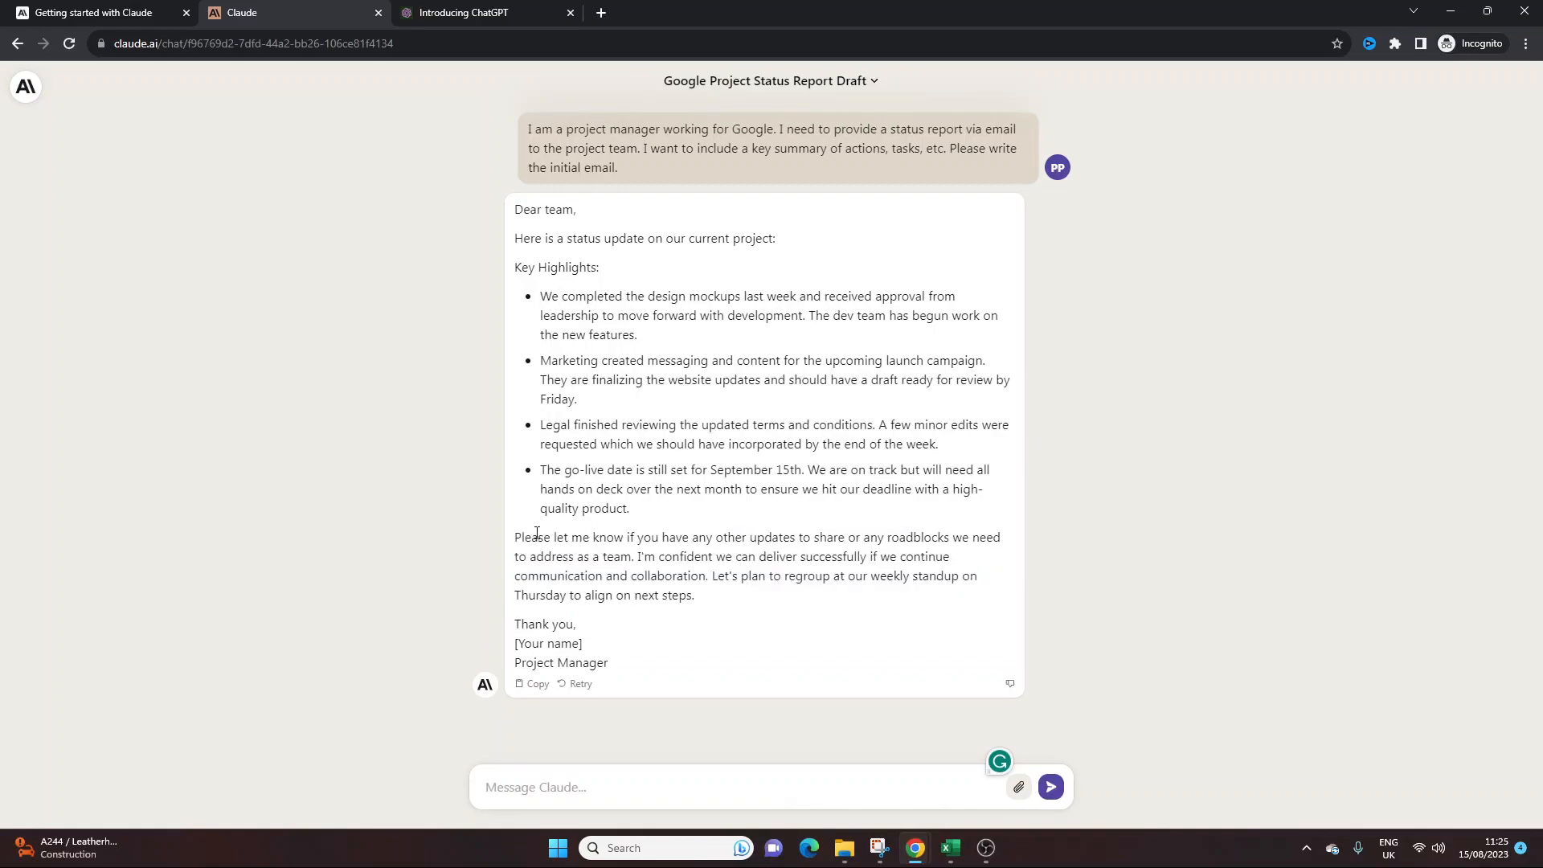
{"action": "left_click_drag", "start_coordinate": [514, 536], "coordinate": [635, 556]}
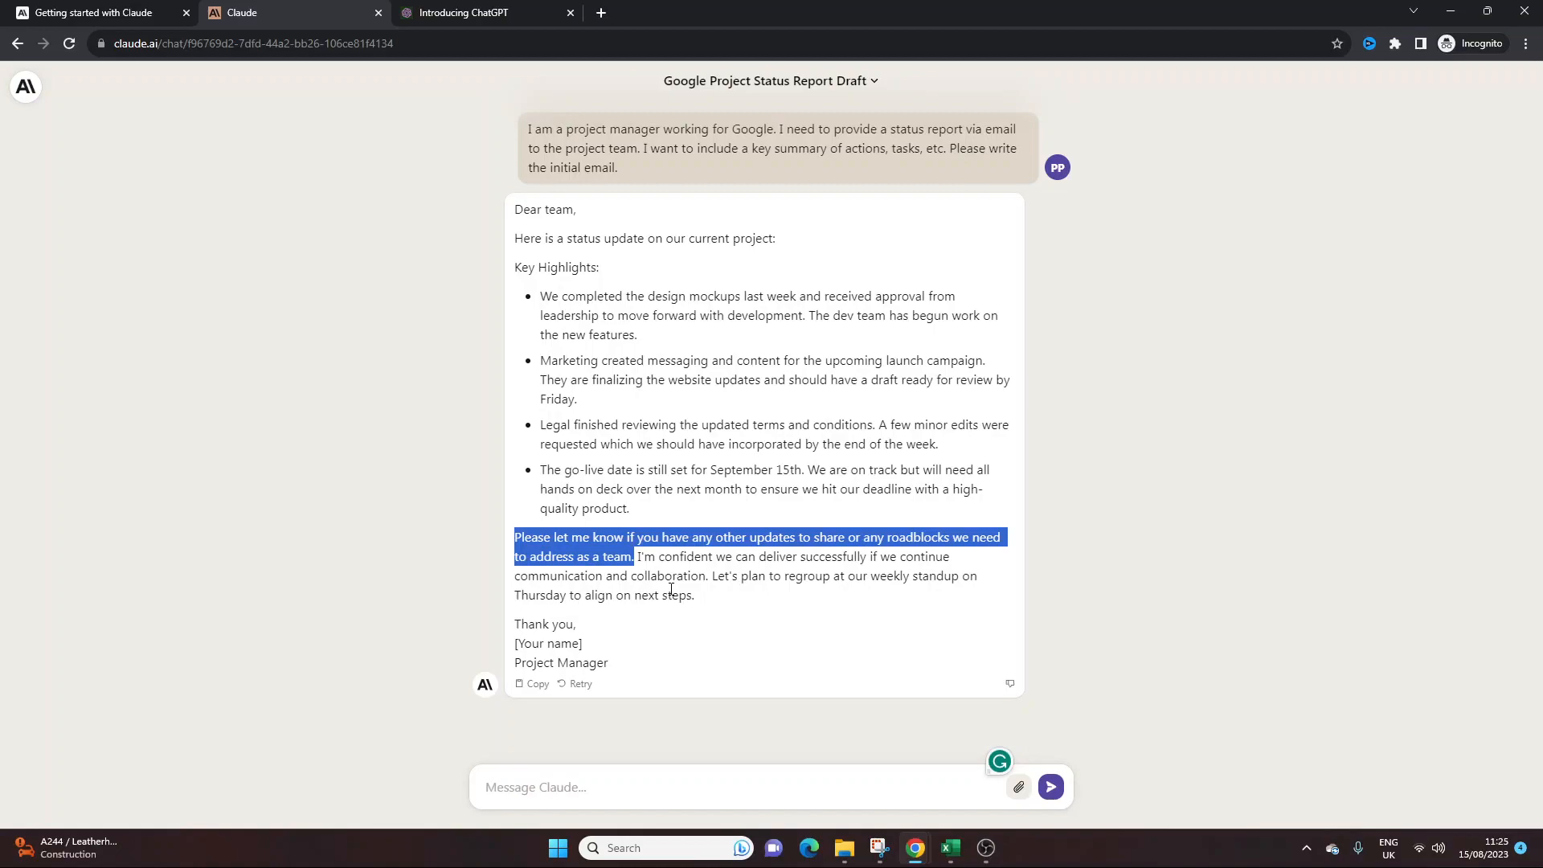
{"action": "mouse_move", "coordinate": [754, 279]}
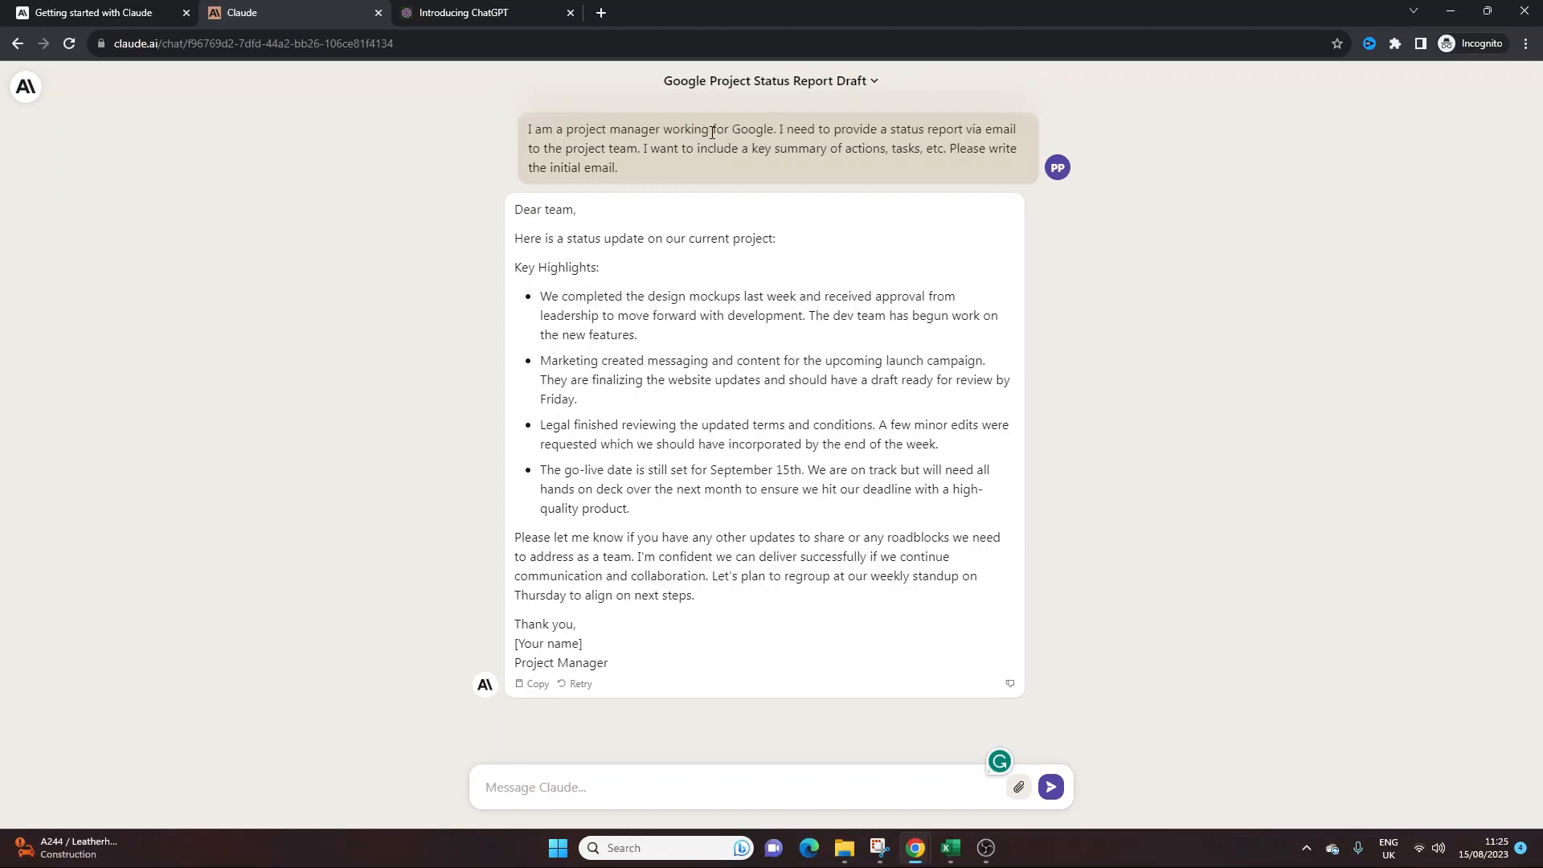
{"action": "mouse_move", "coordinate": [635, 617]}
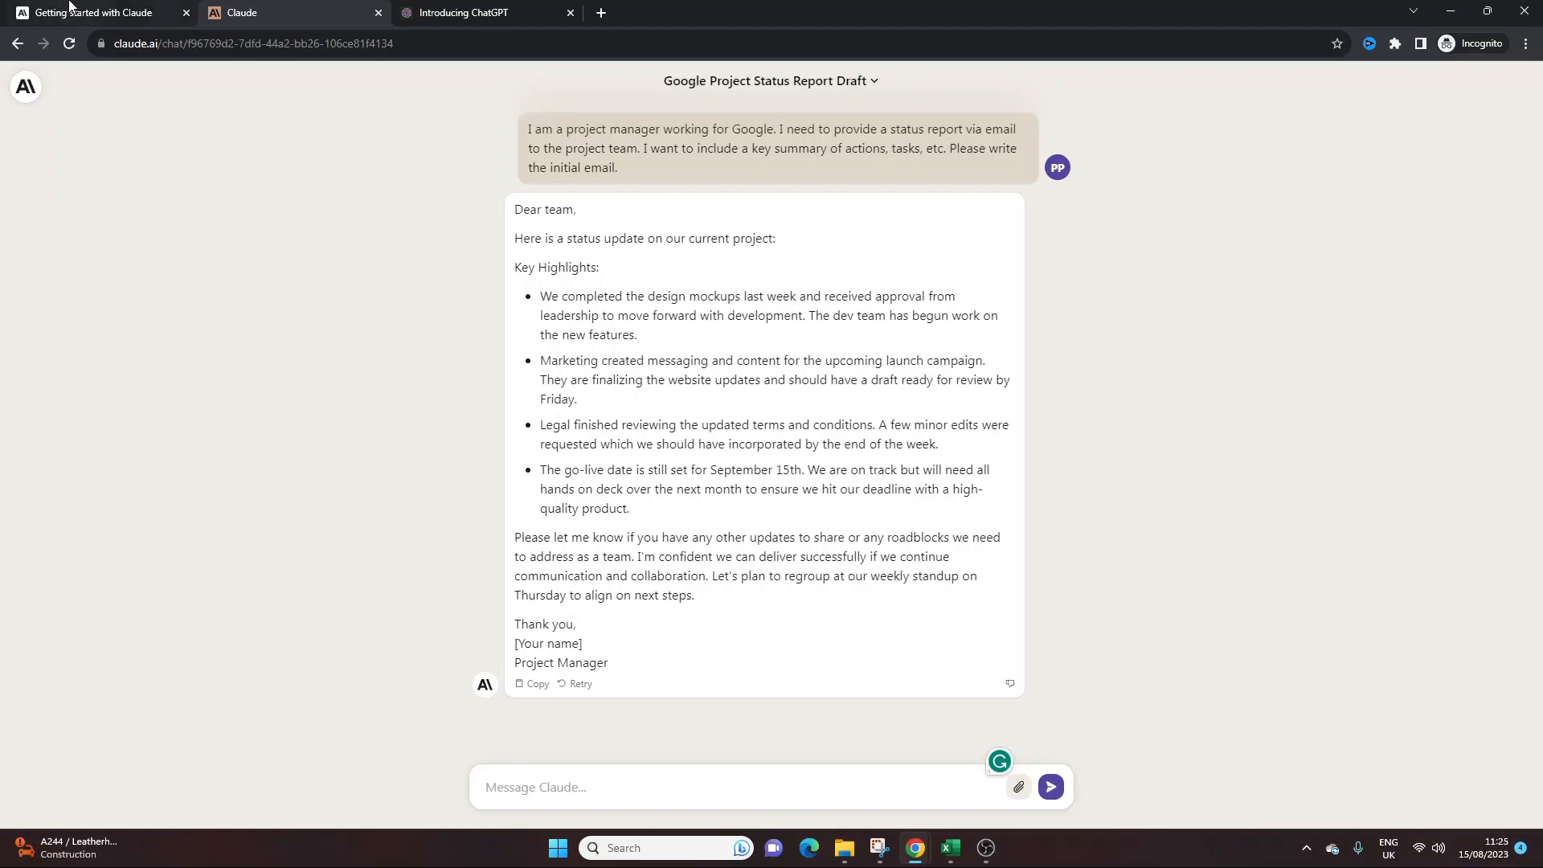
- View the Anthropic 'Getting started with Claude' docs page, then return to the Claude tab
{"action": "left_click", "coordinate": [482, 13]}
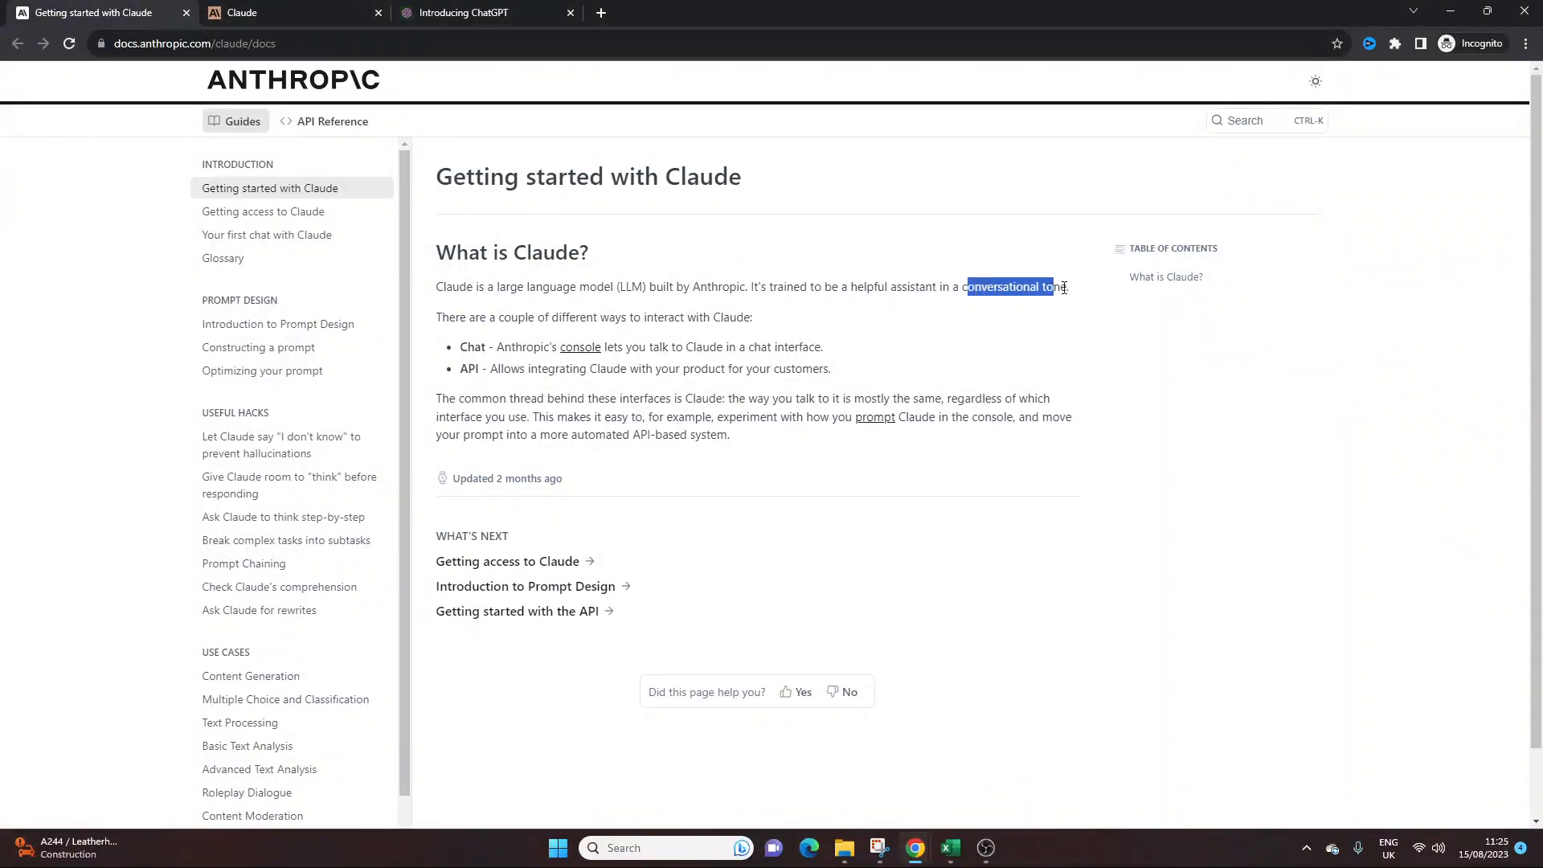
{"action": "left_click", "coordinate": [285, 12]}
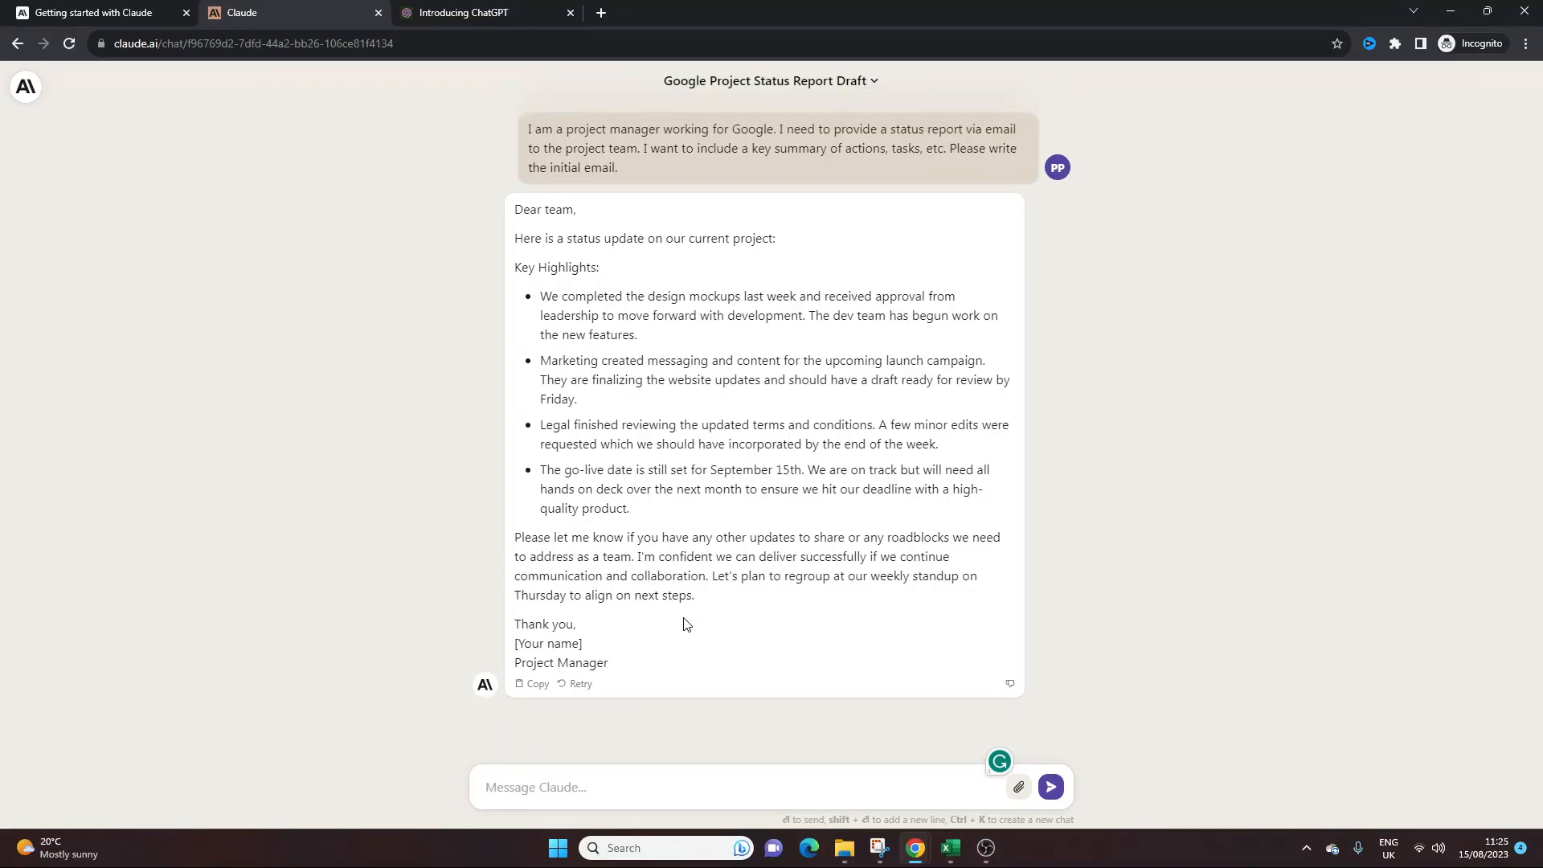
- Type the follow-up 'The task list for next' about next week's tasks
{"action": "type", "text": "The task"}
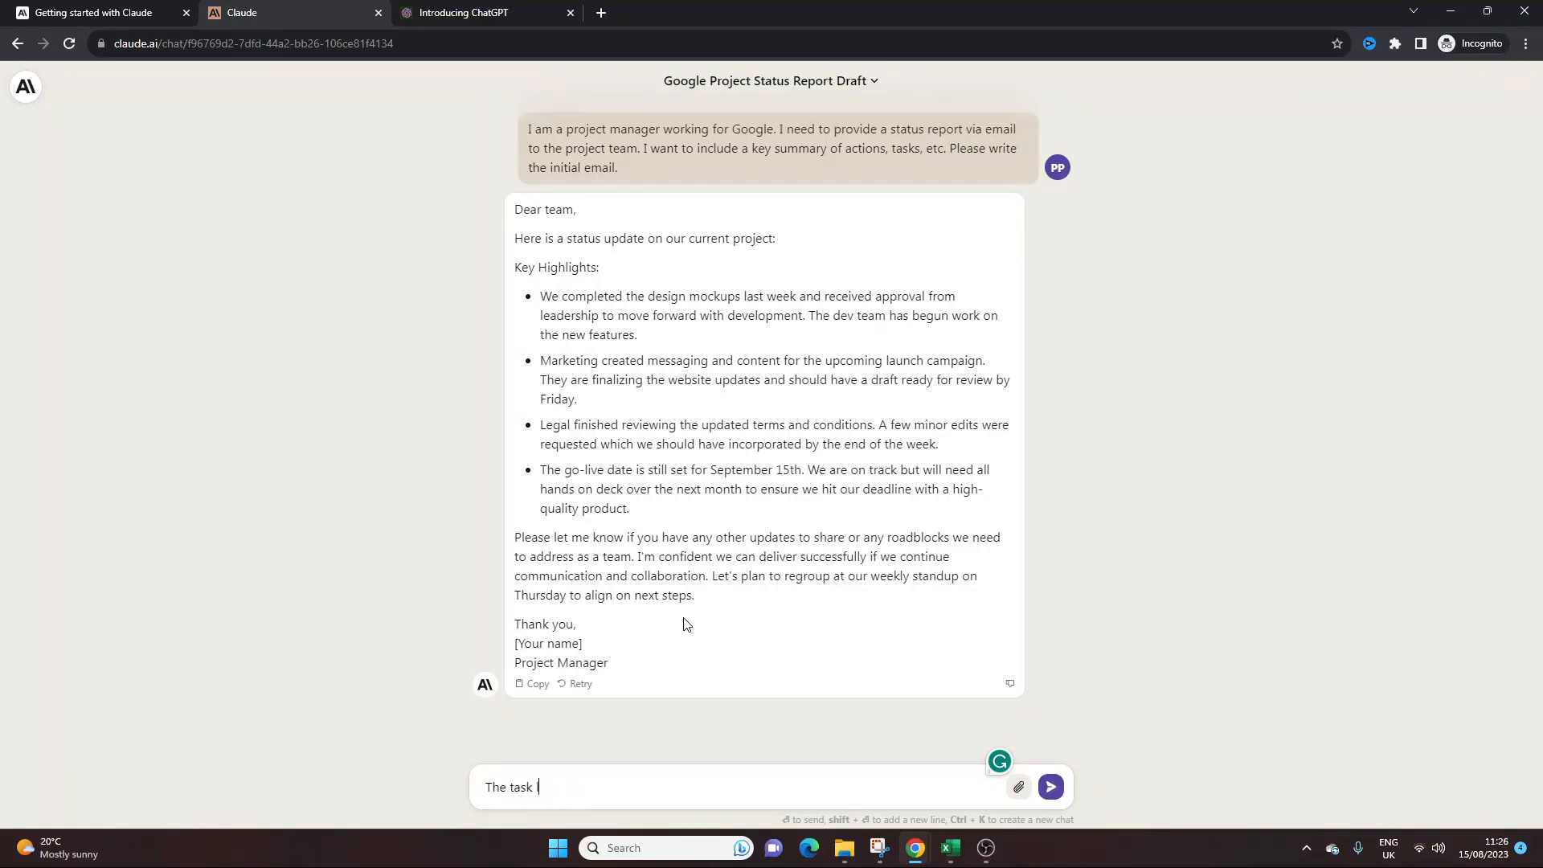
{"action": "type", "text": "list for next week is: \"\". Include this"}
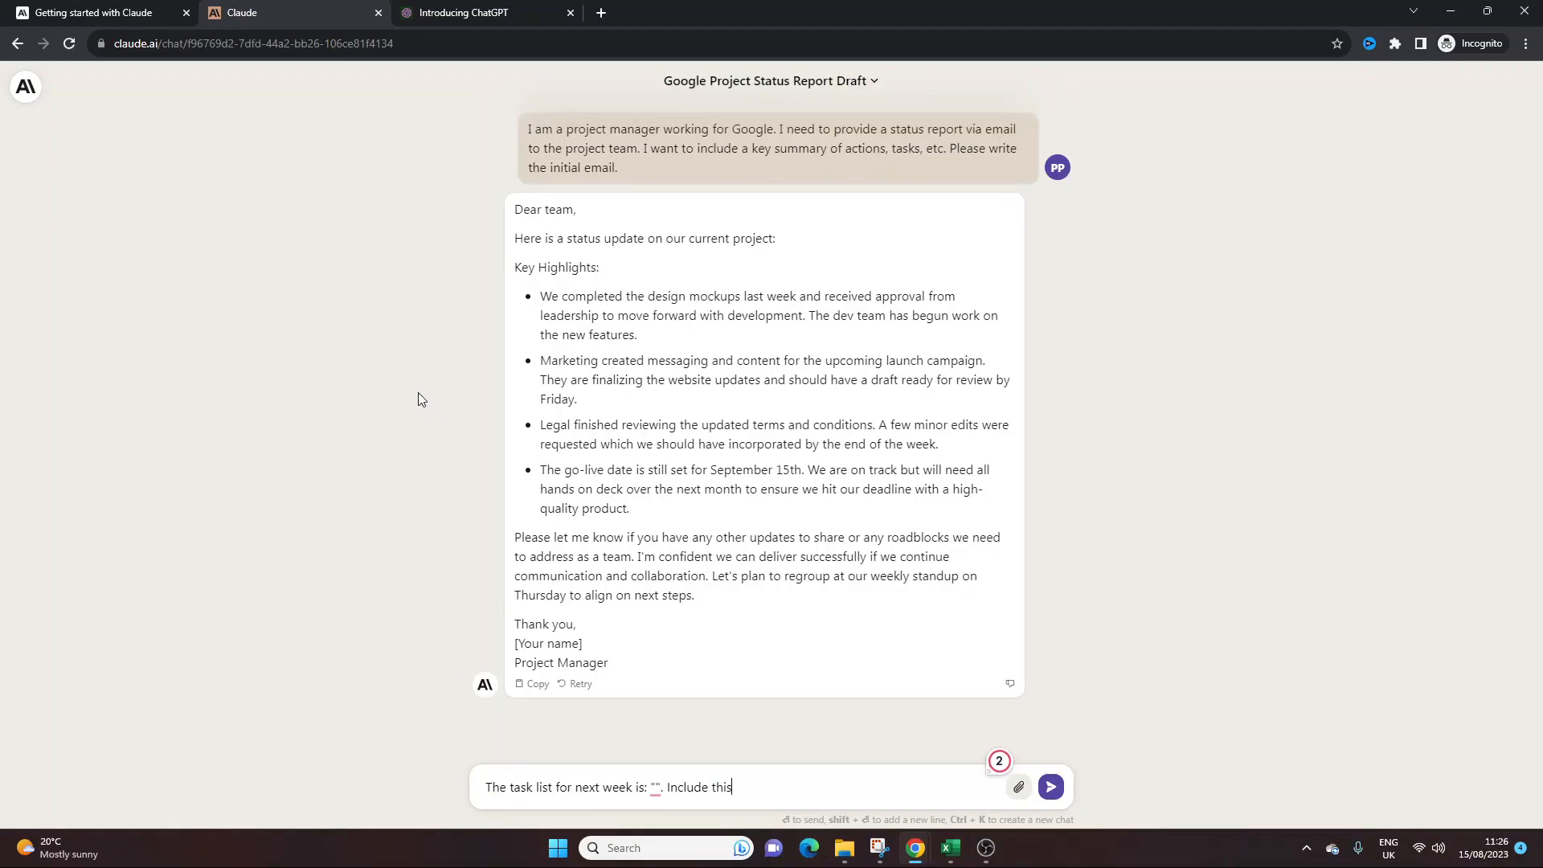
{"action": "mouse_move", "coordinate": [51, 93]}
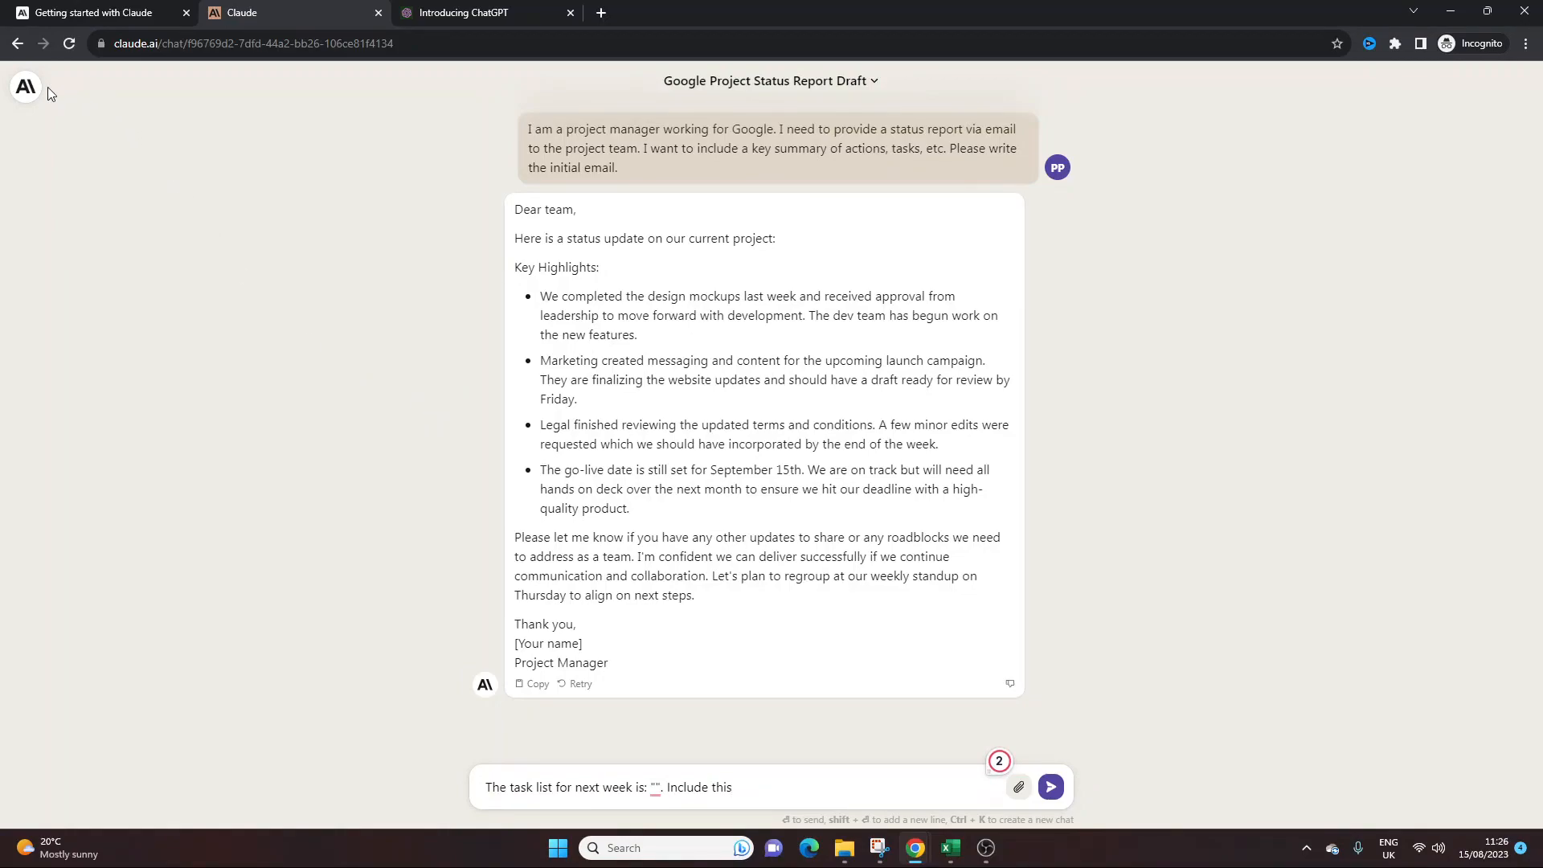
- Start a new chat drafting a finance project plan with milestones, subtasks, start/end dates, status, comments
{"action": "left_click", "coordinate": [25, 87]}
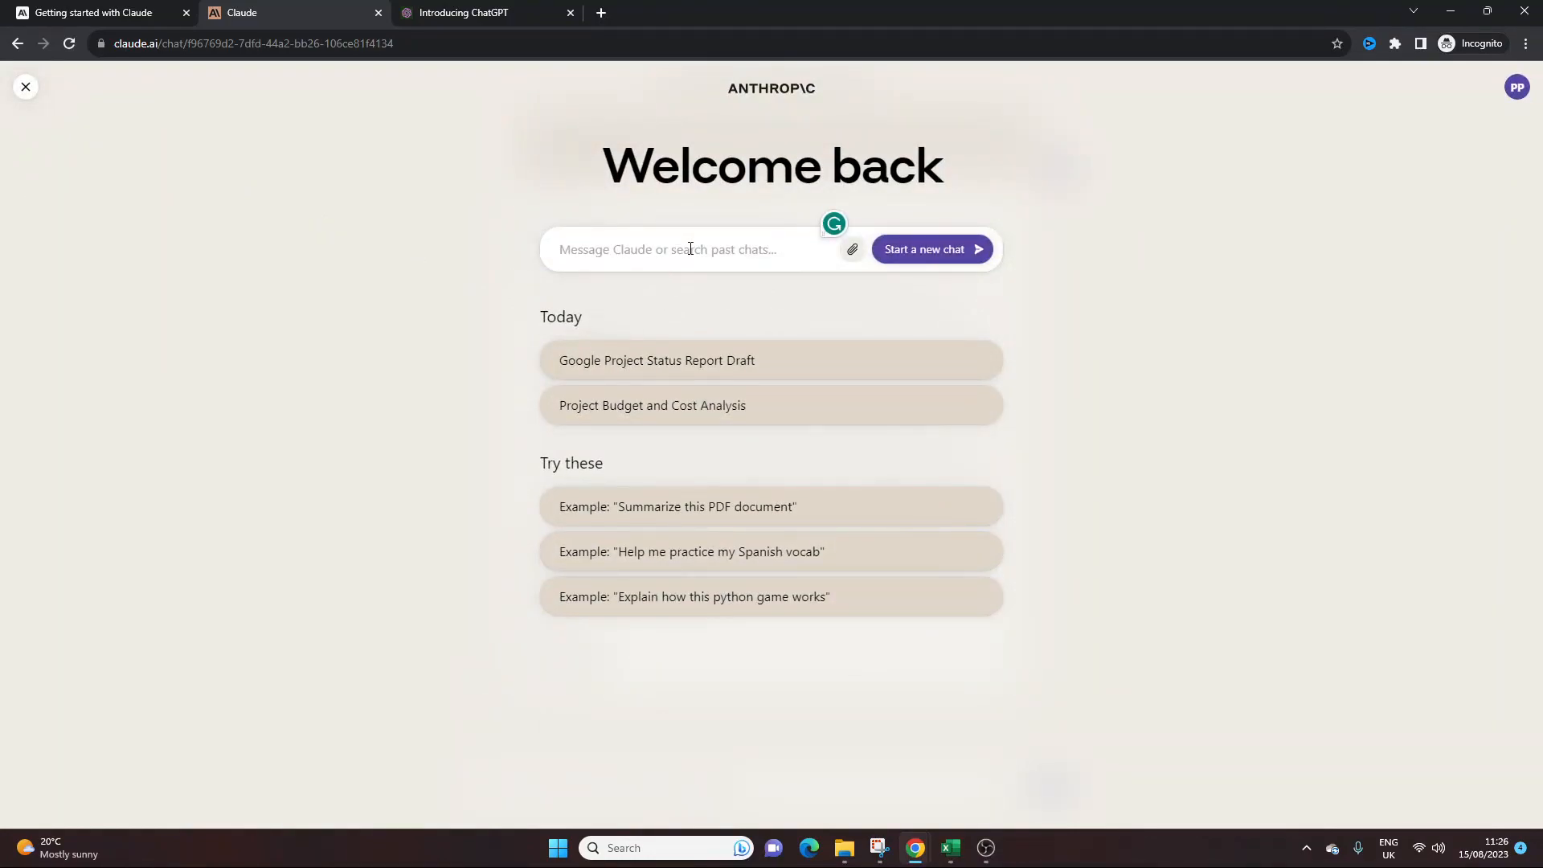
{"action": "mouse_move", "coordinate": [472, 244]}
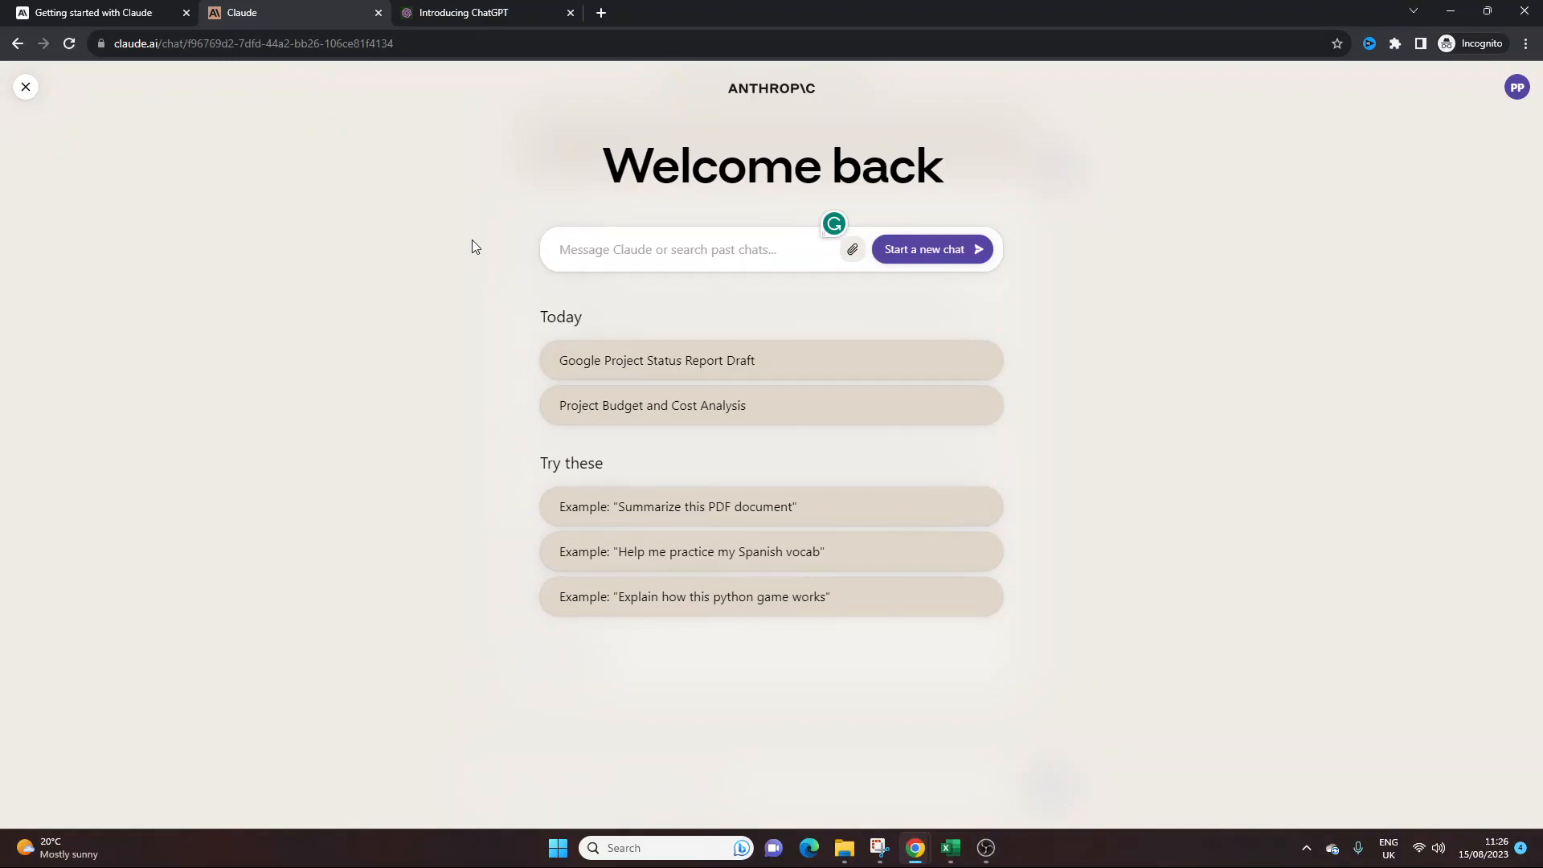
{"action": "left_click", "coordinate": [698, 249]}
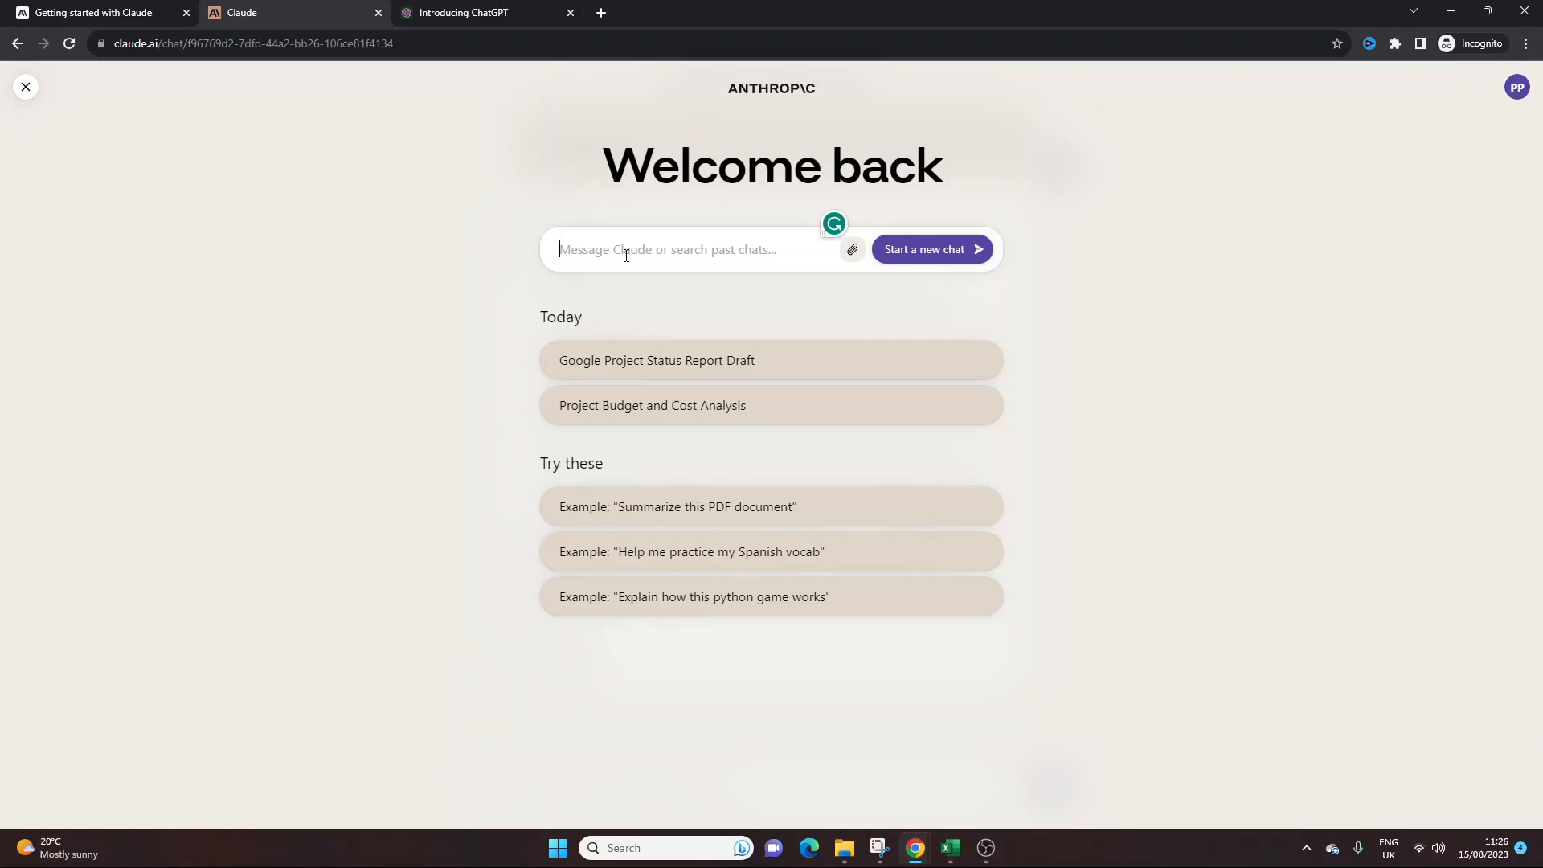
{"action": "type", "text": "Create a p"}
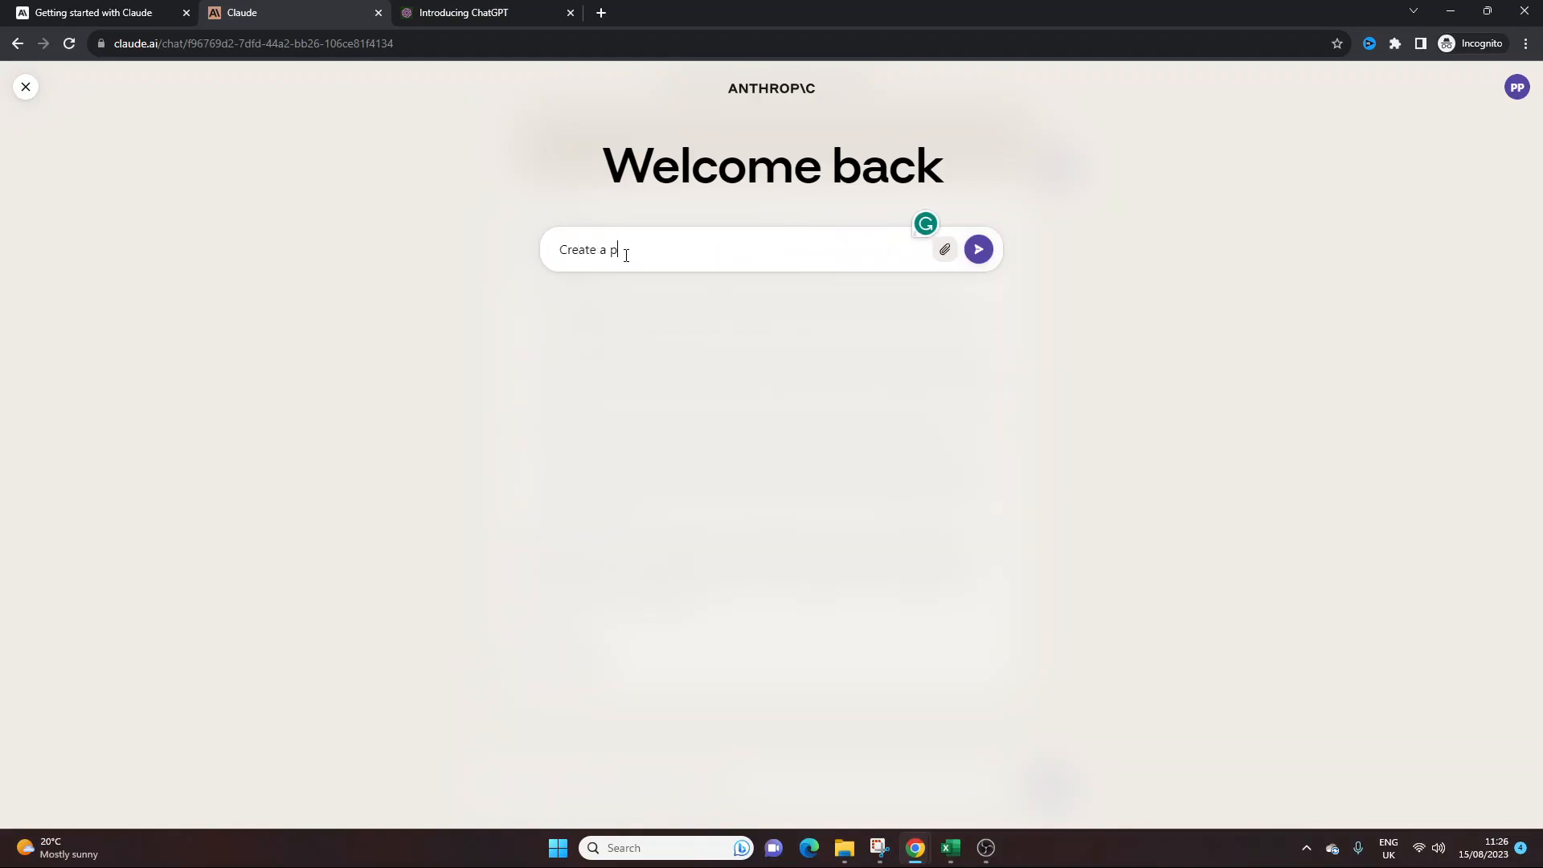
{"action": "type", "text": "roject plan for a"}
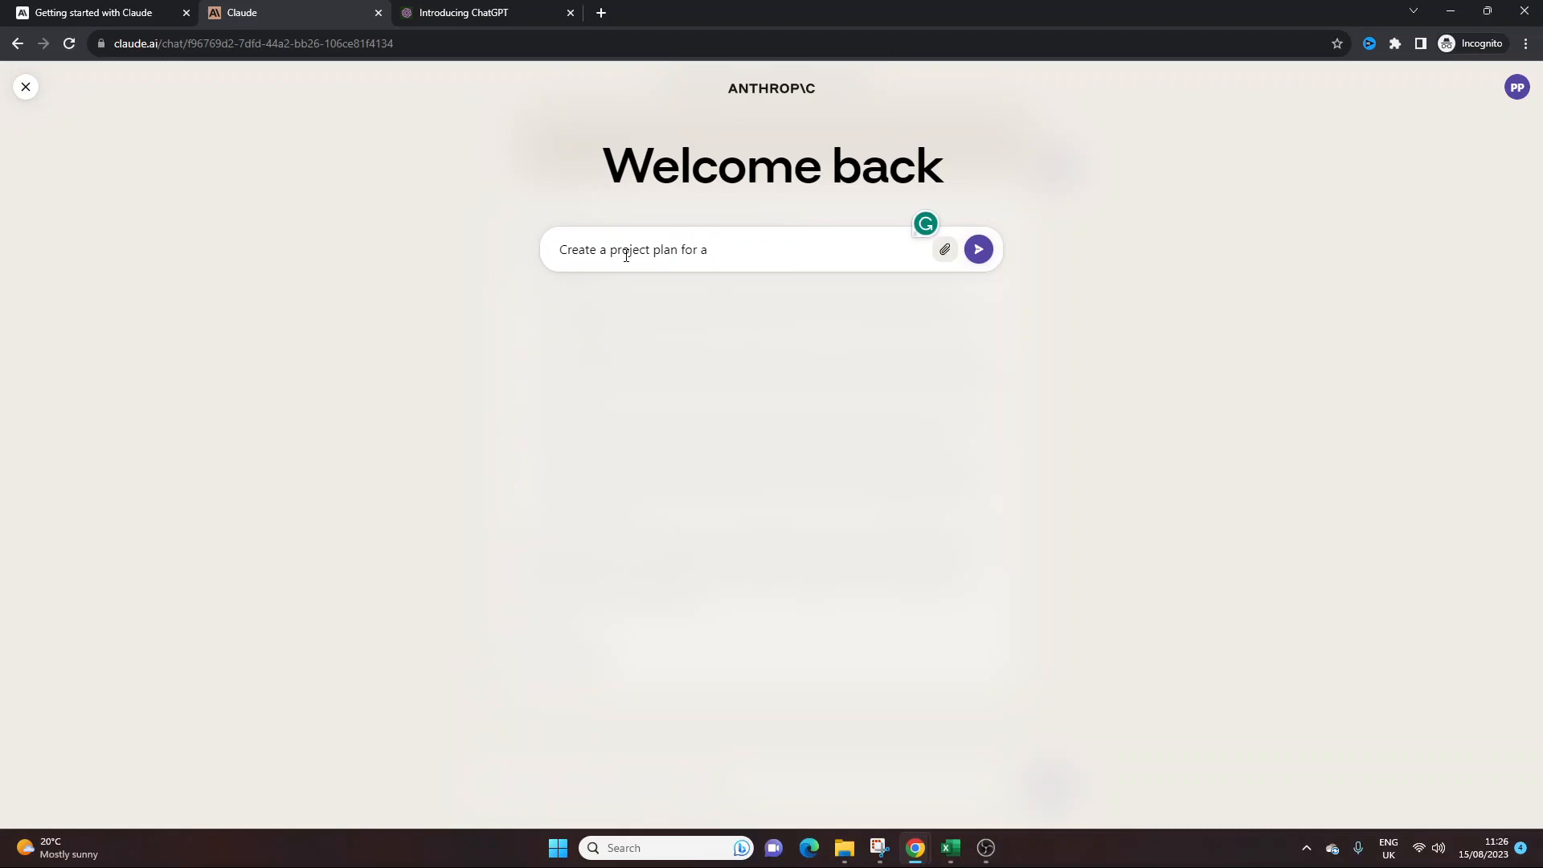
{"action": "type", "text": "fu"}
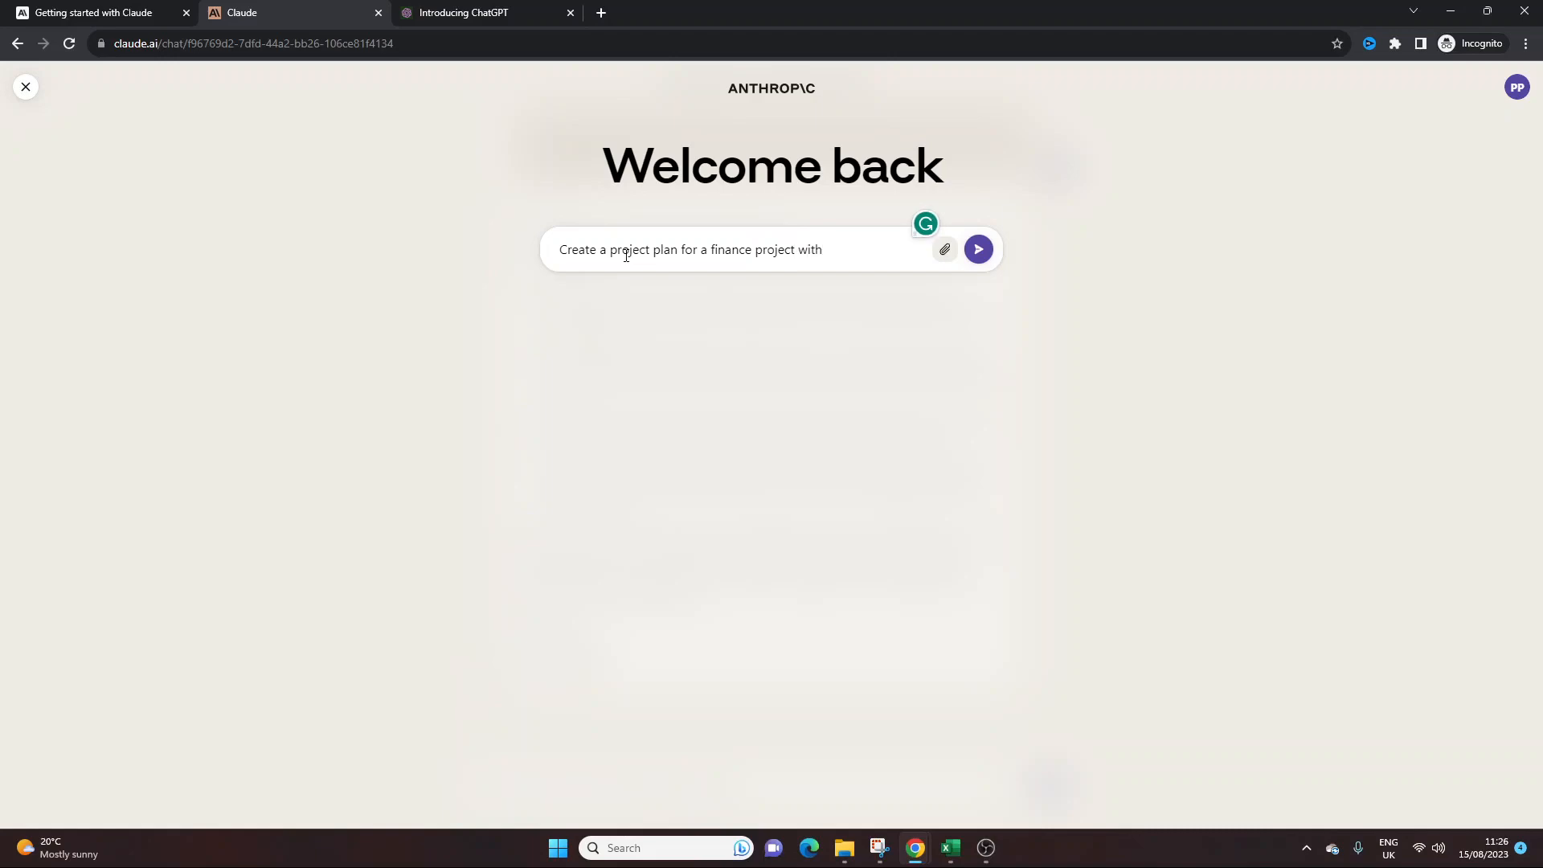
{"action": "type", "text": "ky milestones"}
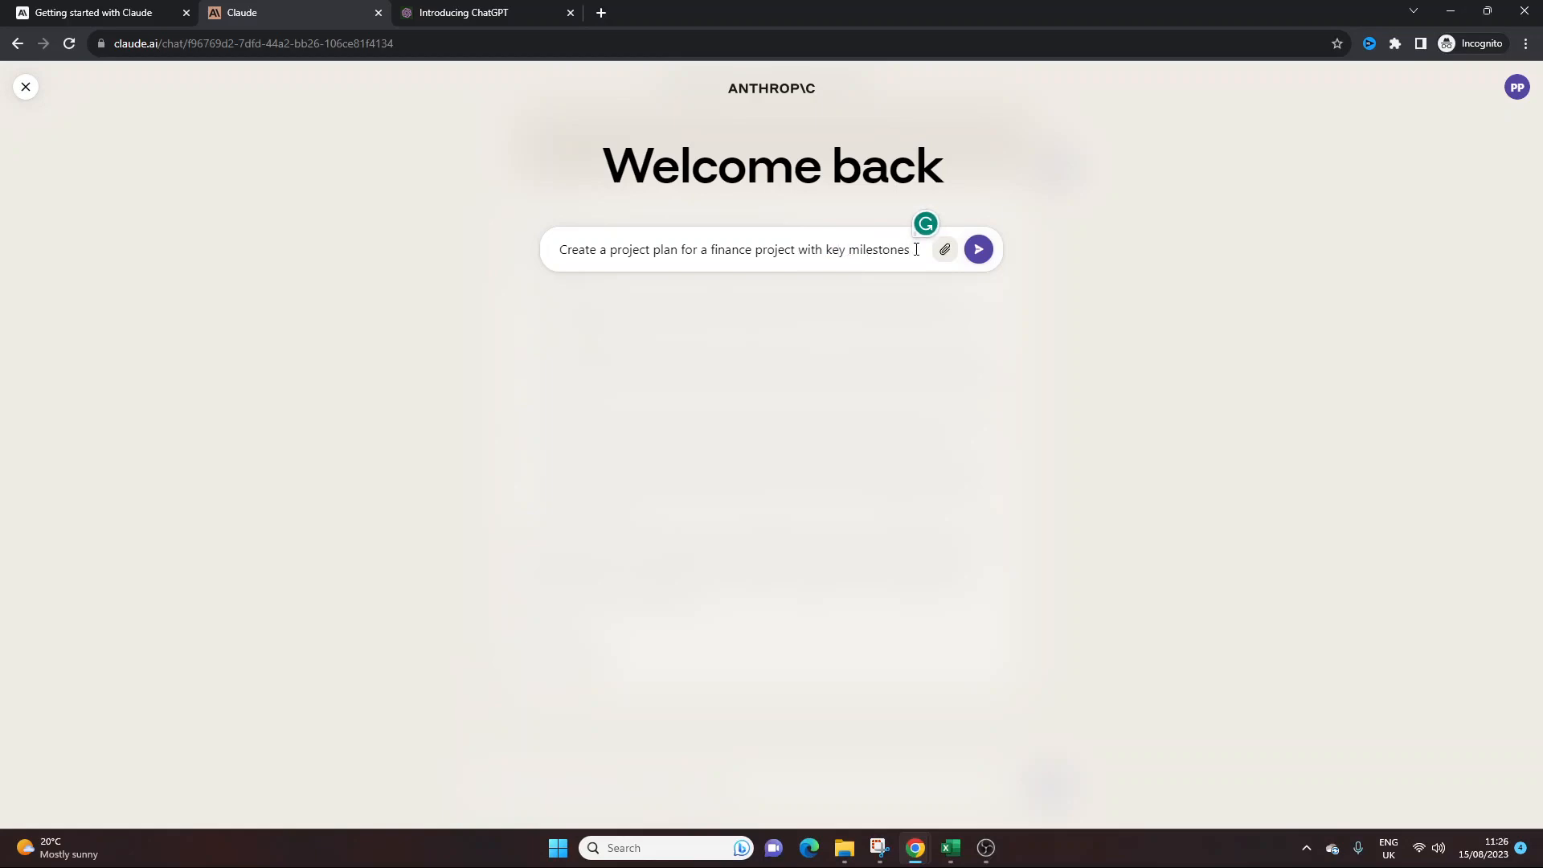
{"action": "type", "text": "and subtaks"}
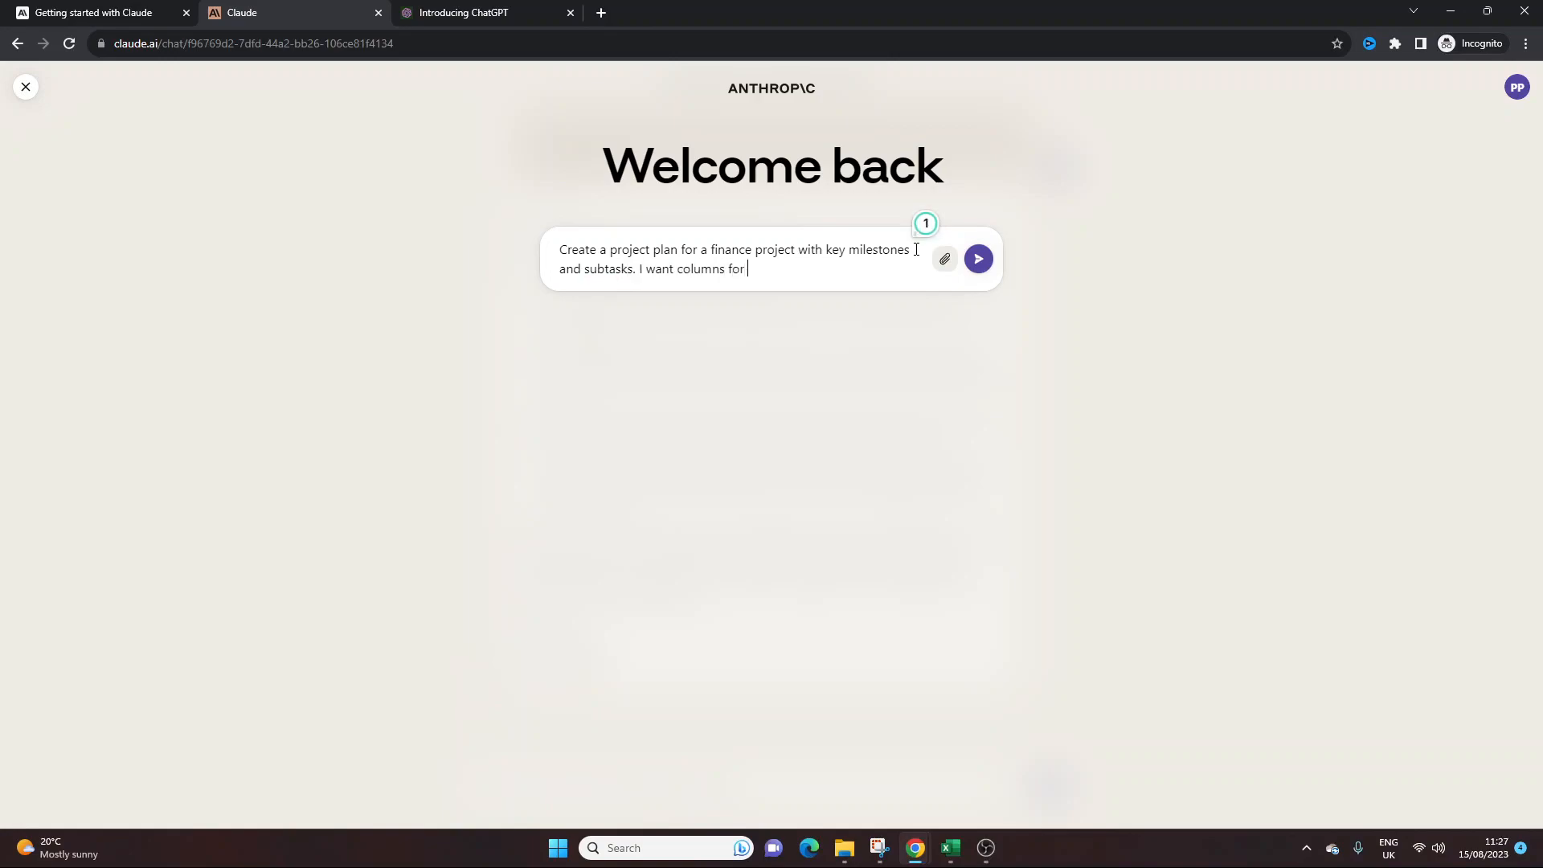
{"action": "type", "text": "start/end date,"}
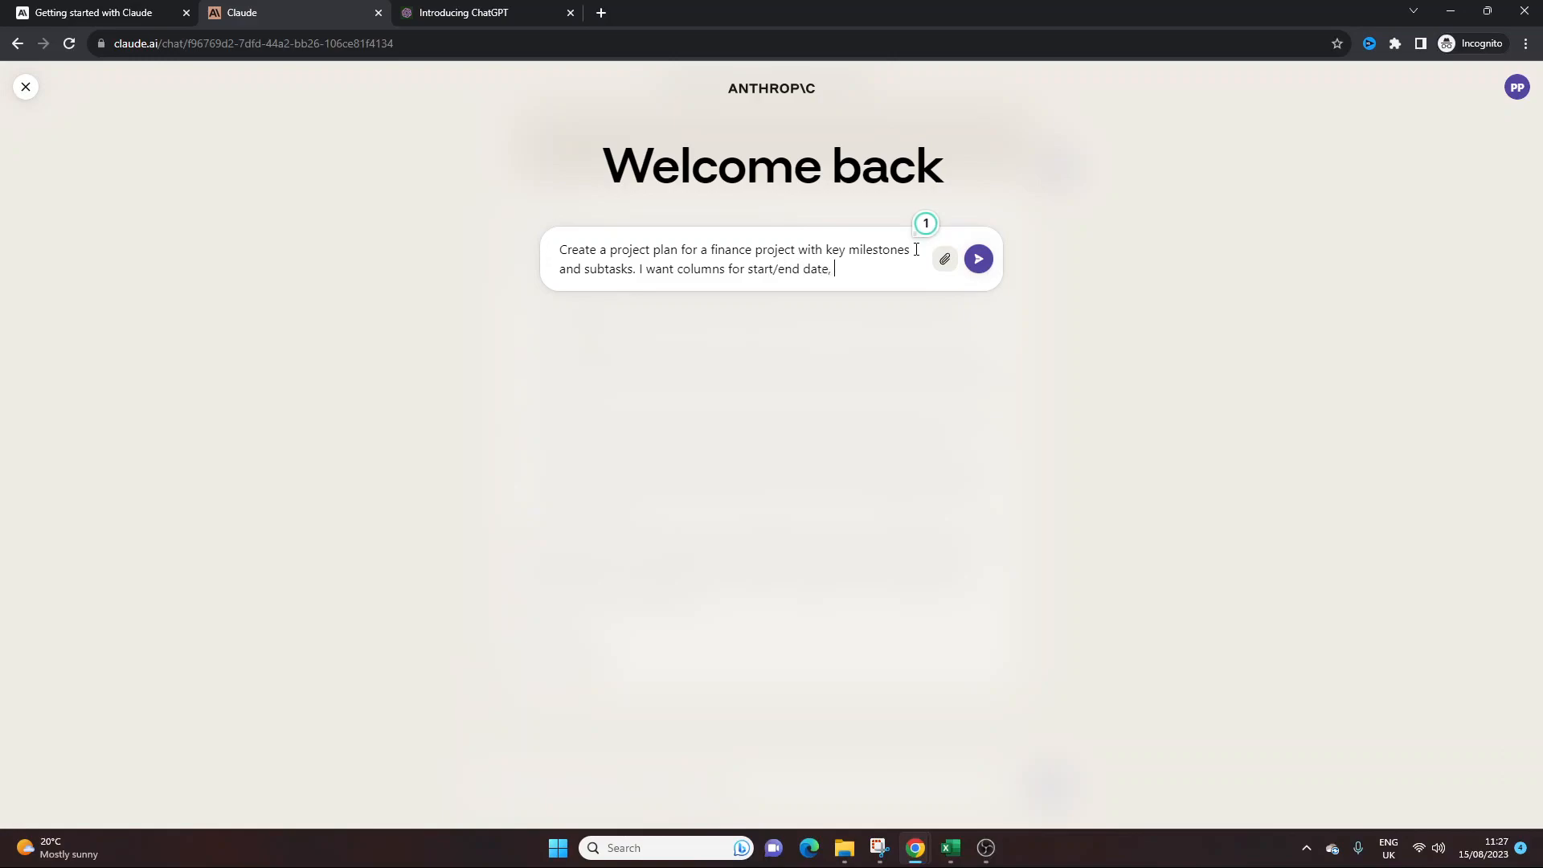
{"action": "type", "text": "s"}
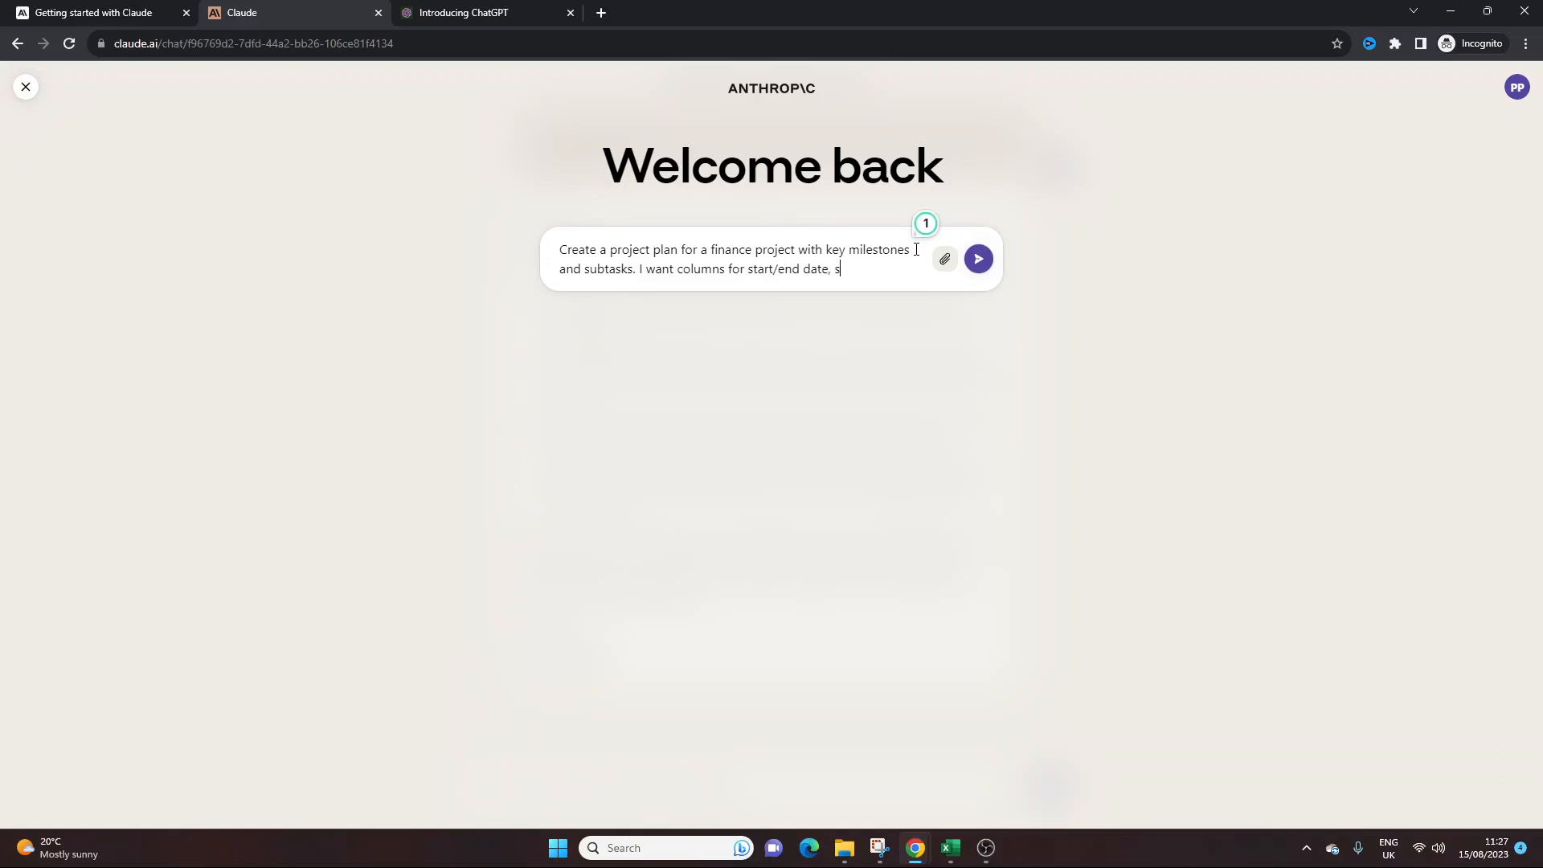
{"action": "type", "text": "tatus,"}
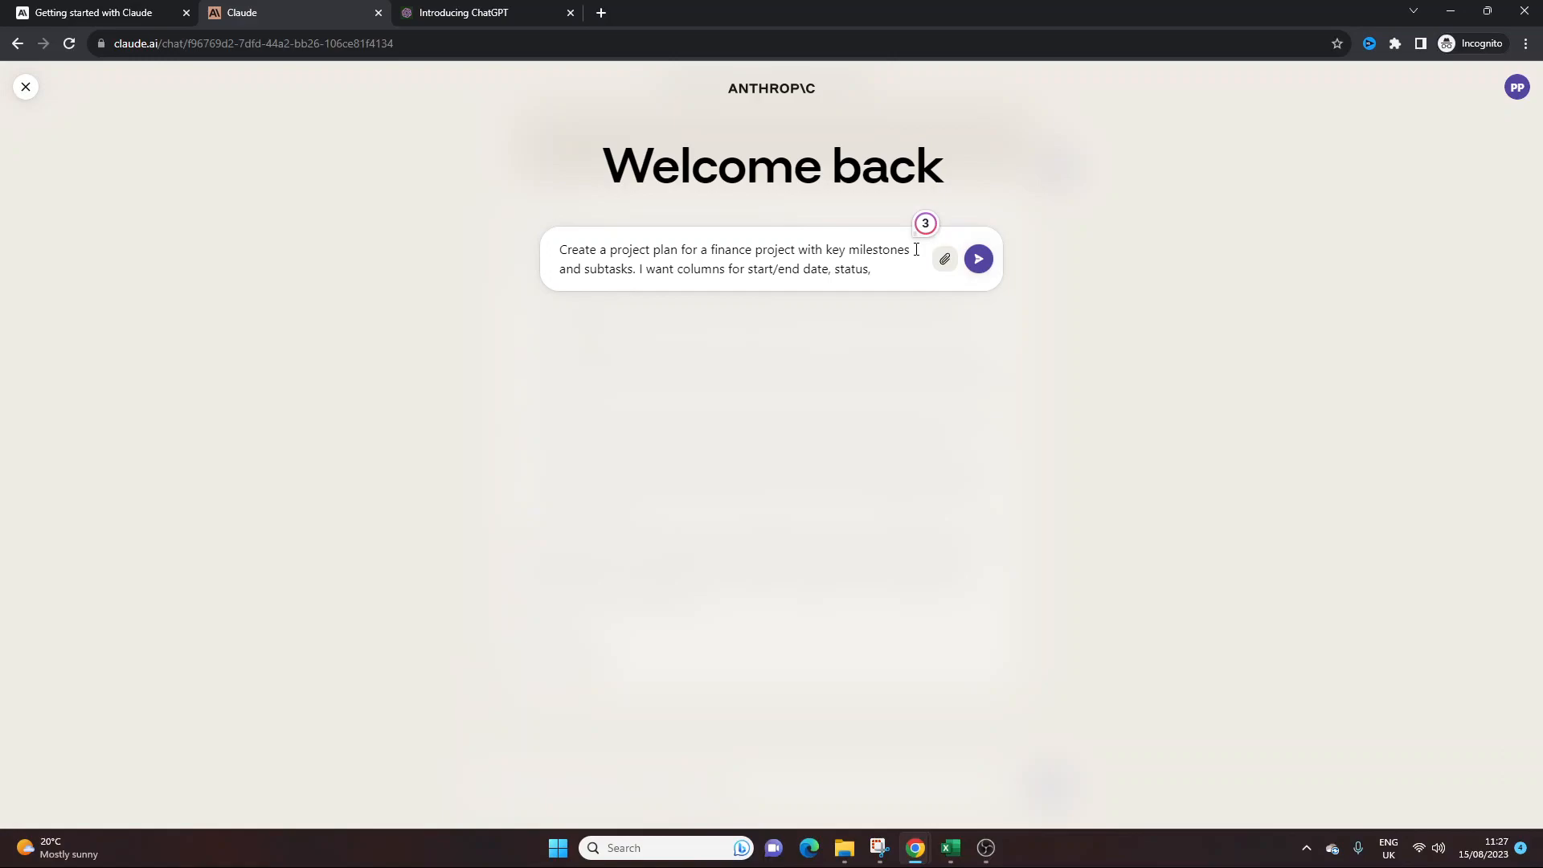
{"action": "type", "text": "comme"}
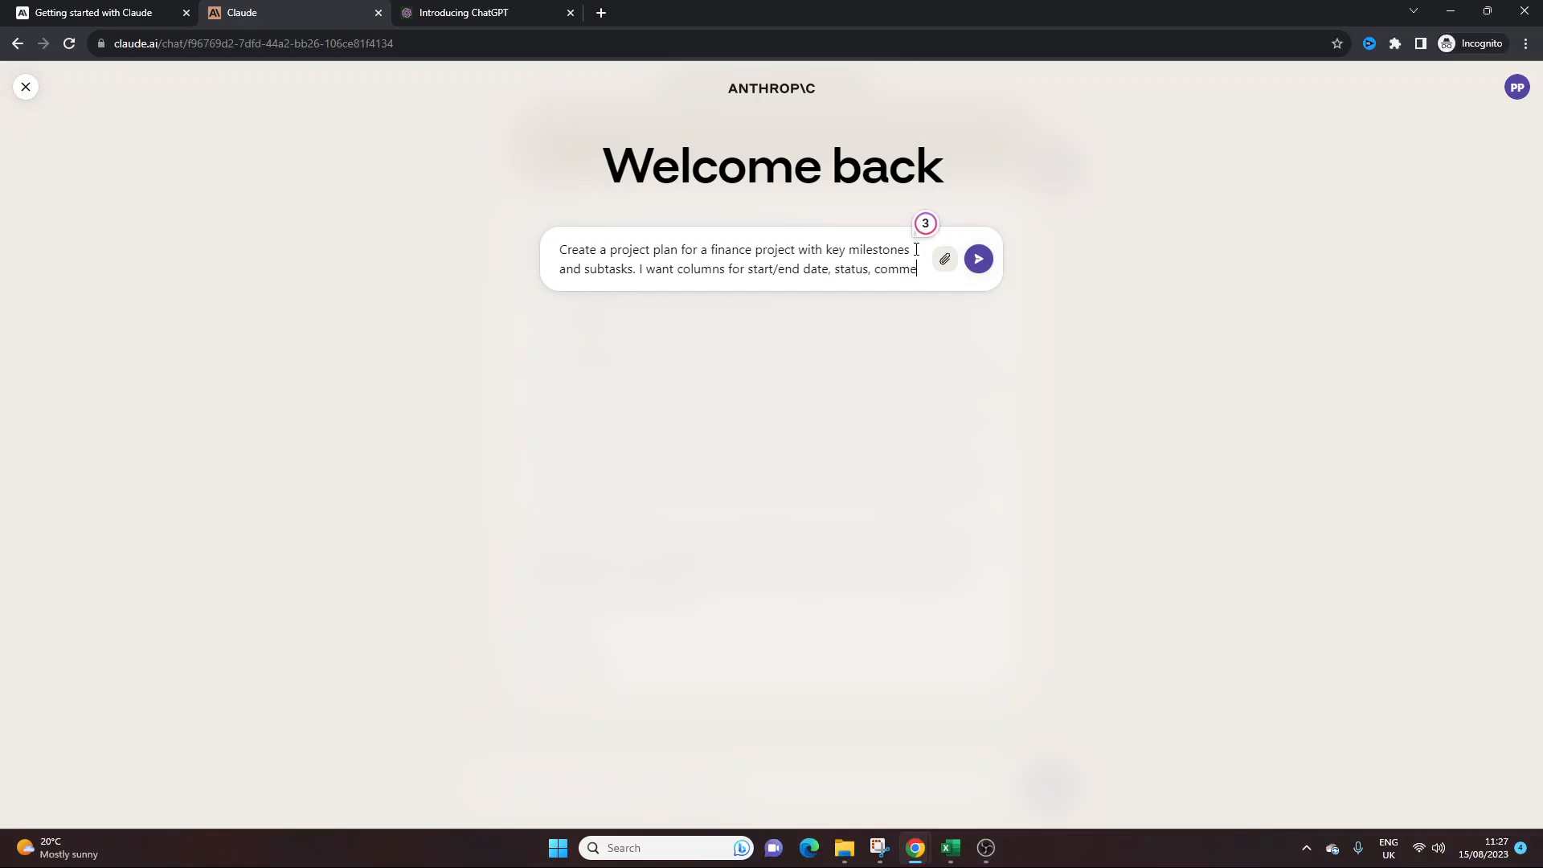
{"action": "type", "text": "comments,"}
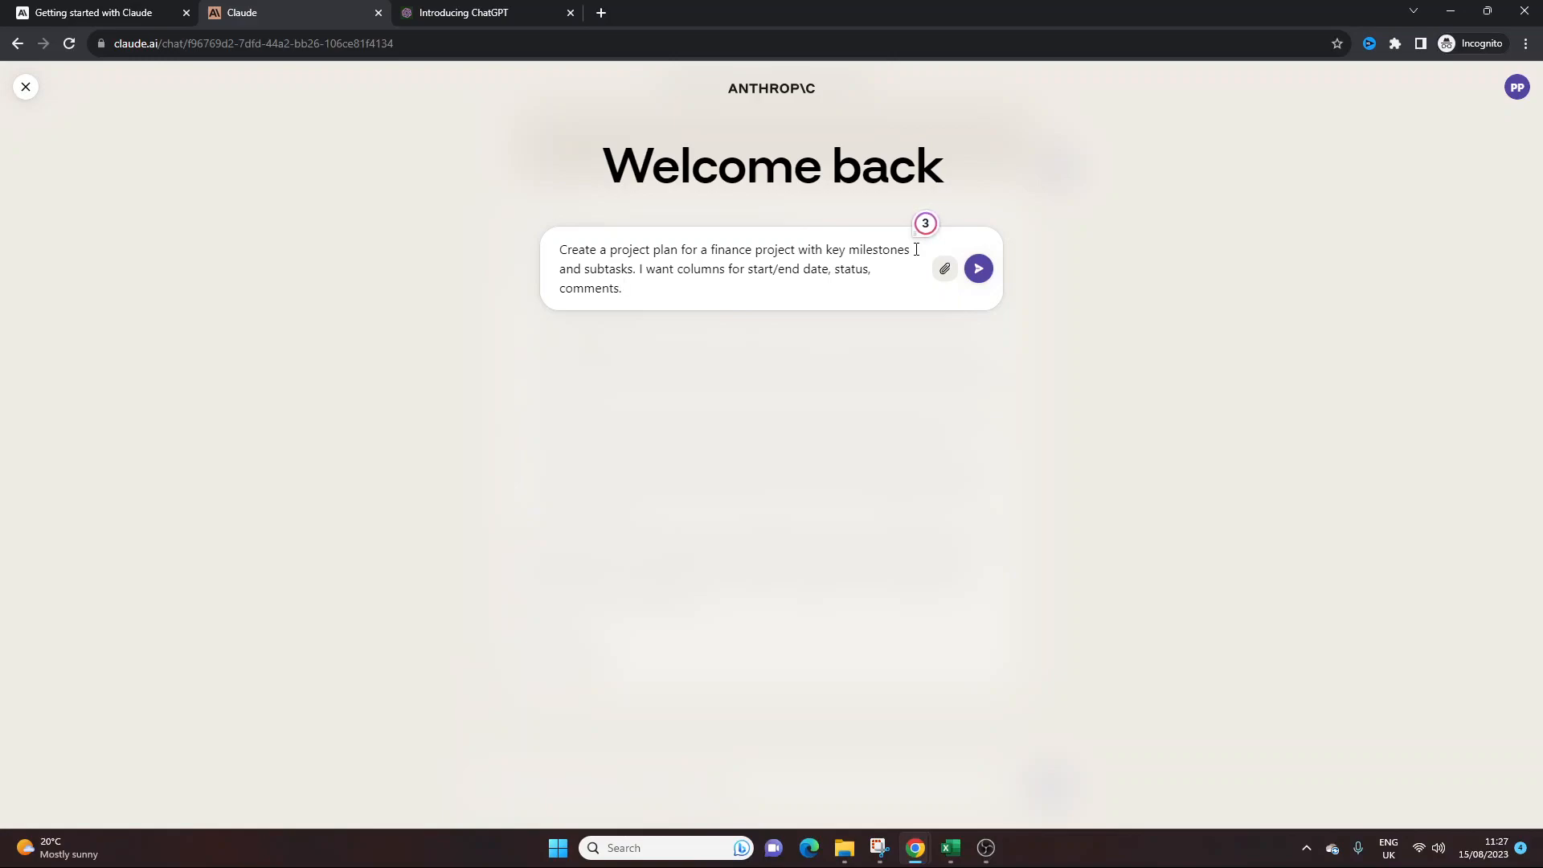
- Add a request for the plan in tabular form and send the prompt
{"action": "double_click", "coordinate": [588, 288]}
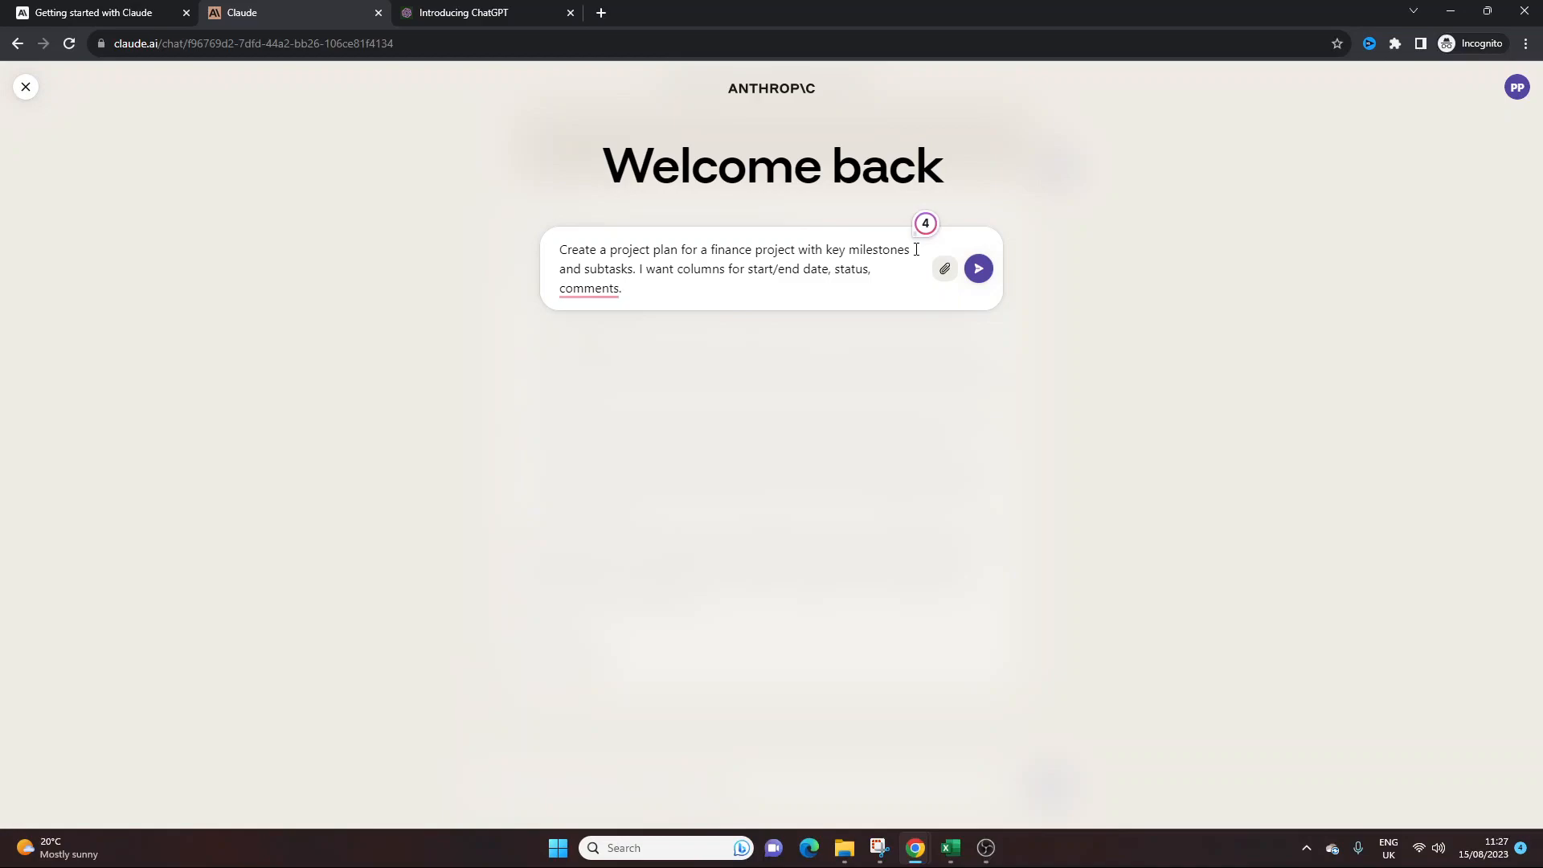
{"action": "left_click", "coordinate": [623, 288]}
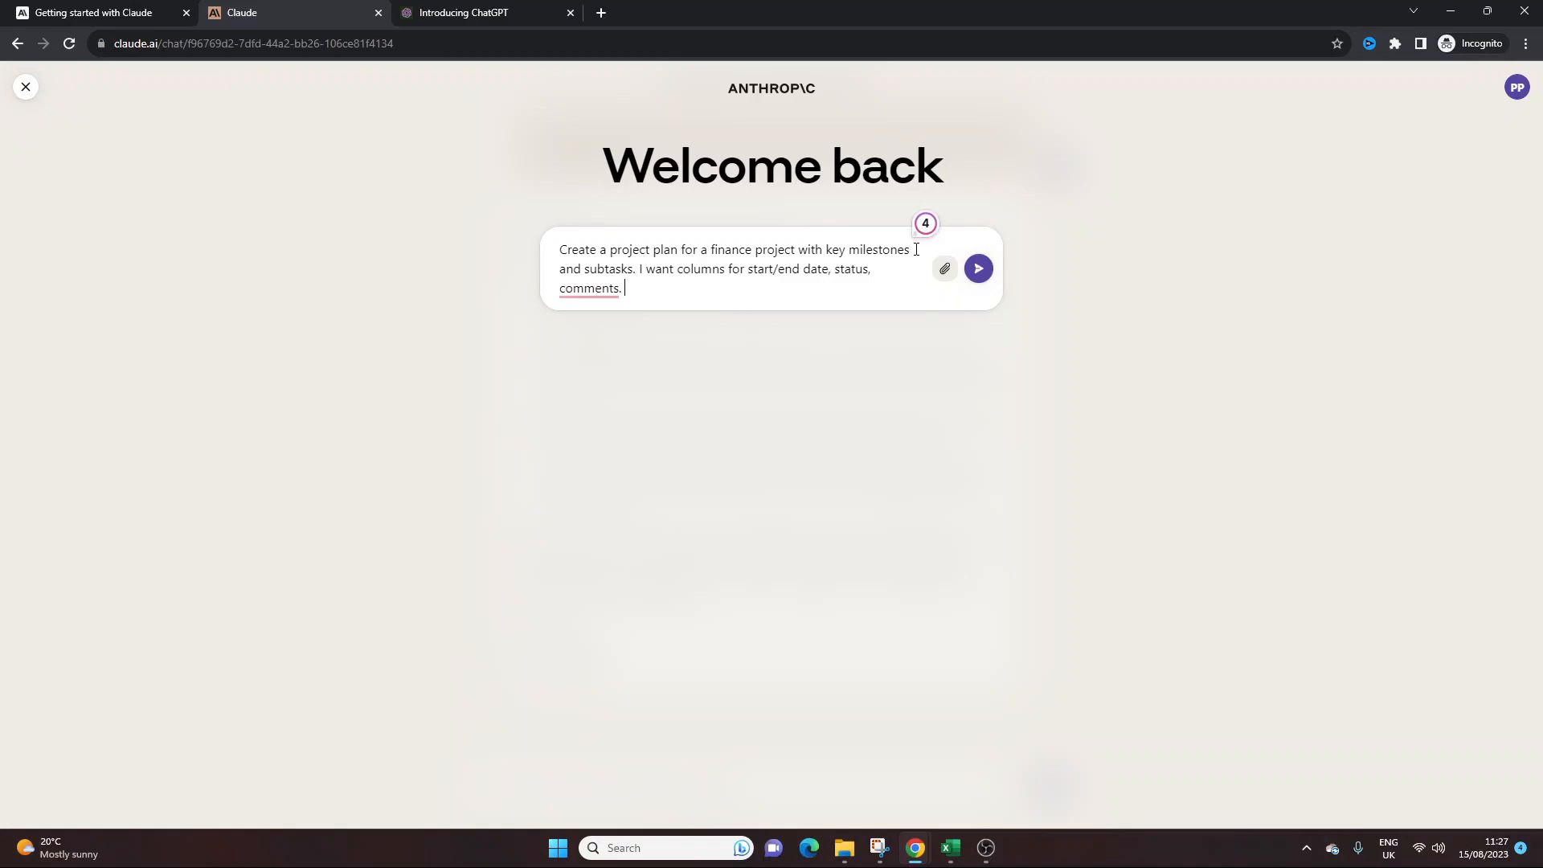
{"action": "type", "text": "Please provide t"}
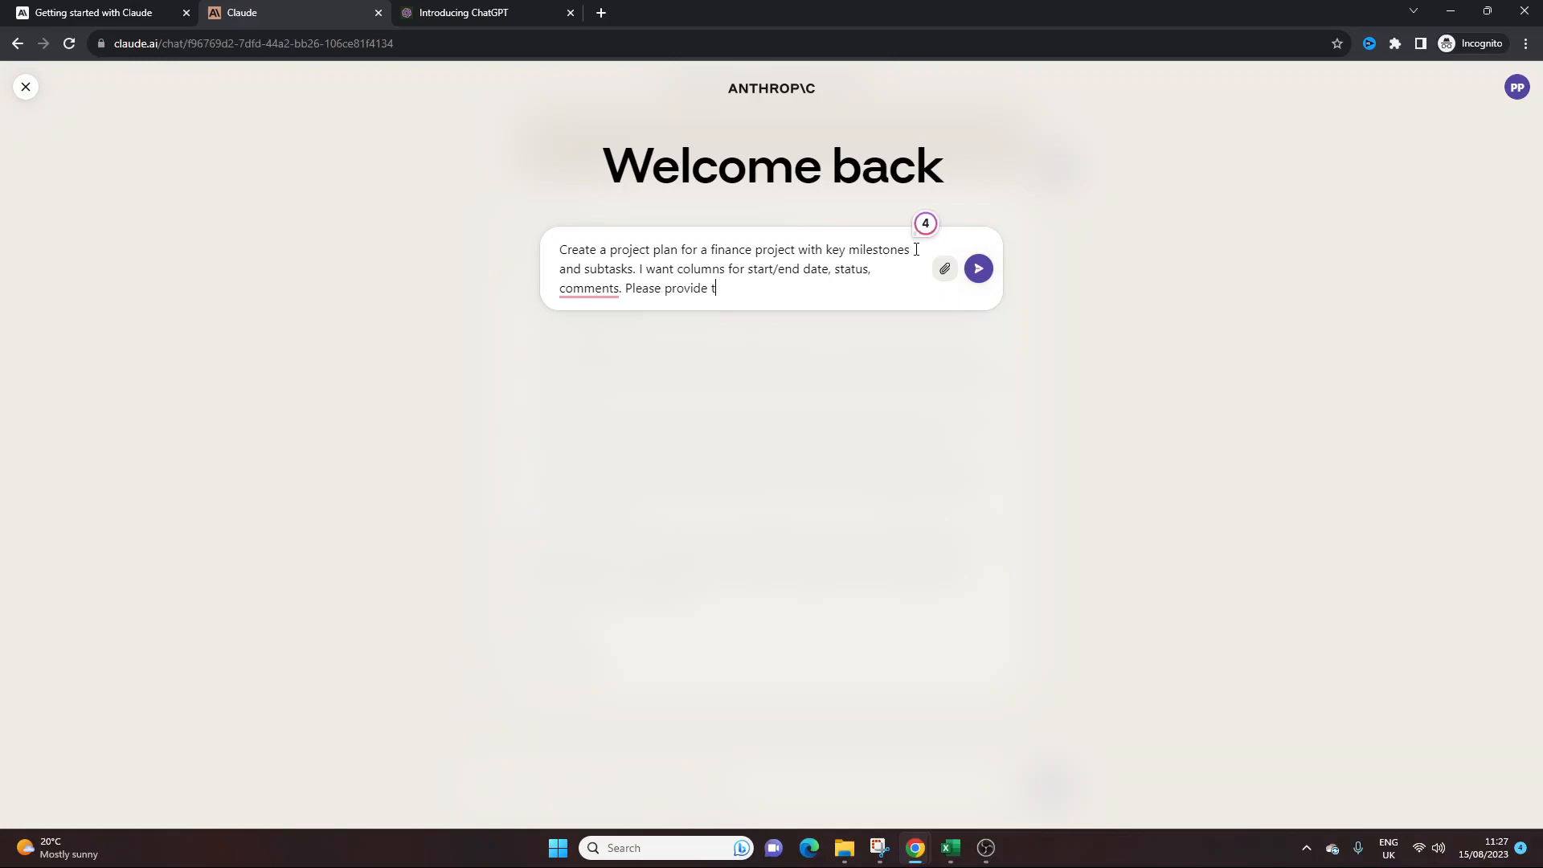
{"action": "type", "text": "his in t"}
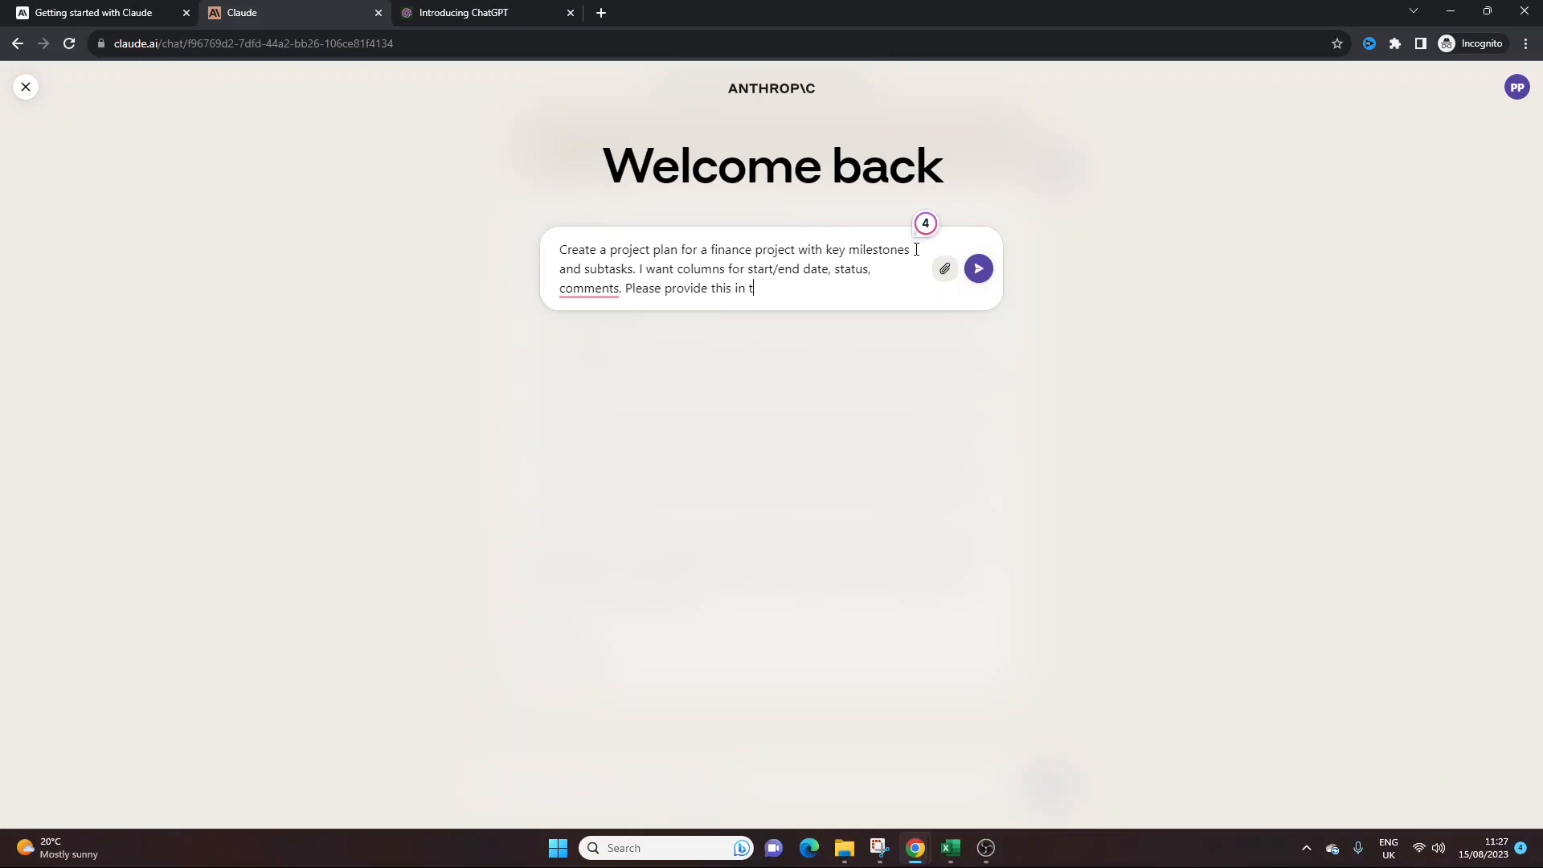
{"action": "type", "text": "abular form"}
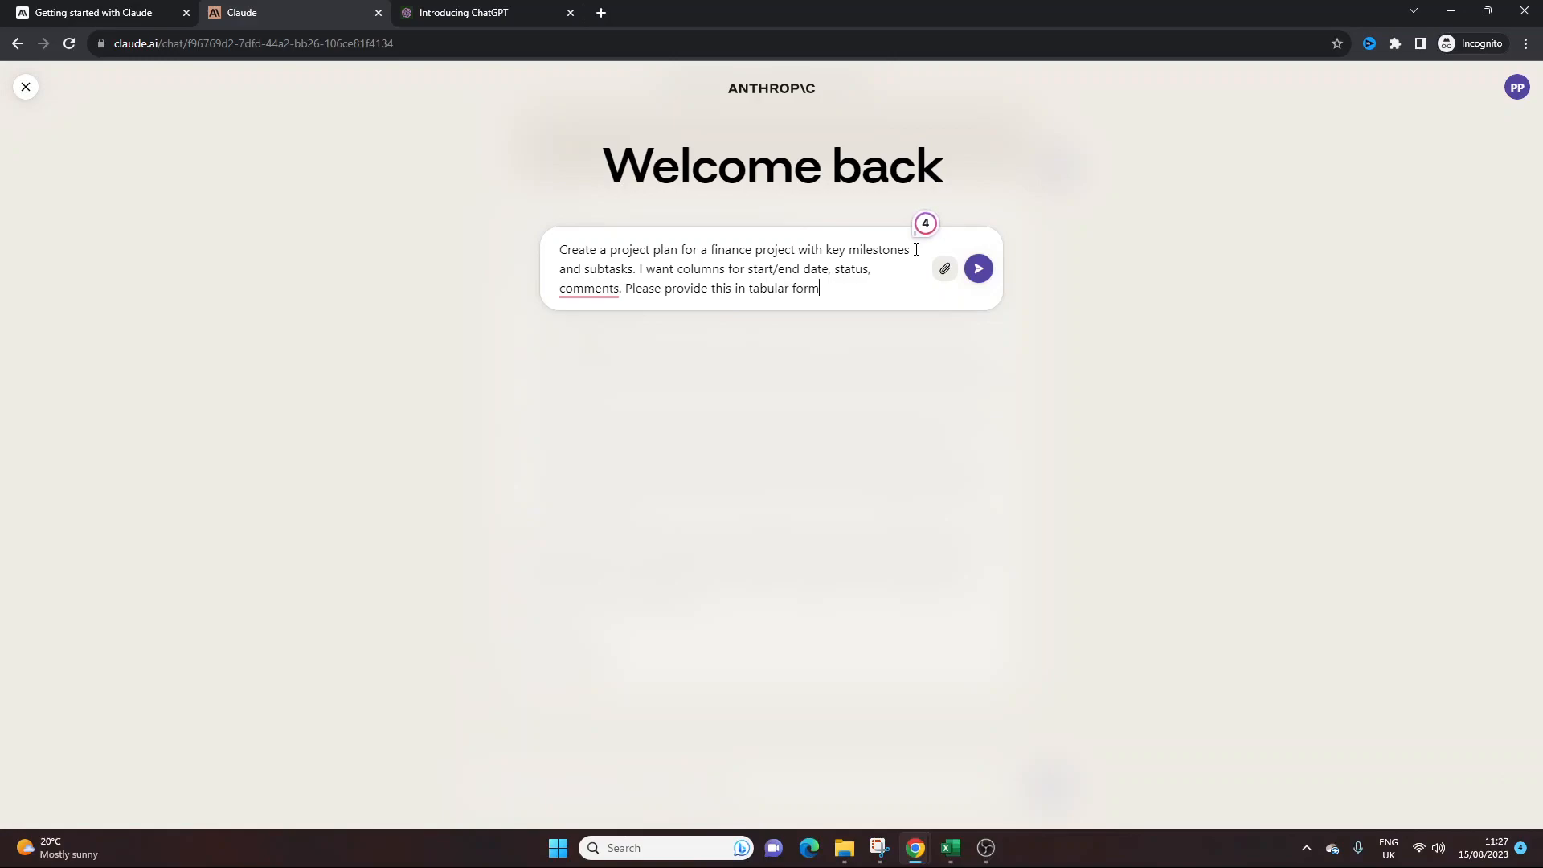
{"action": "left_click", "coordinate": [977, 268]}
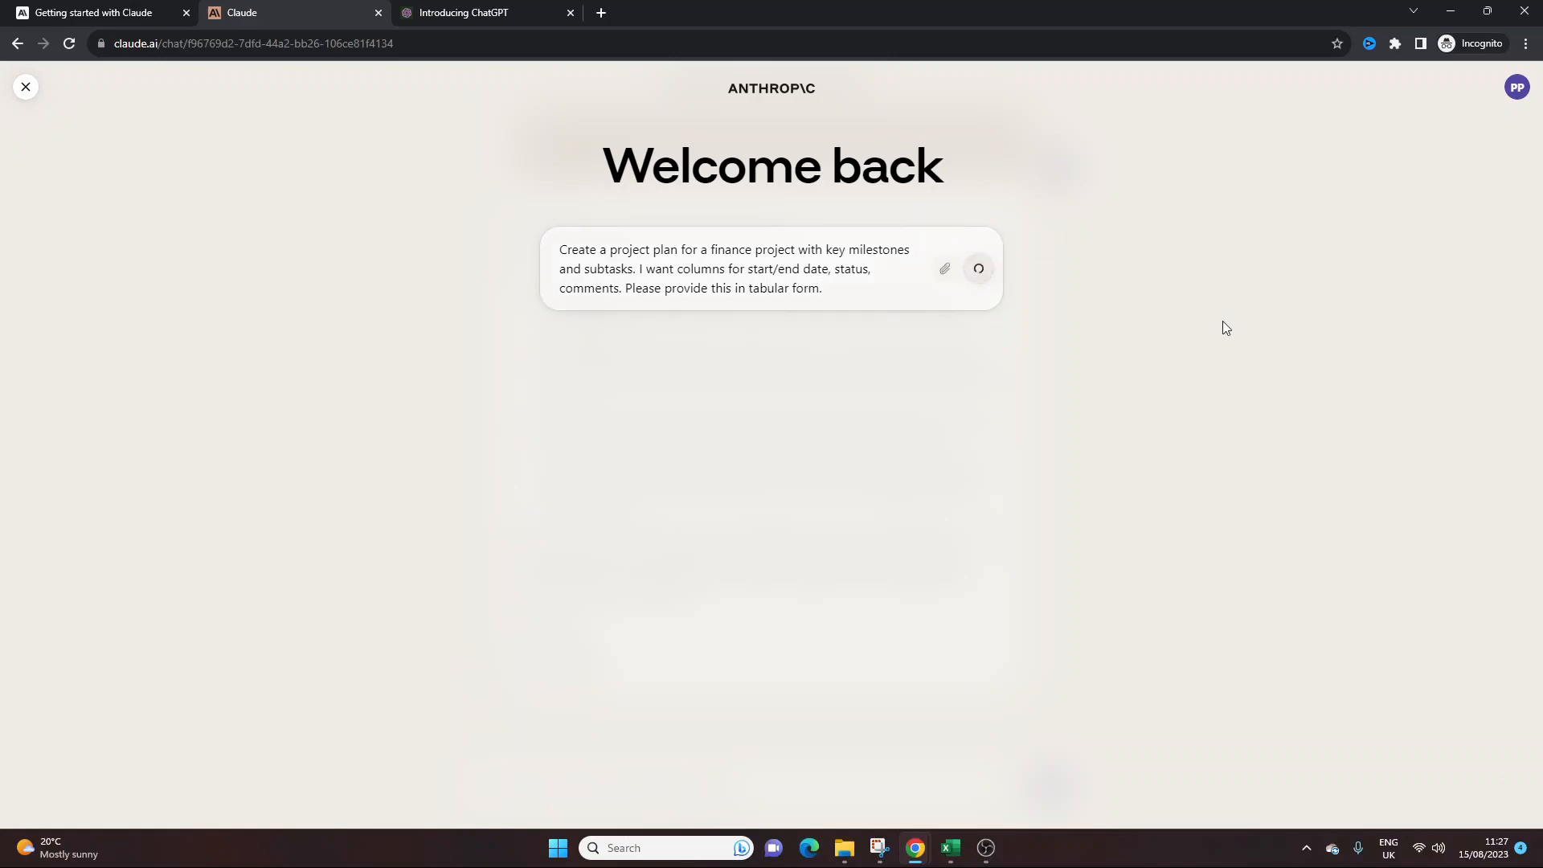
- Review the seven-phase Finance Project Plan Template table and highlight its closing paragraph
{"action": "left_click", "coordinate": [977, 269]}
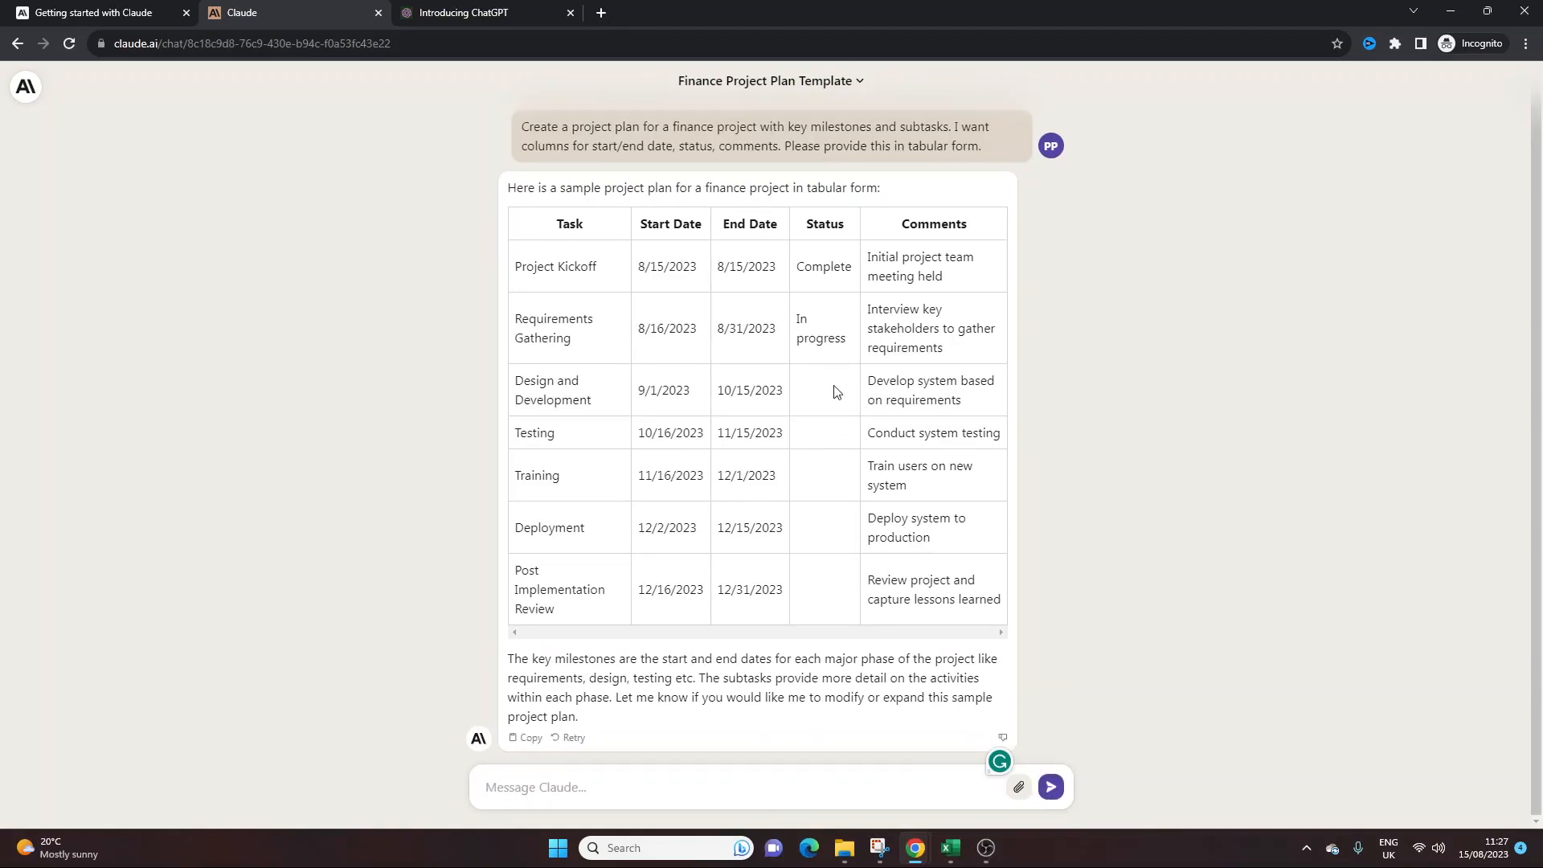
{"action": "left_click_drag", "start_coordinate": [523, 126], "coordinate": [980, 145]}
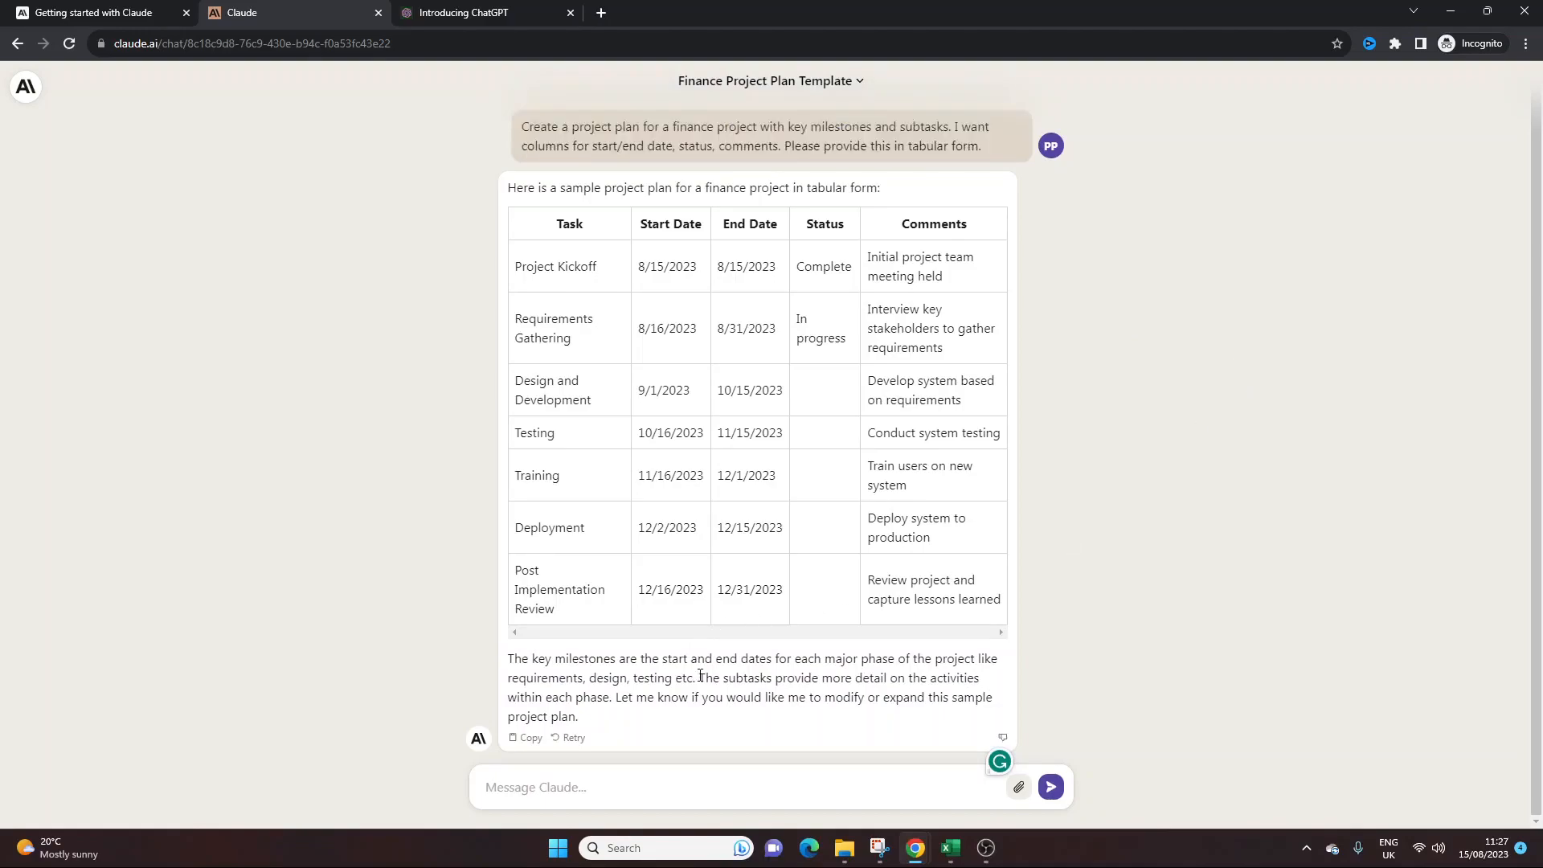
{"action": "left_click_drag", "start_coordinate": [508, 658], "coordinate": [579, 715]}
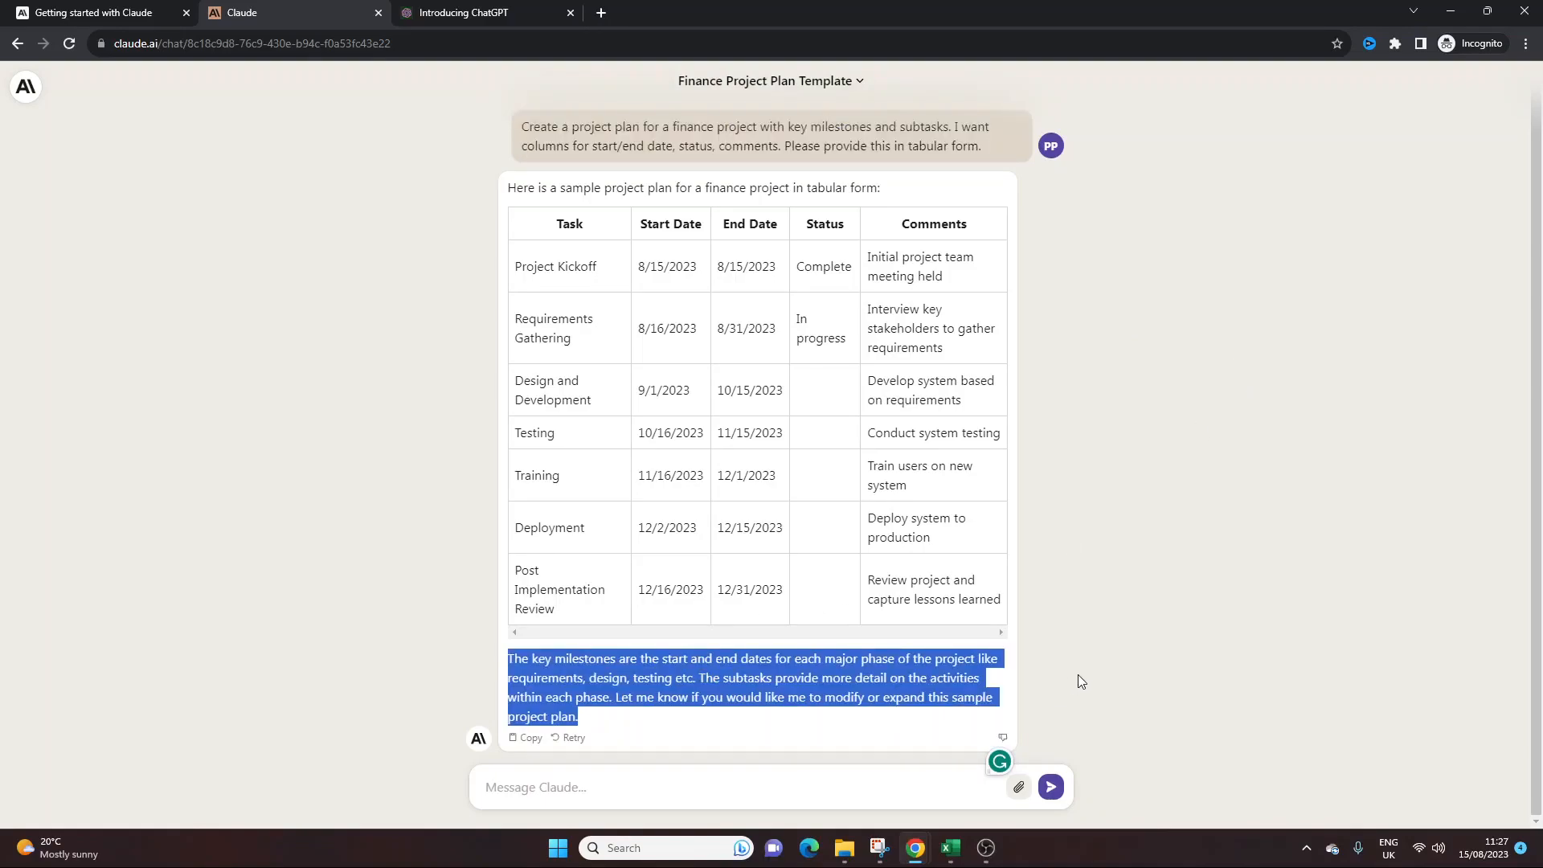
{"action": "left_click", "coordinate": [1151, 605]}
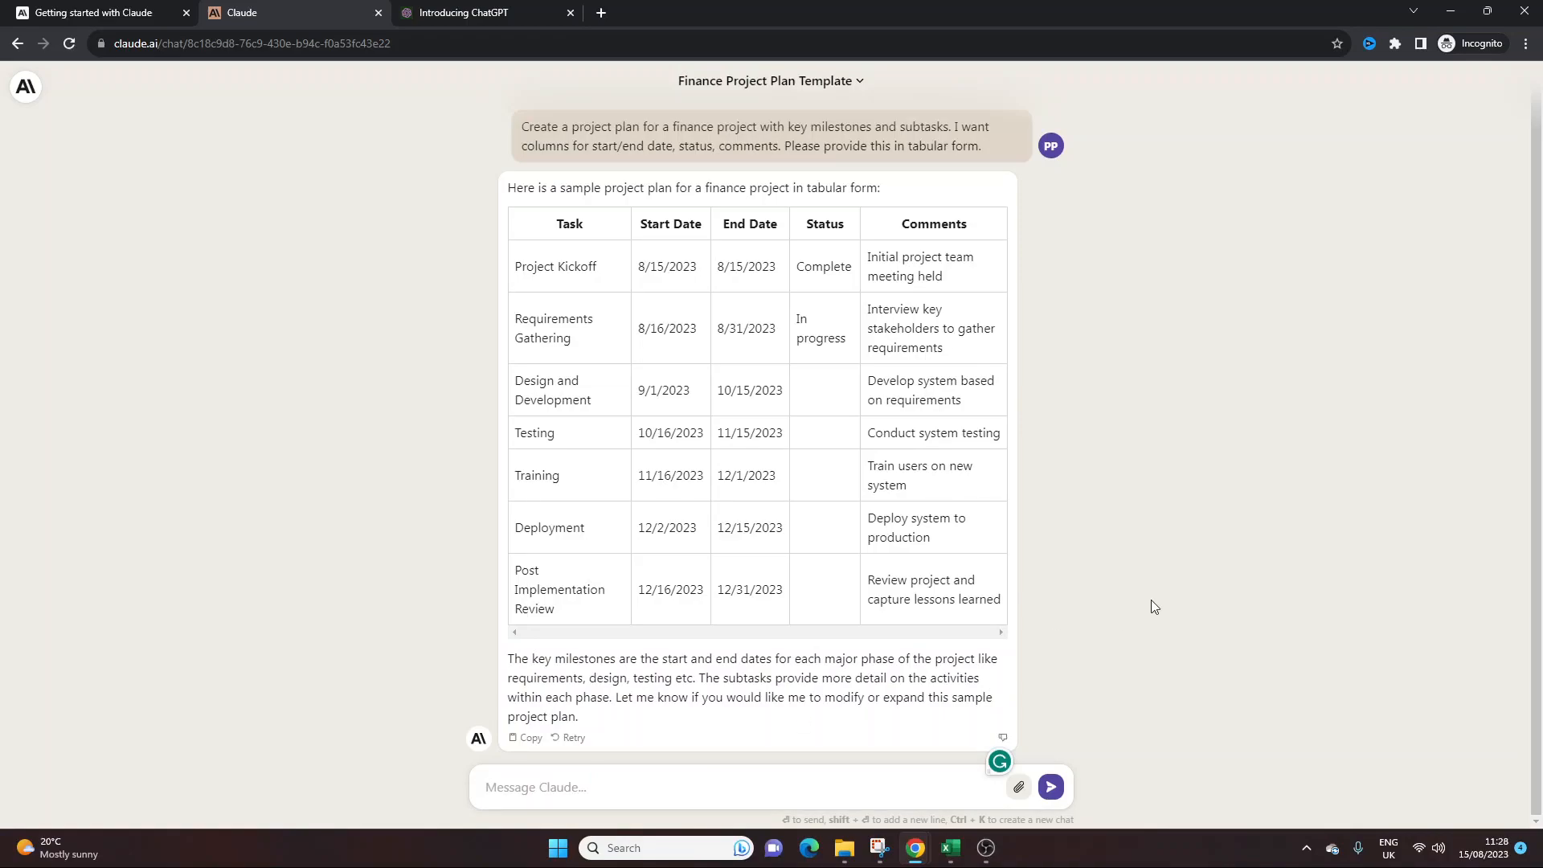
{"action": "left_click", "coordinate": [689, 786]}
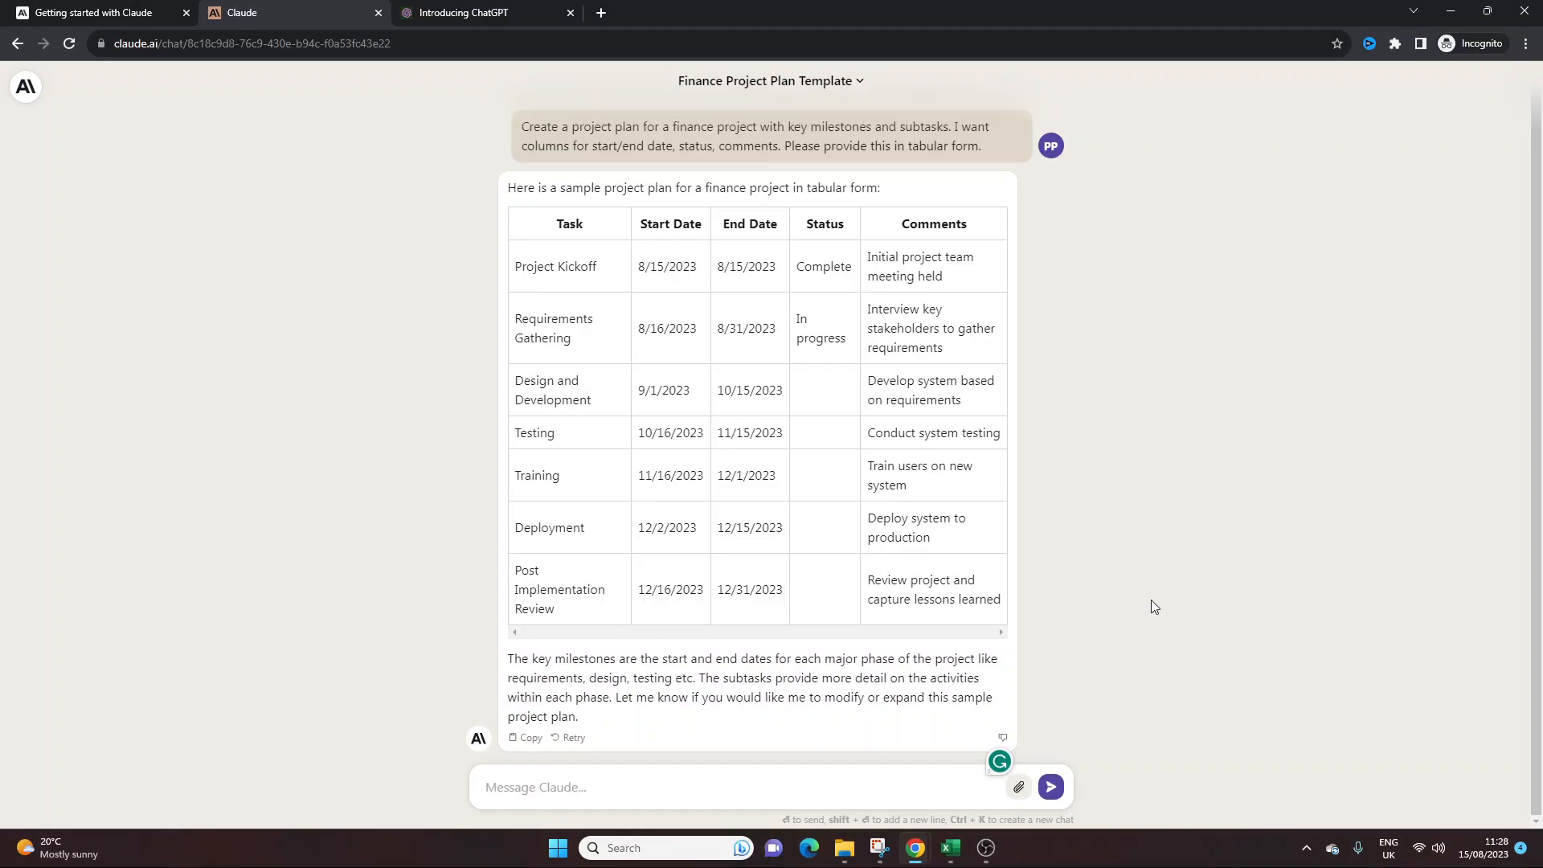
{"action": "left_click", "coordinate": [535, 786]}
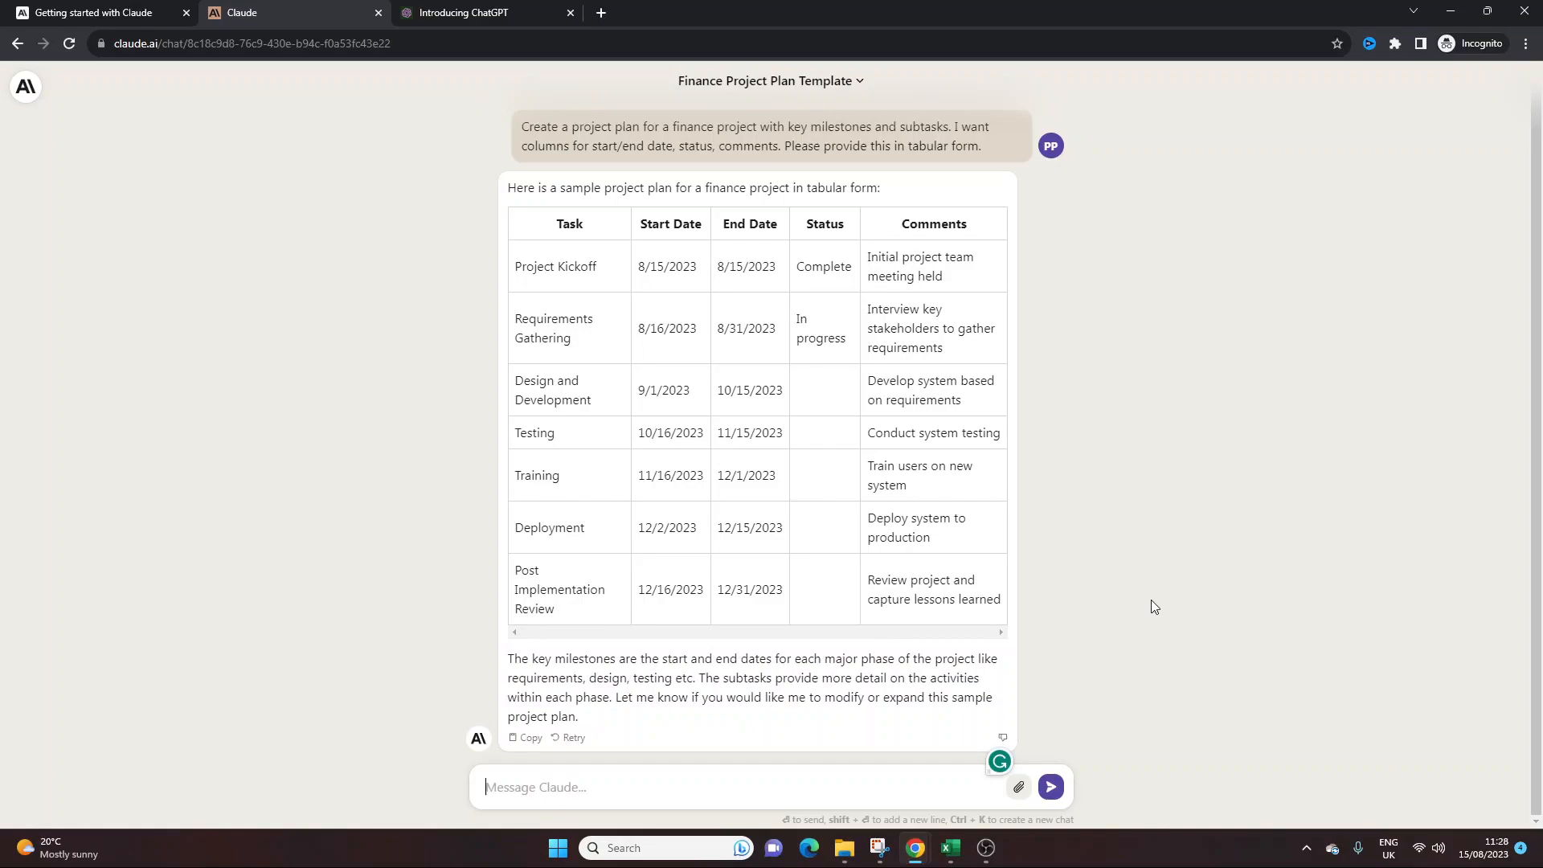
- Request a ready-to-use risk register template in tabular form, fix the 'proivde' typo, and send
{"action": "type", "text": "P"}
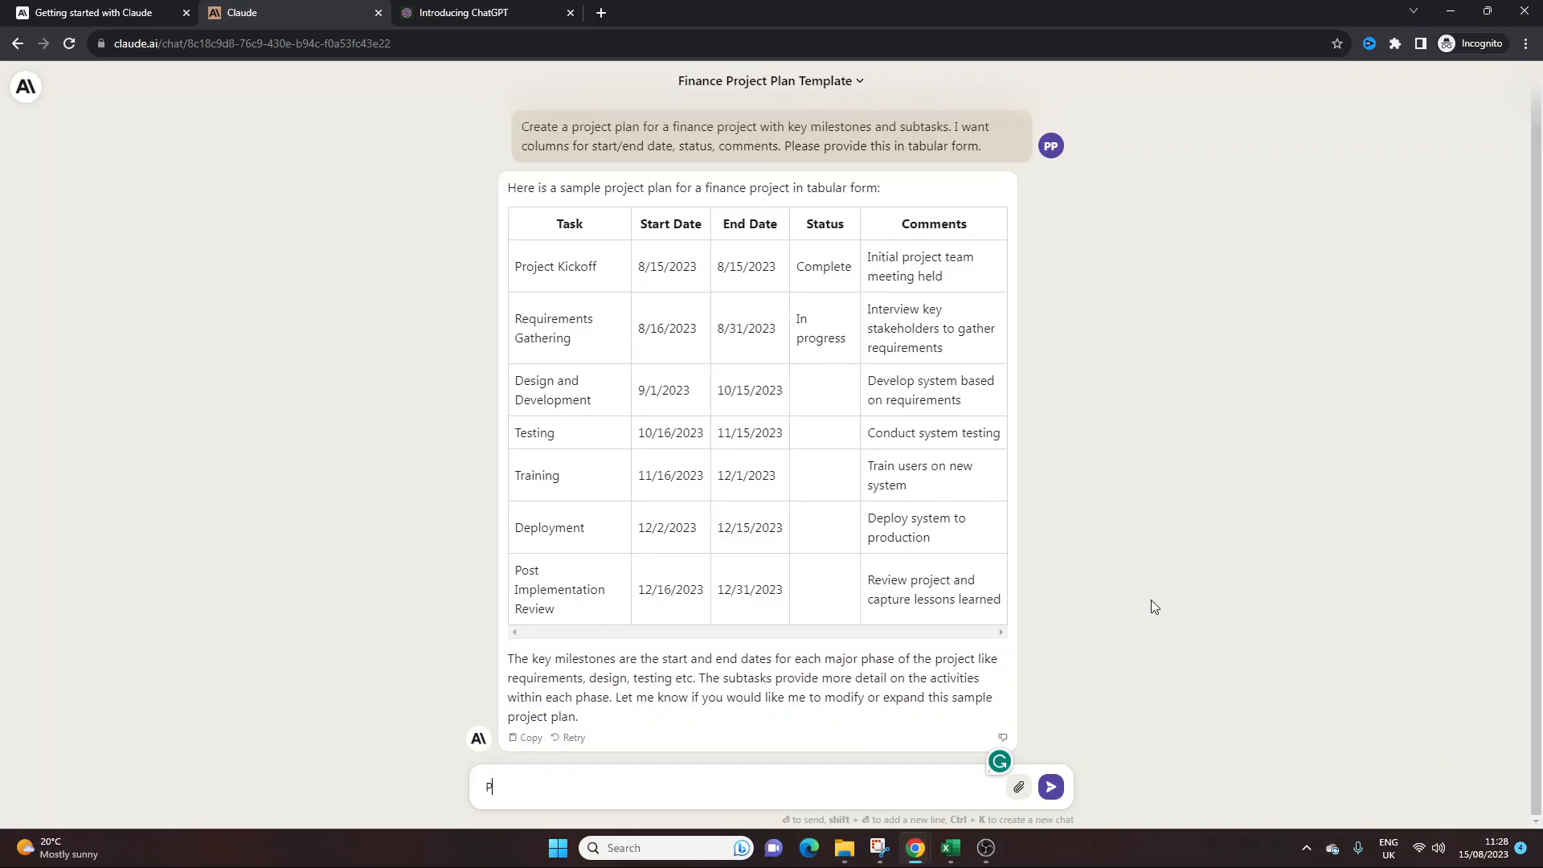
{"action": "type", "text": "lease provide a"}
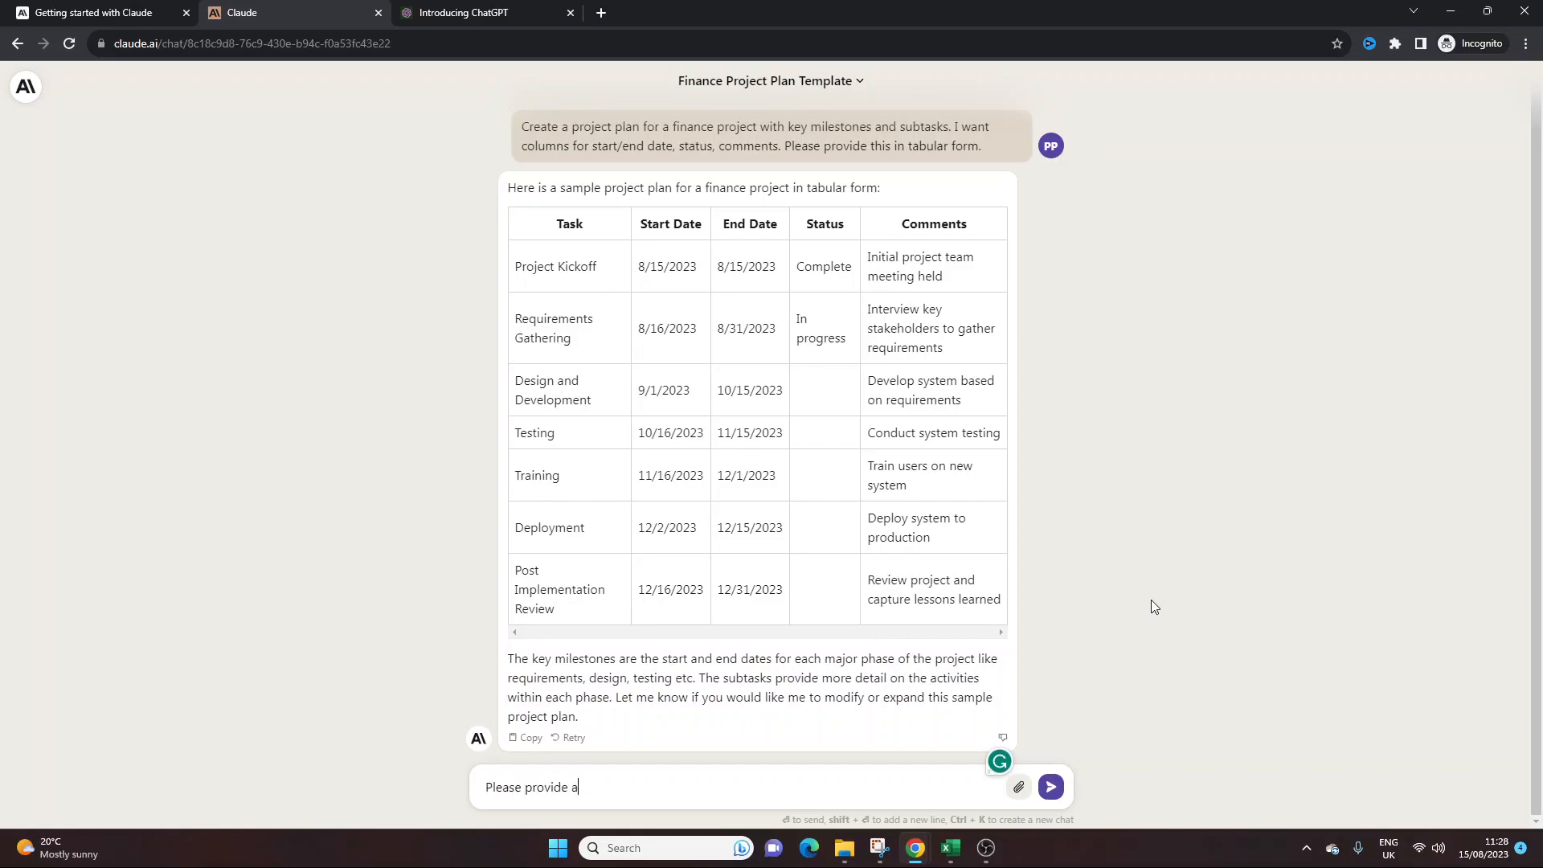
{"action": "type", "text": "us w"}
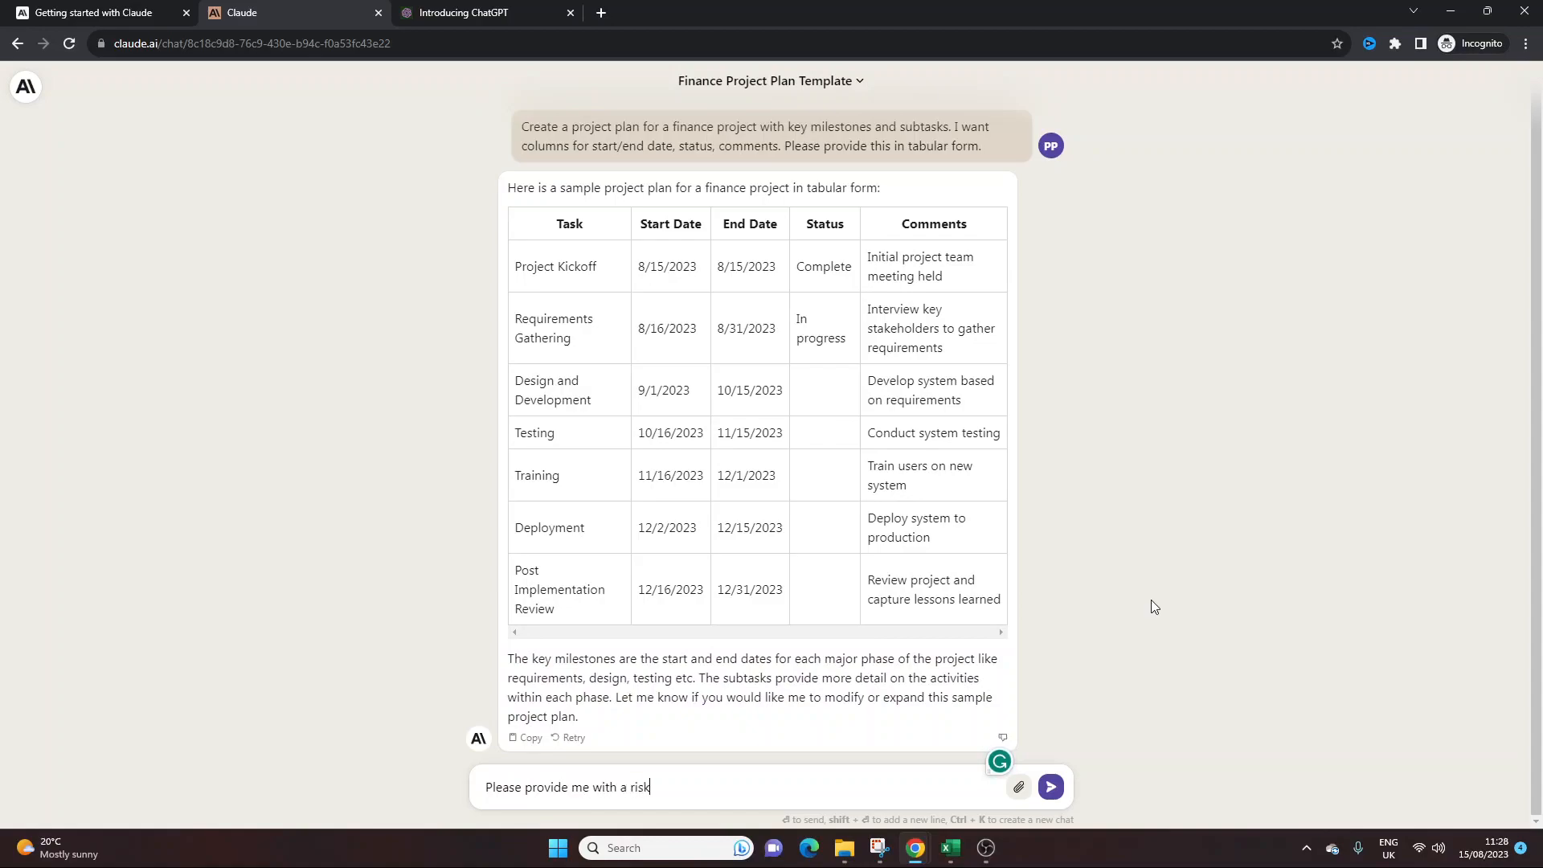
{"action": "type", "text": "register tm"}
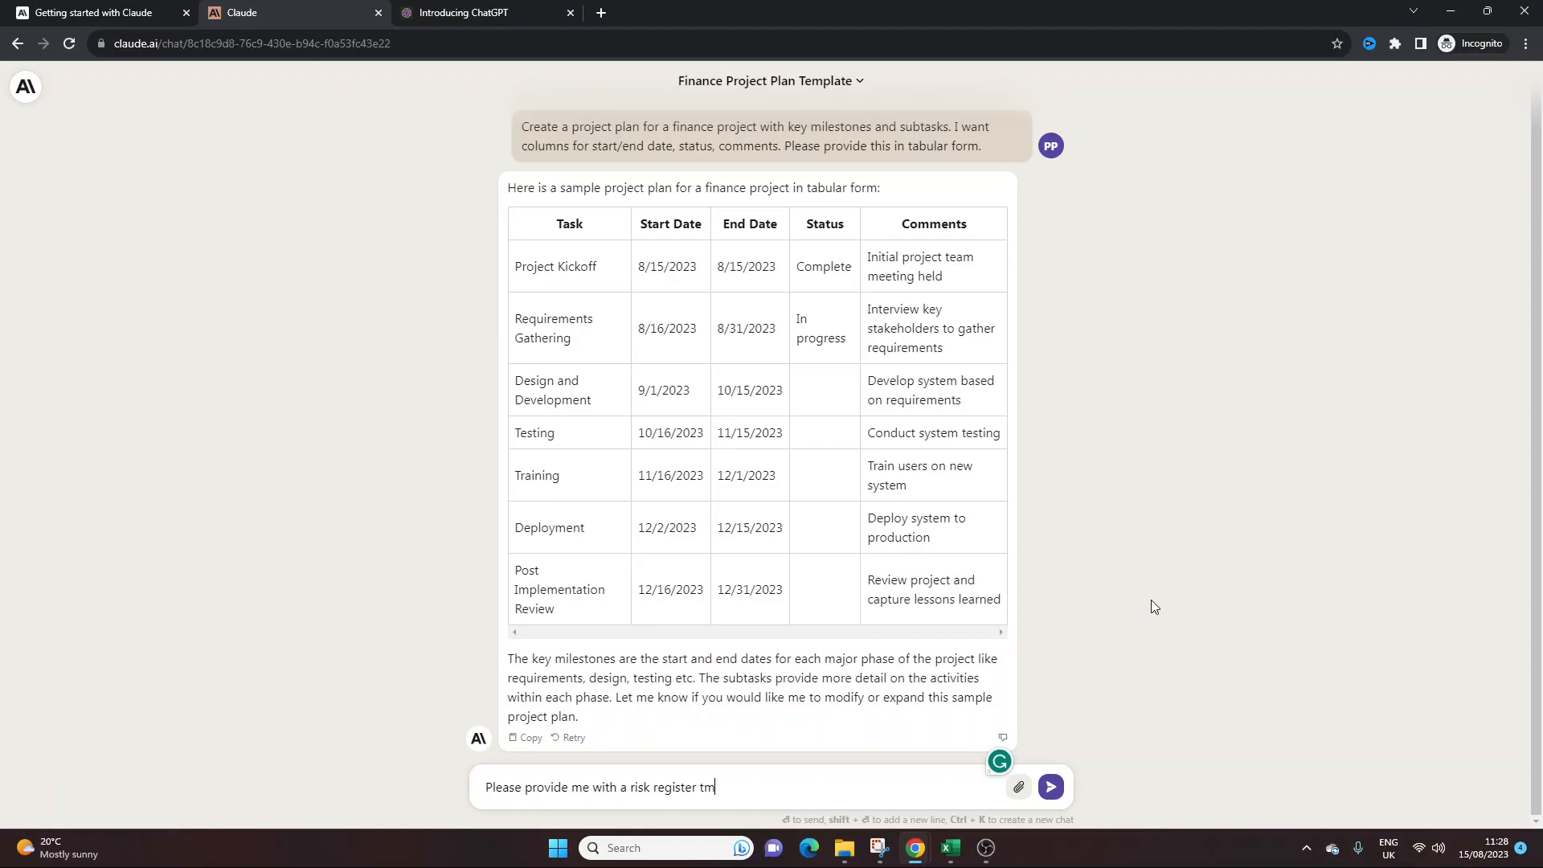
{"action": "type", "text": "emplate that"}
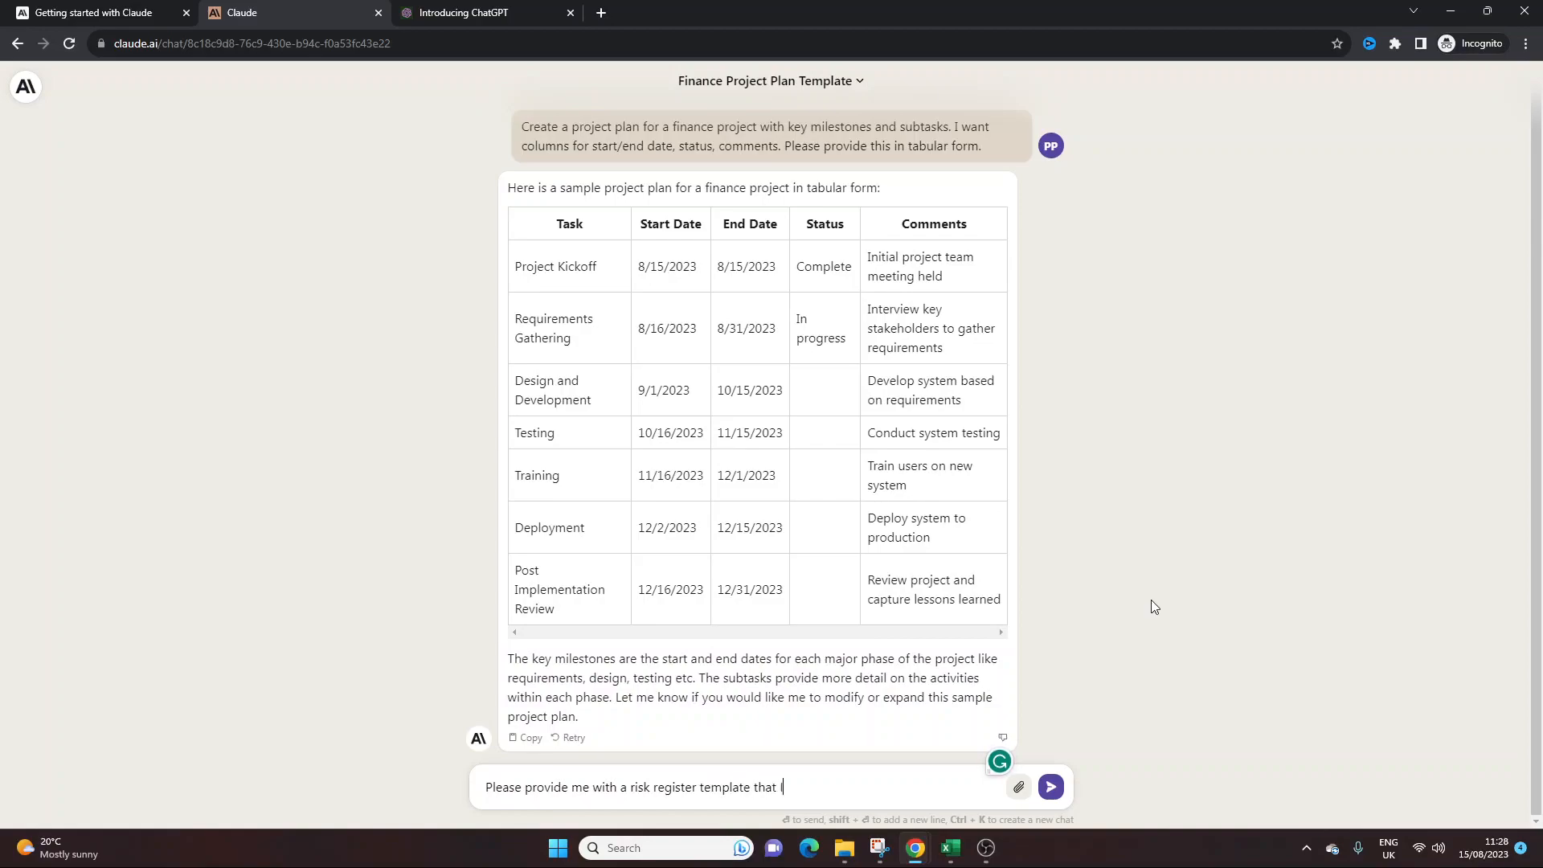
{"action": "type", "text": "I can start using straight away."}
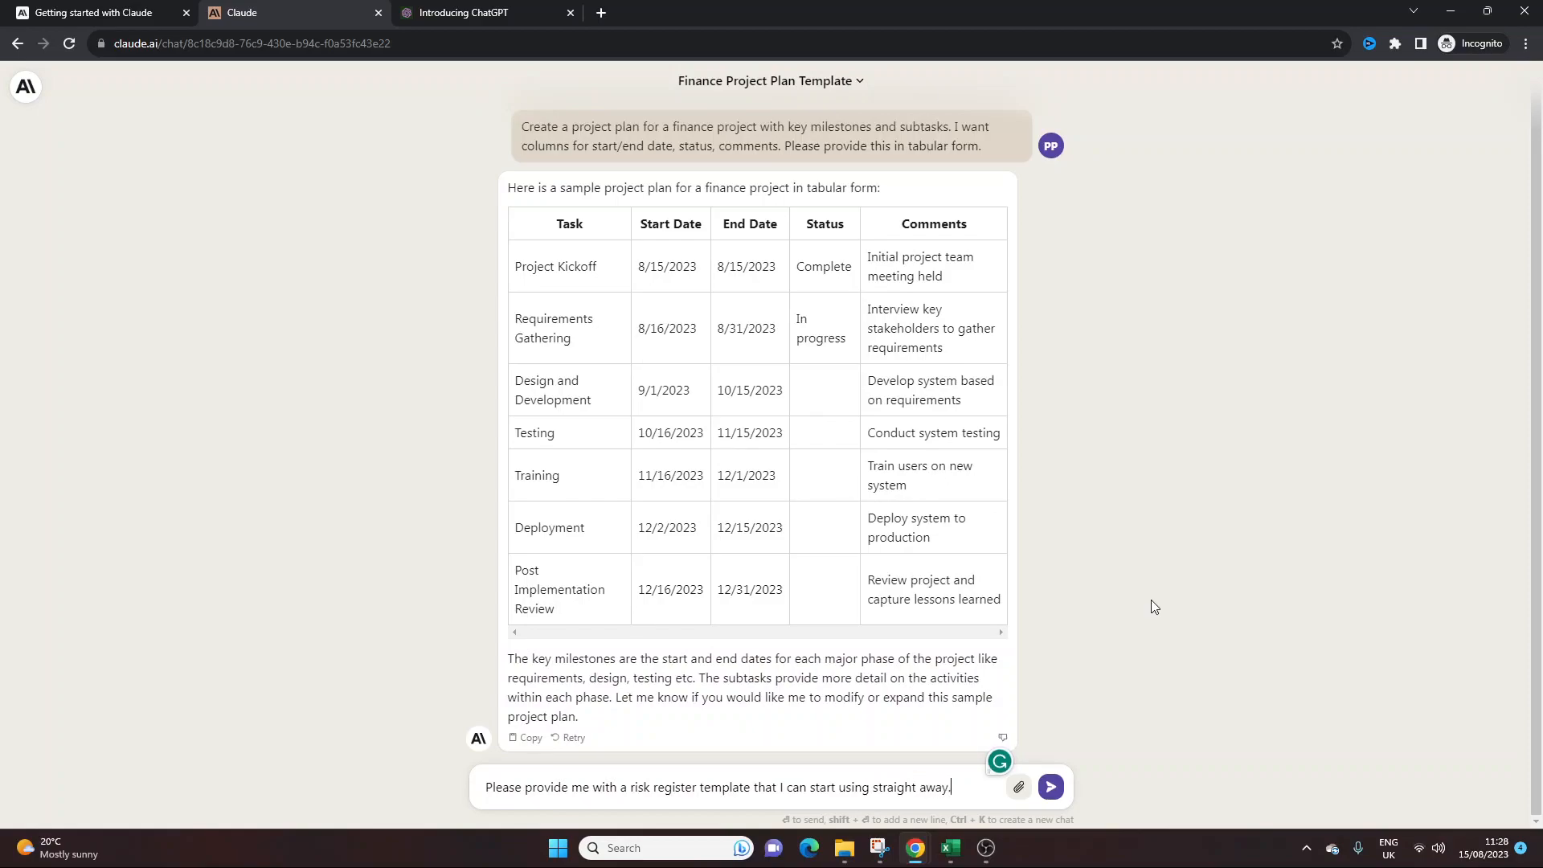
{"action": "type", "text": "Again pl"}
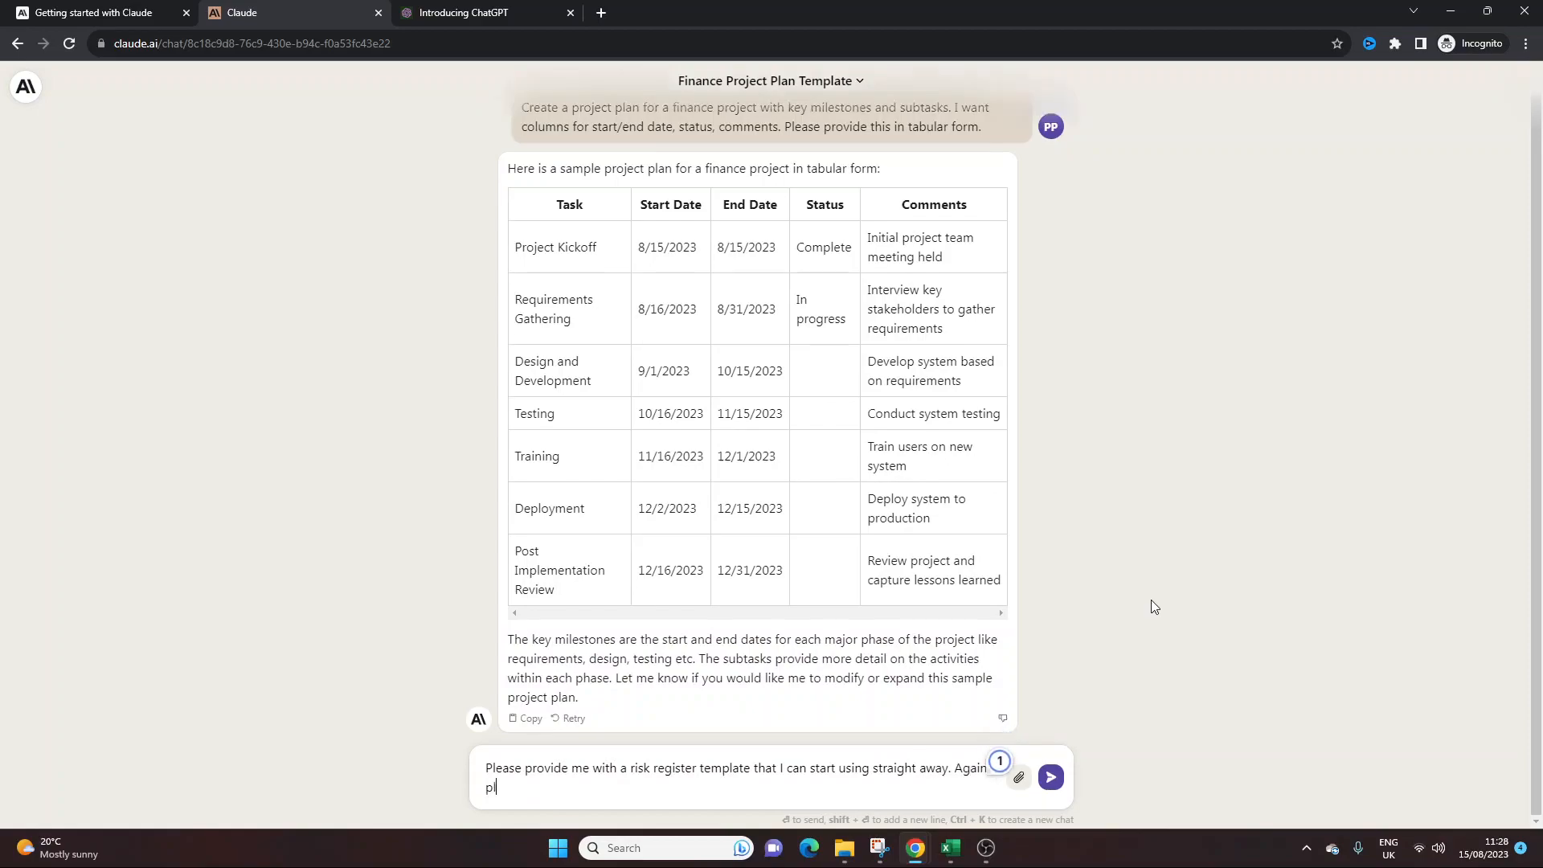
{"action": "type", "text": "please proivde"}
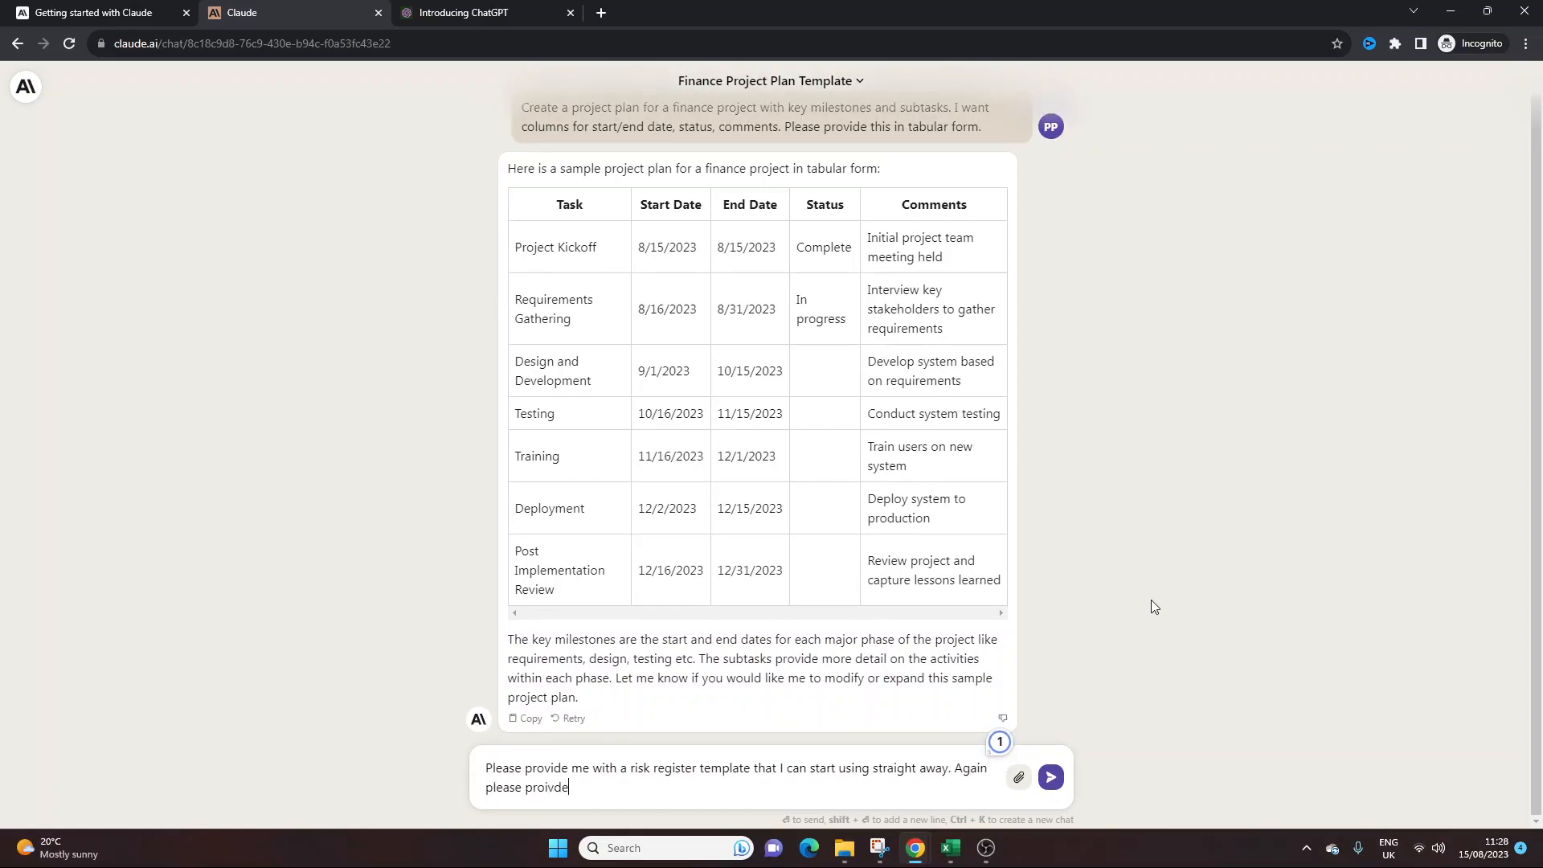
{"action": "key", "text": "Backspace"}
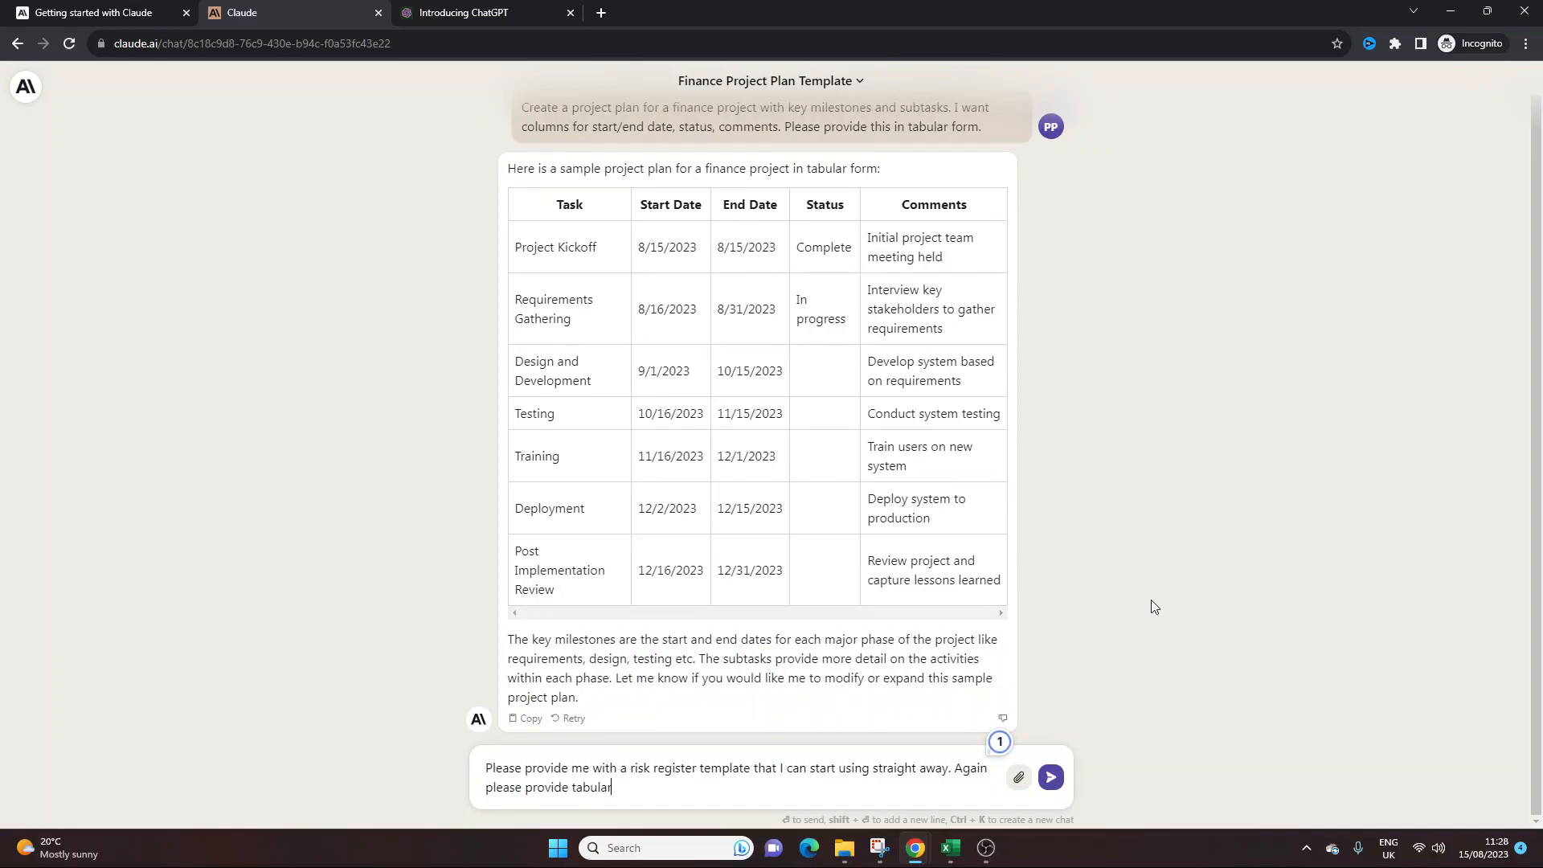
{"action": "left_click", "coordinate": [1048, 777]}
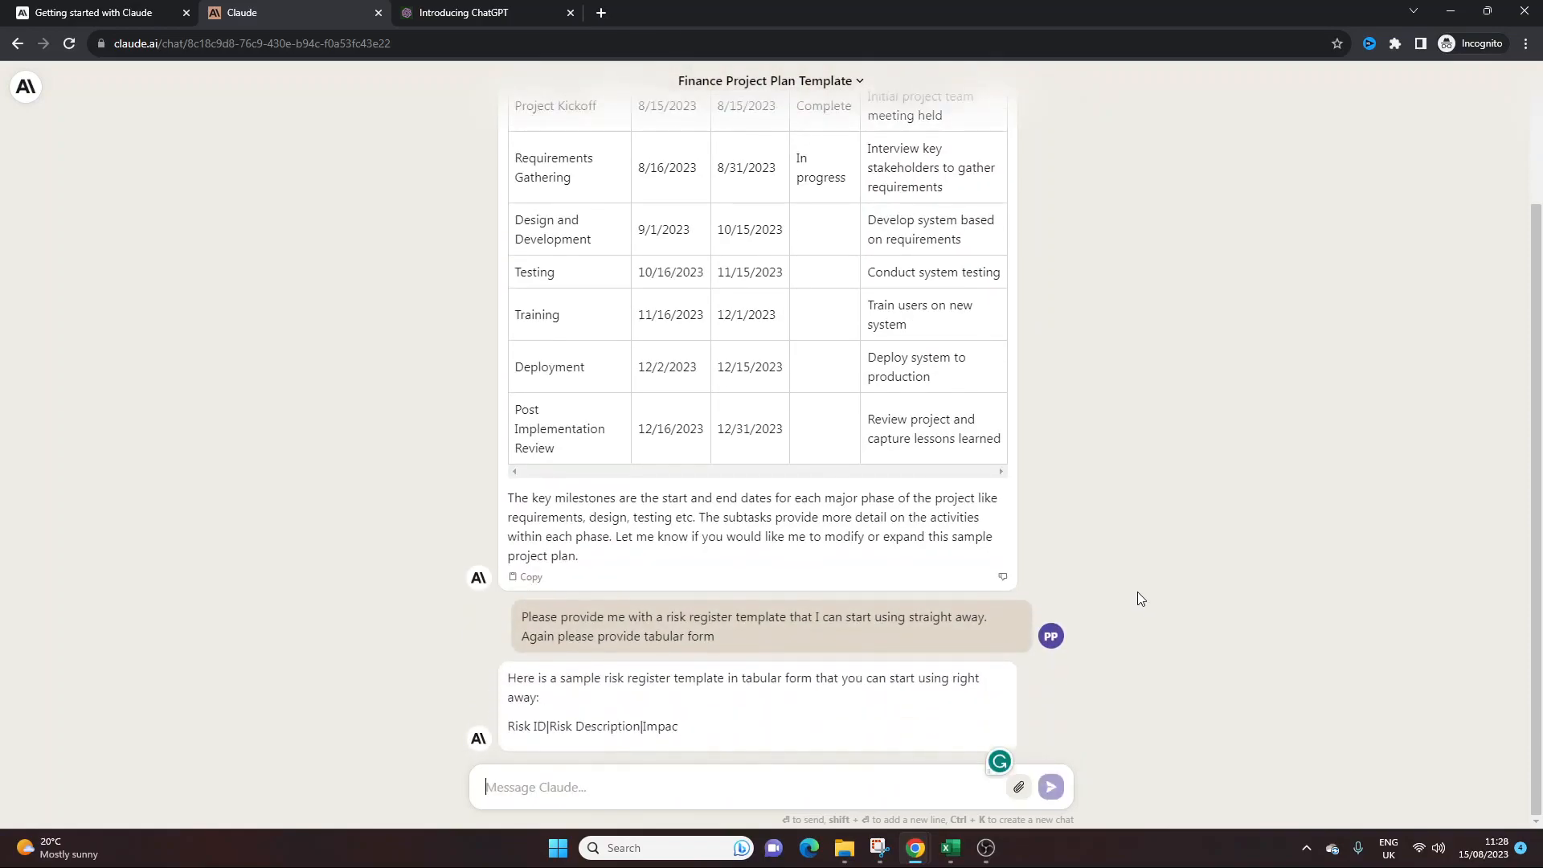
- Scroll through the five-risk register table and its key column explanations
{"action": "scroll", "scroll_direction": "down", "scroll_amount": 3}
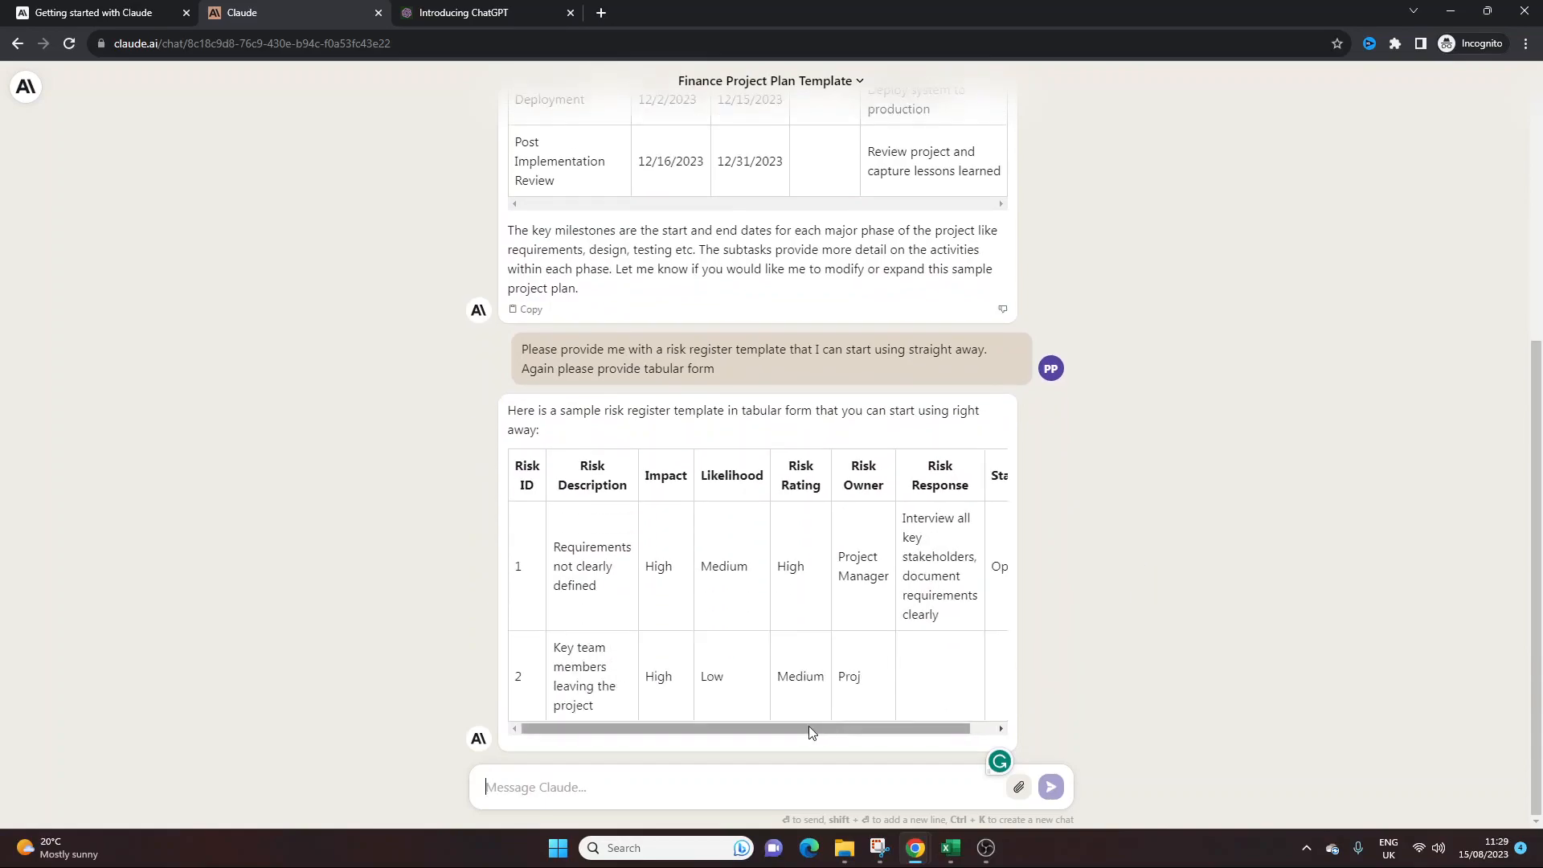
{"action": "scroll", "scroll_direction": "down", "scroll_amount": 3}
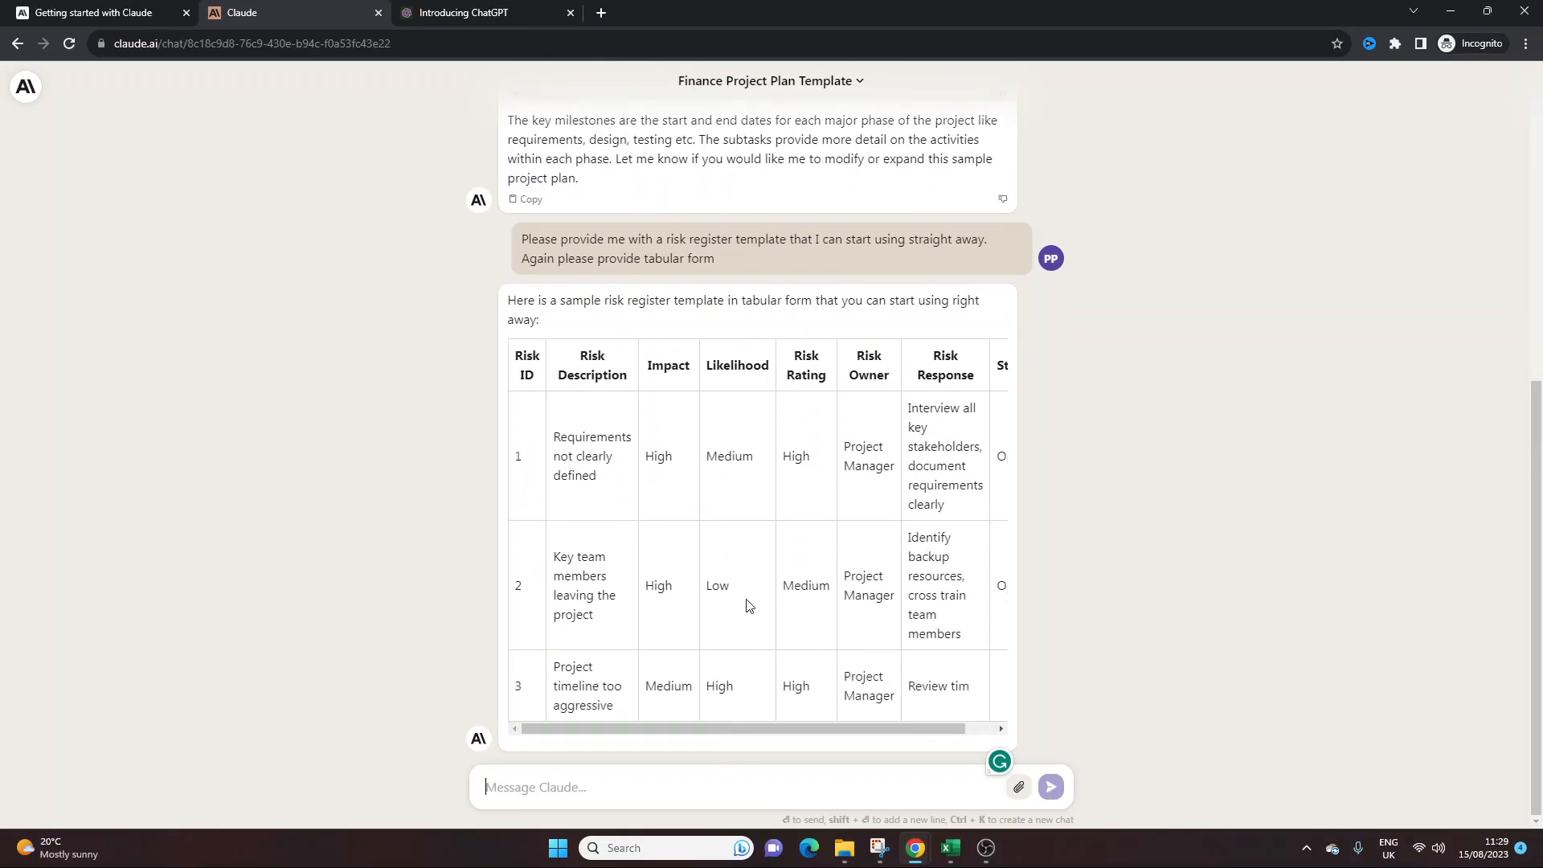
{"action": "scroll", "scroll_direction": "down", "scroll_amount": 3}
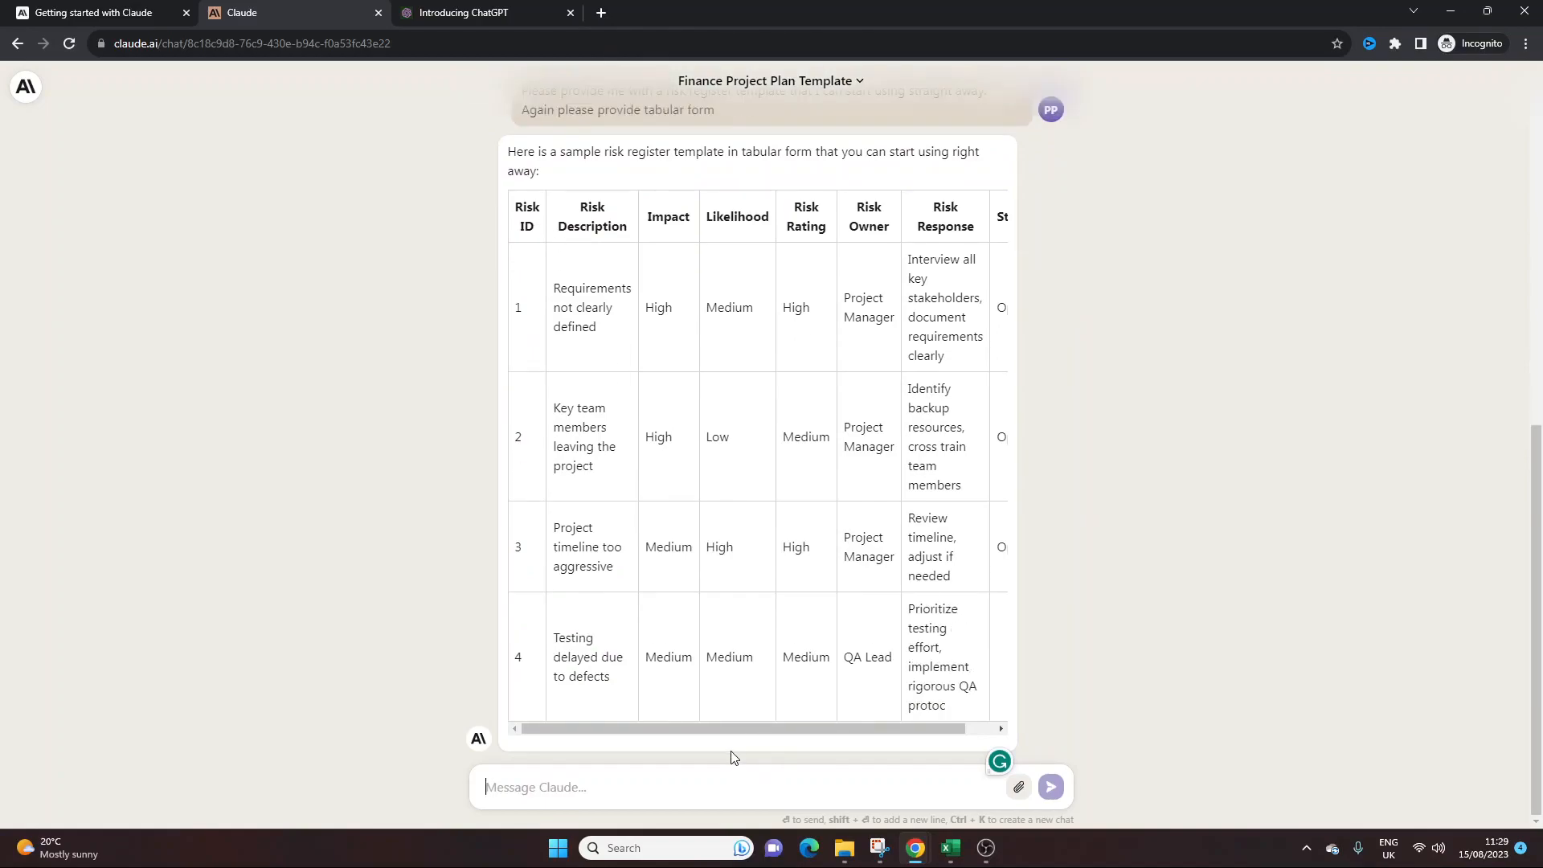
{"action": "scroll", "scroll_direction": "down", "scroll_amount": 3}
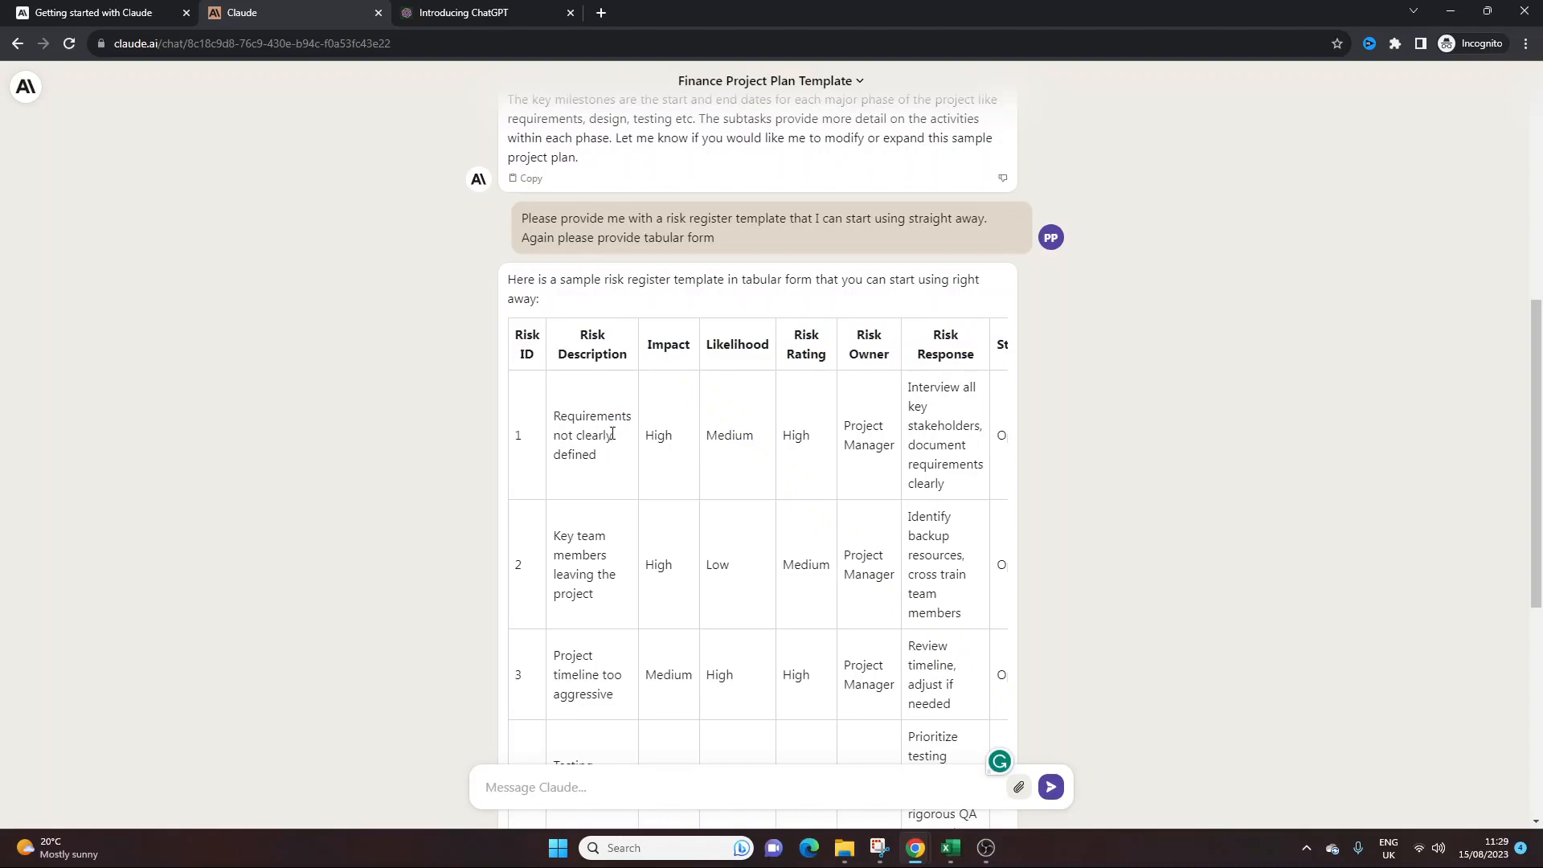
{"action": "mouse_move", "coordinate": [868, 444]}
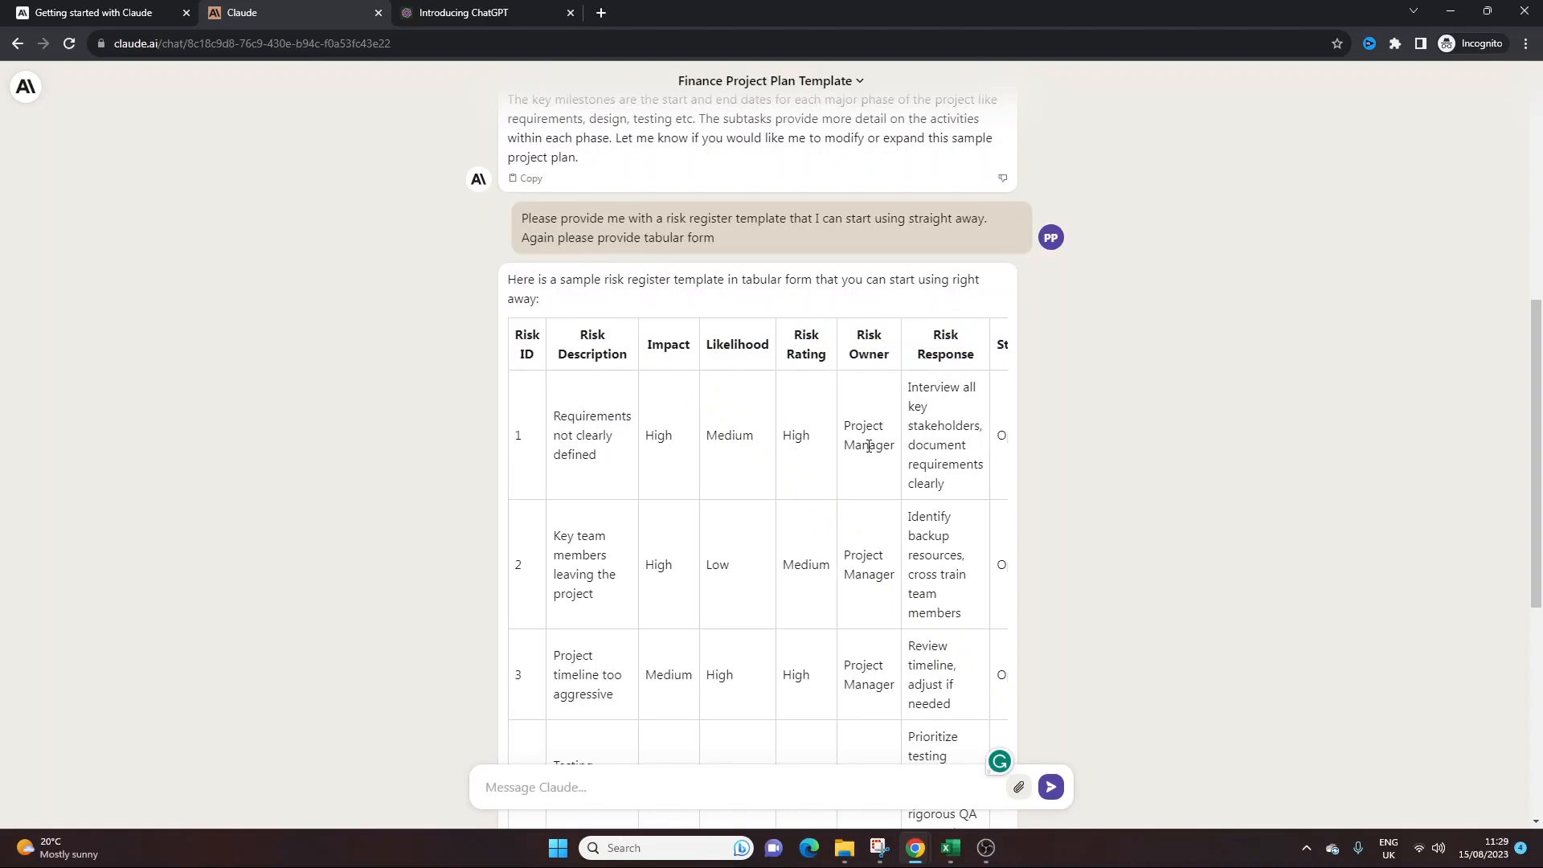
{"action": "scroll", "scroll_direction": "down", "scroll_amount": 3}
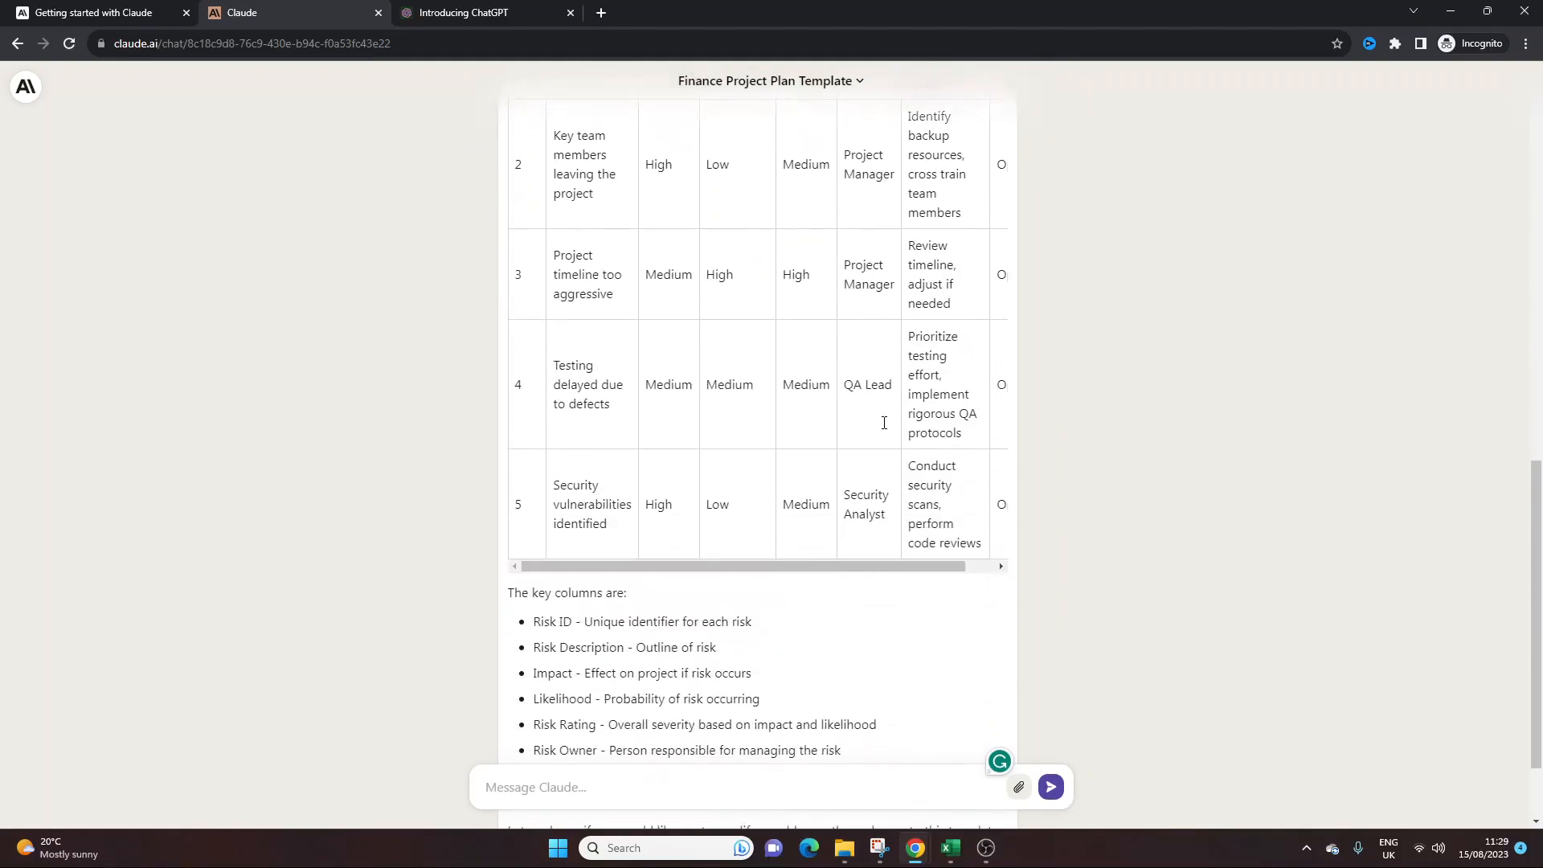
{"action": "mouse_move", "coordinate": [961, 518]}
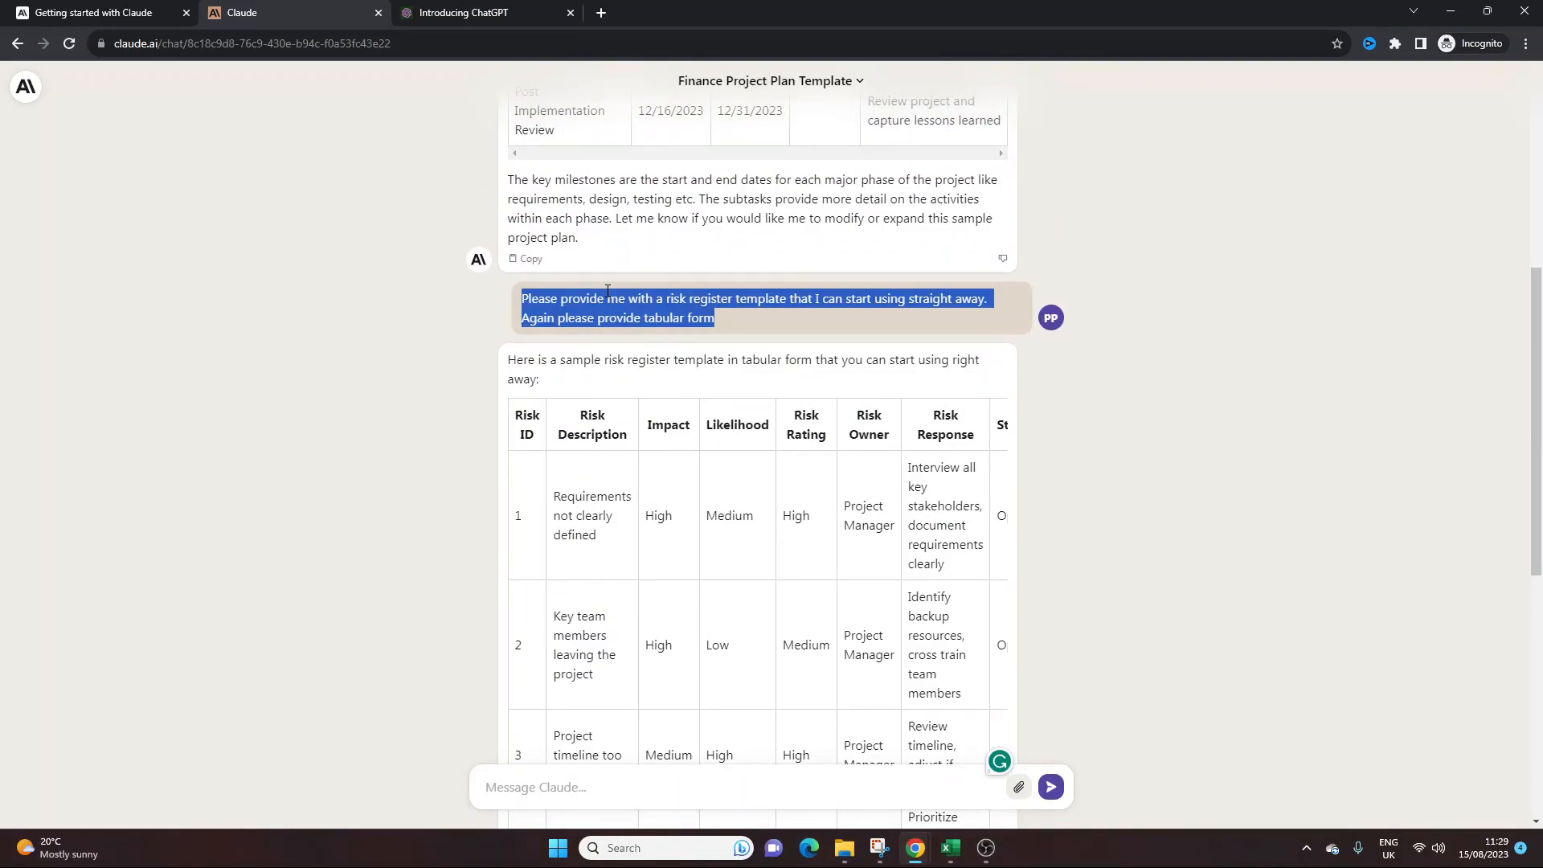
{"action": "scroll", "scroll_direction": "down", "scroll_amount": 3}
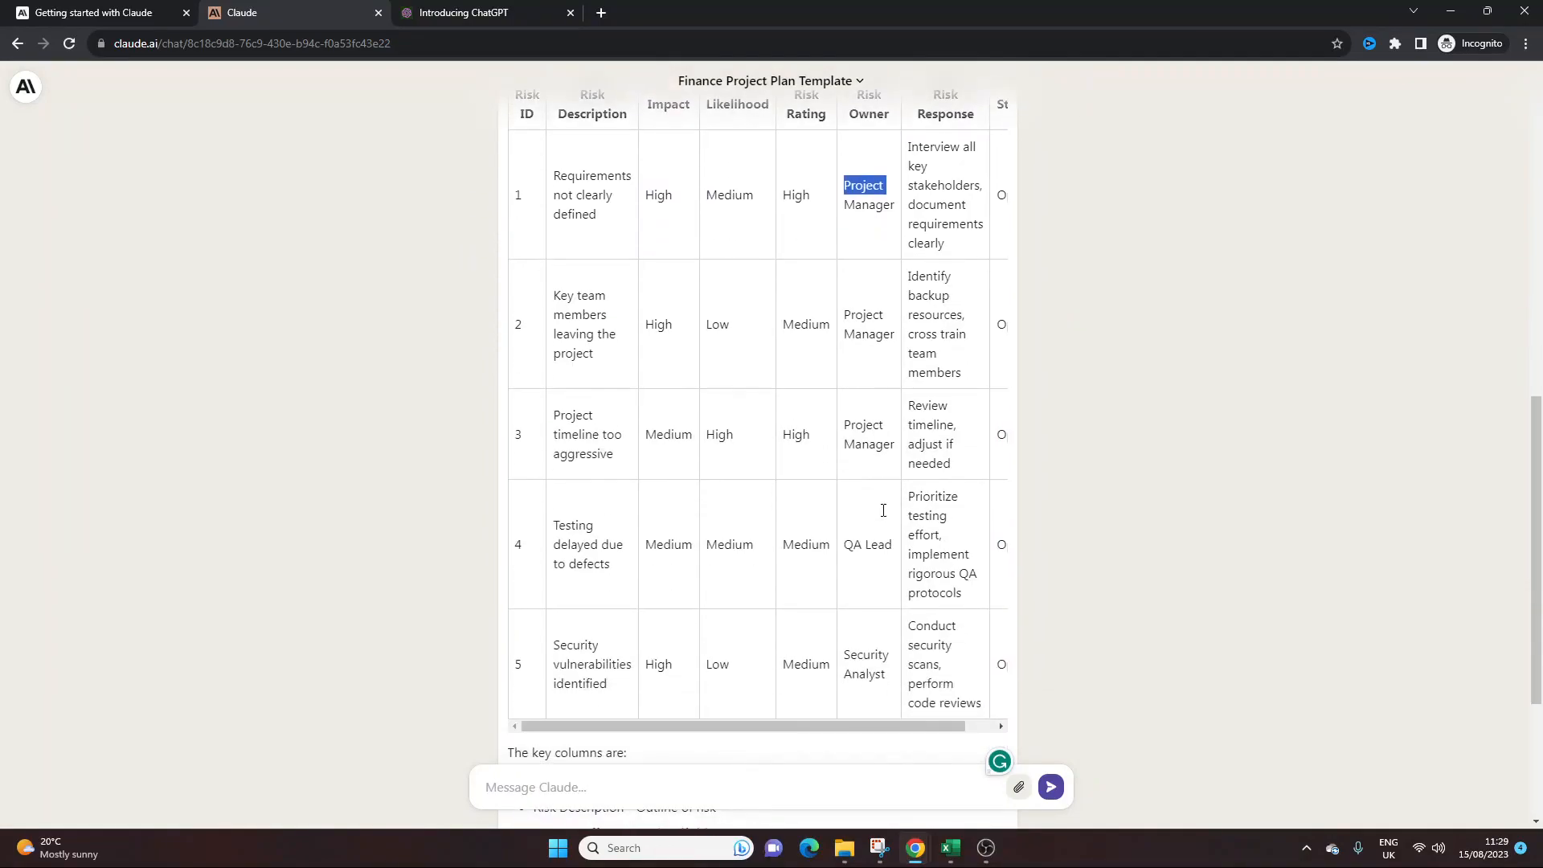
{"action": "scroll", "scroll_direction": "down", "scroll_amount": 3}
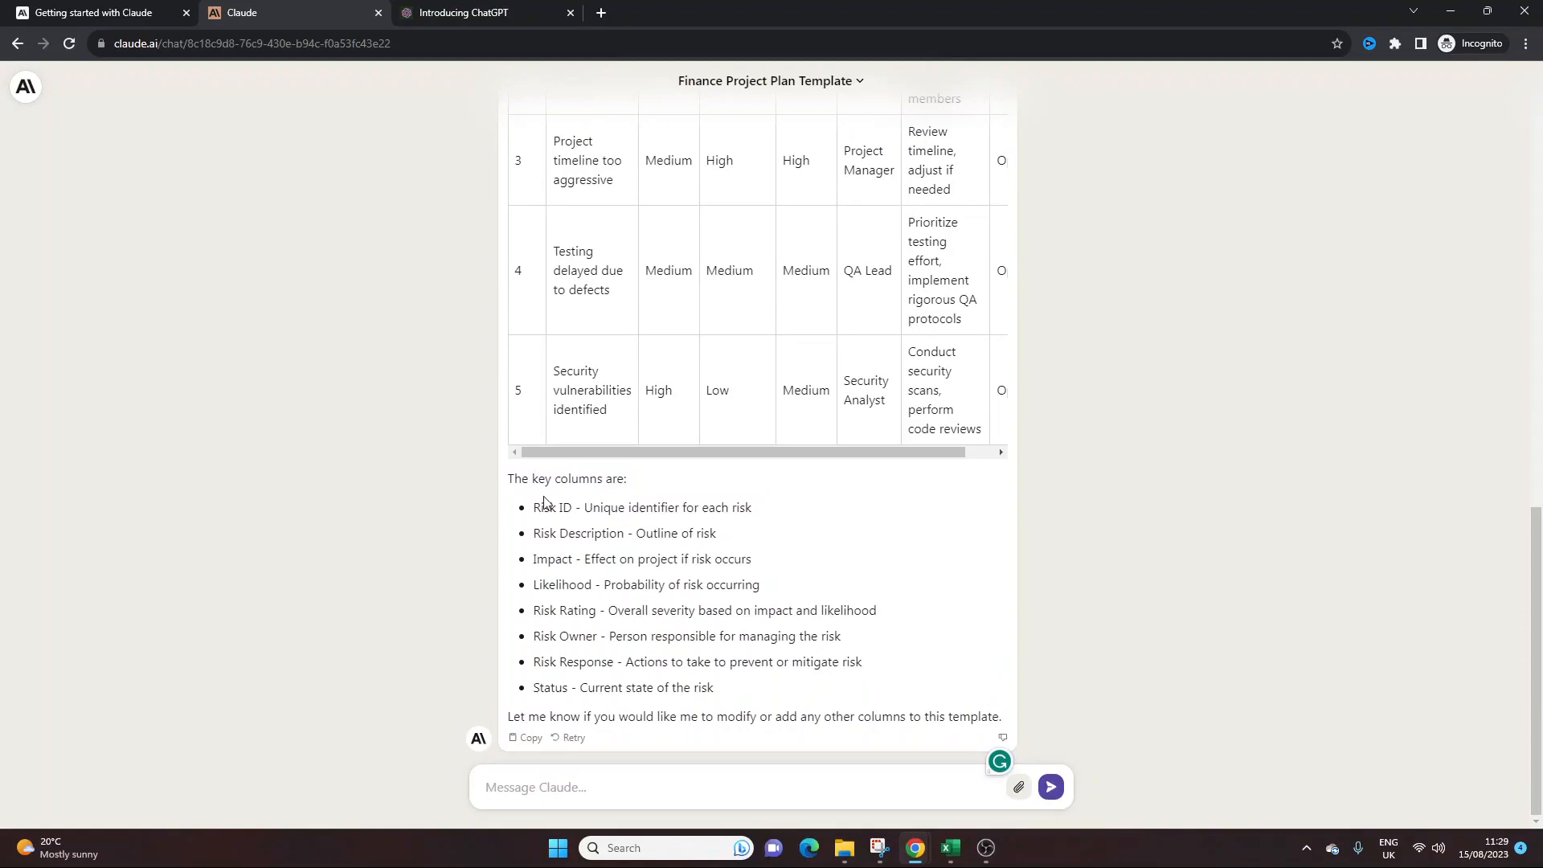
{"action": "mouse_move", "coordinate": [1205, 574]}
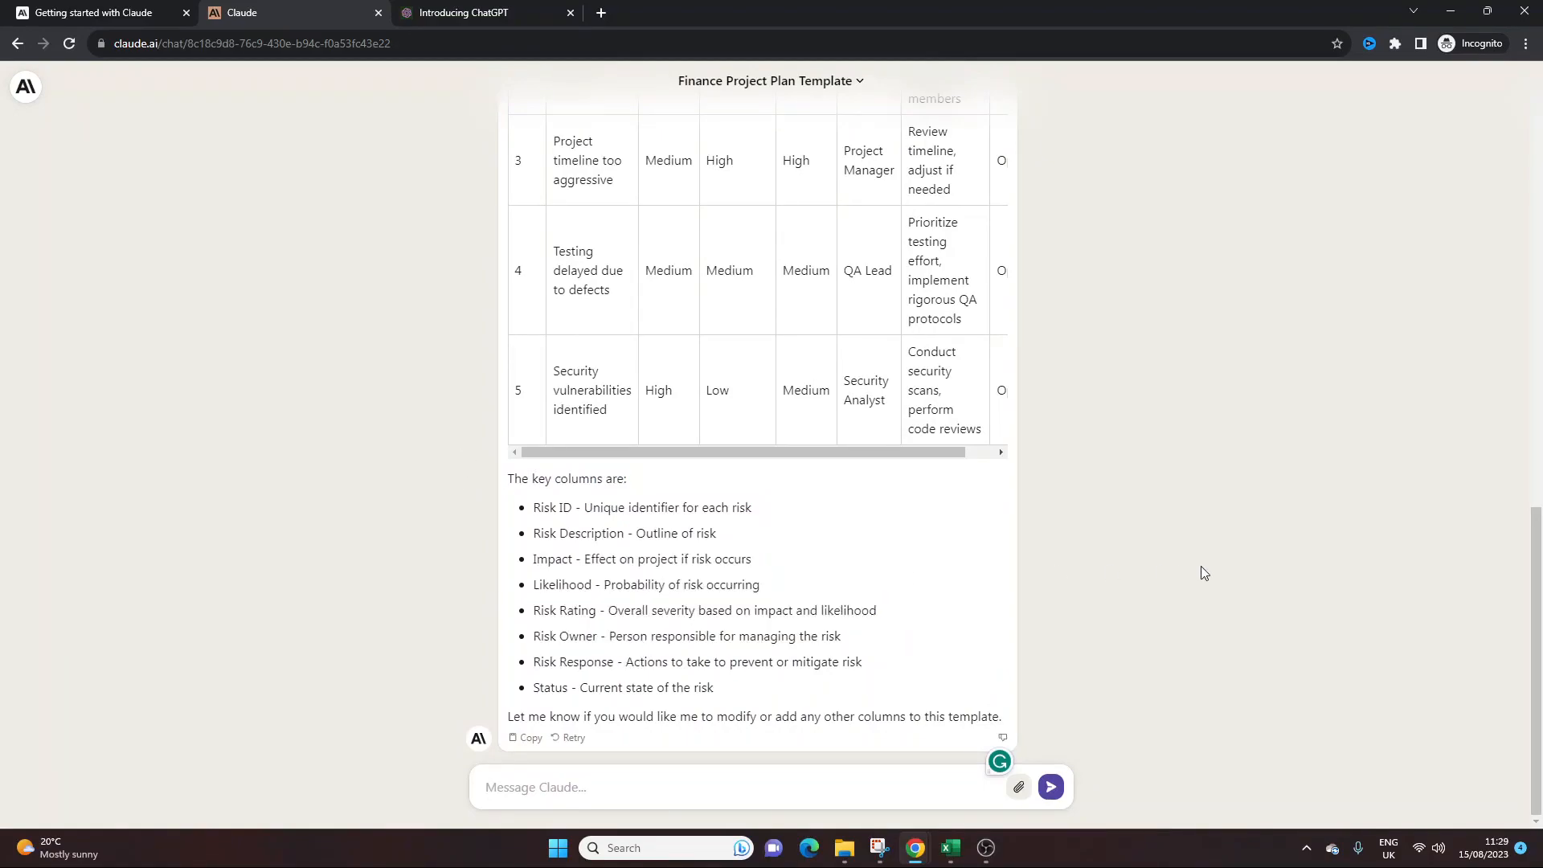